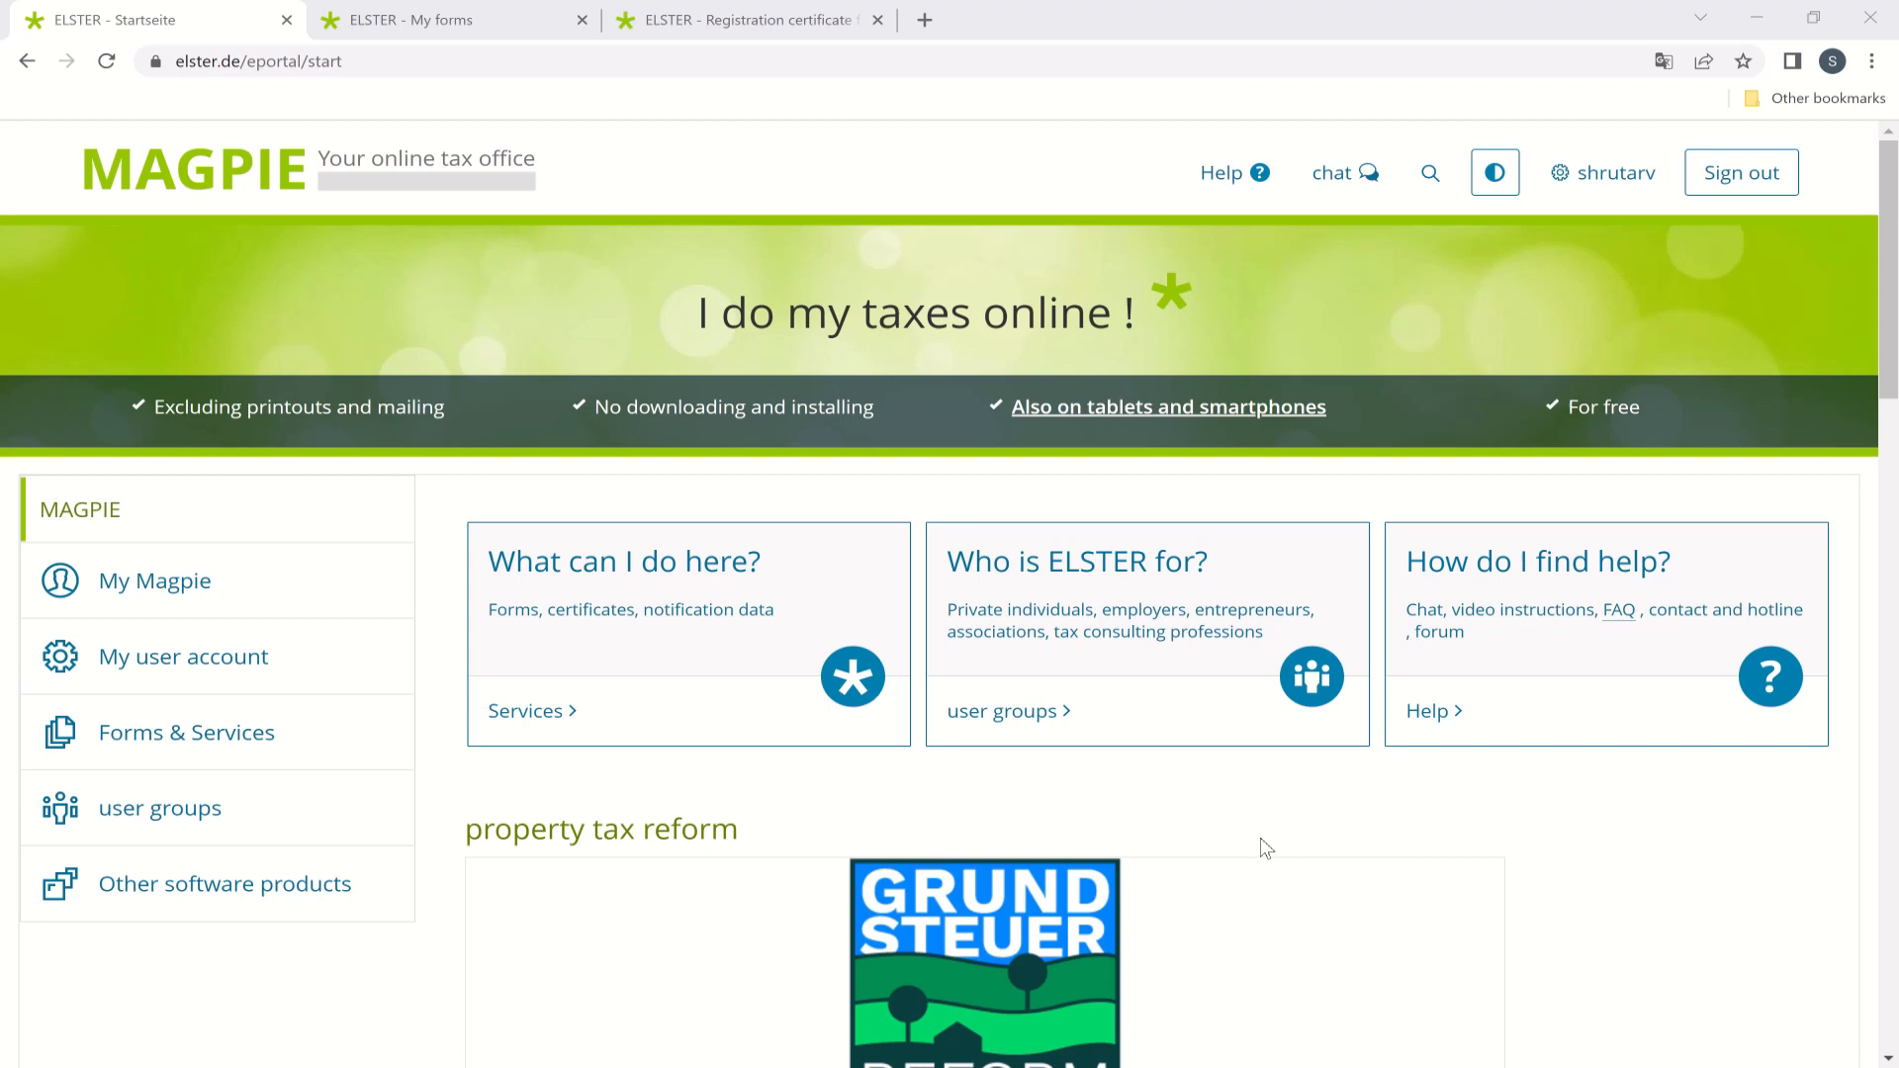
mouse_move(606, 983)
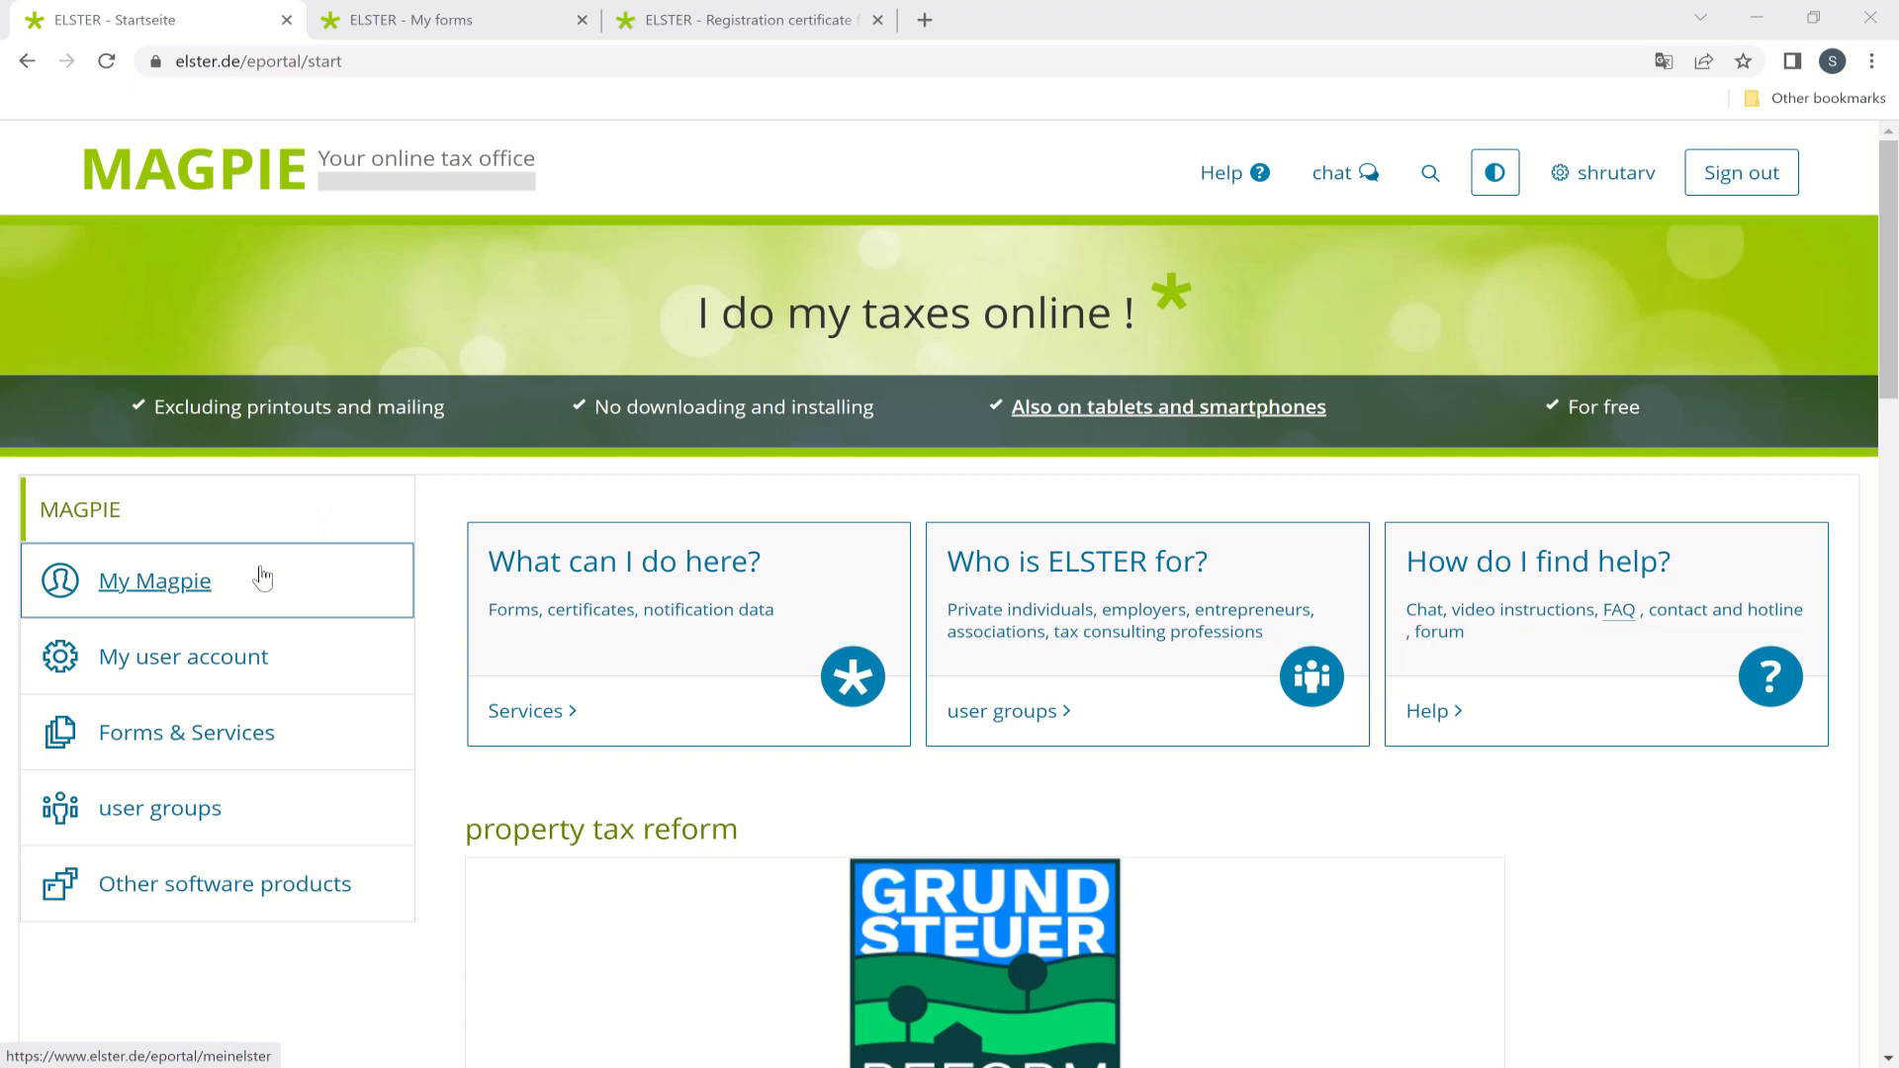
Reach the All forms catalogue via My Magpie and my forms, with income tax expanded.
left_click(154, 579)
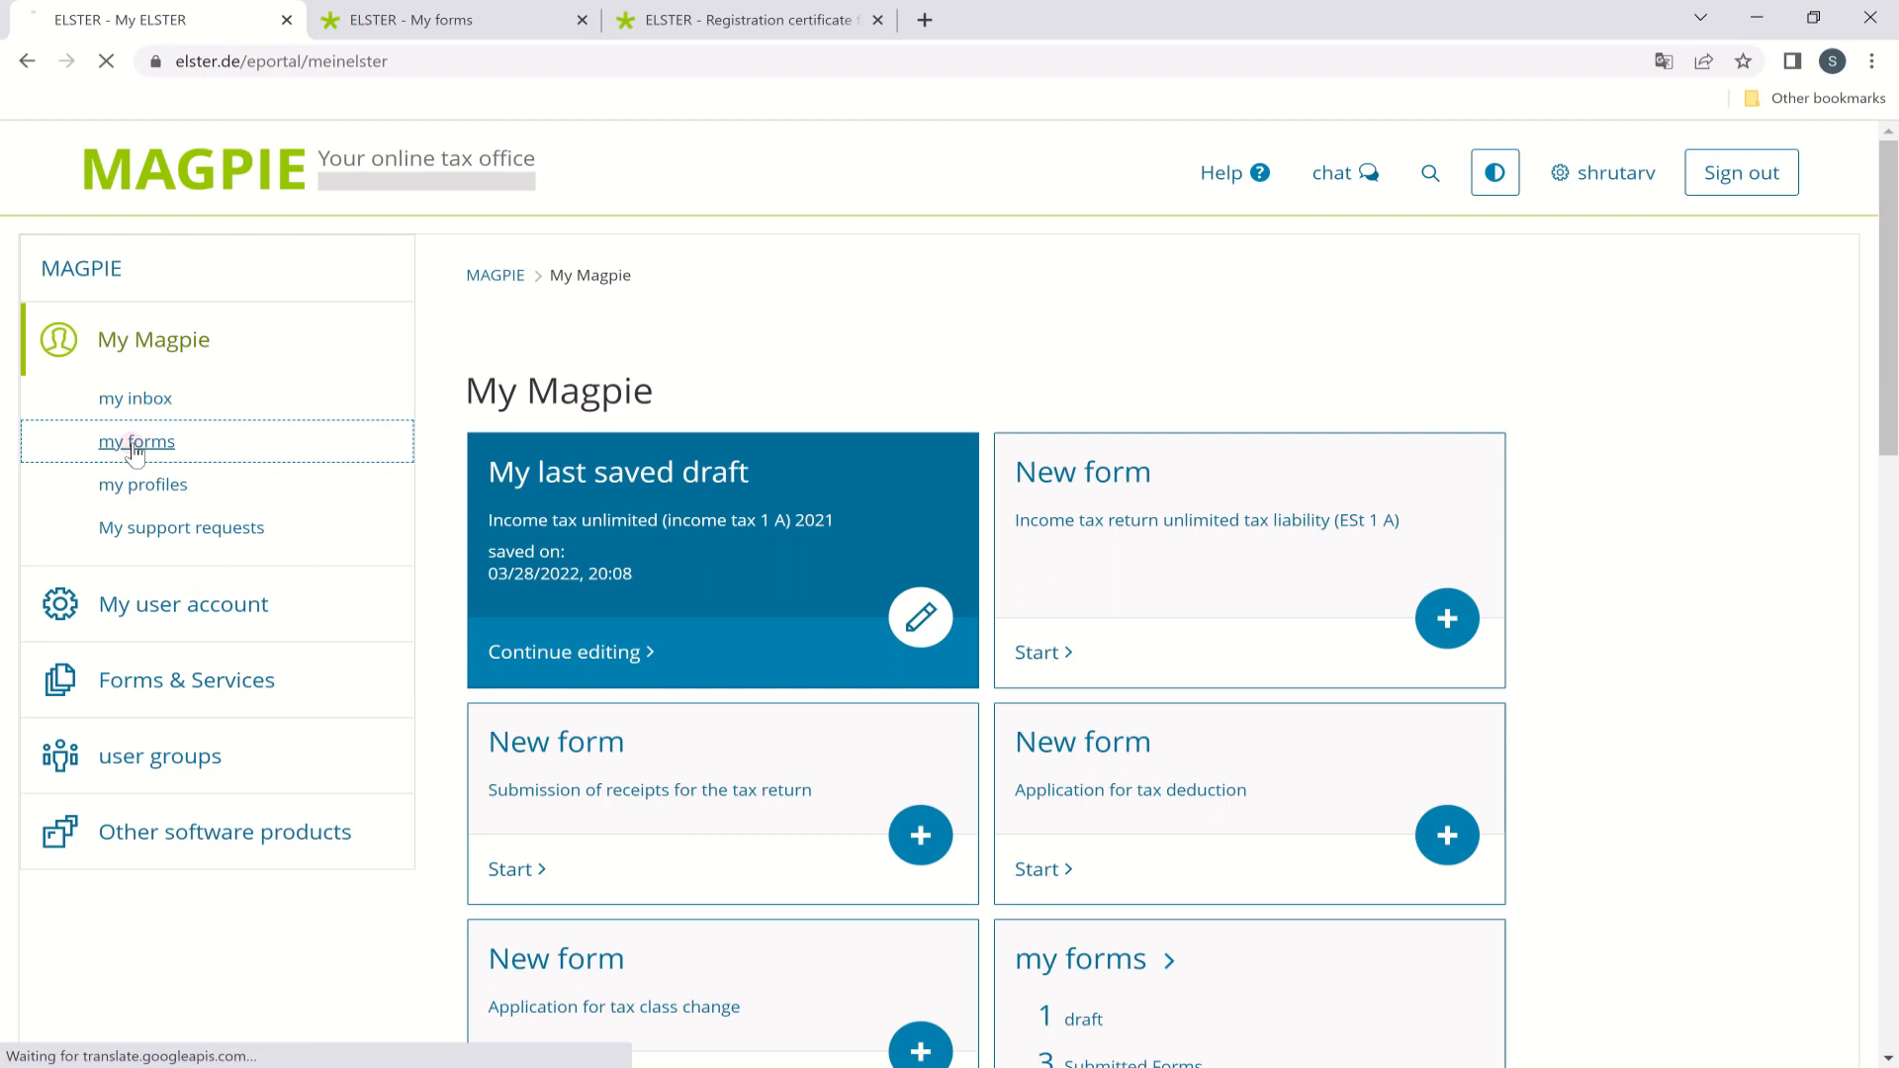
left_click(137, 441)
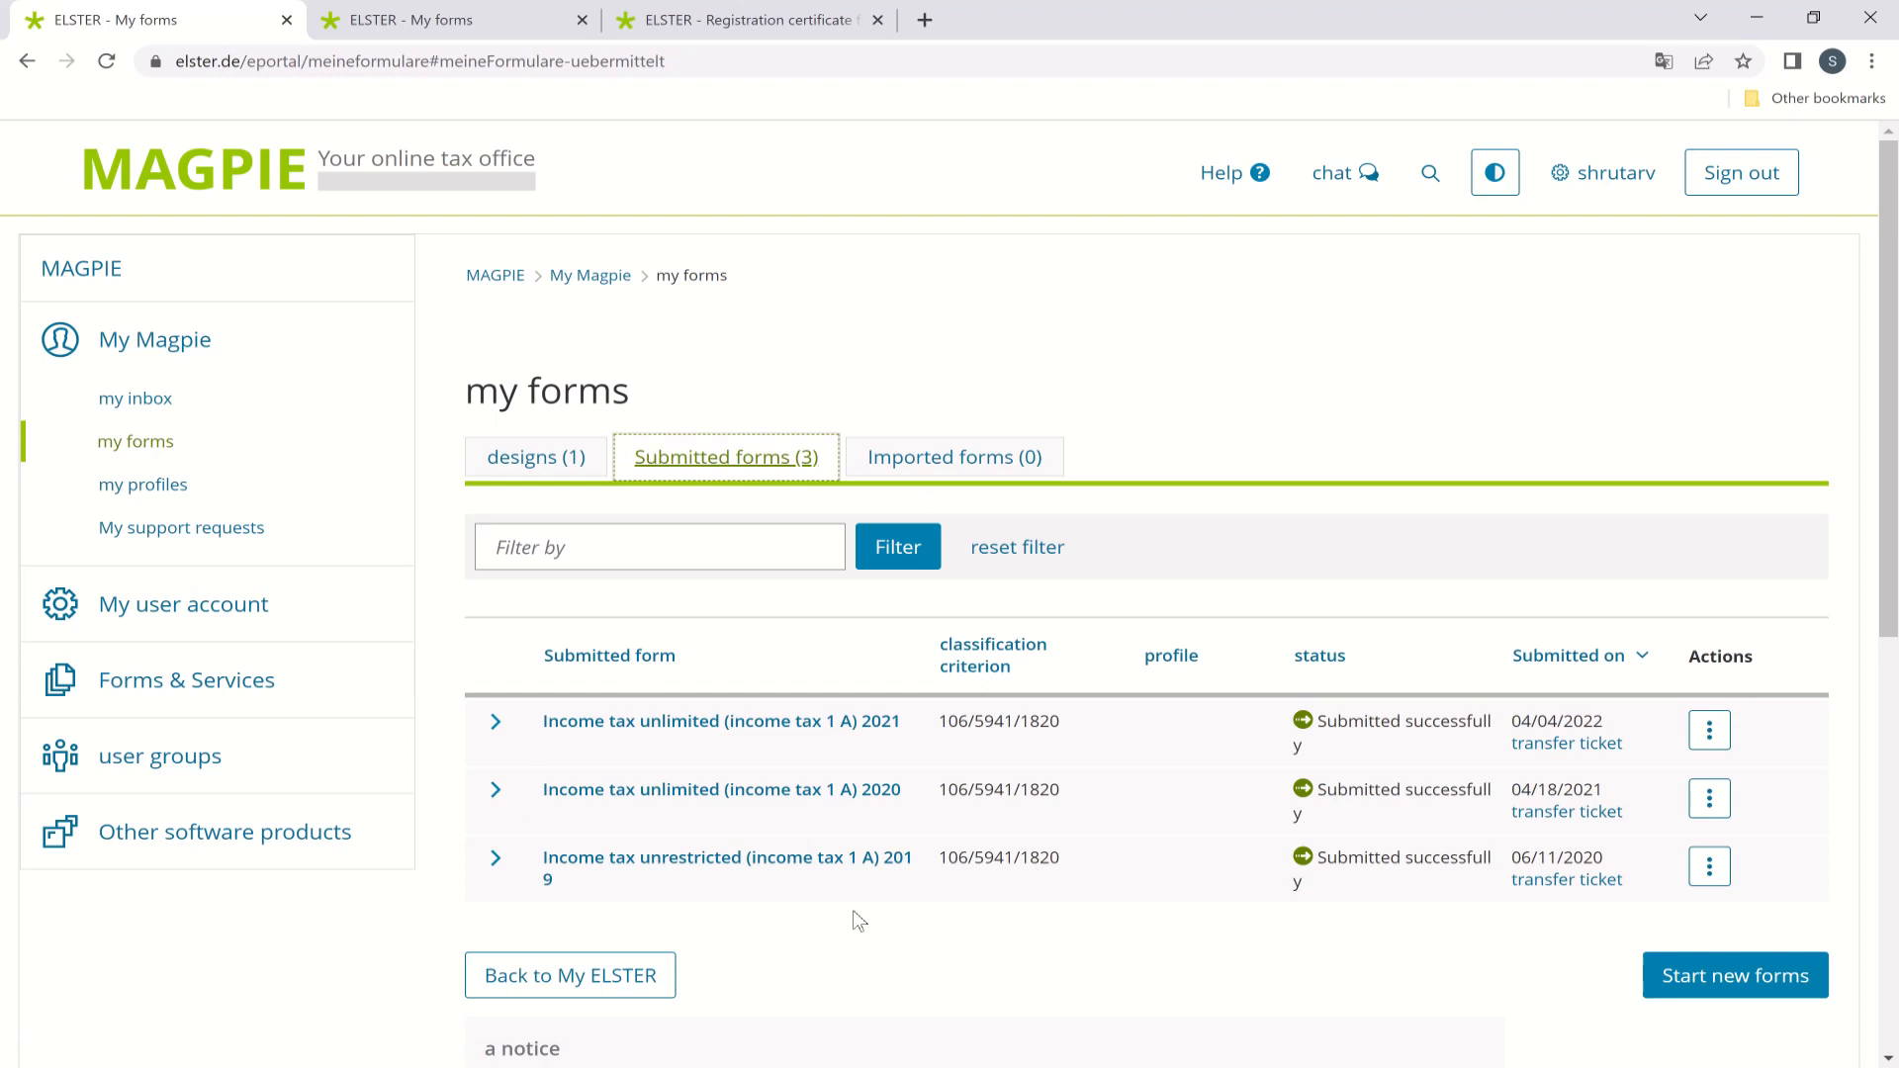
mouse_move(1136, 833)
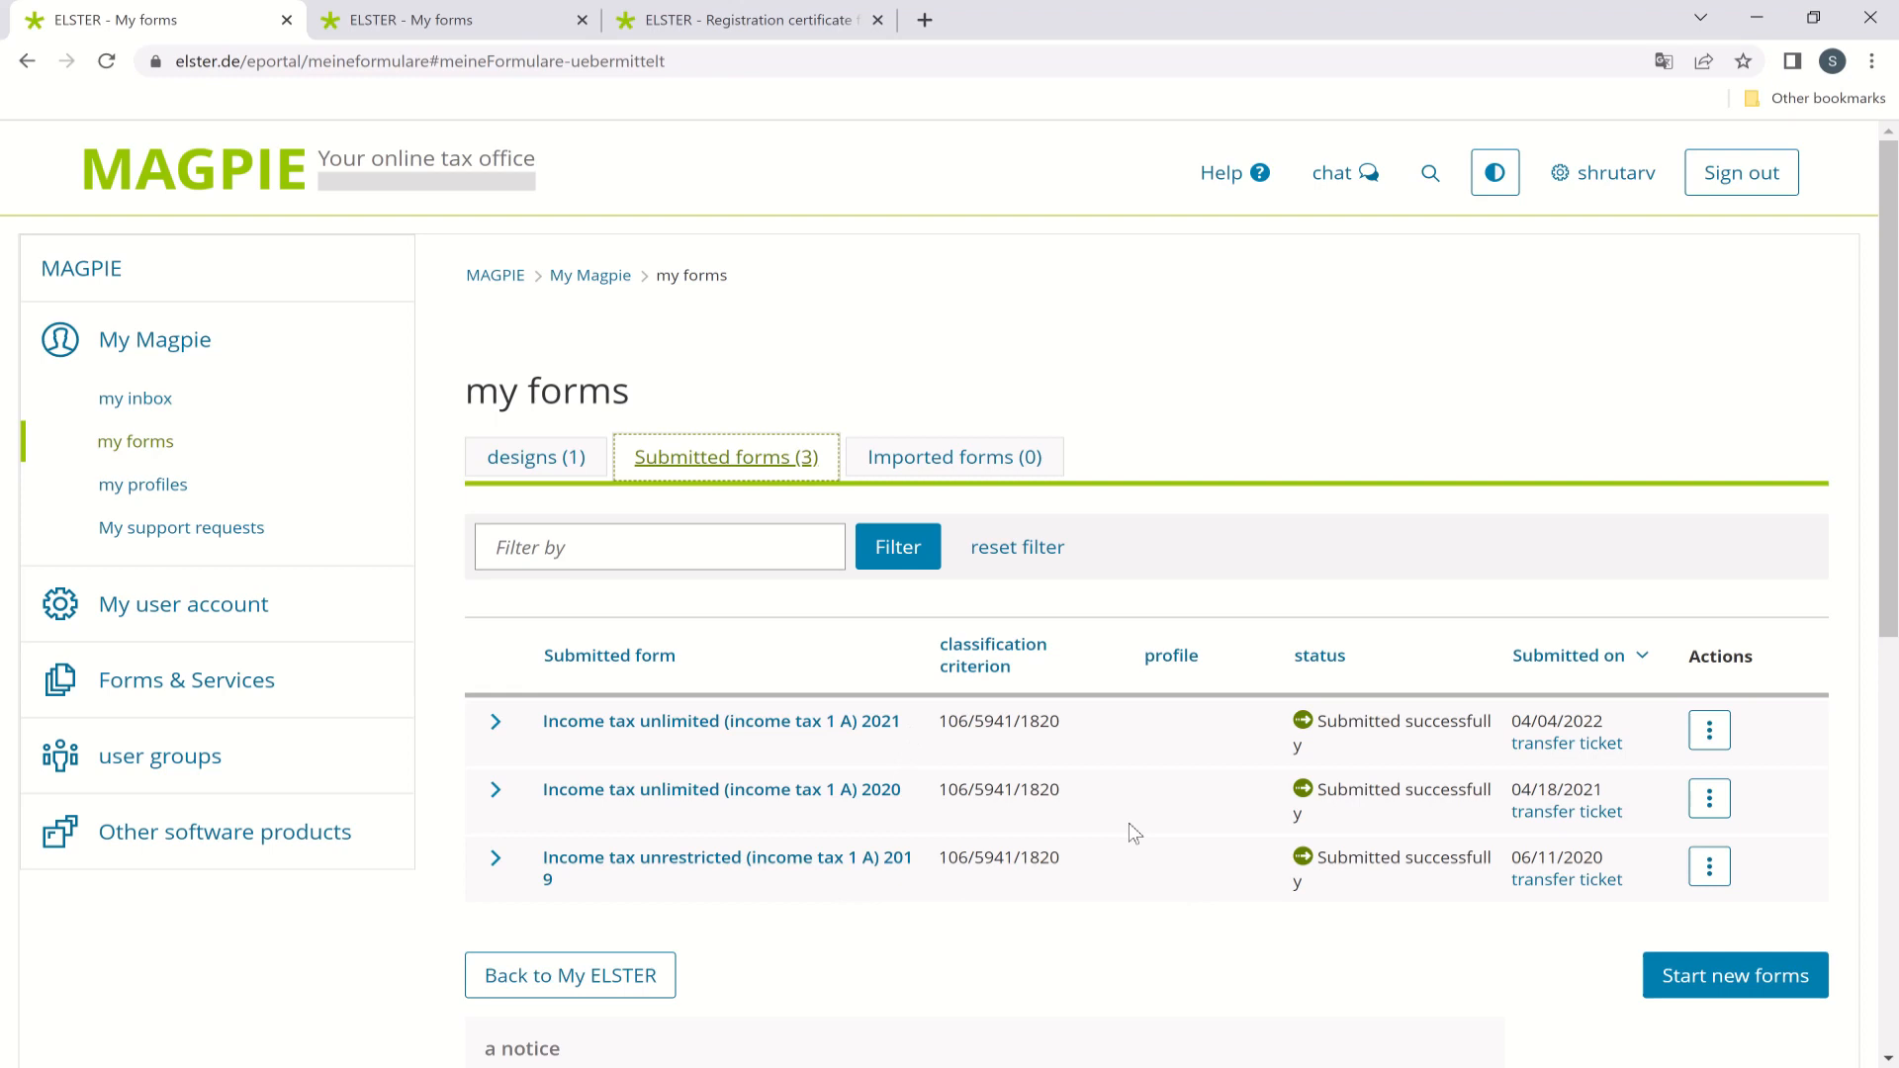
left_click(186, 678)
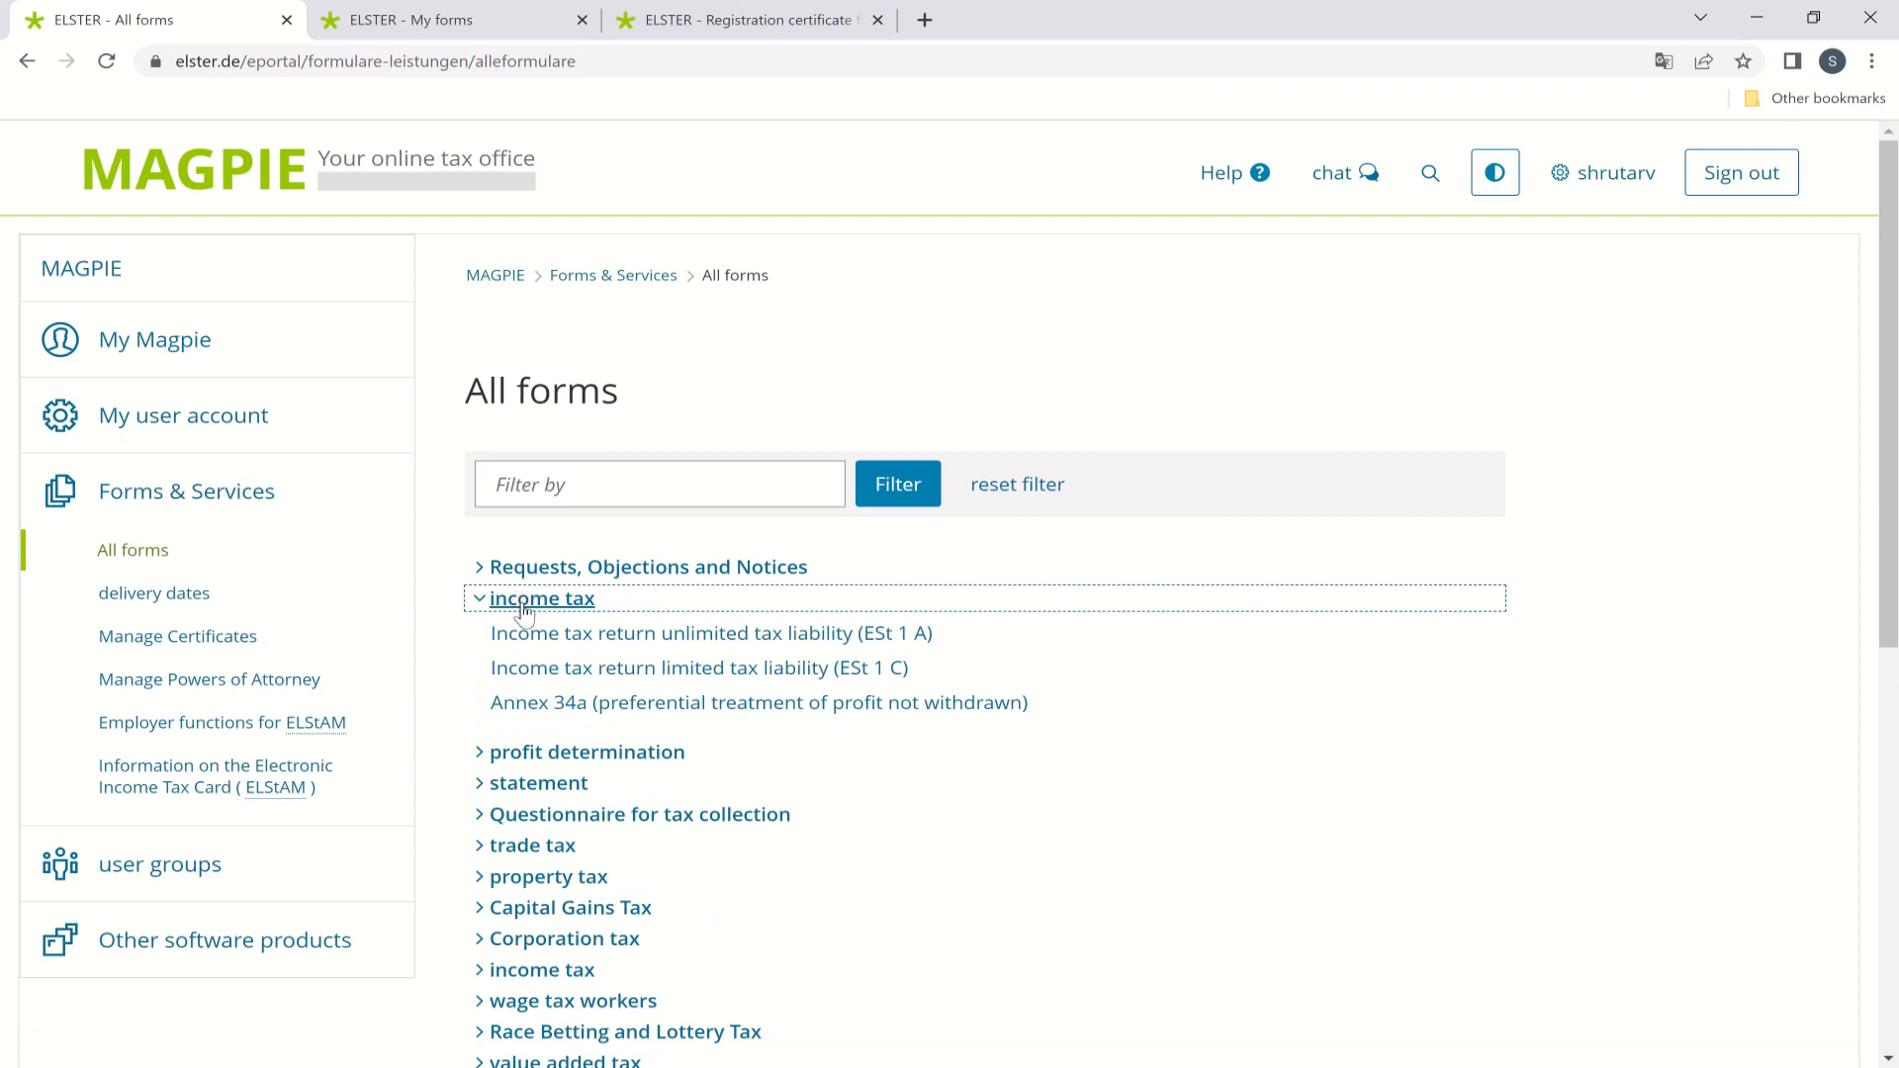
Start an ESt 1 A unlimited-liability return for 2021 and reach the data transfer page.
left_click(711, 633)
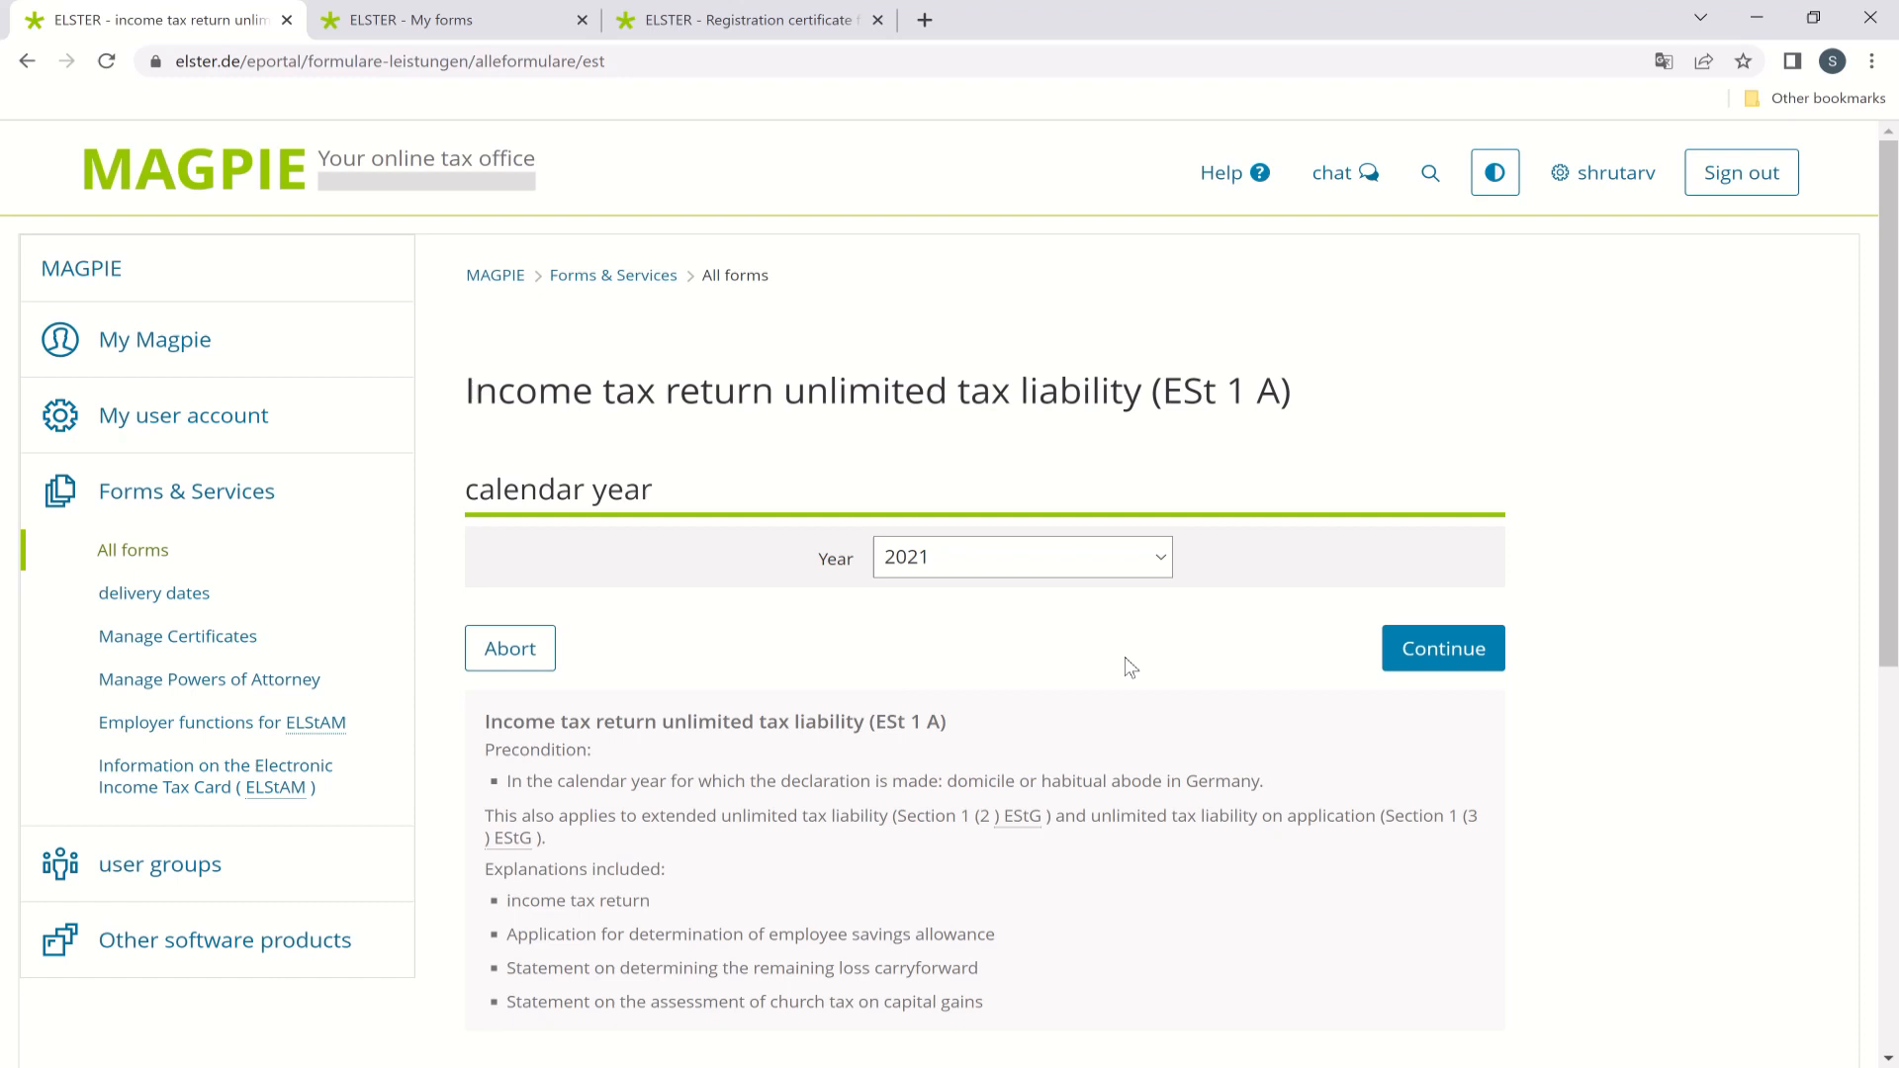
left_click(1442, 649)
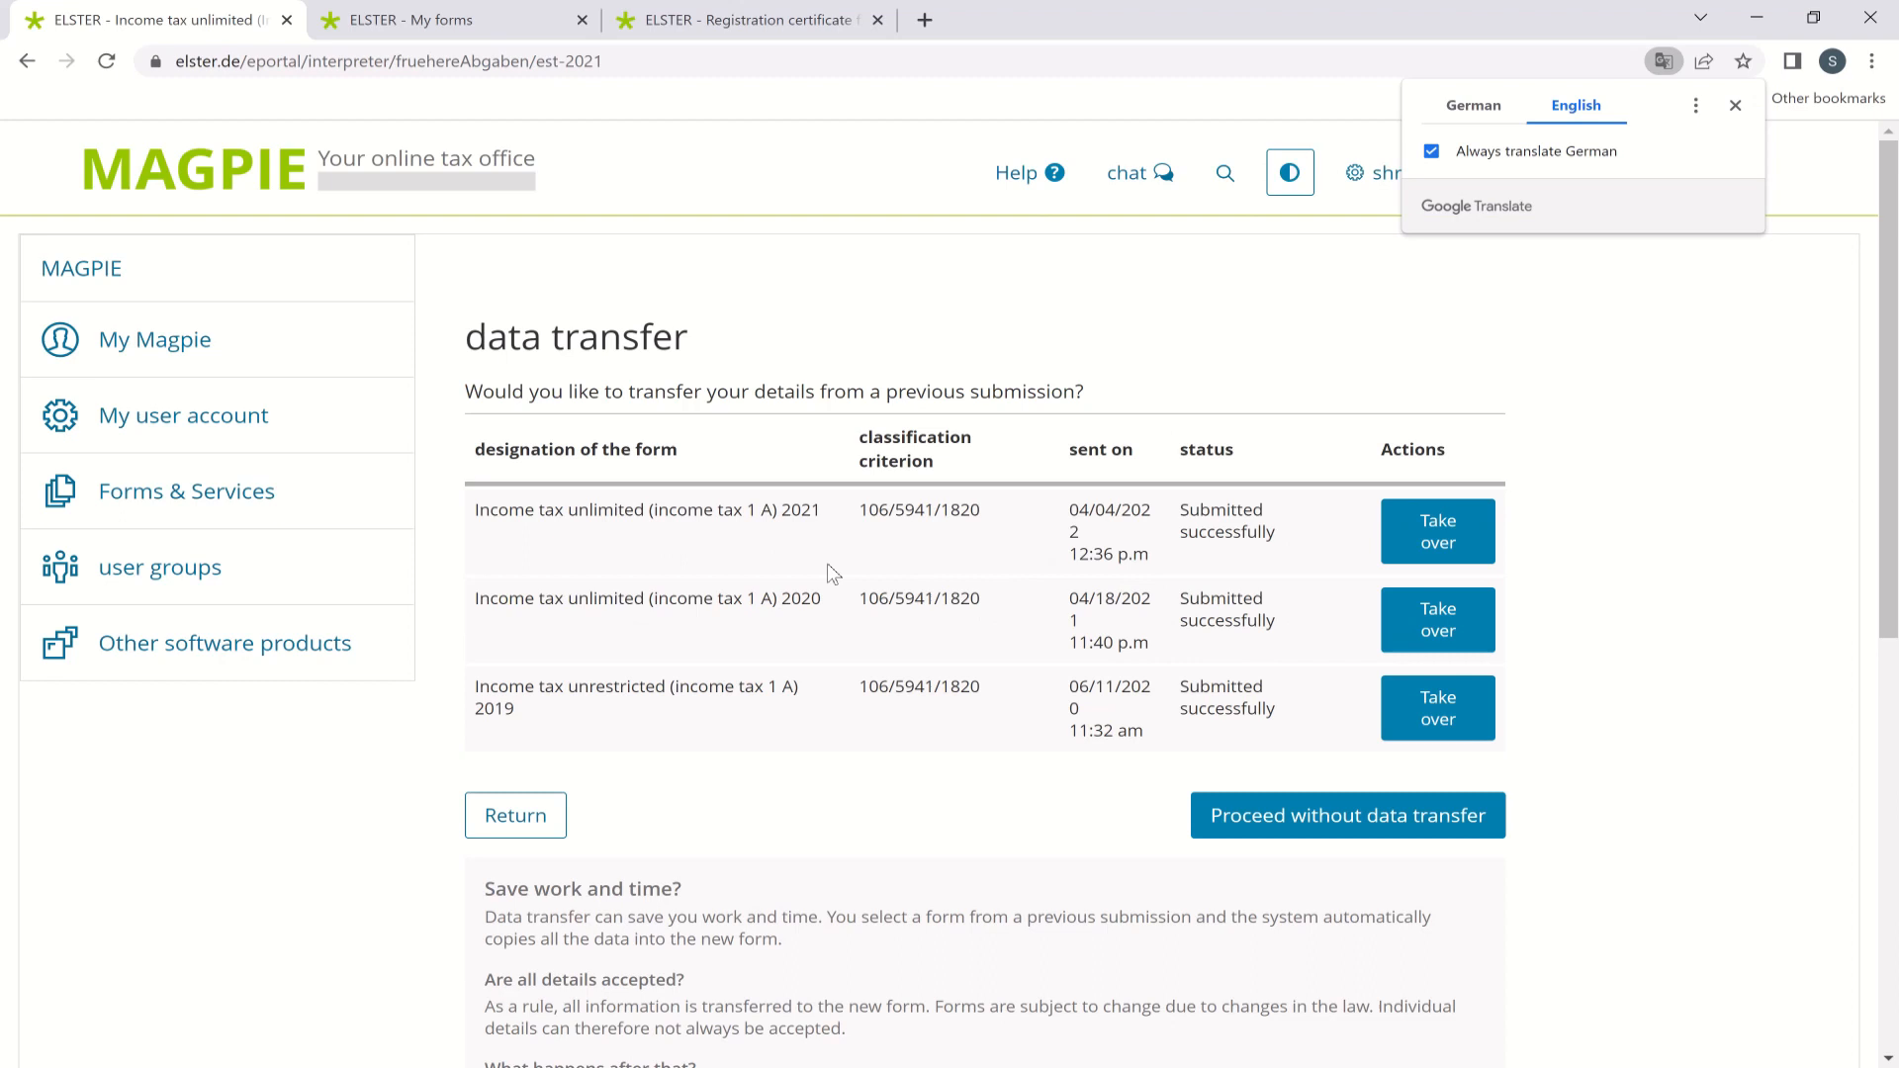
mouse_move(1228, 558)
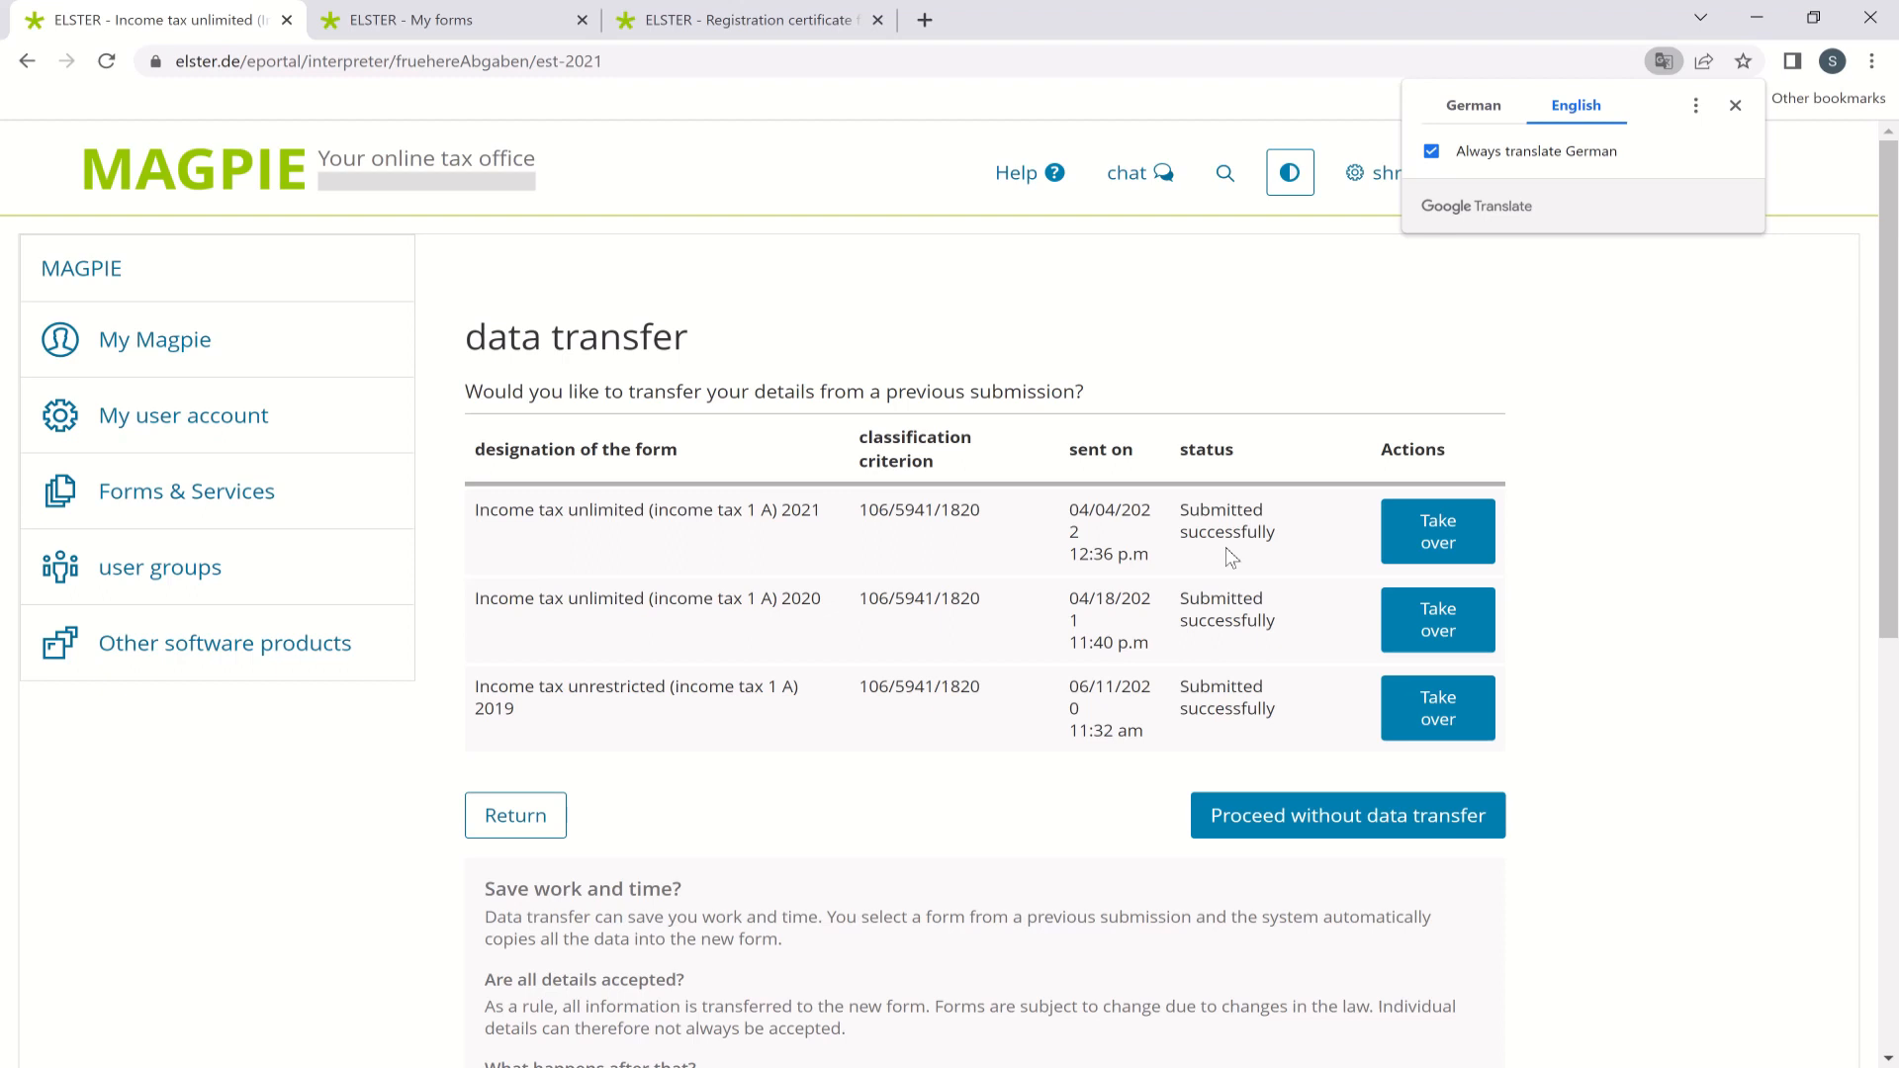
Try proceeding without data transfer, then restart 2021 and take over the 2021 submission's details.
left_click(1347, 815)
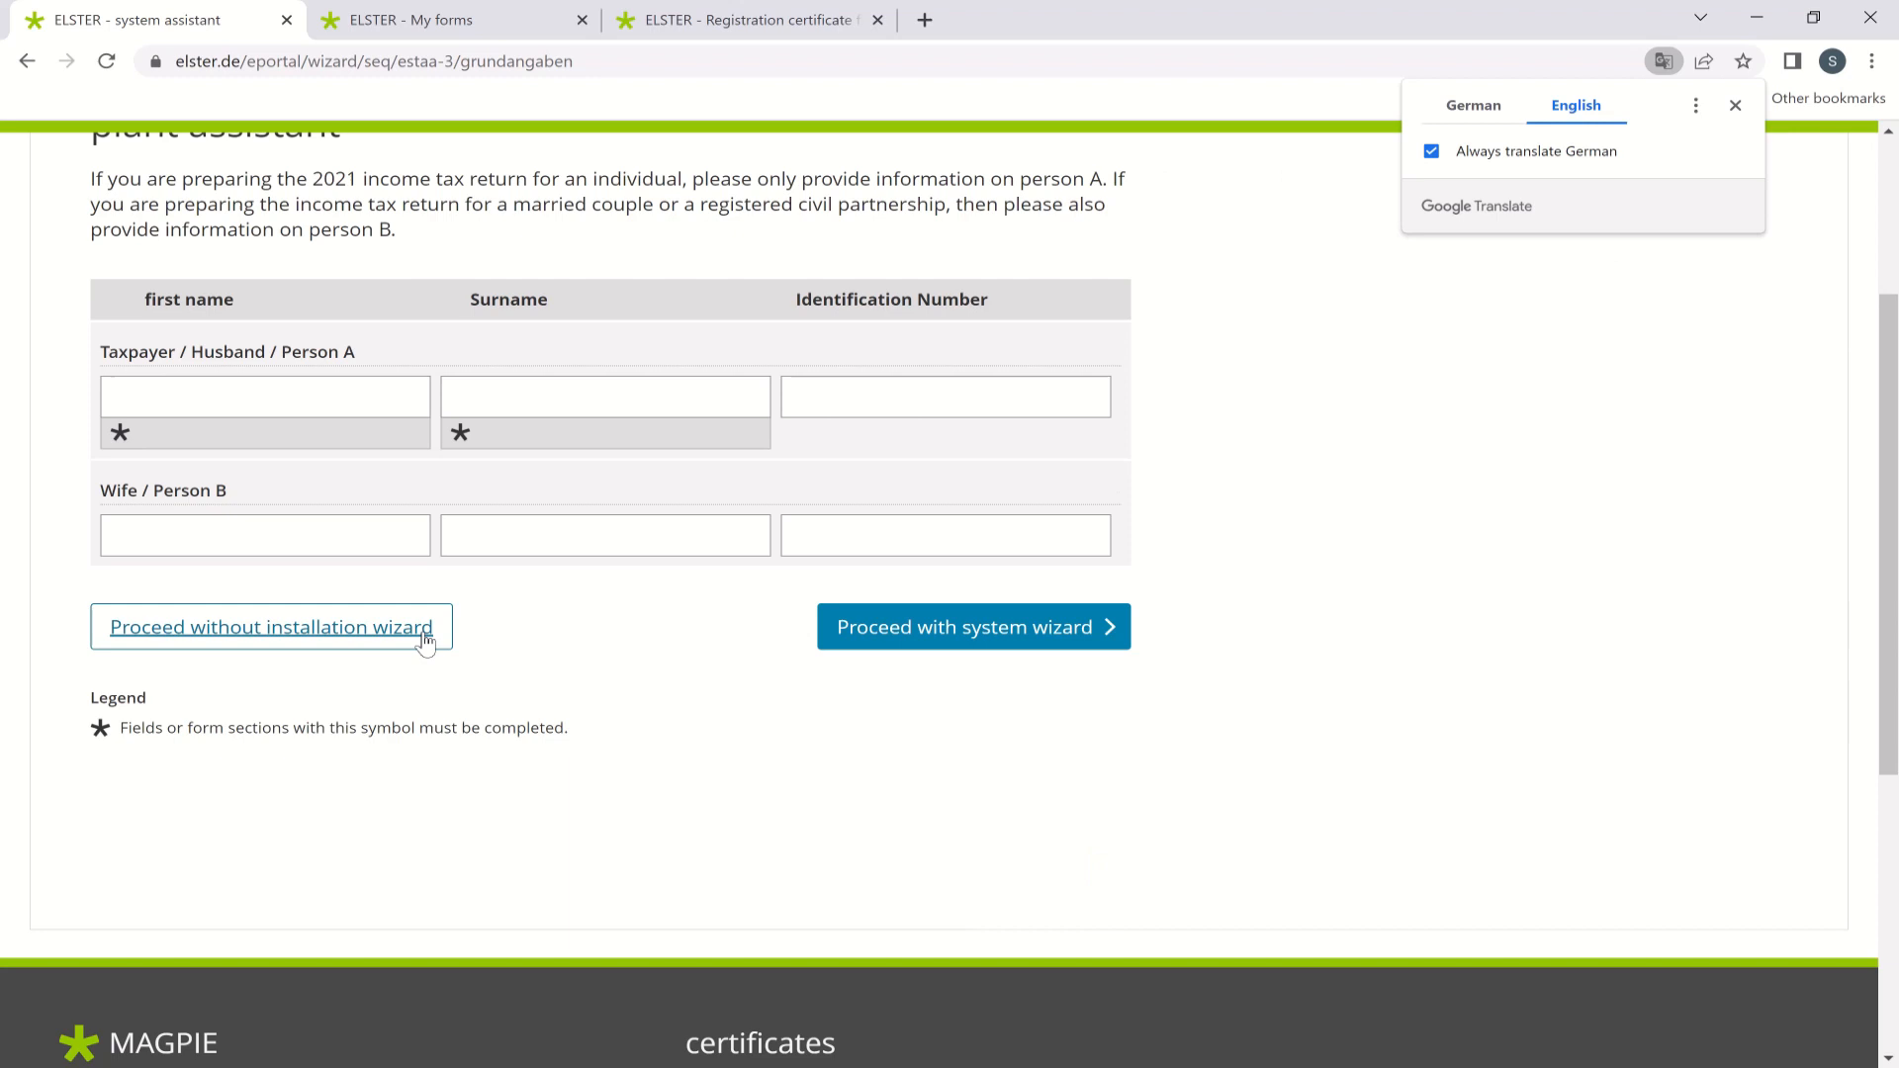
scroll("up", 3)
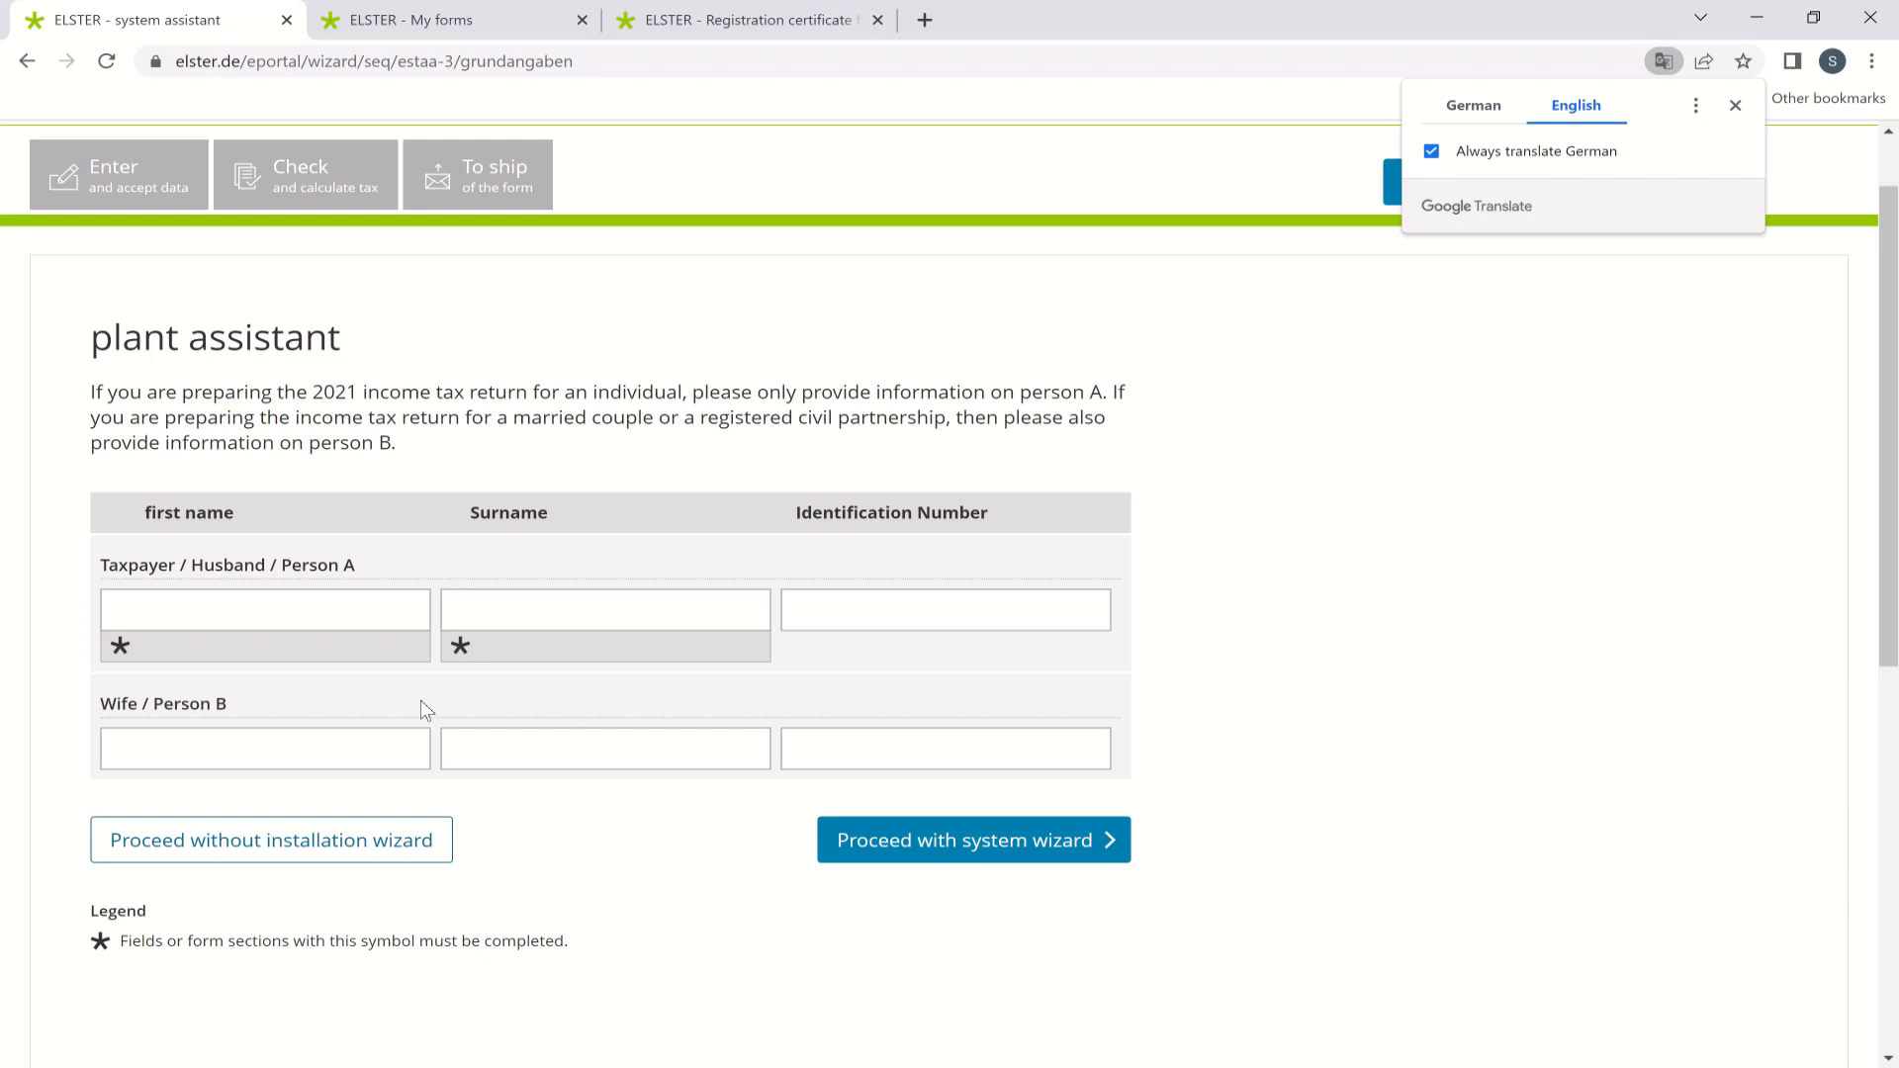
scroll("down", 3)
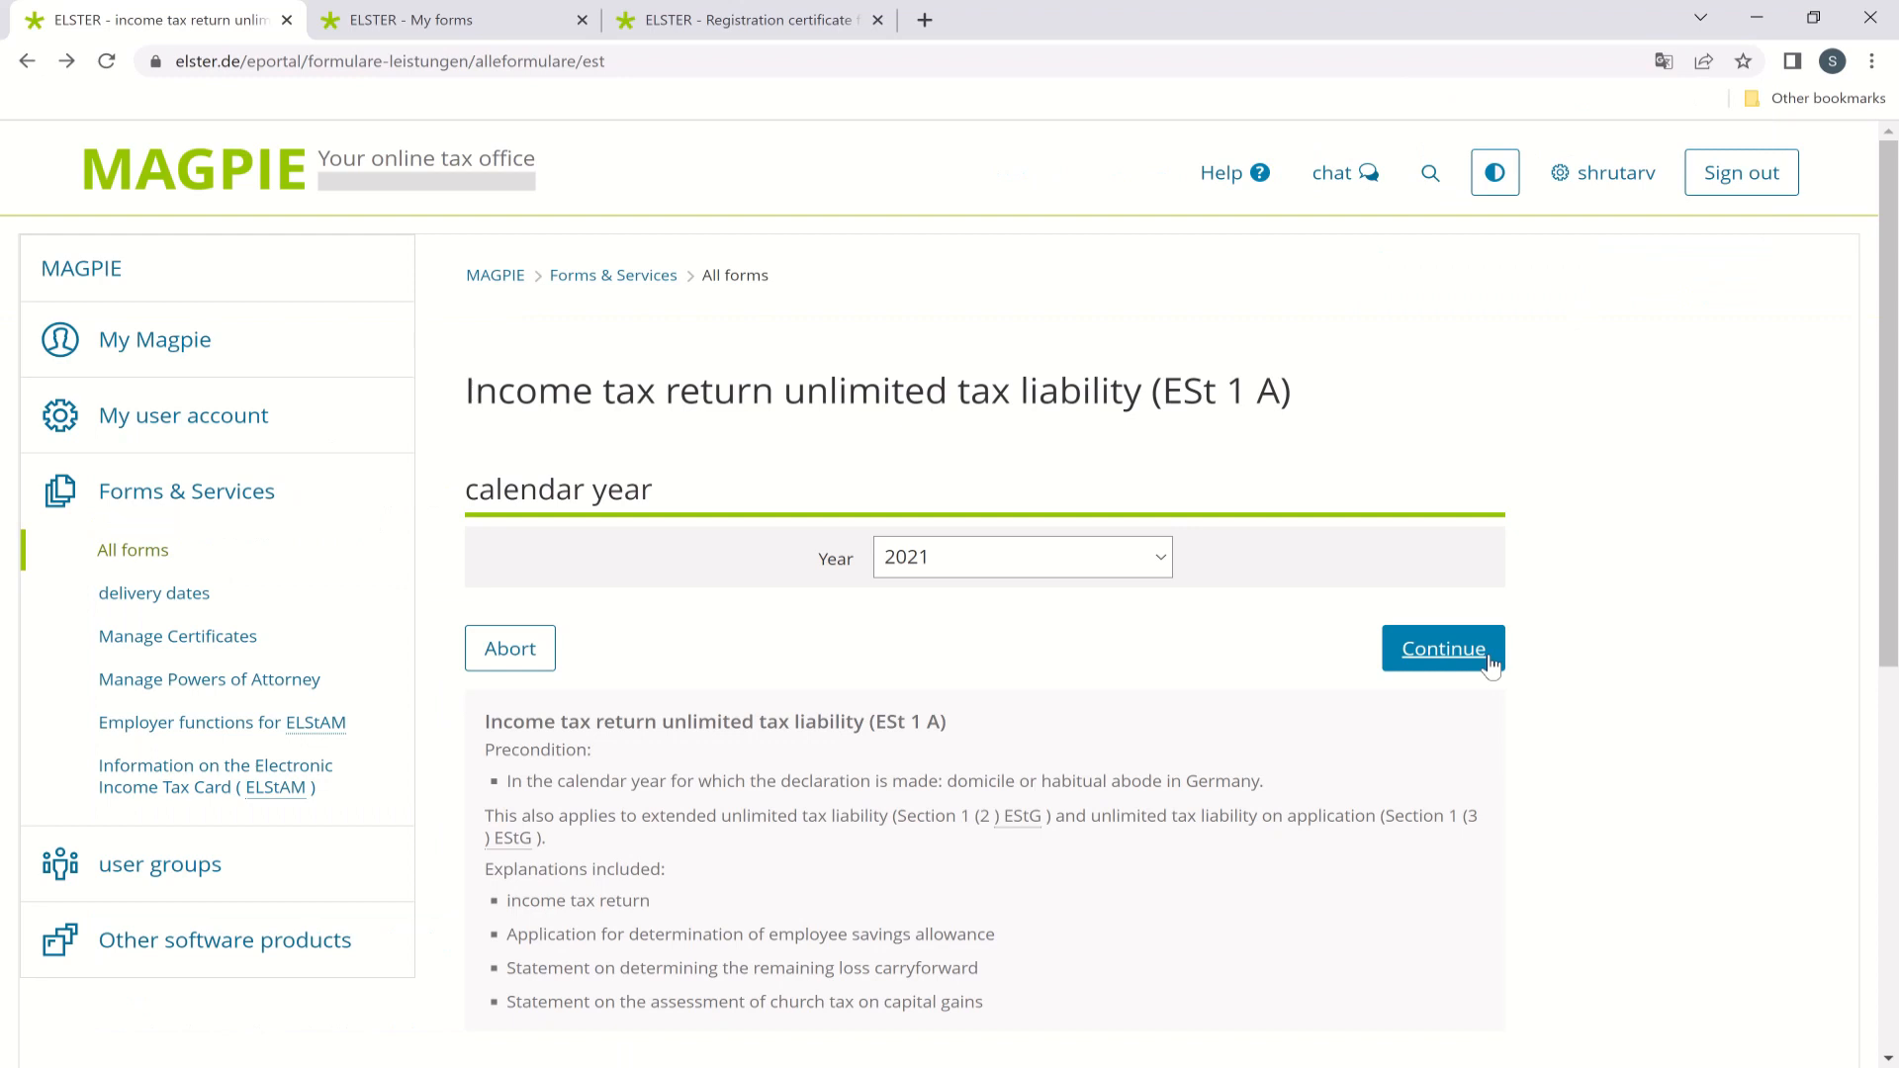
left_click(1442, 649)
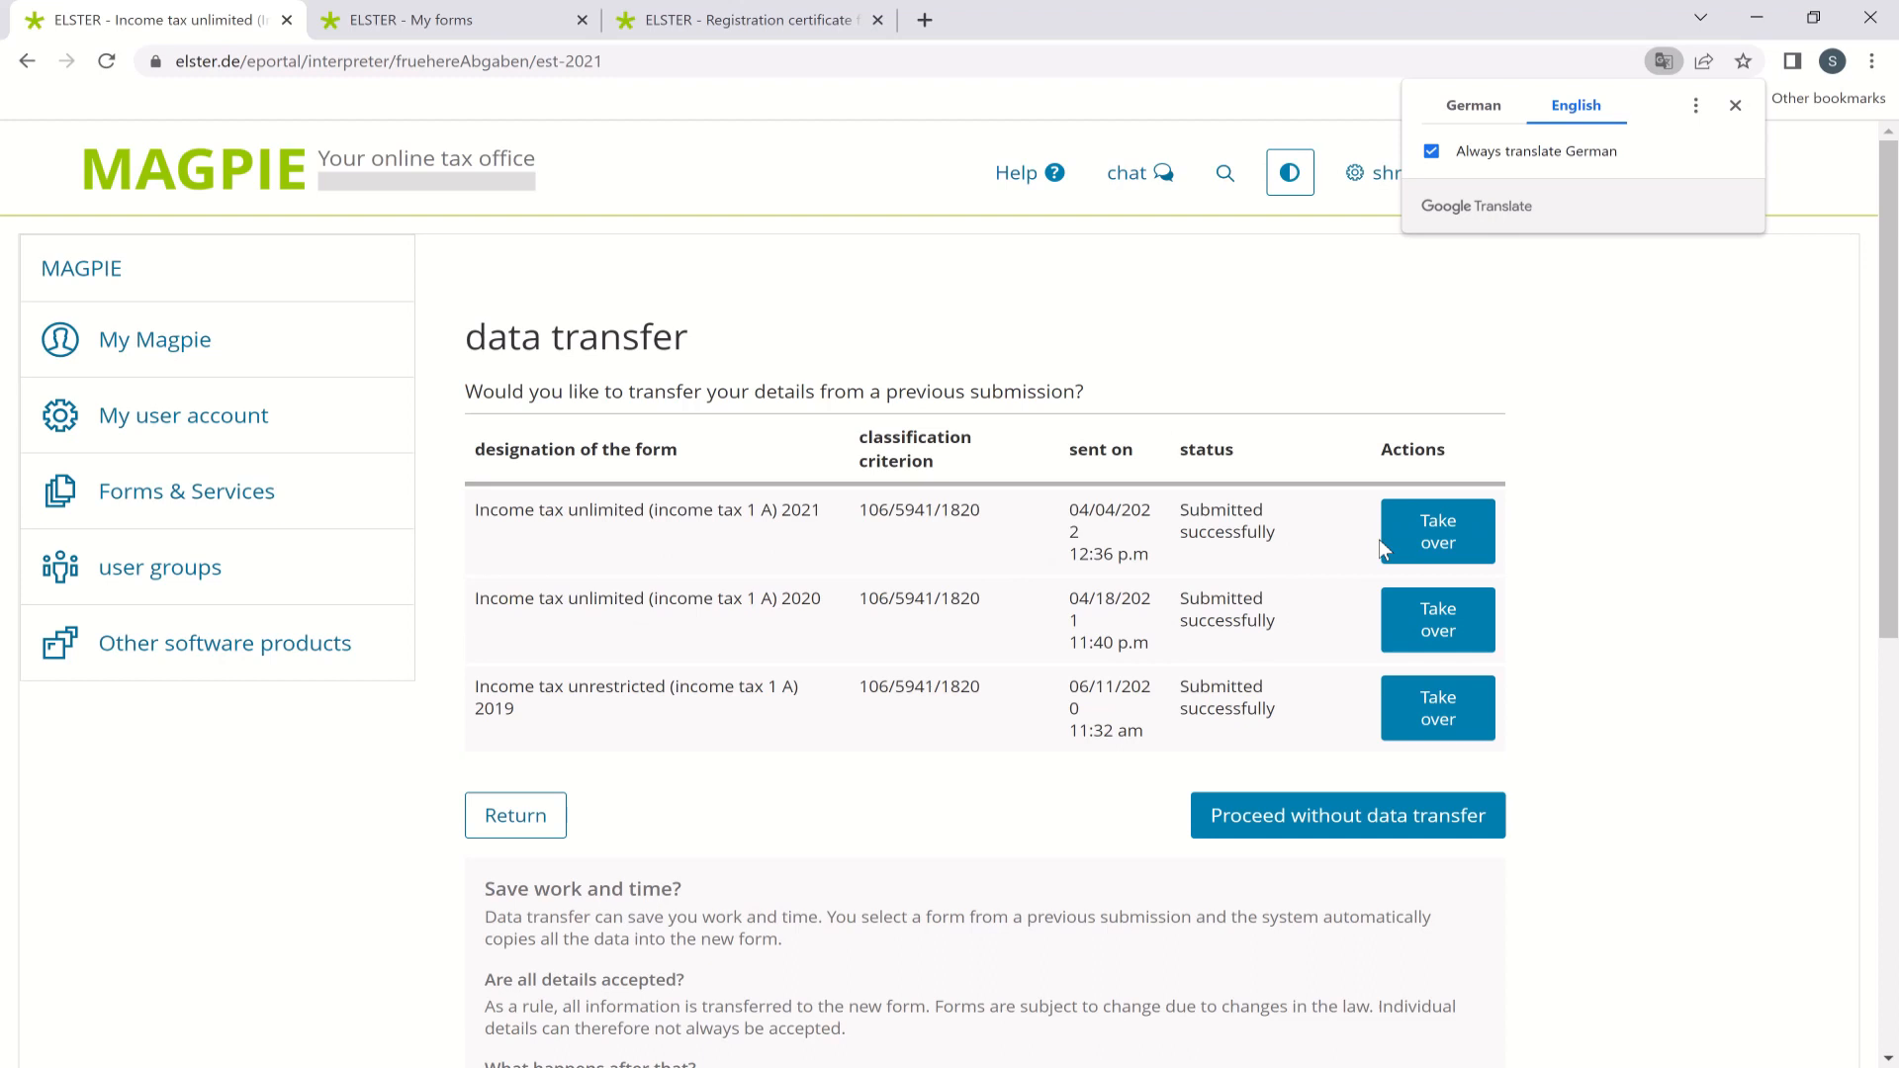
left_click(1436, 530)
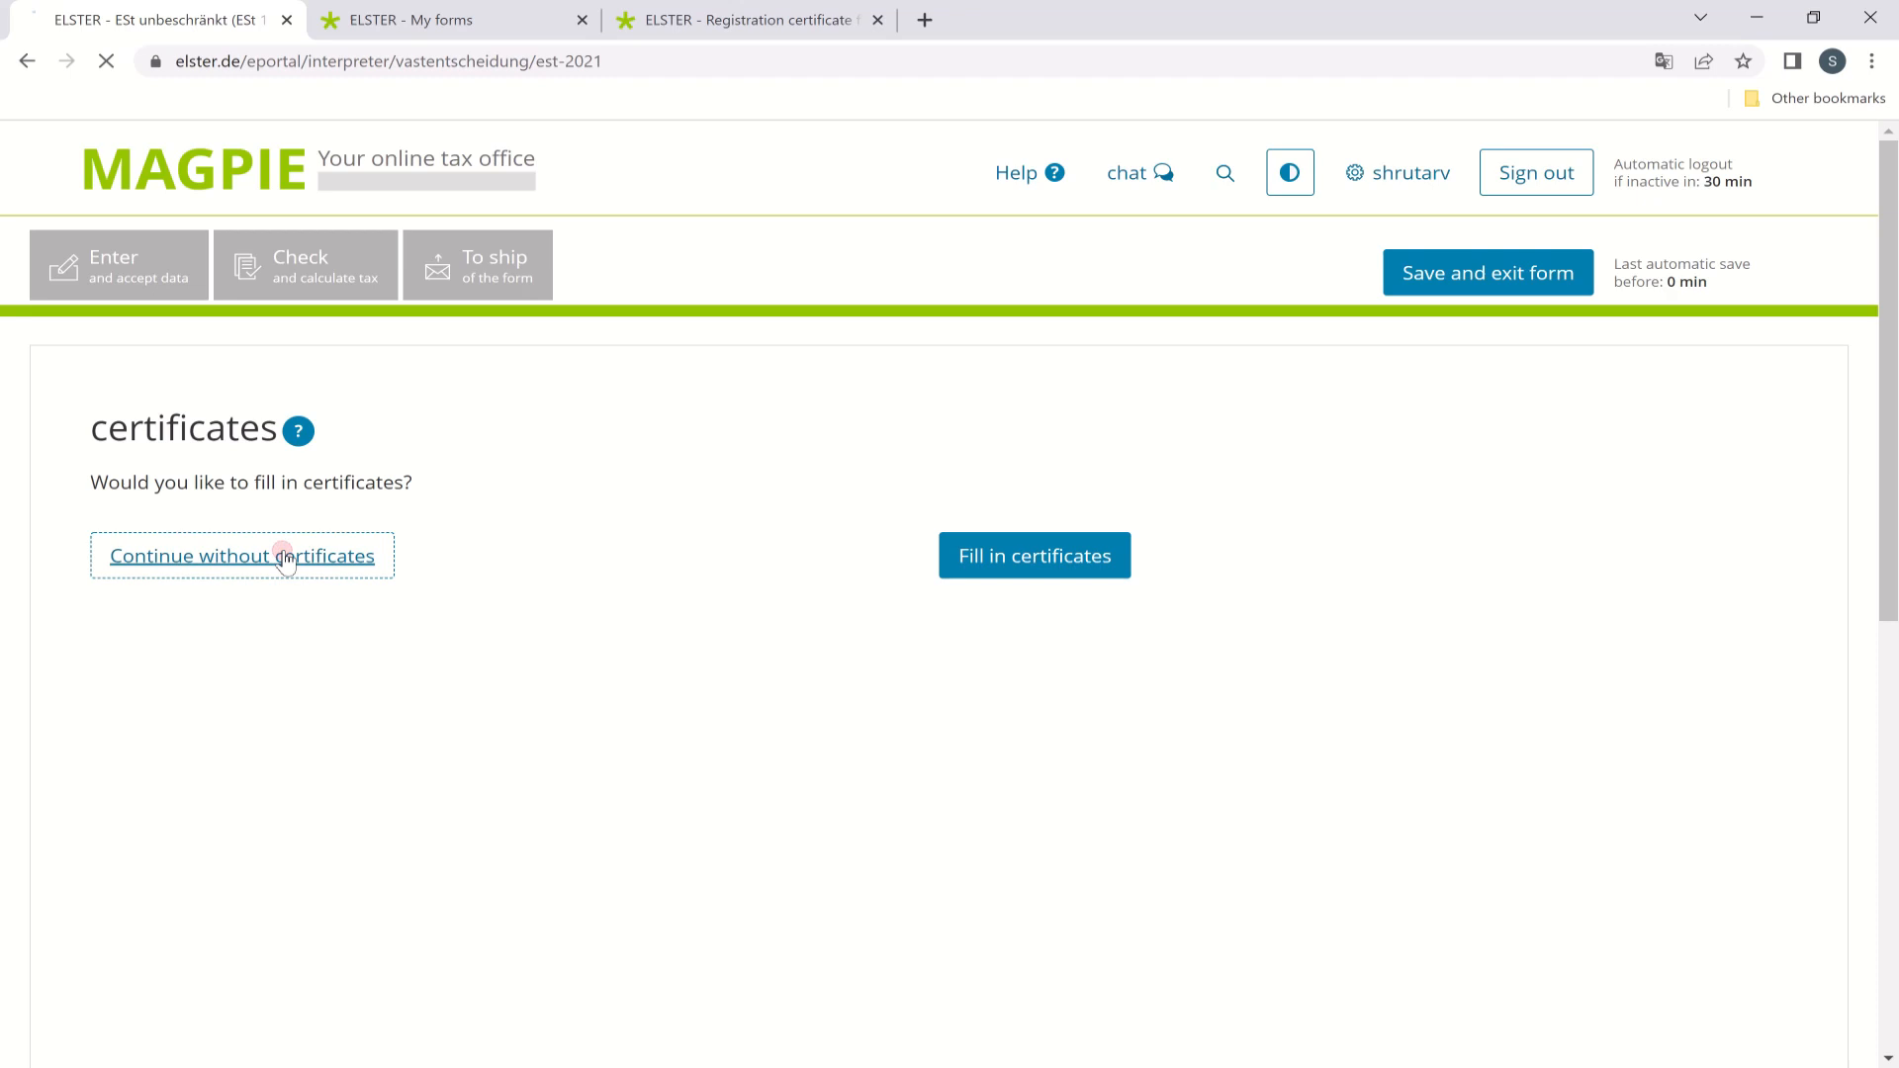
Continue without certificates and review the main form's completed general information sections 1–5.
left_click(242, 556)
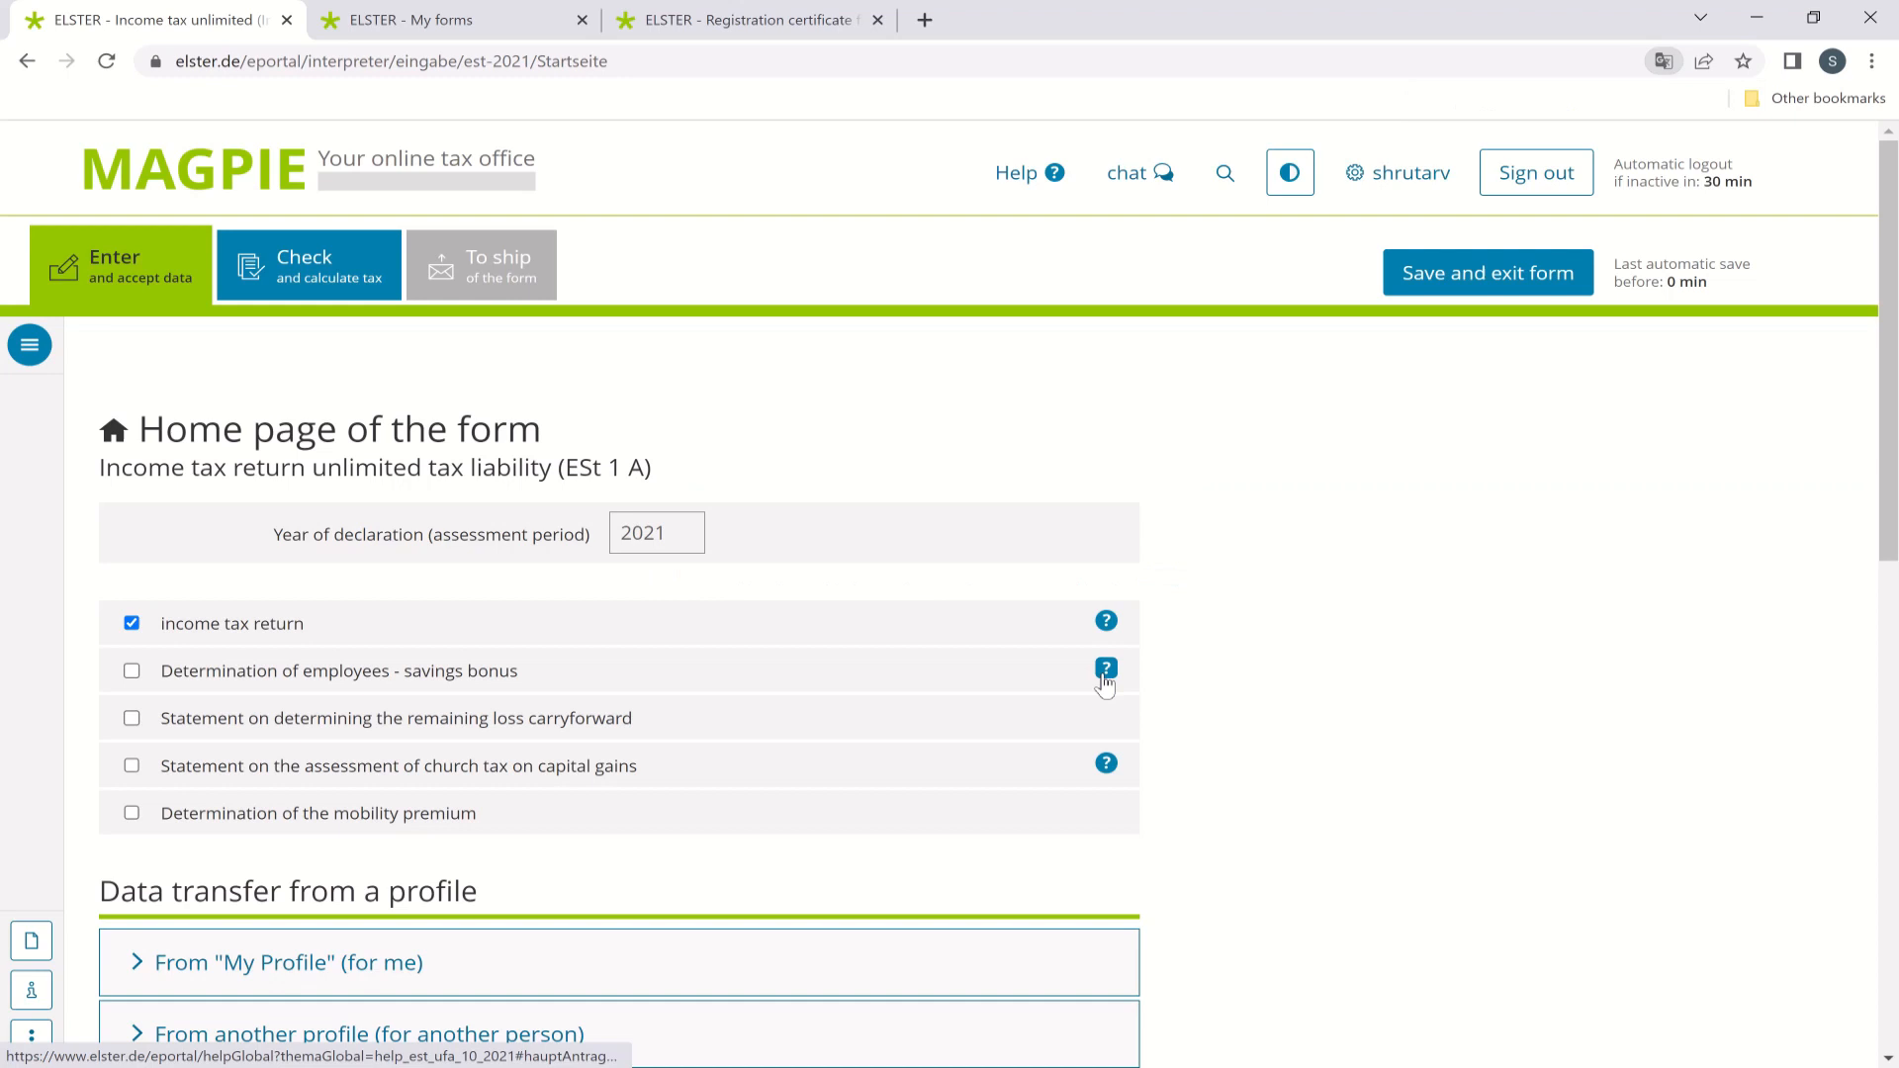
mouse_move(969, 667)
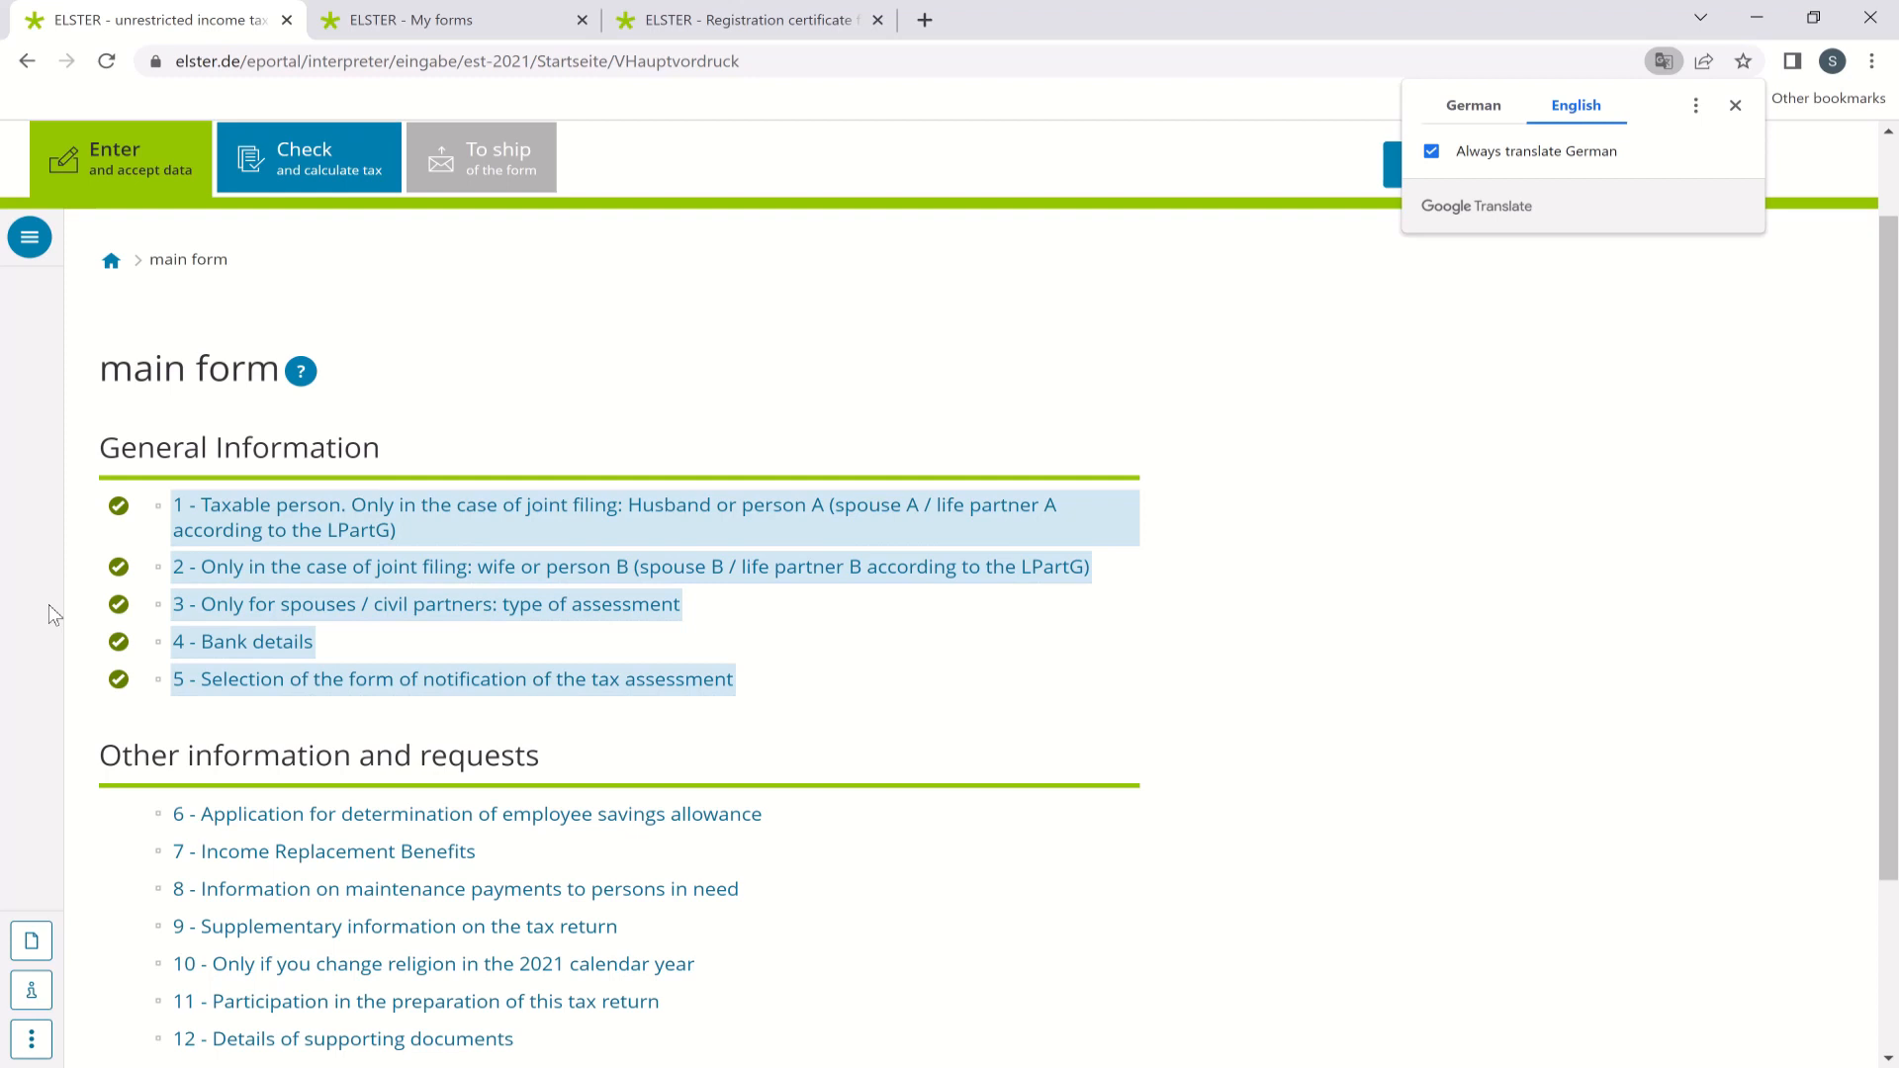
scroll("down", 3)
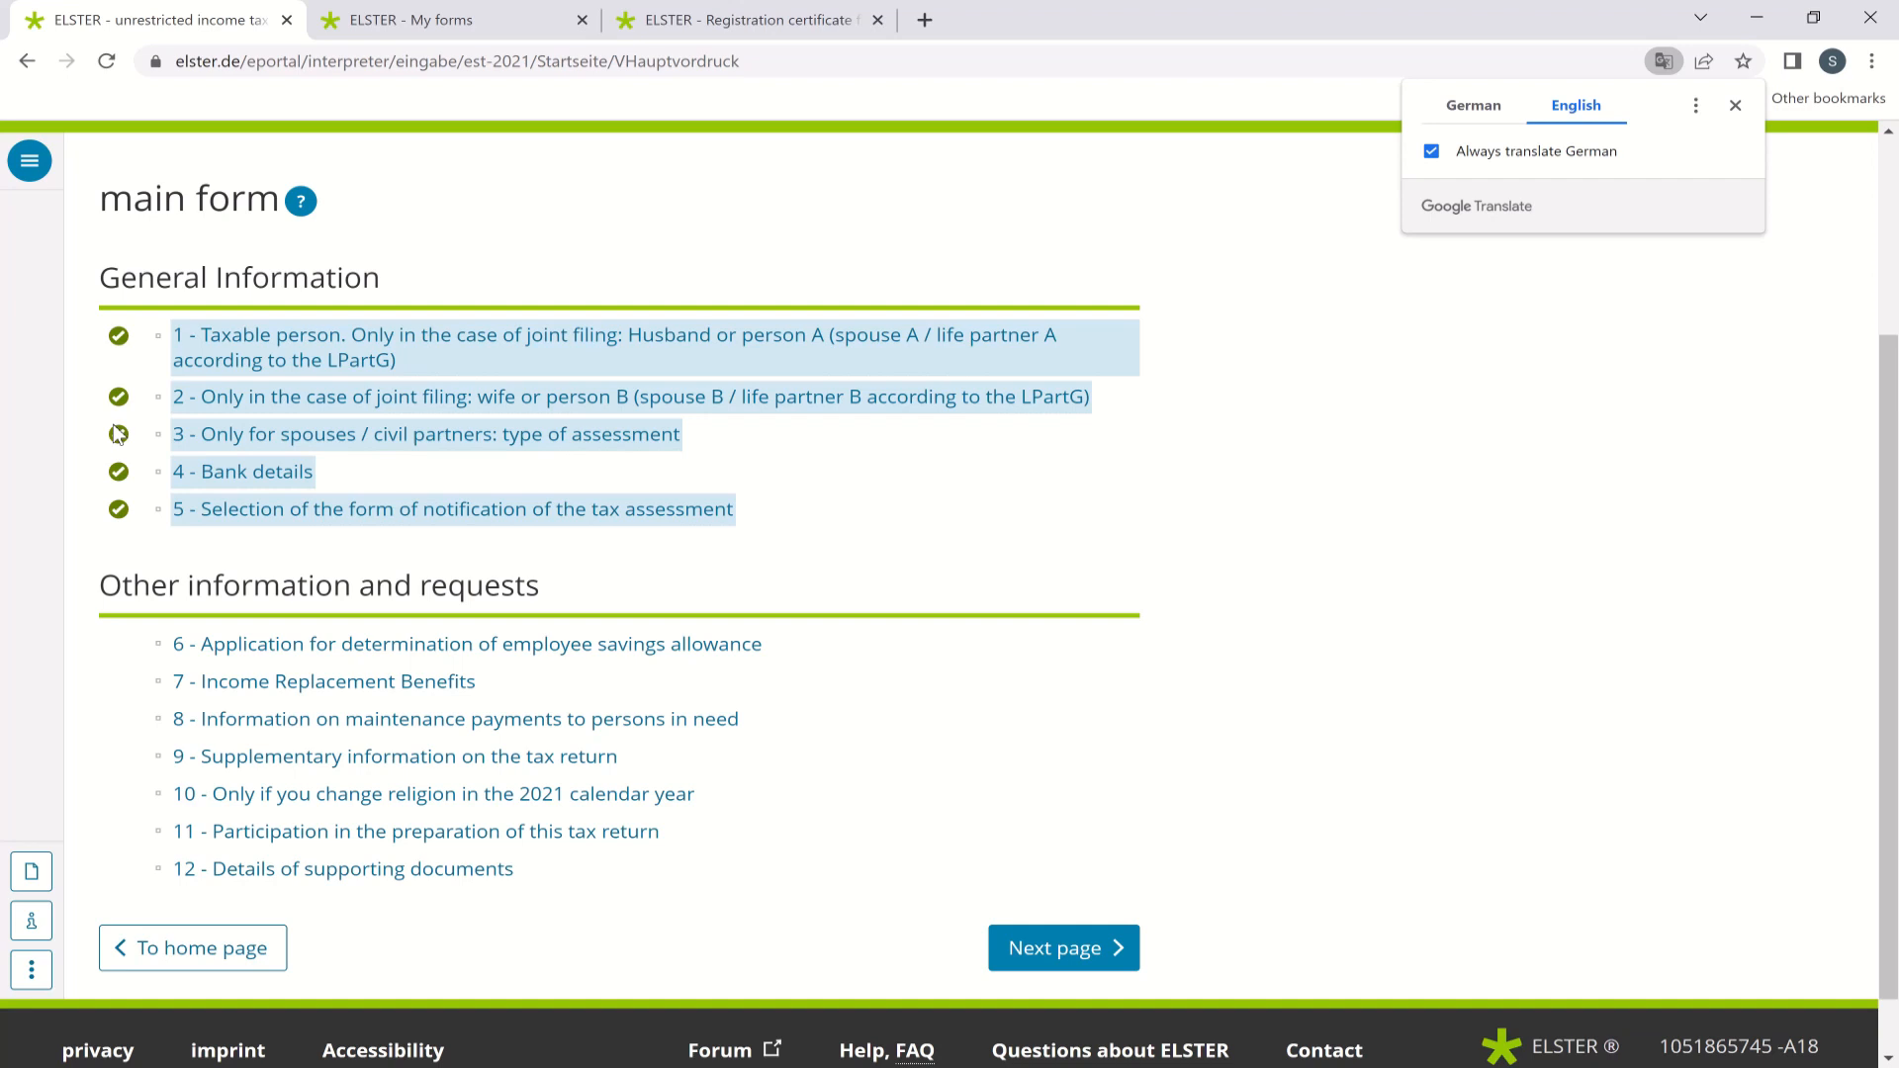
scroll("down", 3)
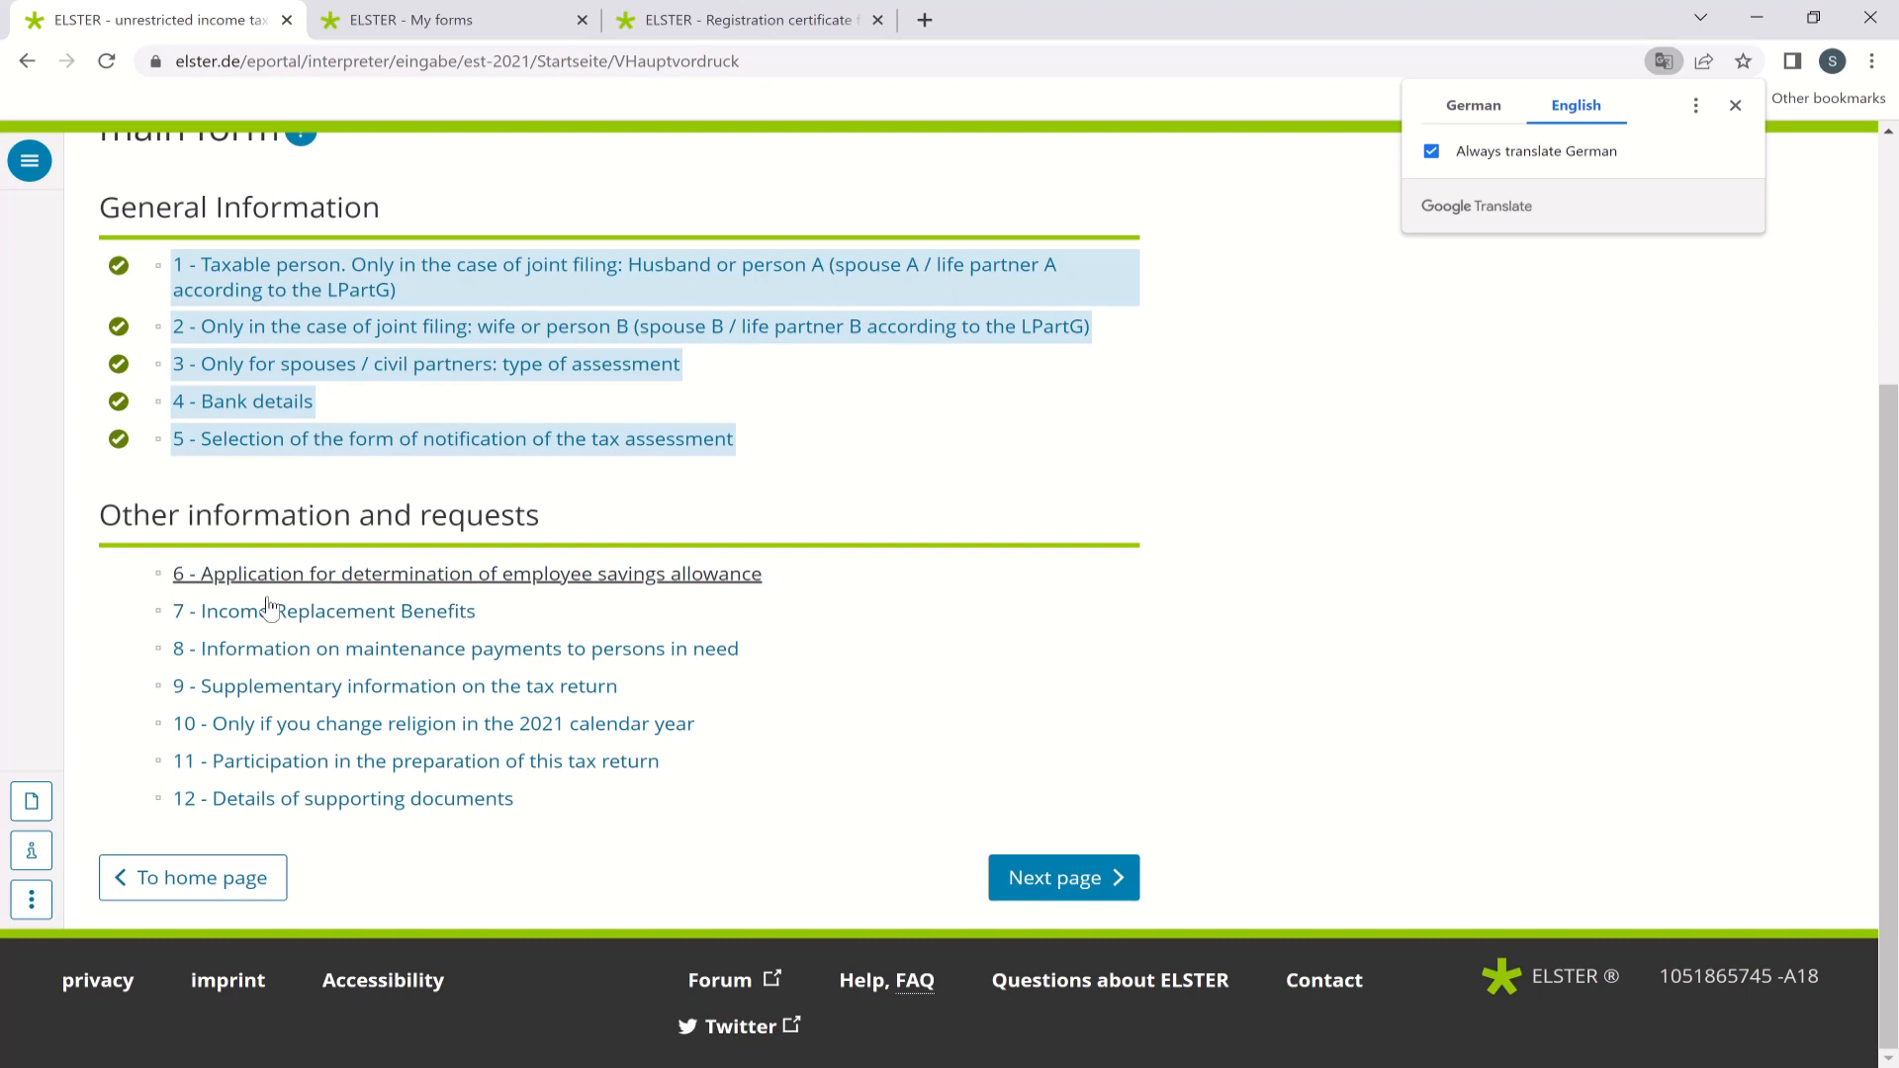
mouse_move(886, 724)
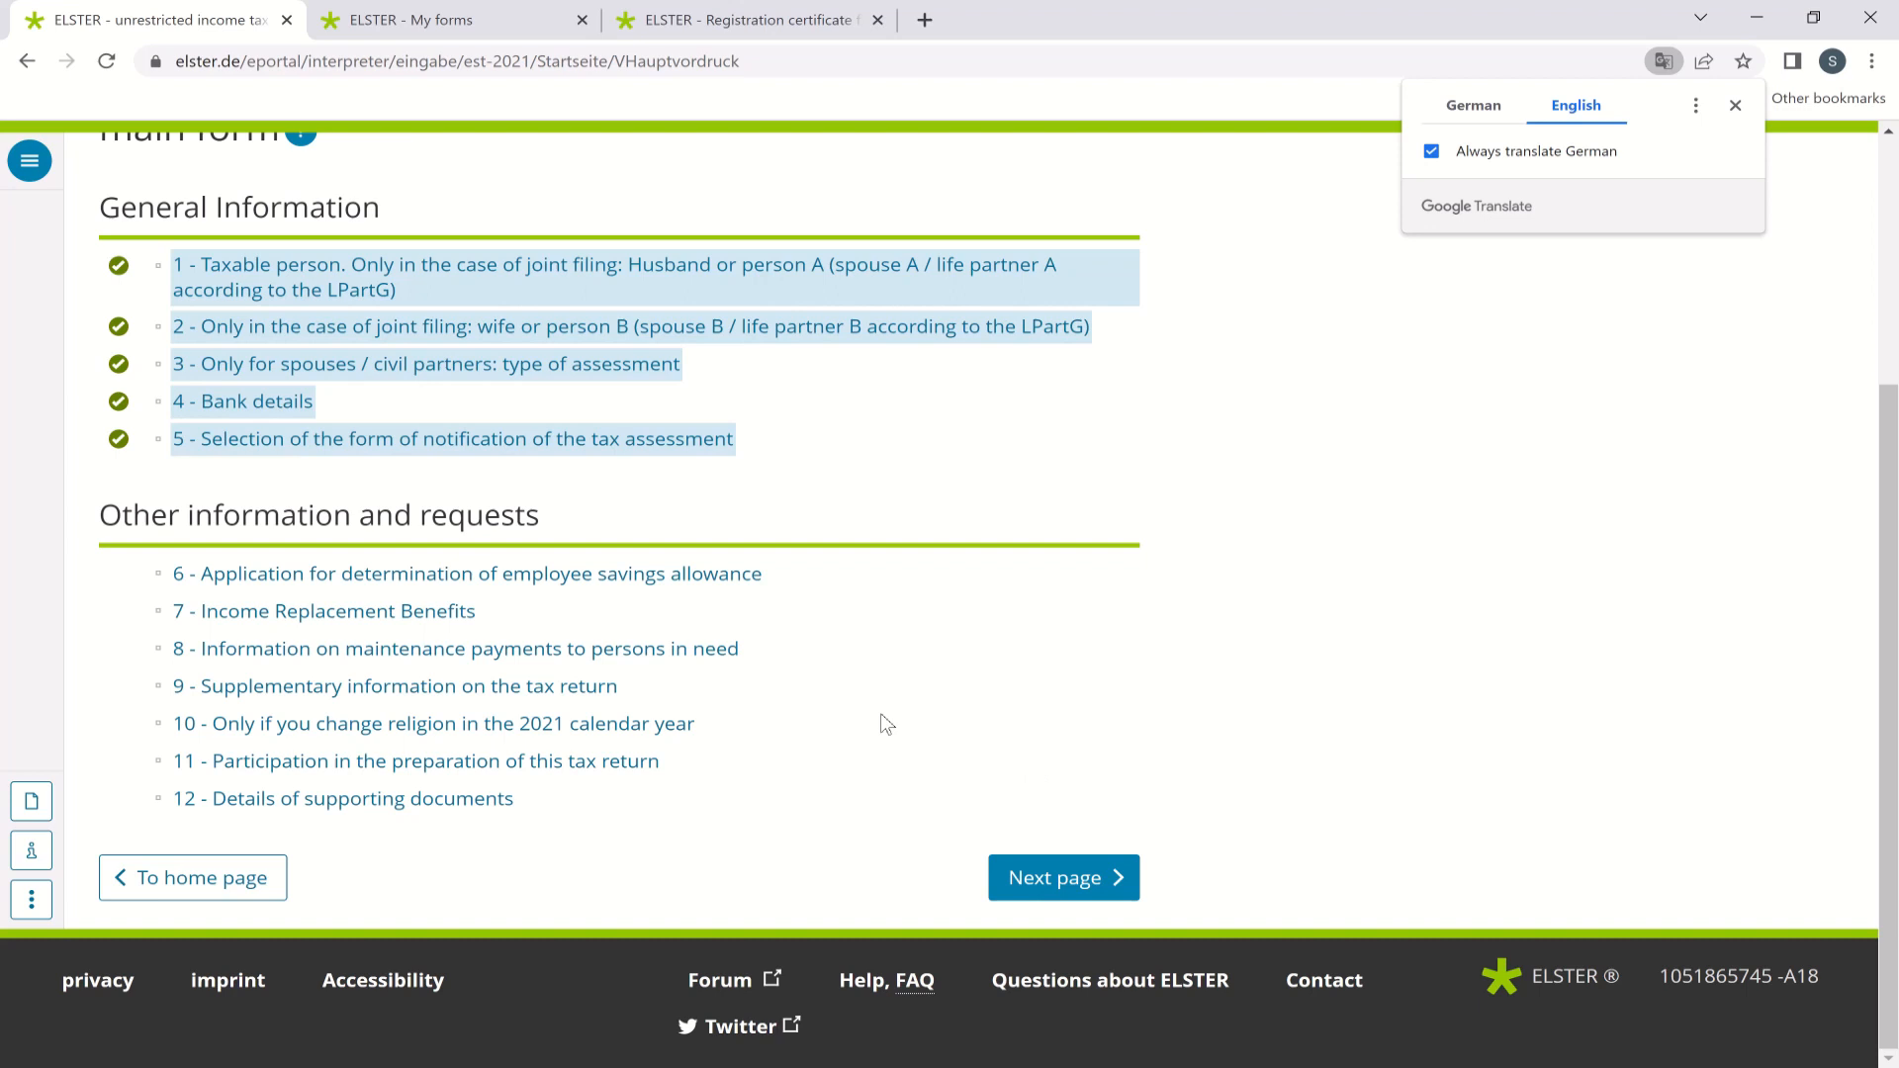
scroll("up", 3)
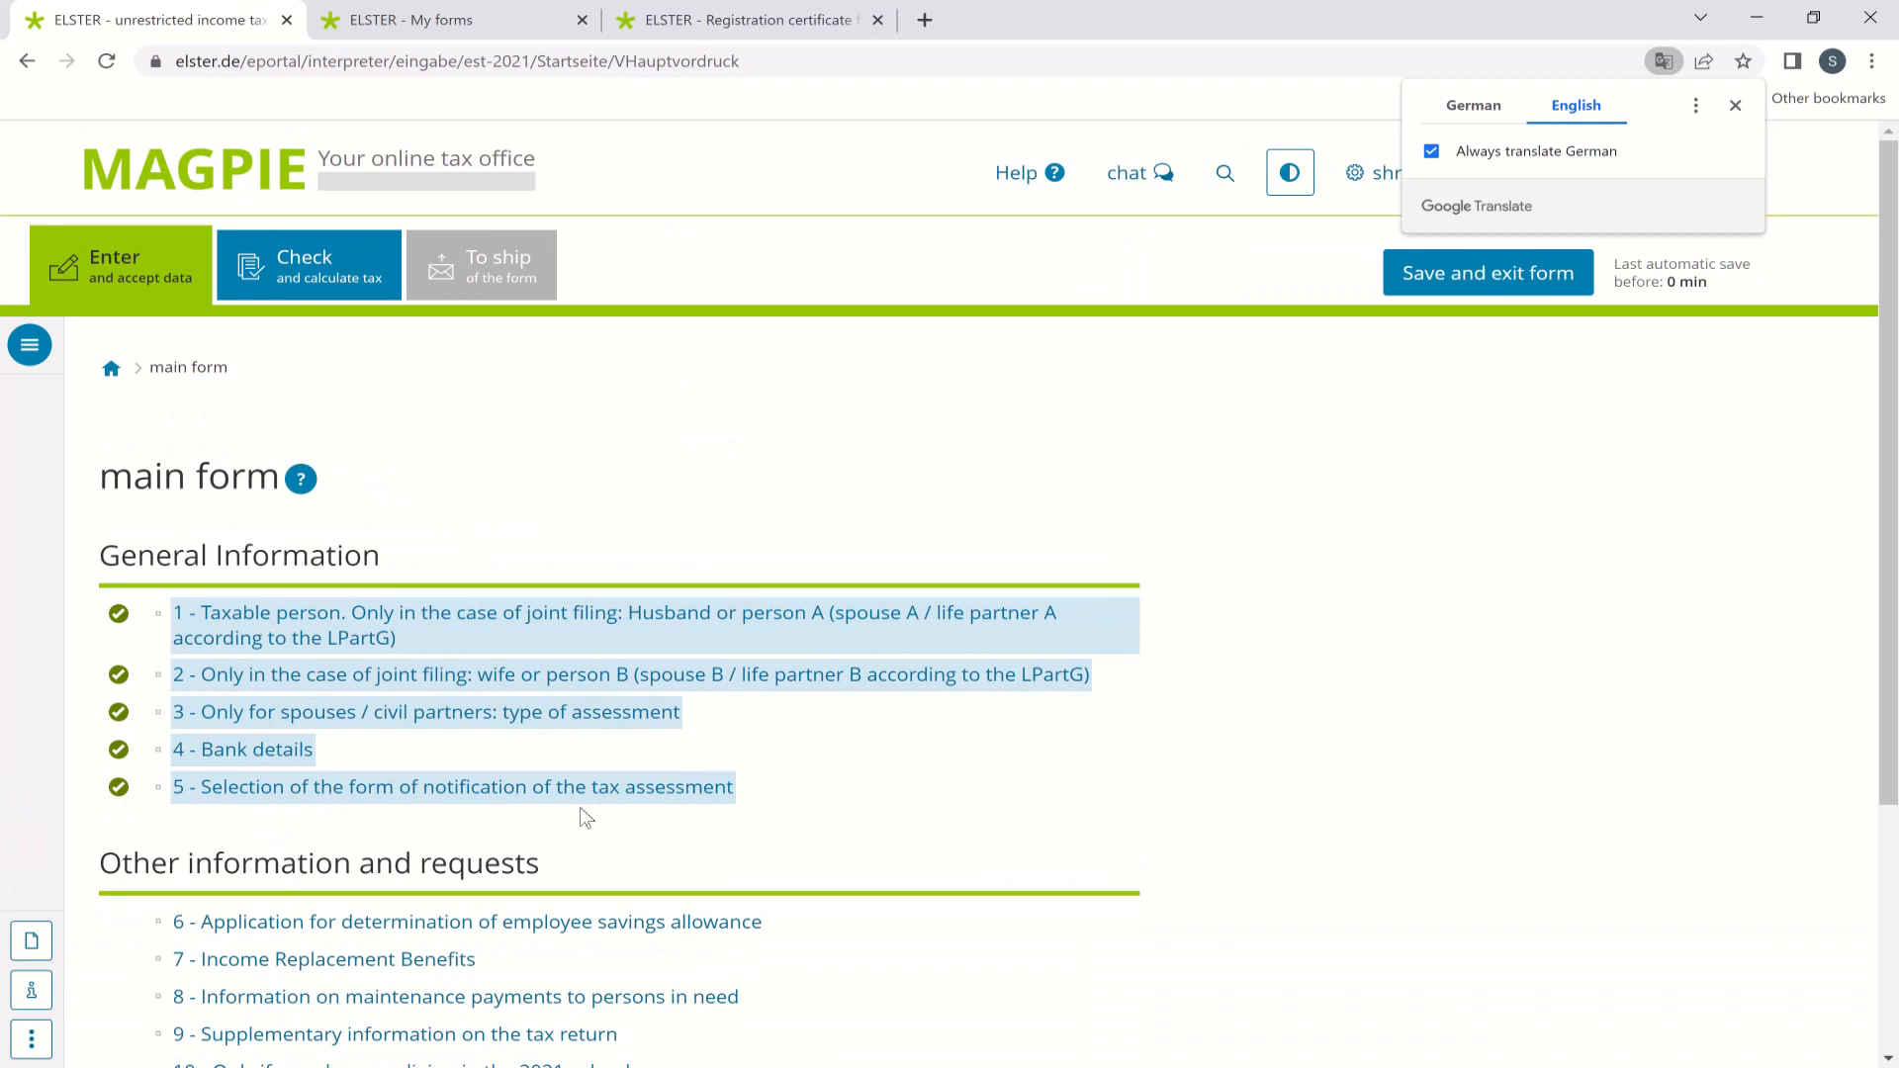
Scroll through the Appendix N income-from-employment section list.
scroll("down", 3)
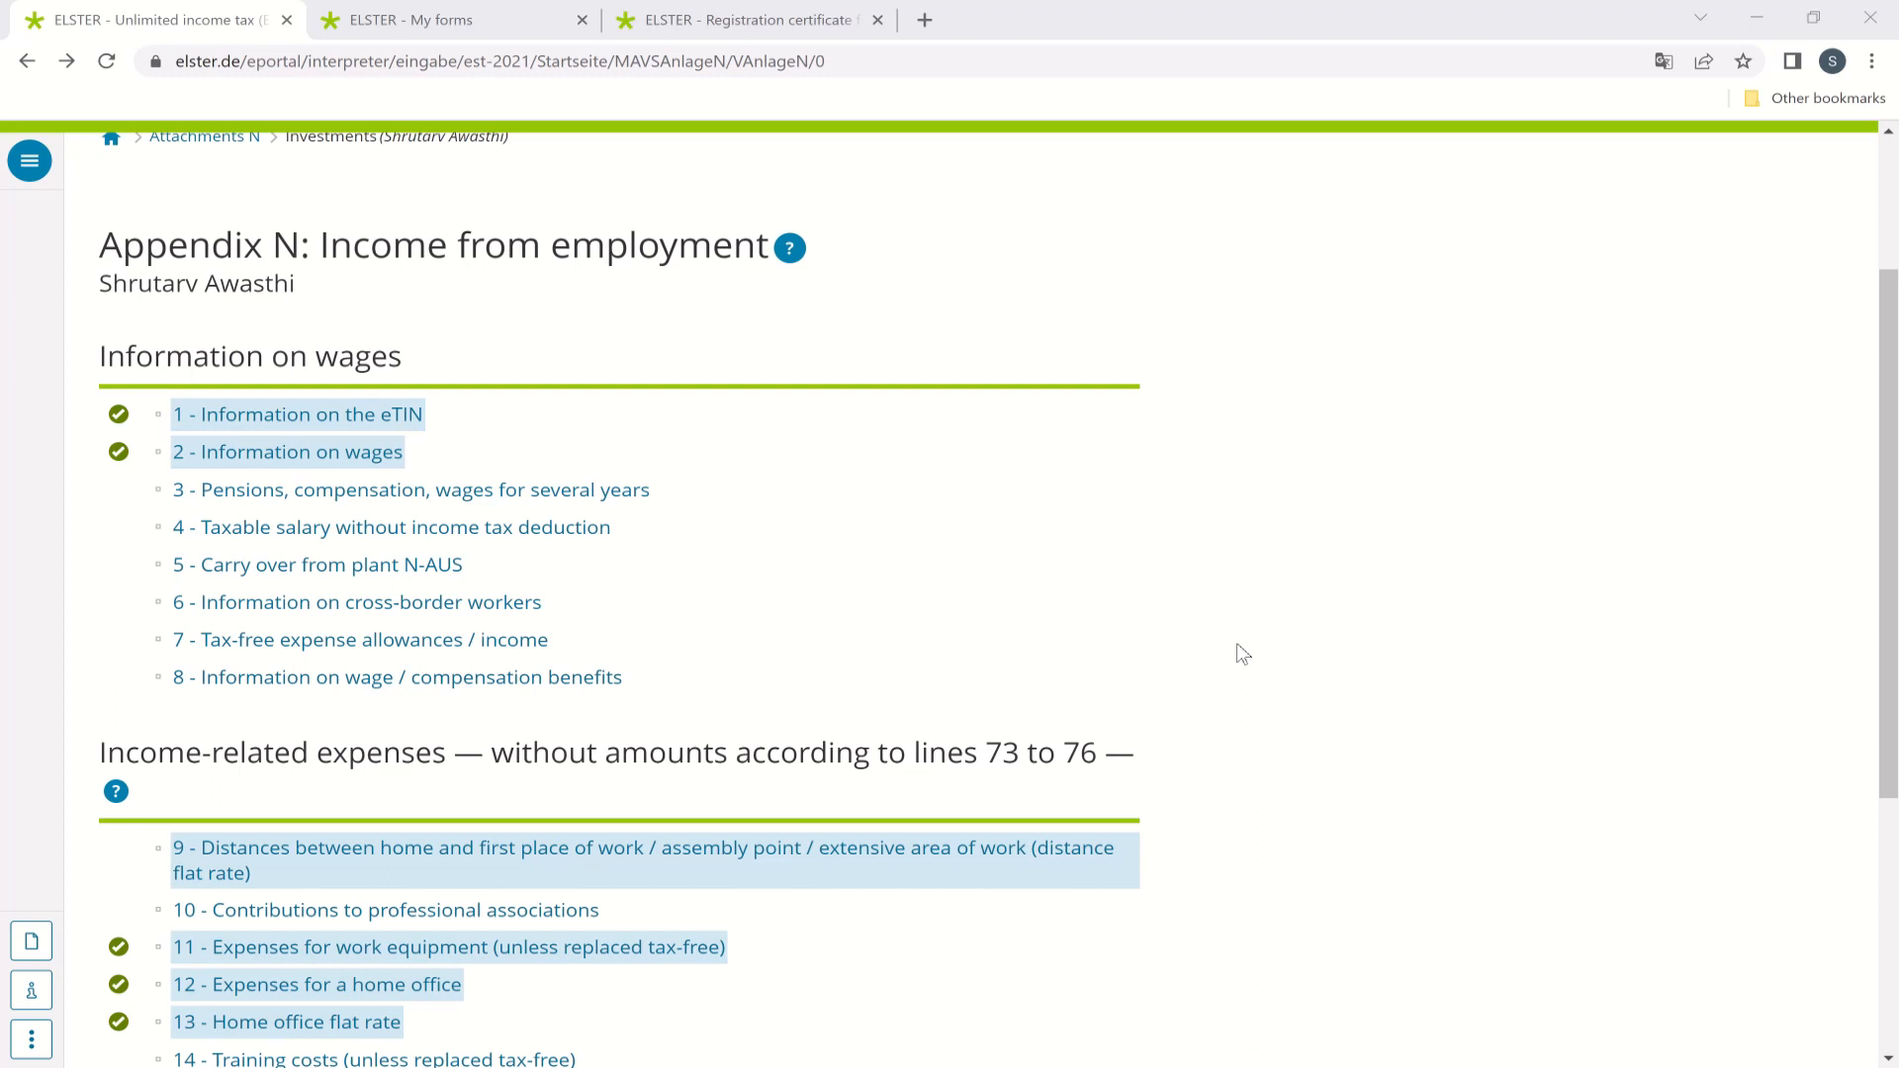
mouse_move(1476, 728)
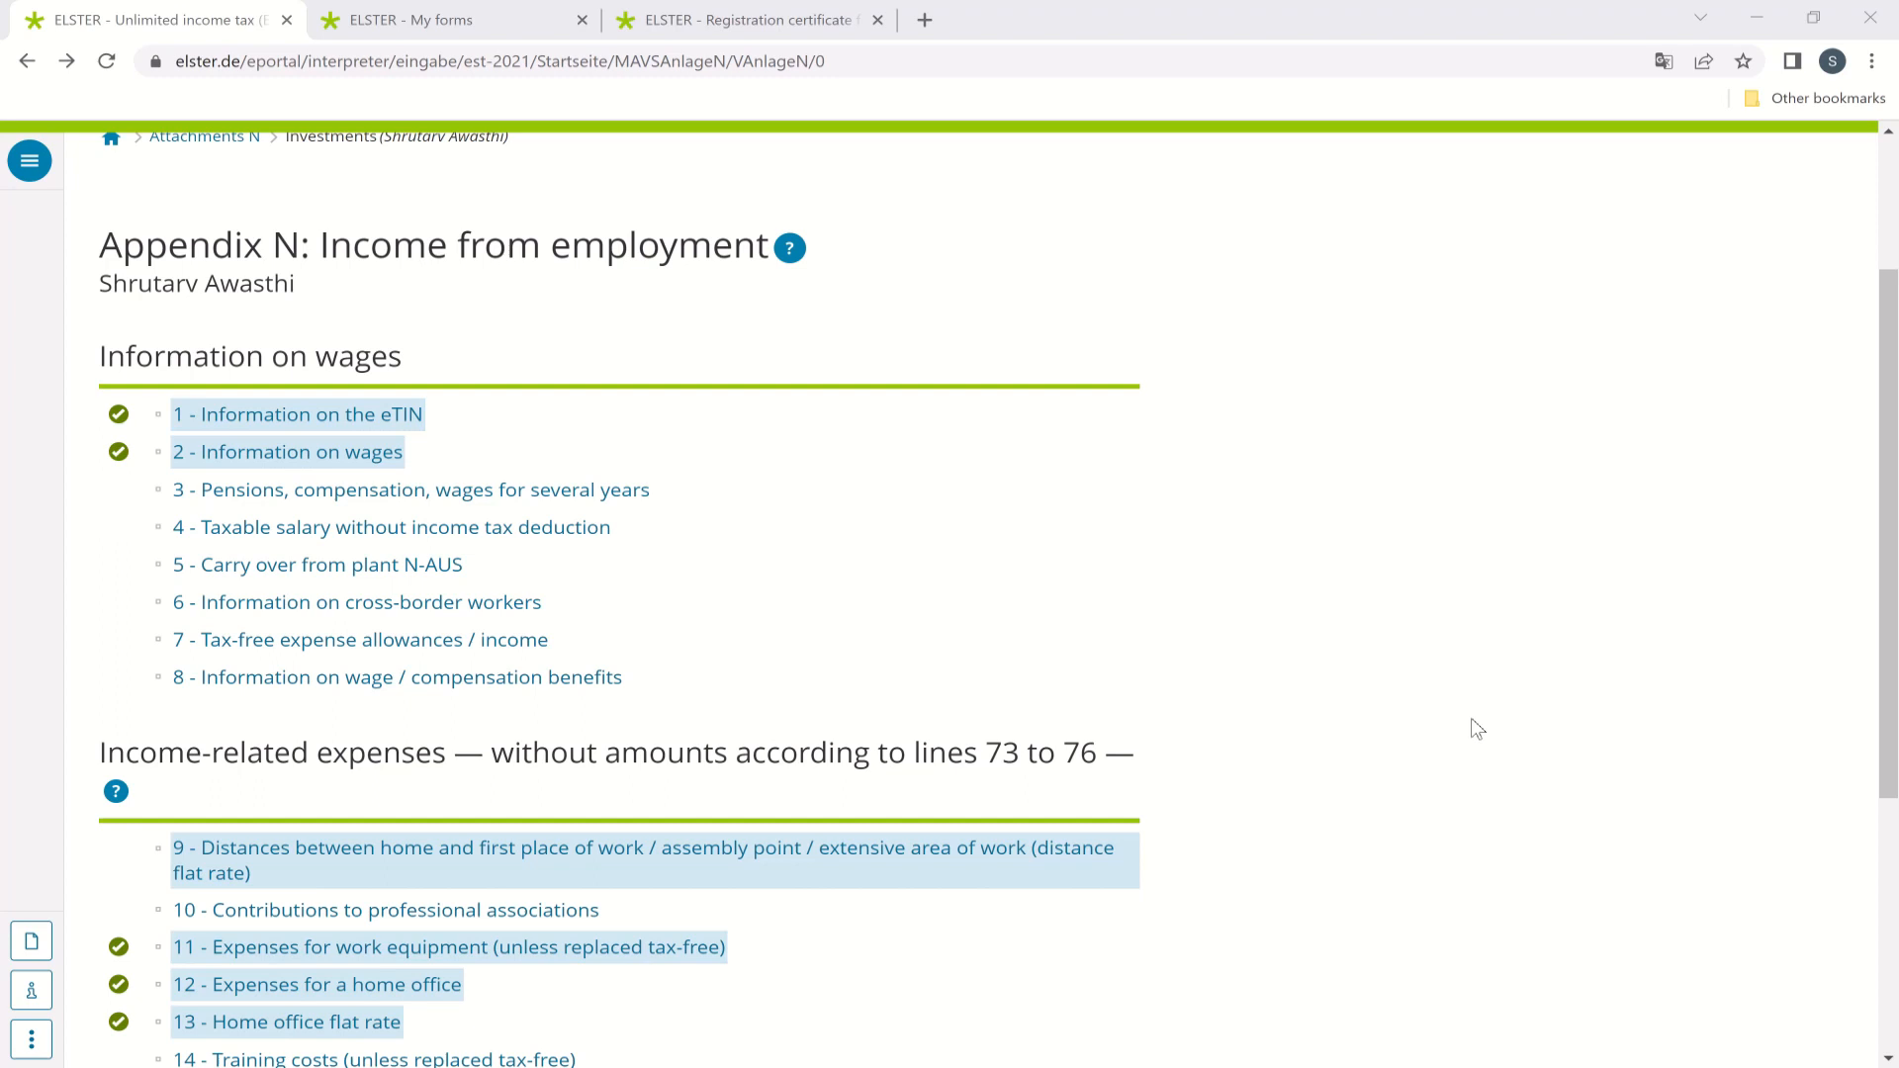
mouse_move(1318, 898)
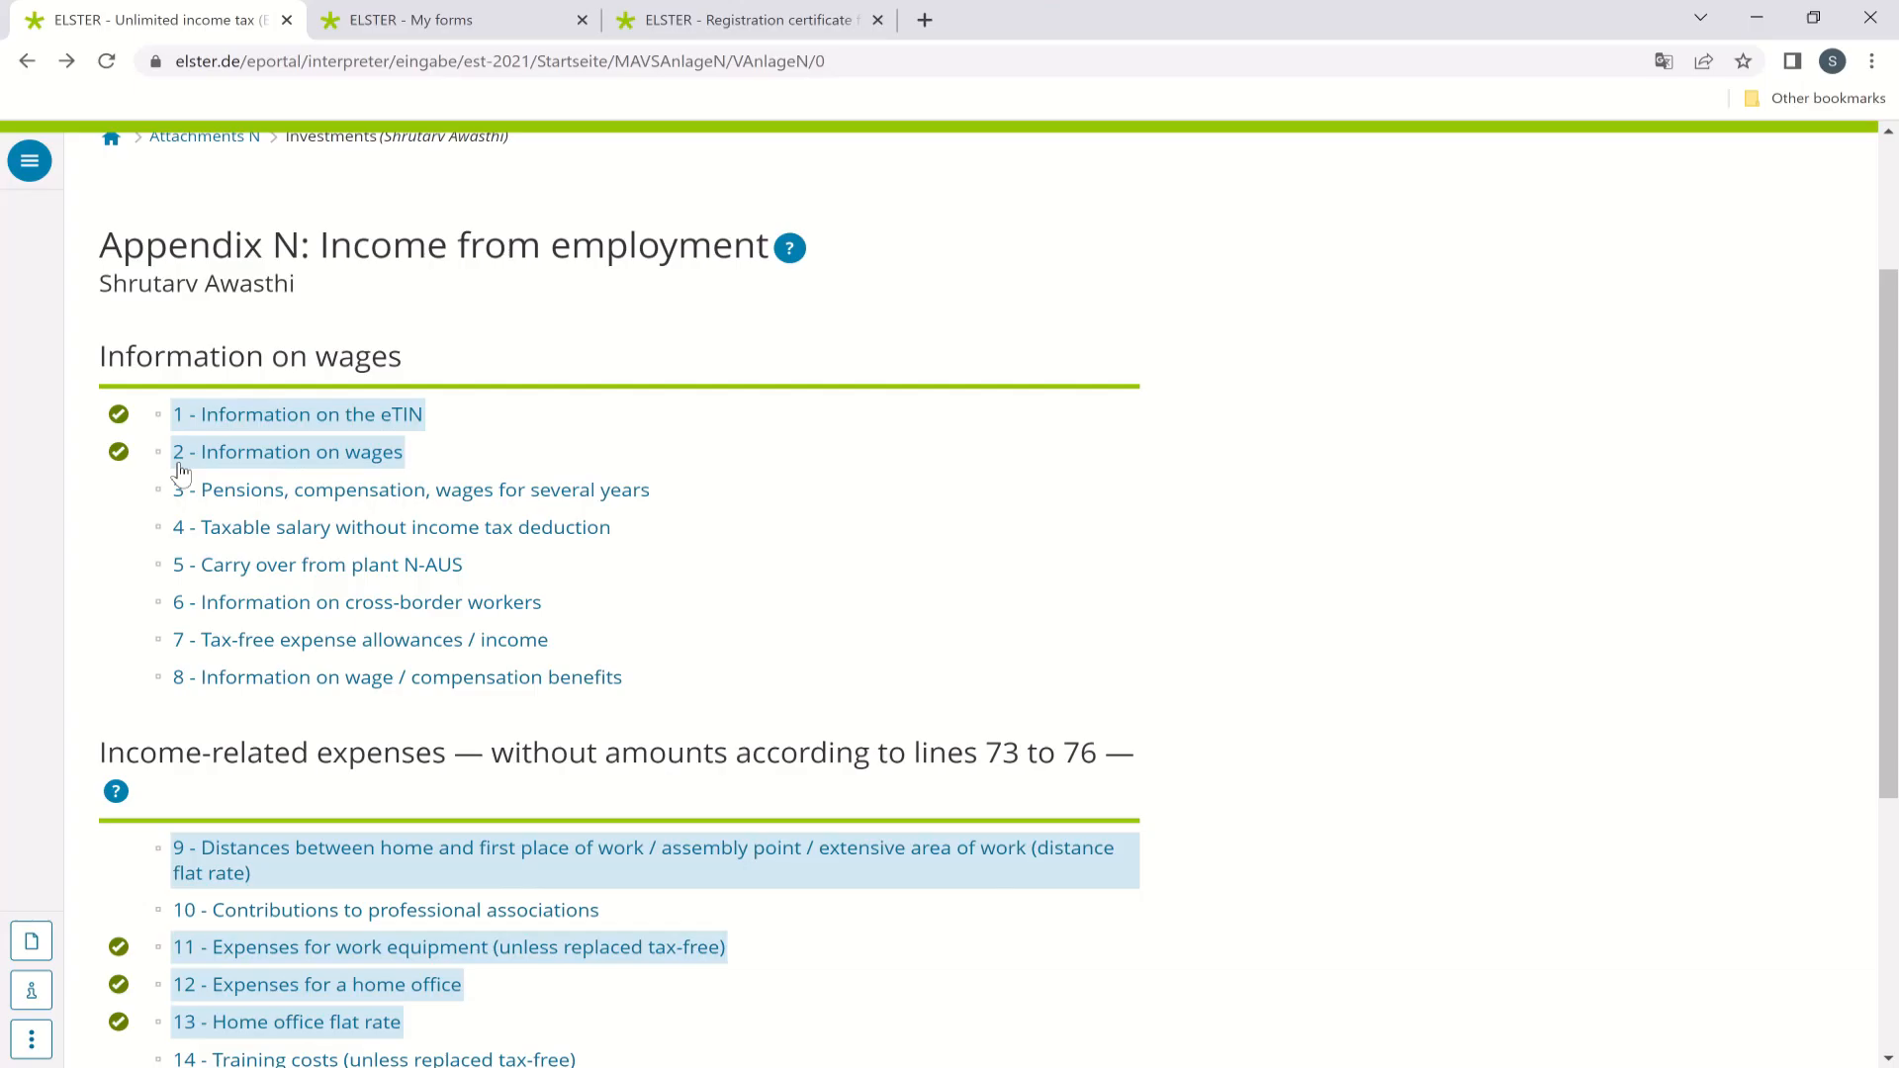
Review wage details (32,328 gross, 5,109 income tax), then move on to section 3 pensions.
left_click(287, 452)
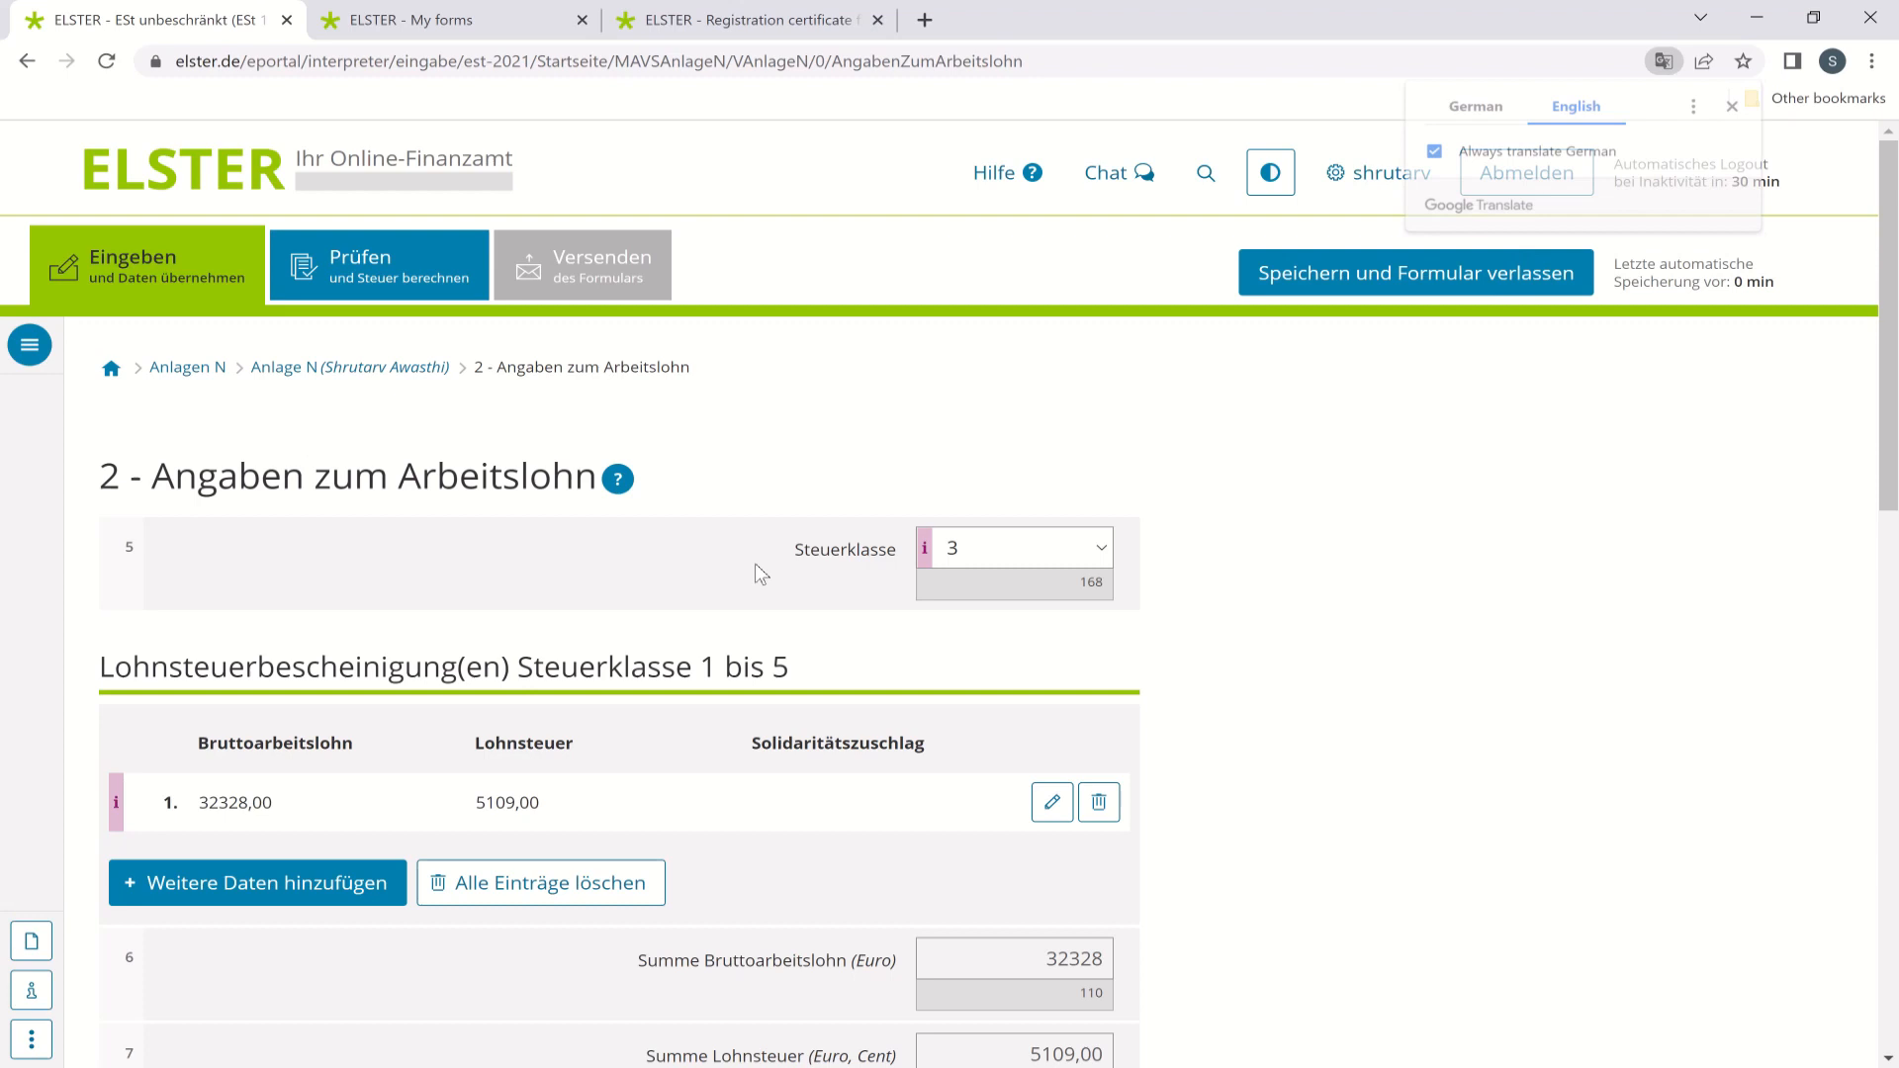
left_click(1577, 105)
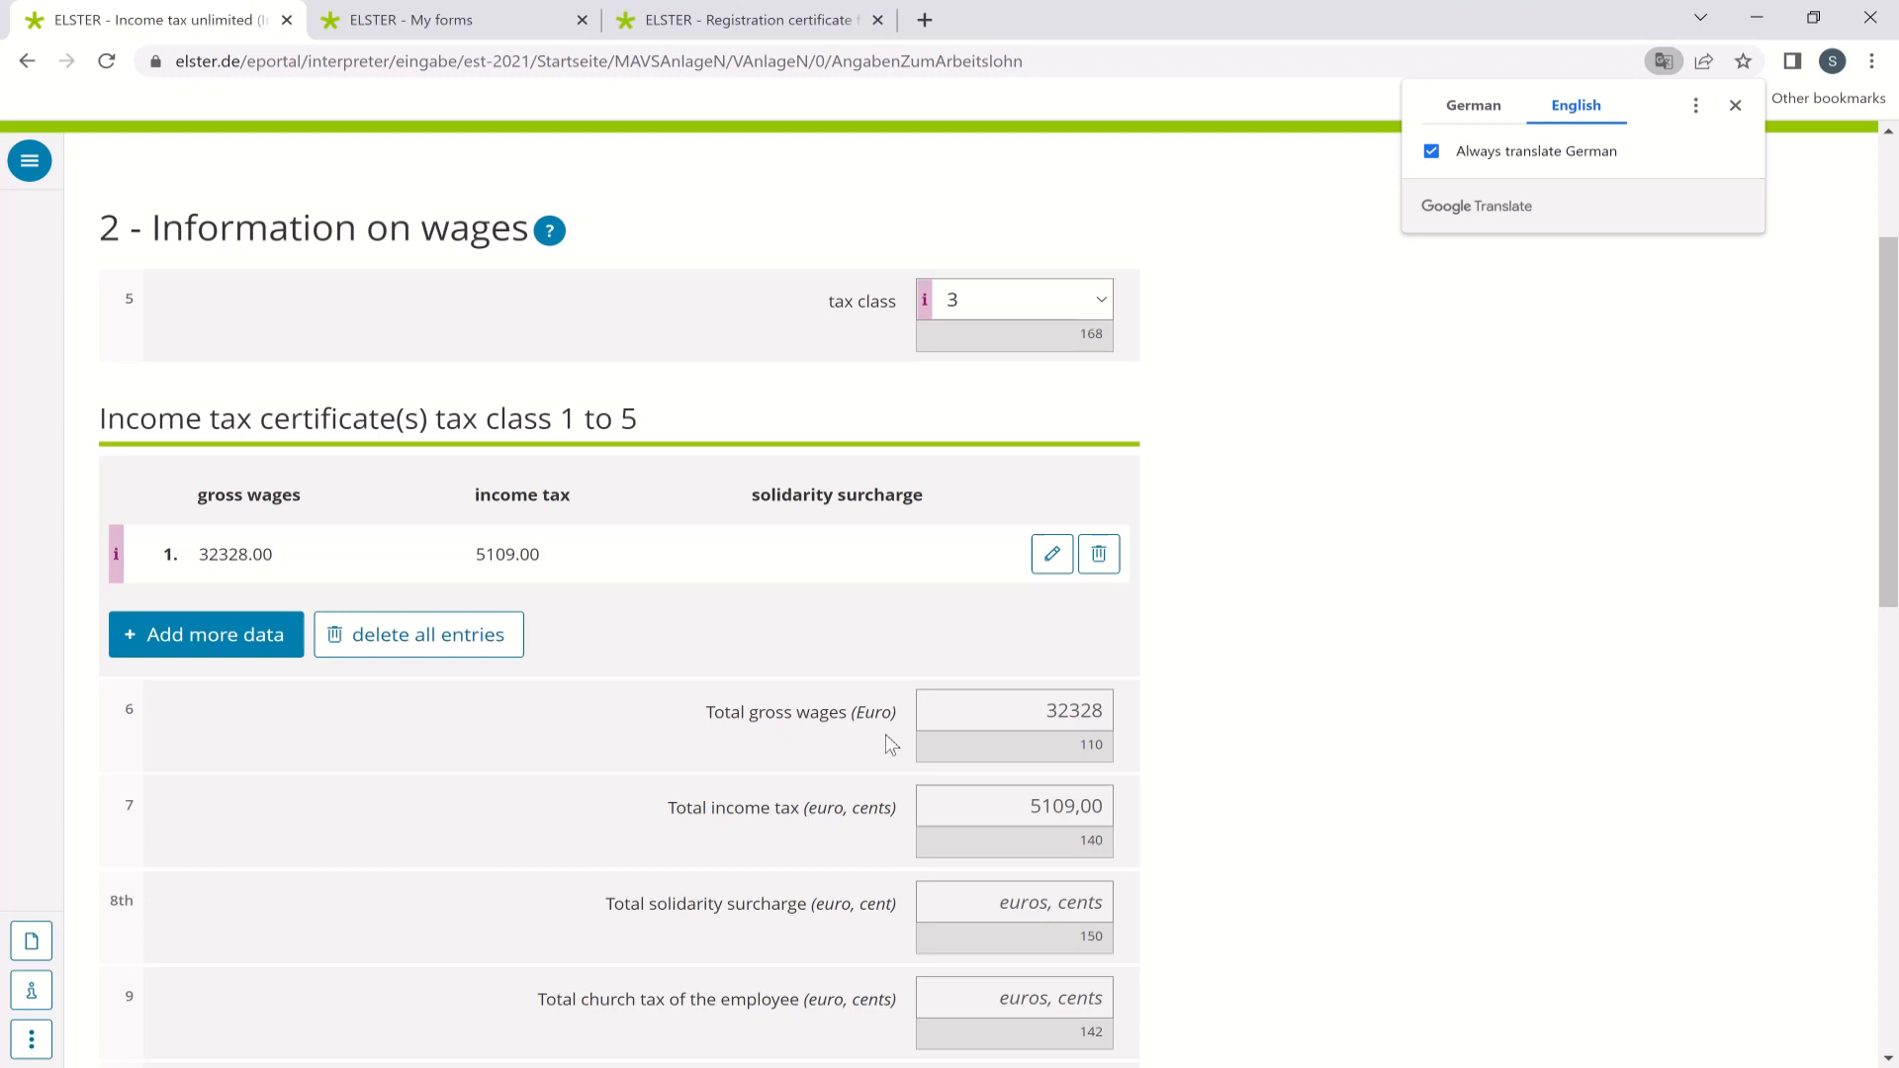
scroll("up", 3)
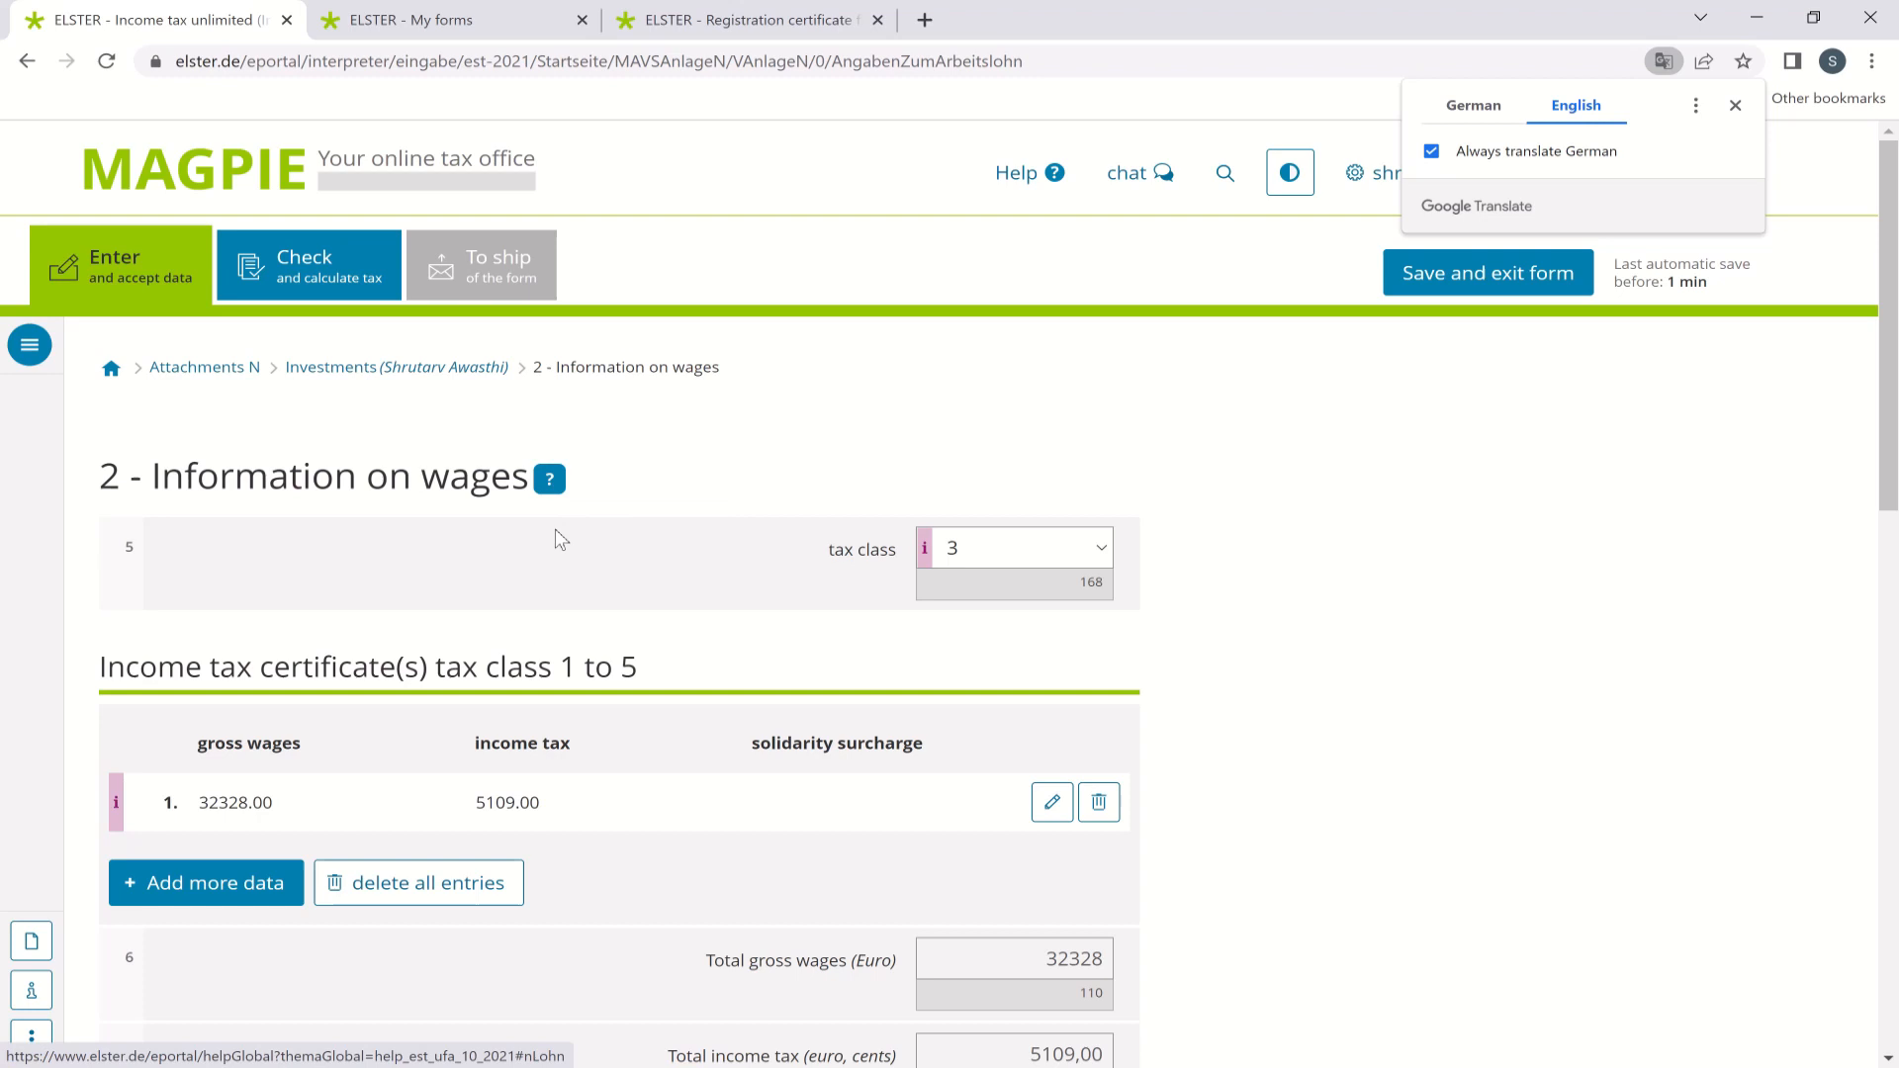
left_click(28, 61)
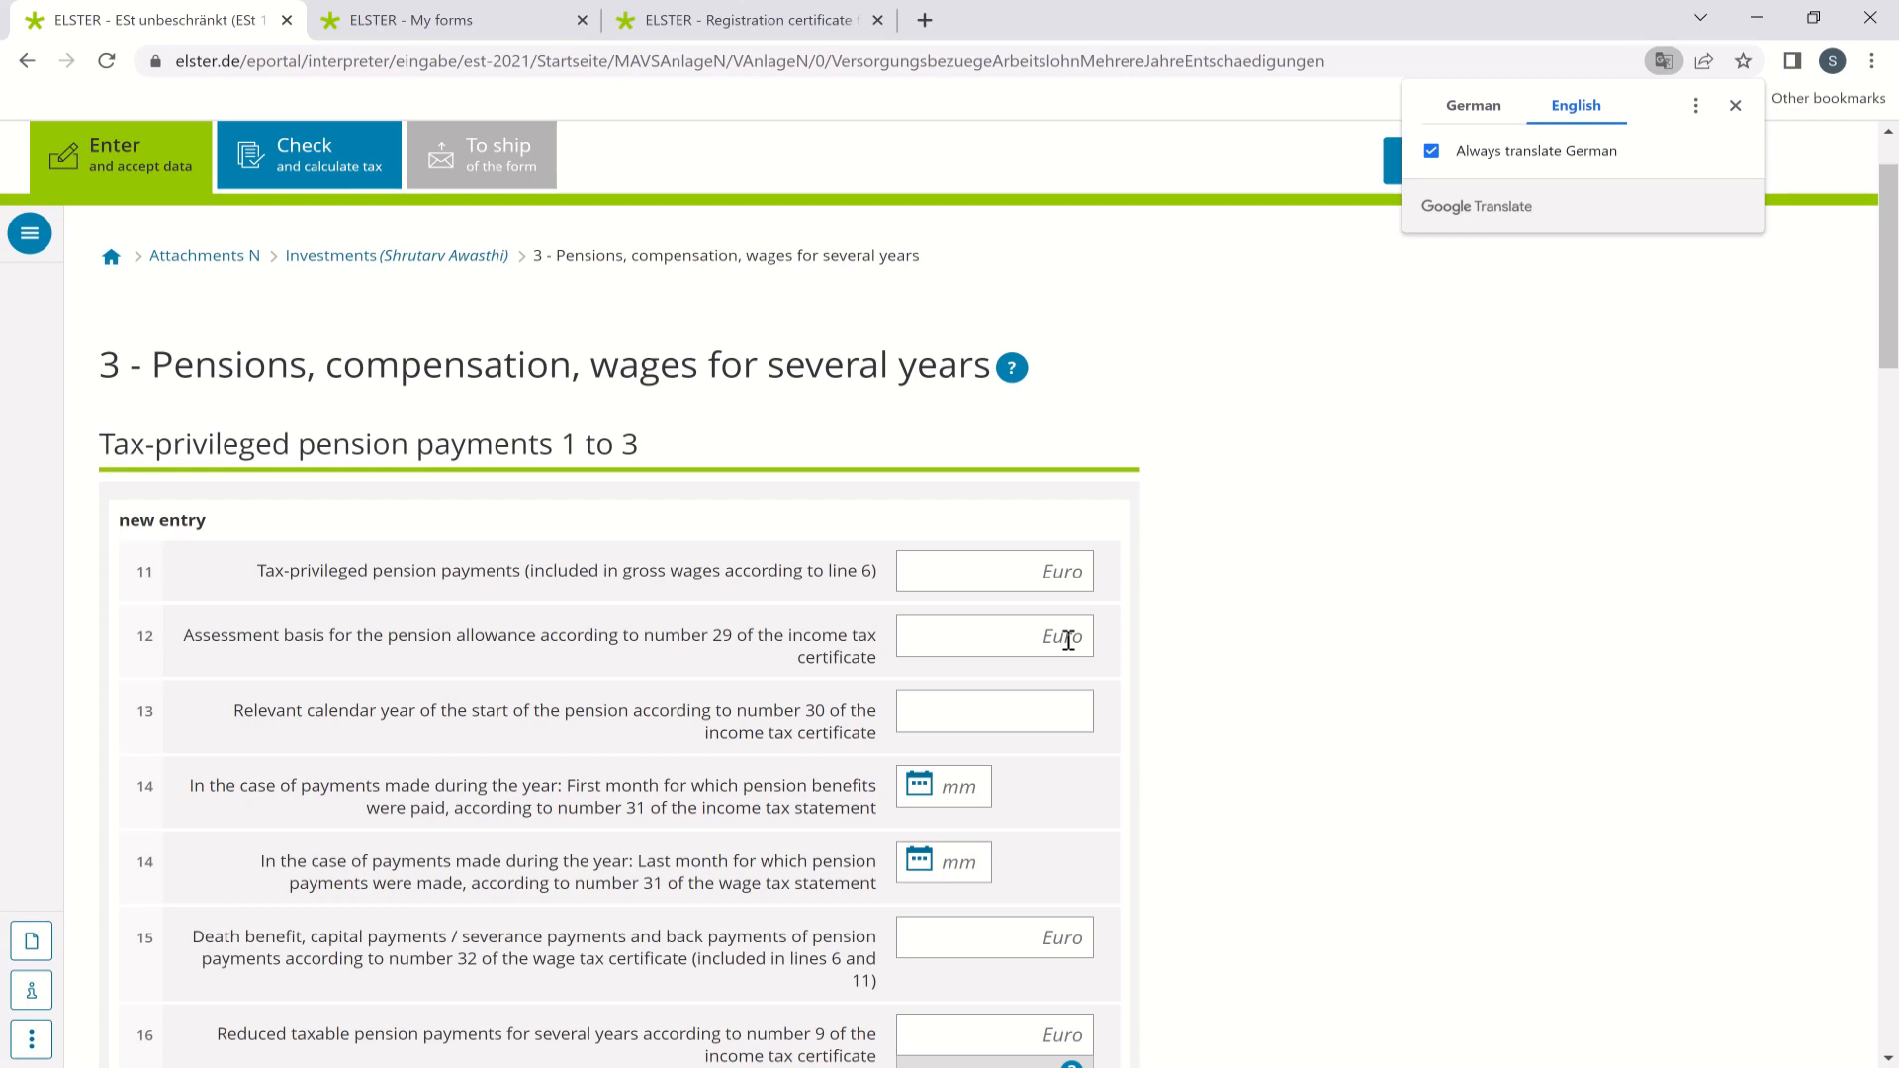
scroll("down", 3)
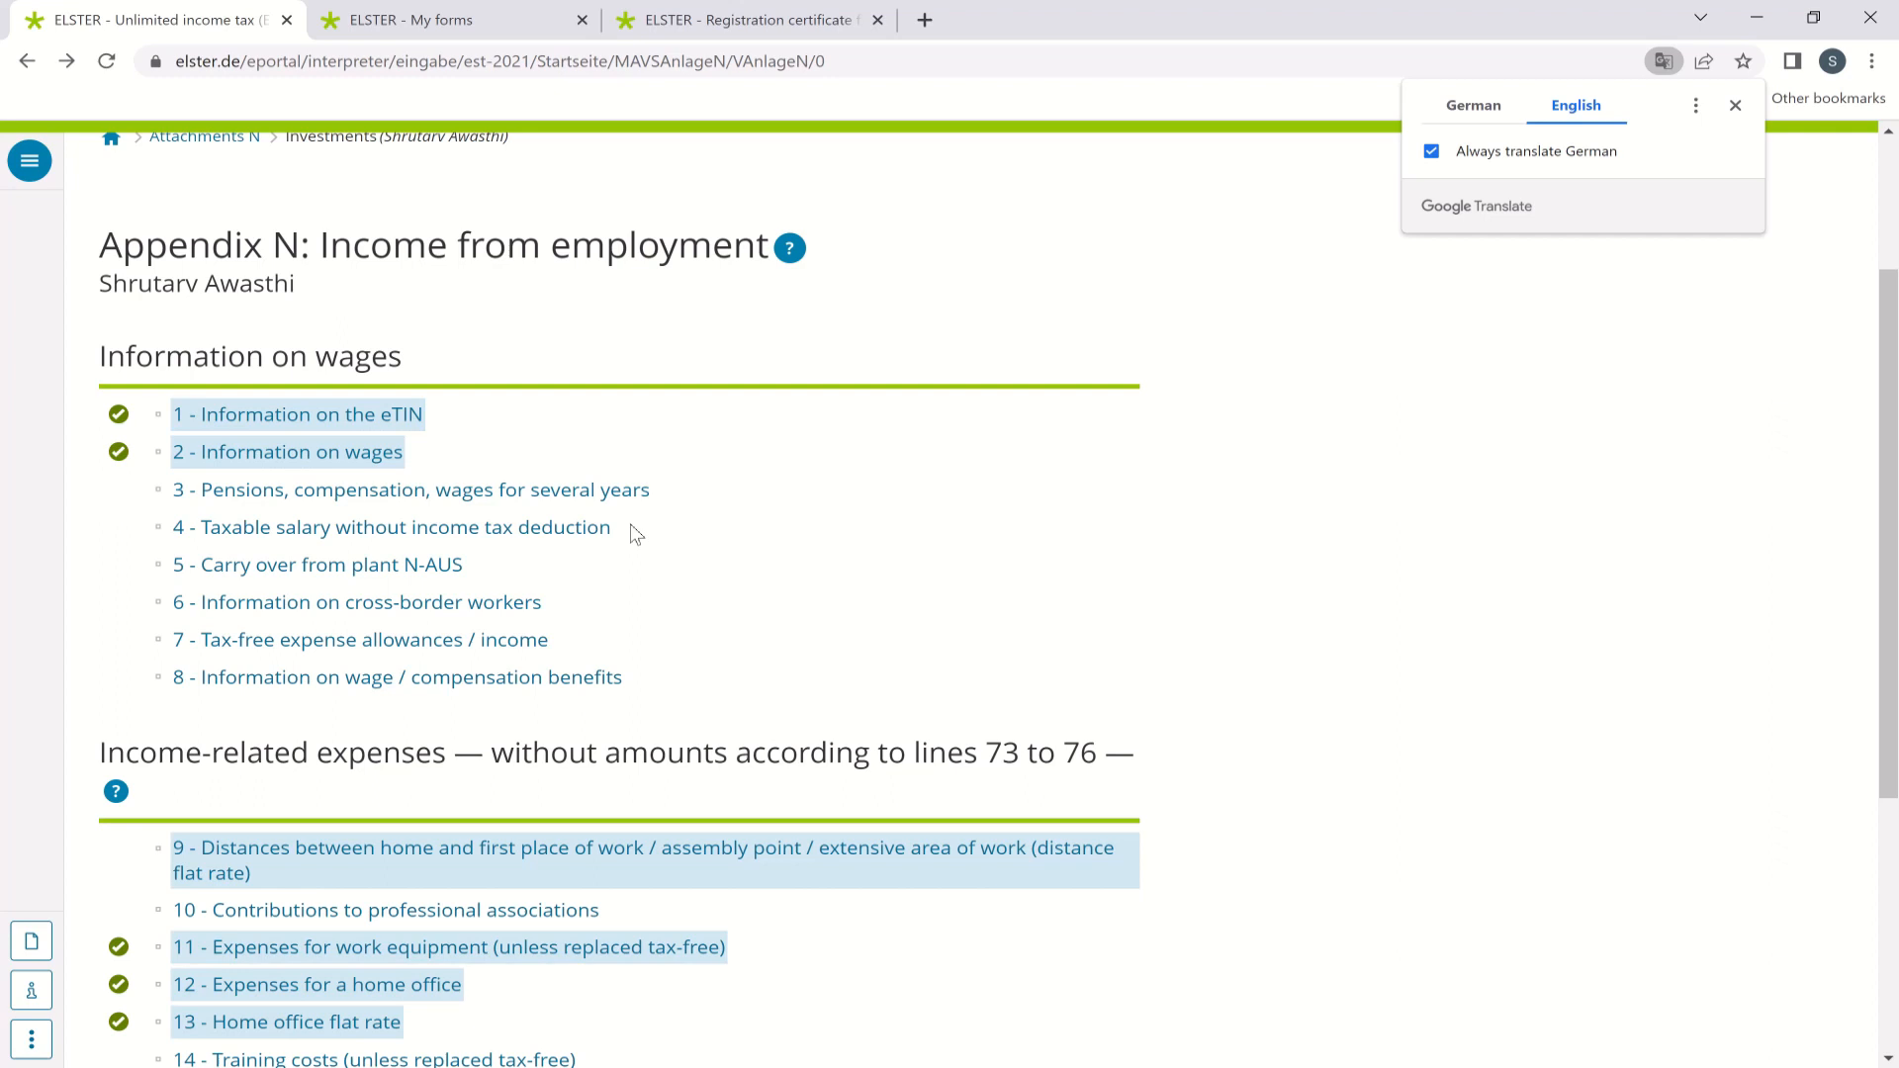
mouse_move(182, 714)
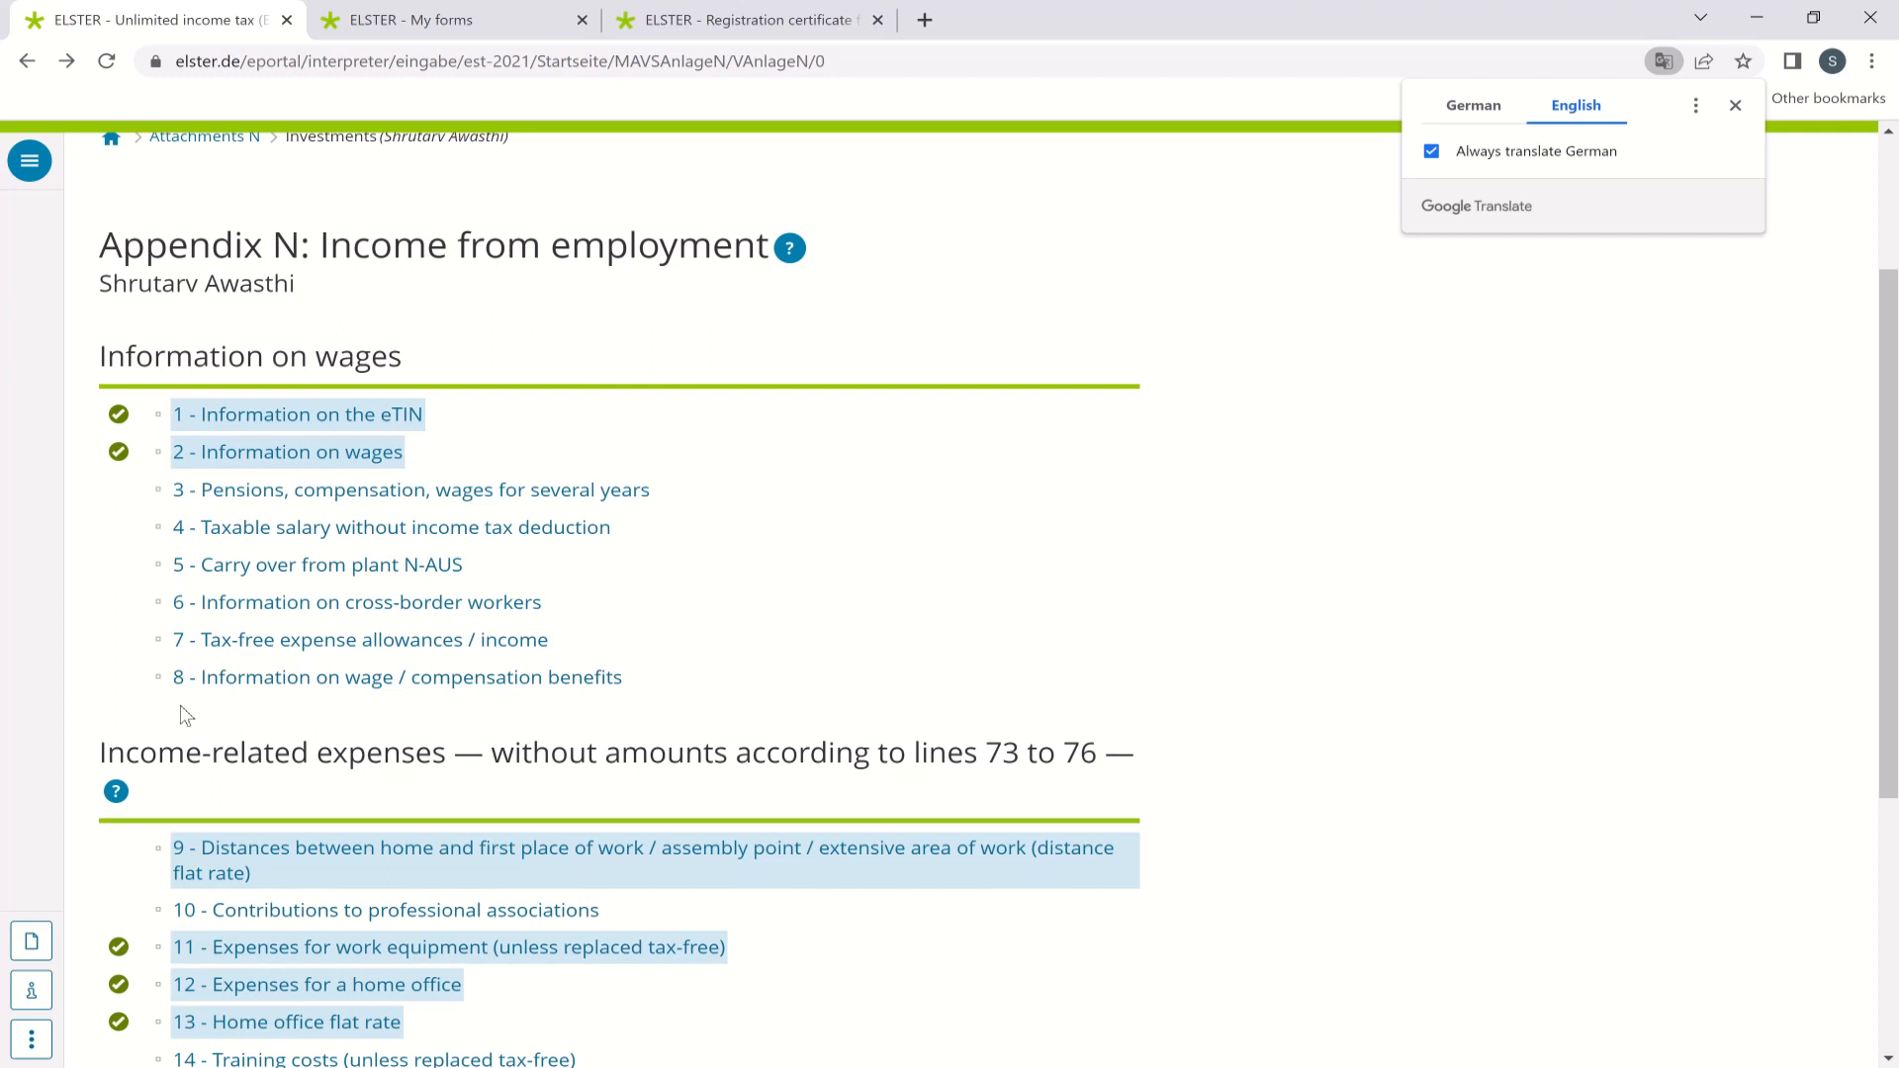
scroll("down", 3)
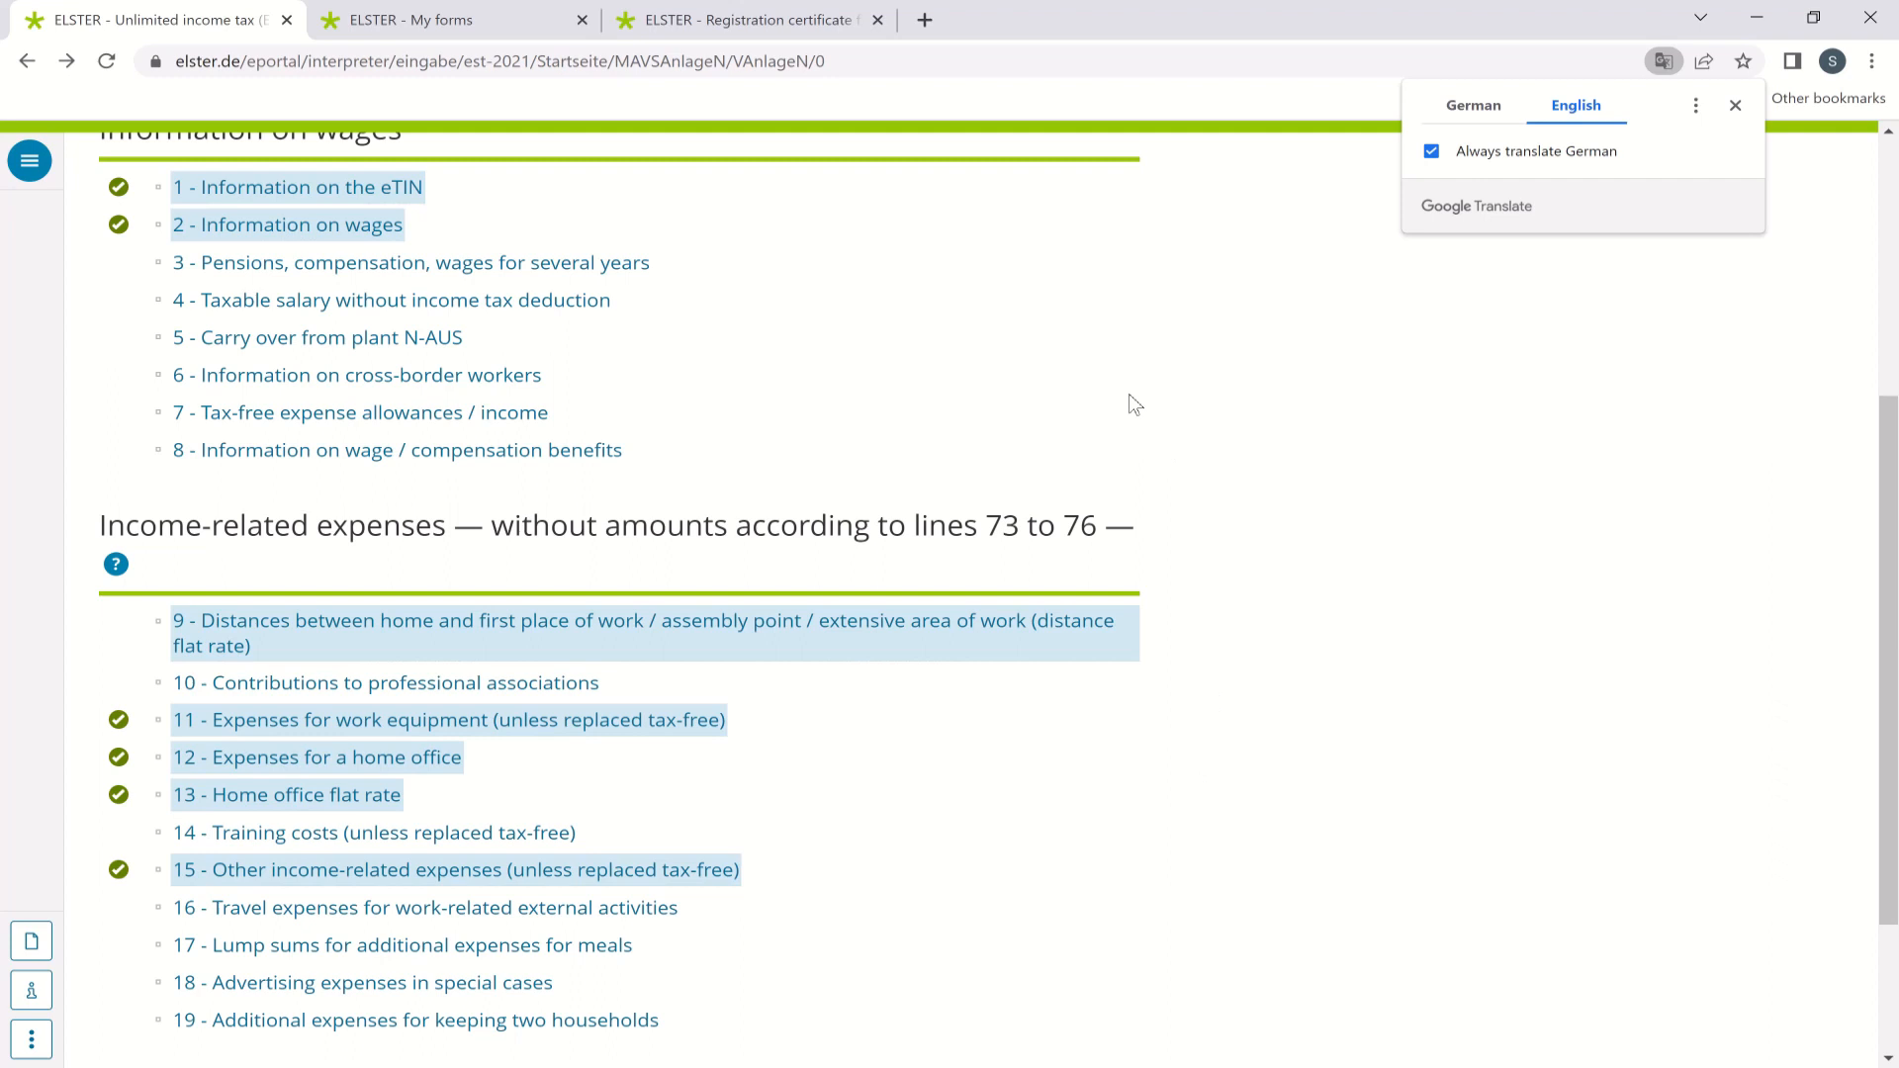
mouse_move(805, 326)
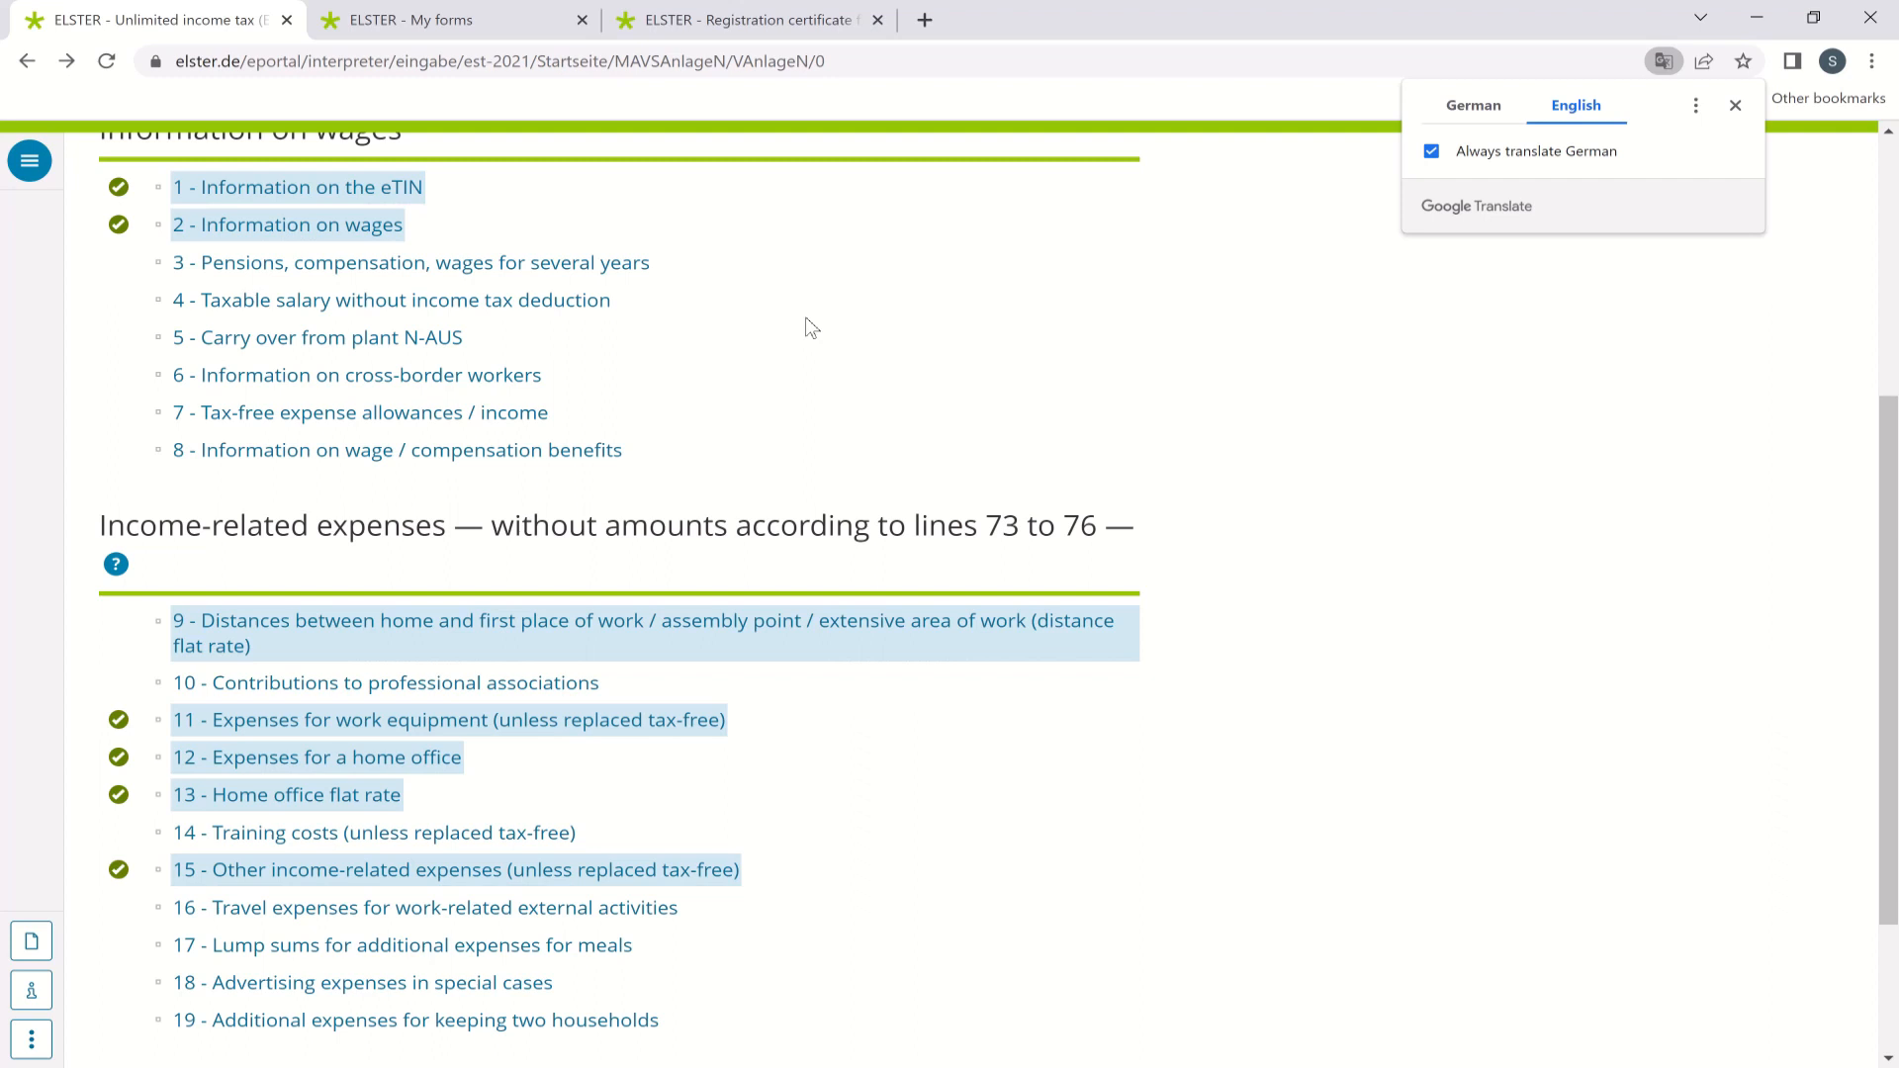
mouse_move(262, 514)
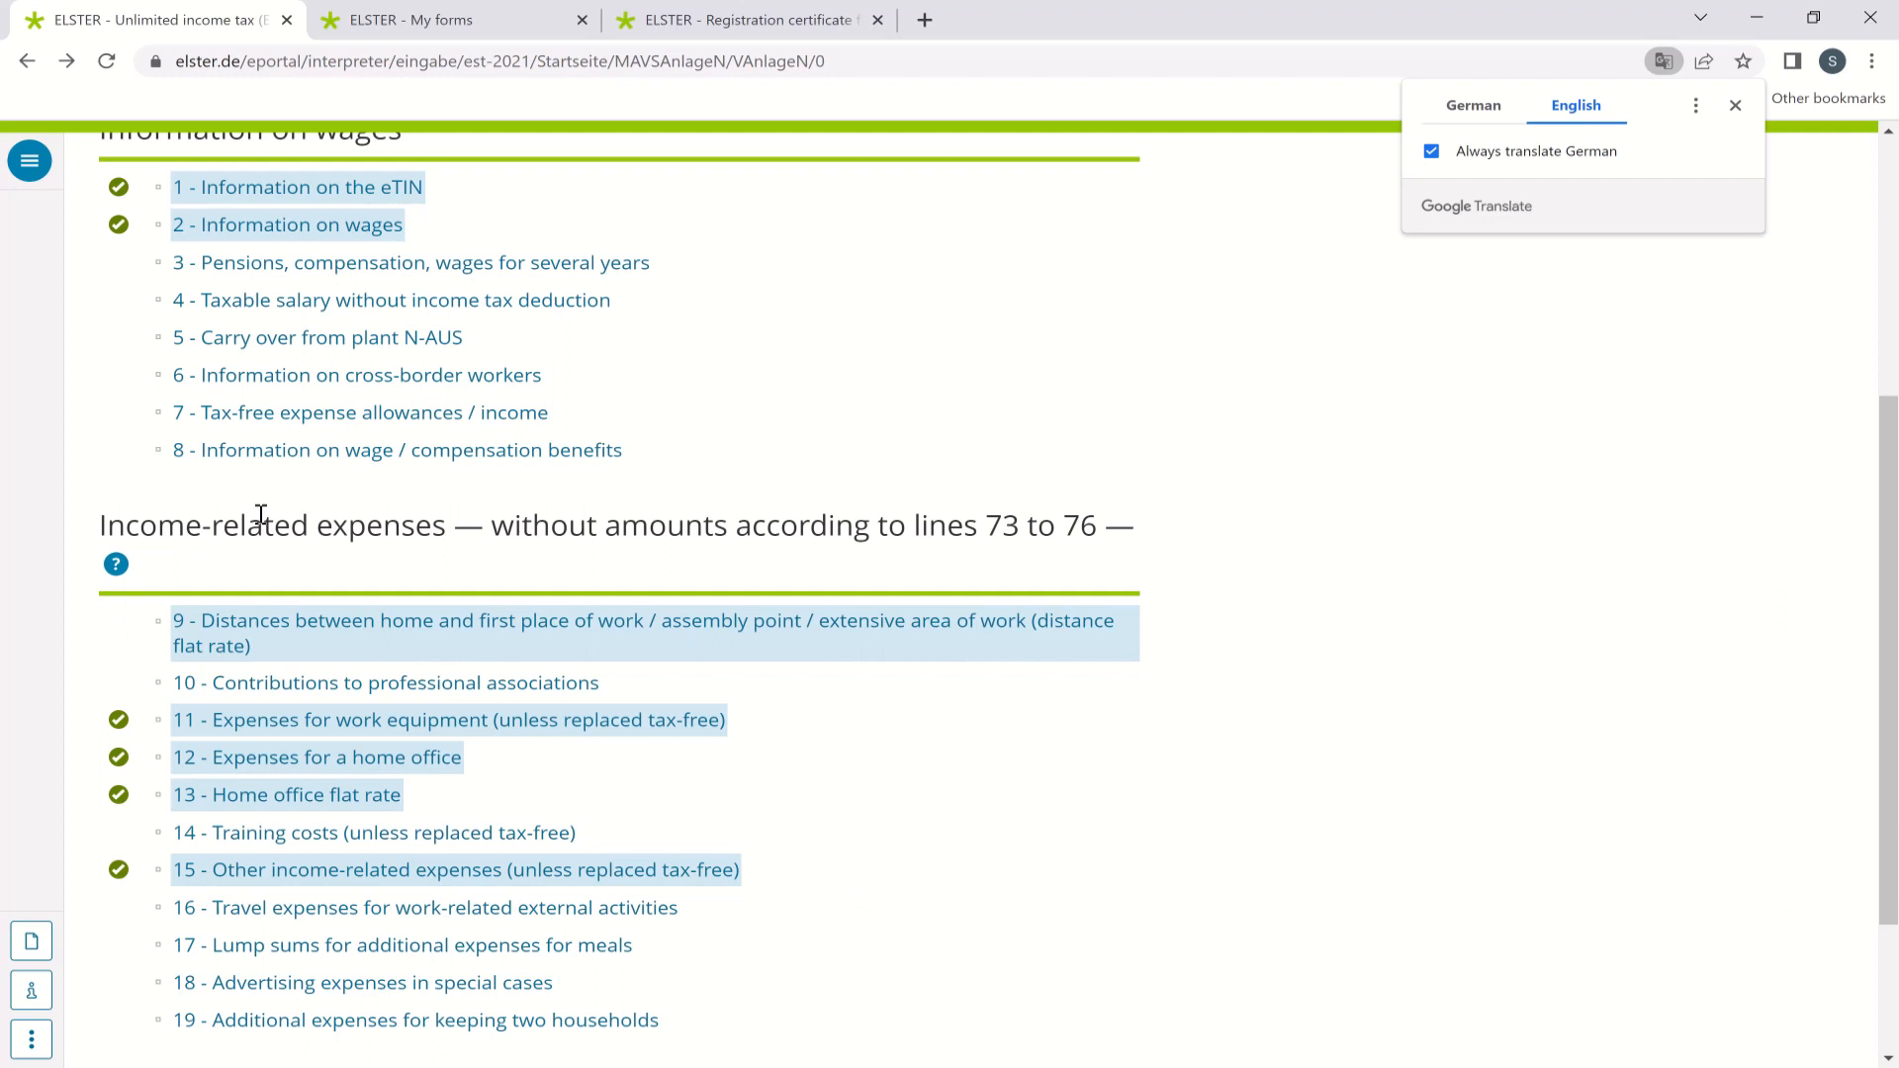
scroll("down", 3)
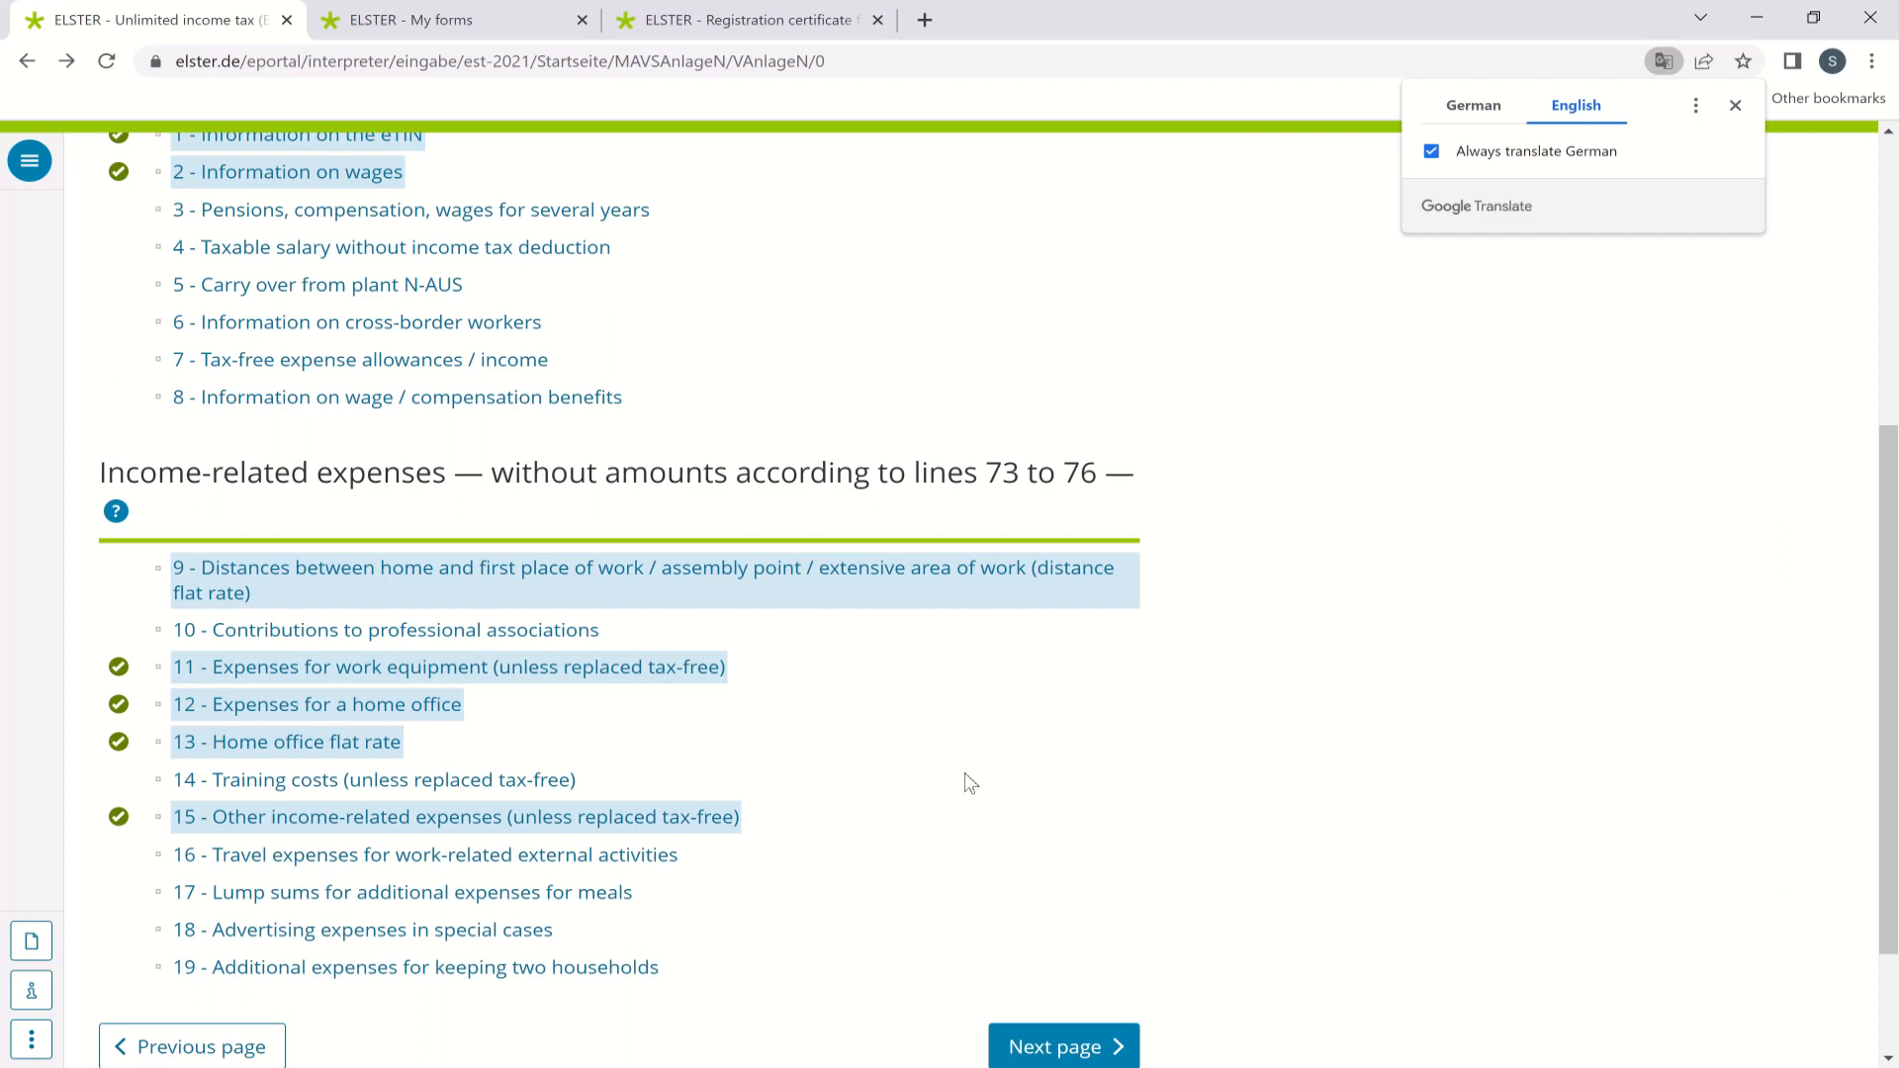
mouse_move(109, 568)
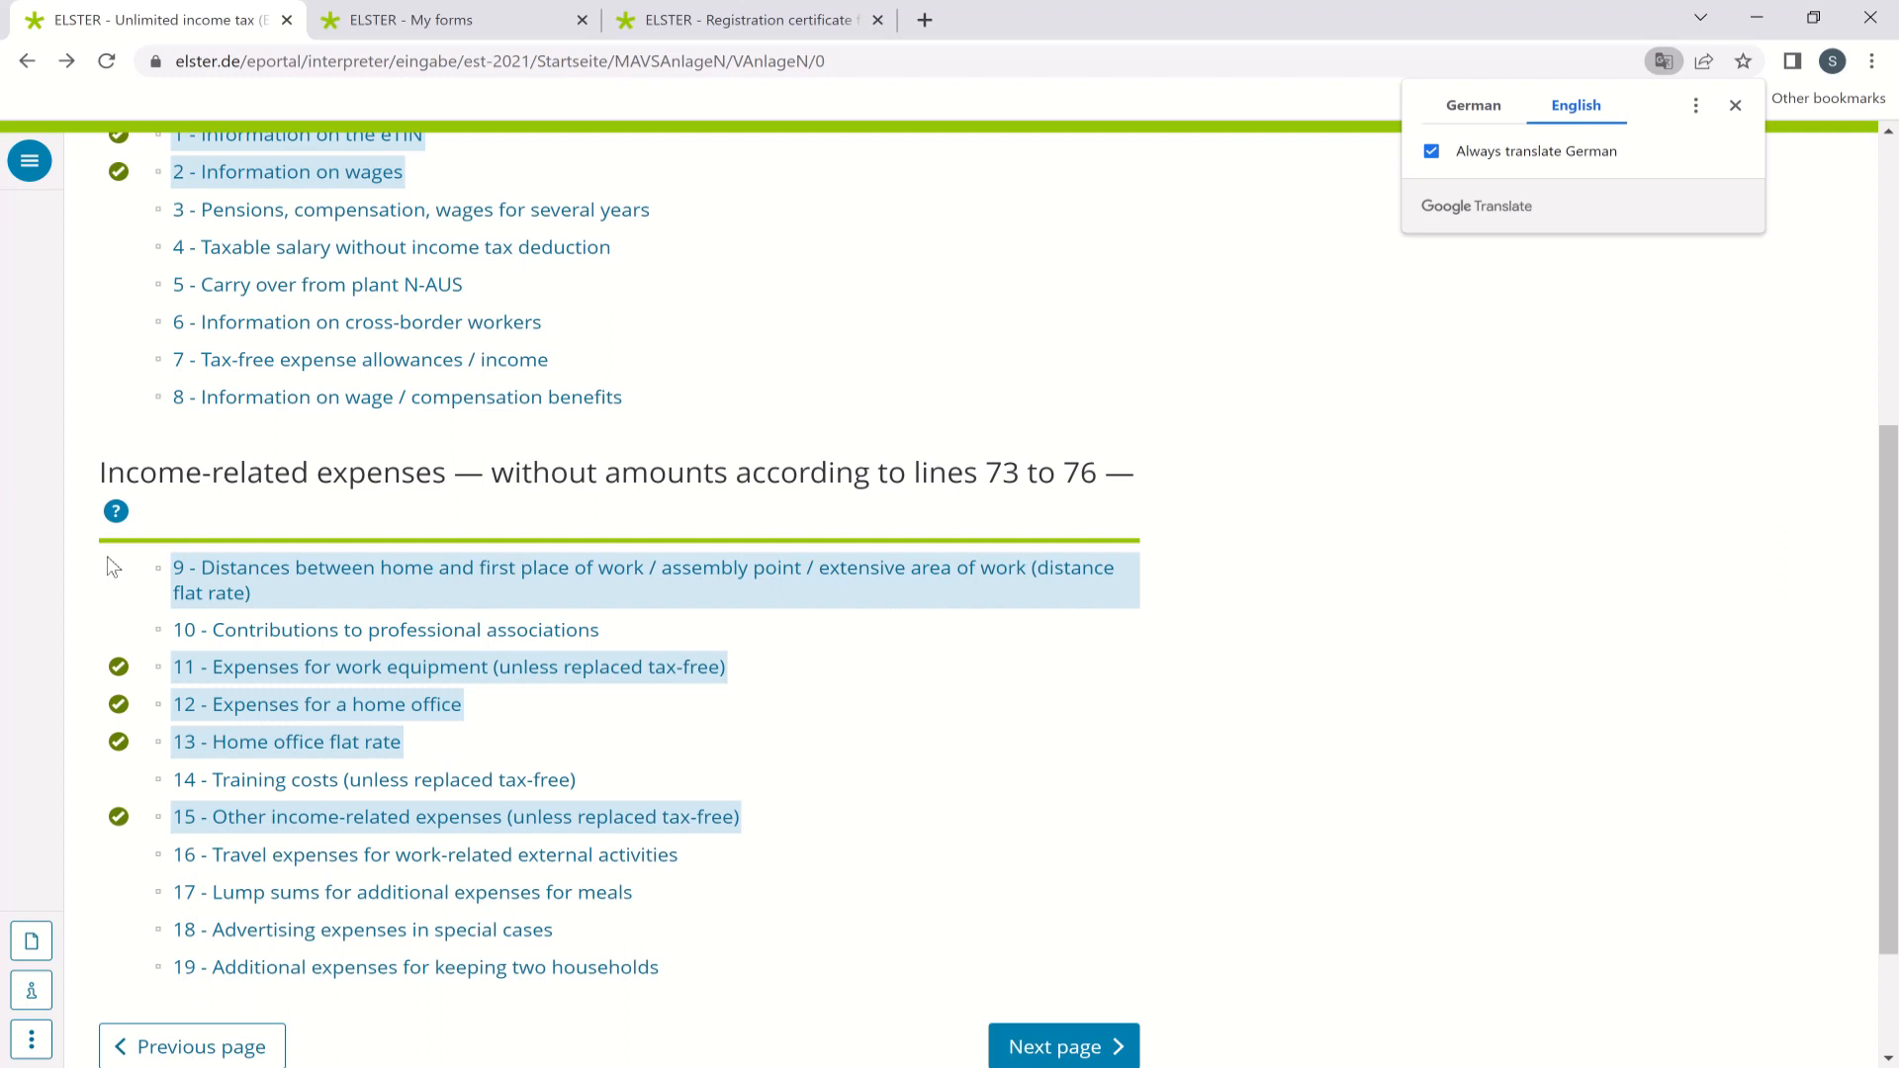
left_click(643, 568)
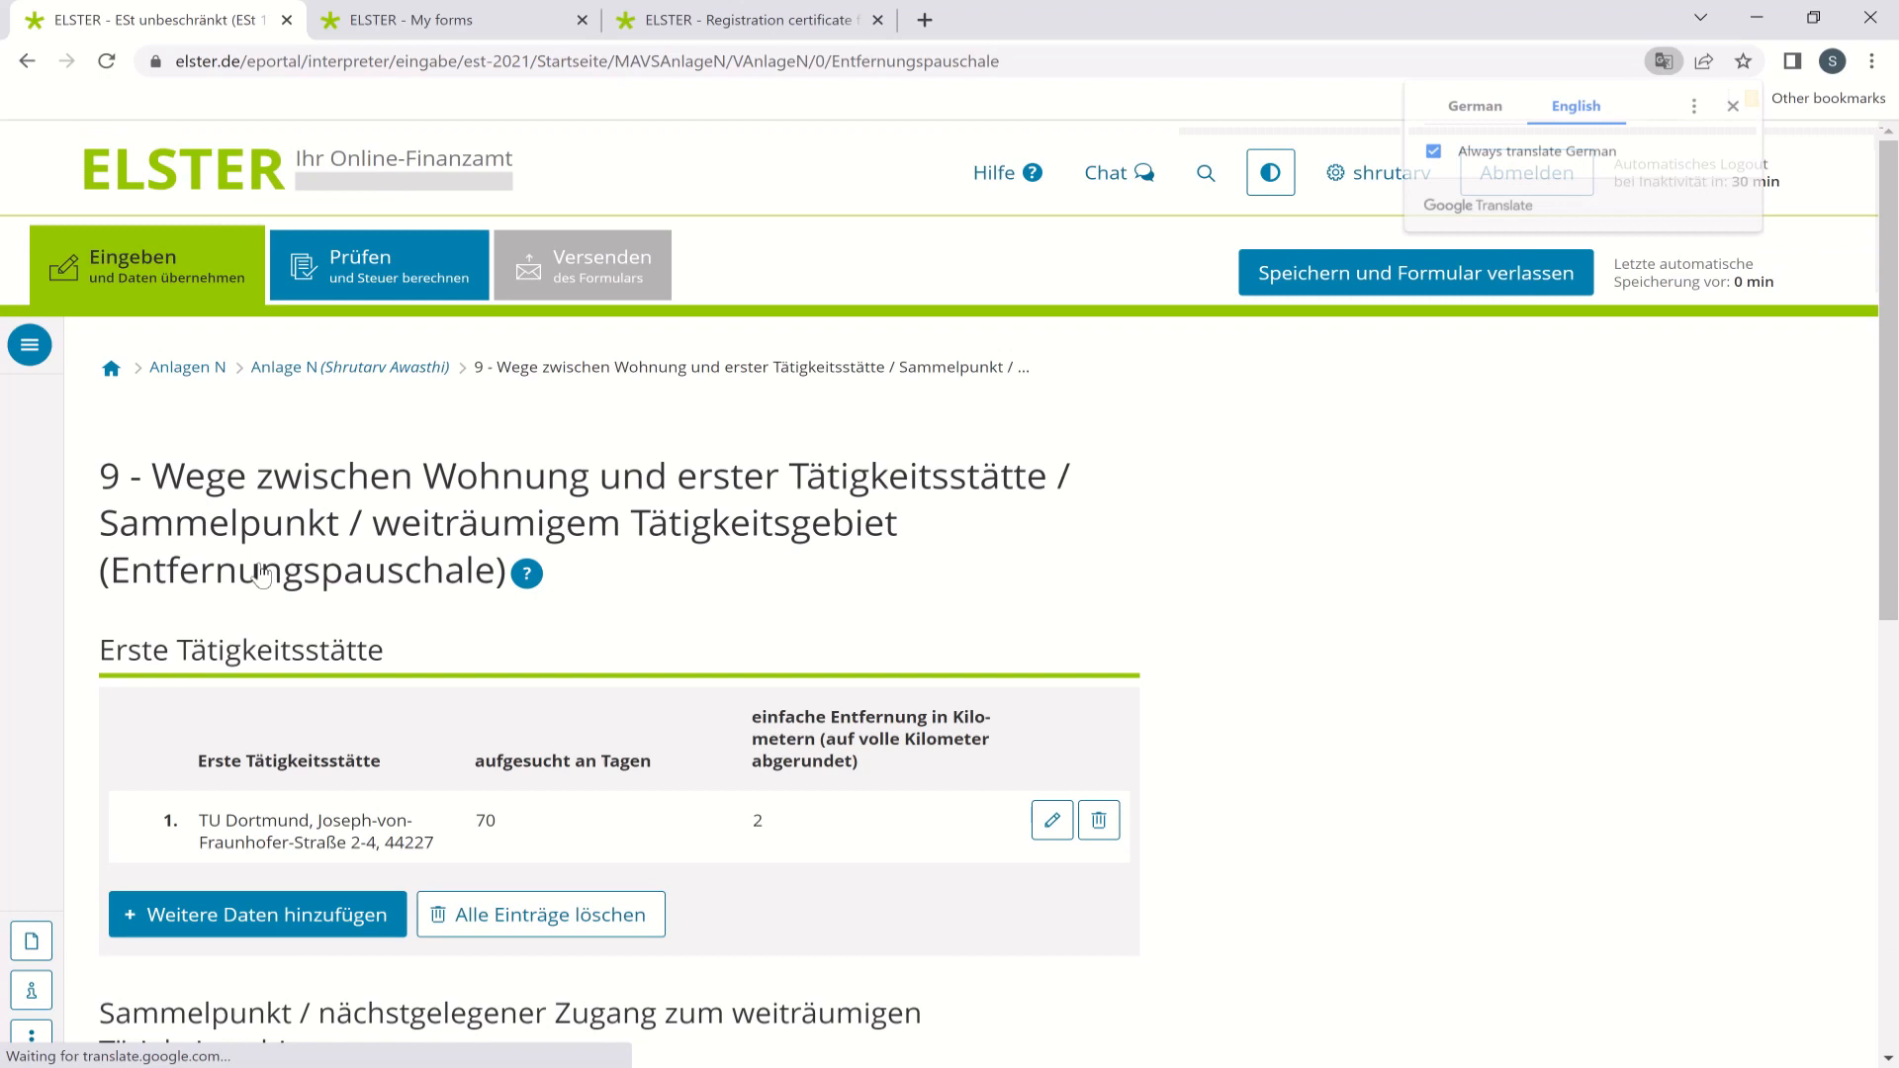
left_click(1577, 105)
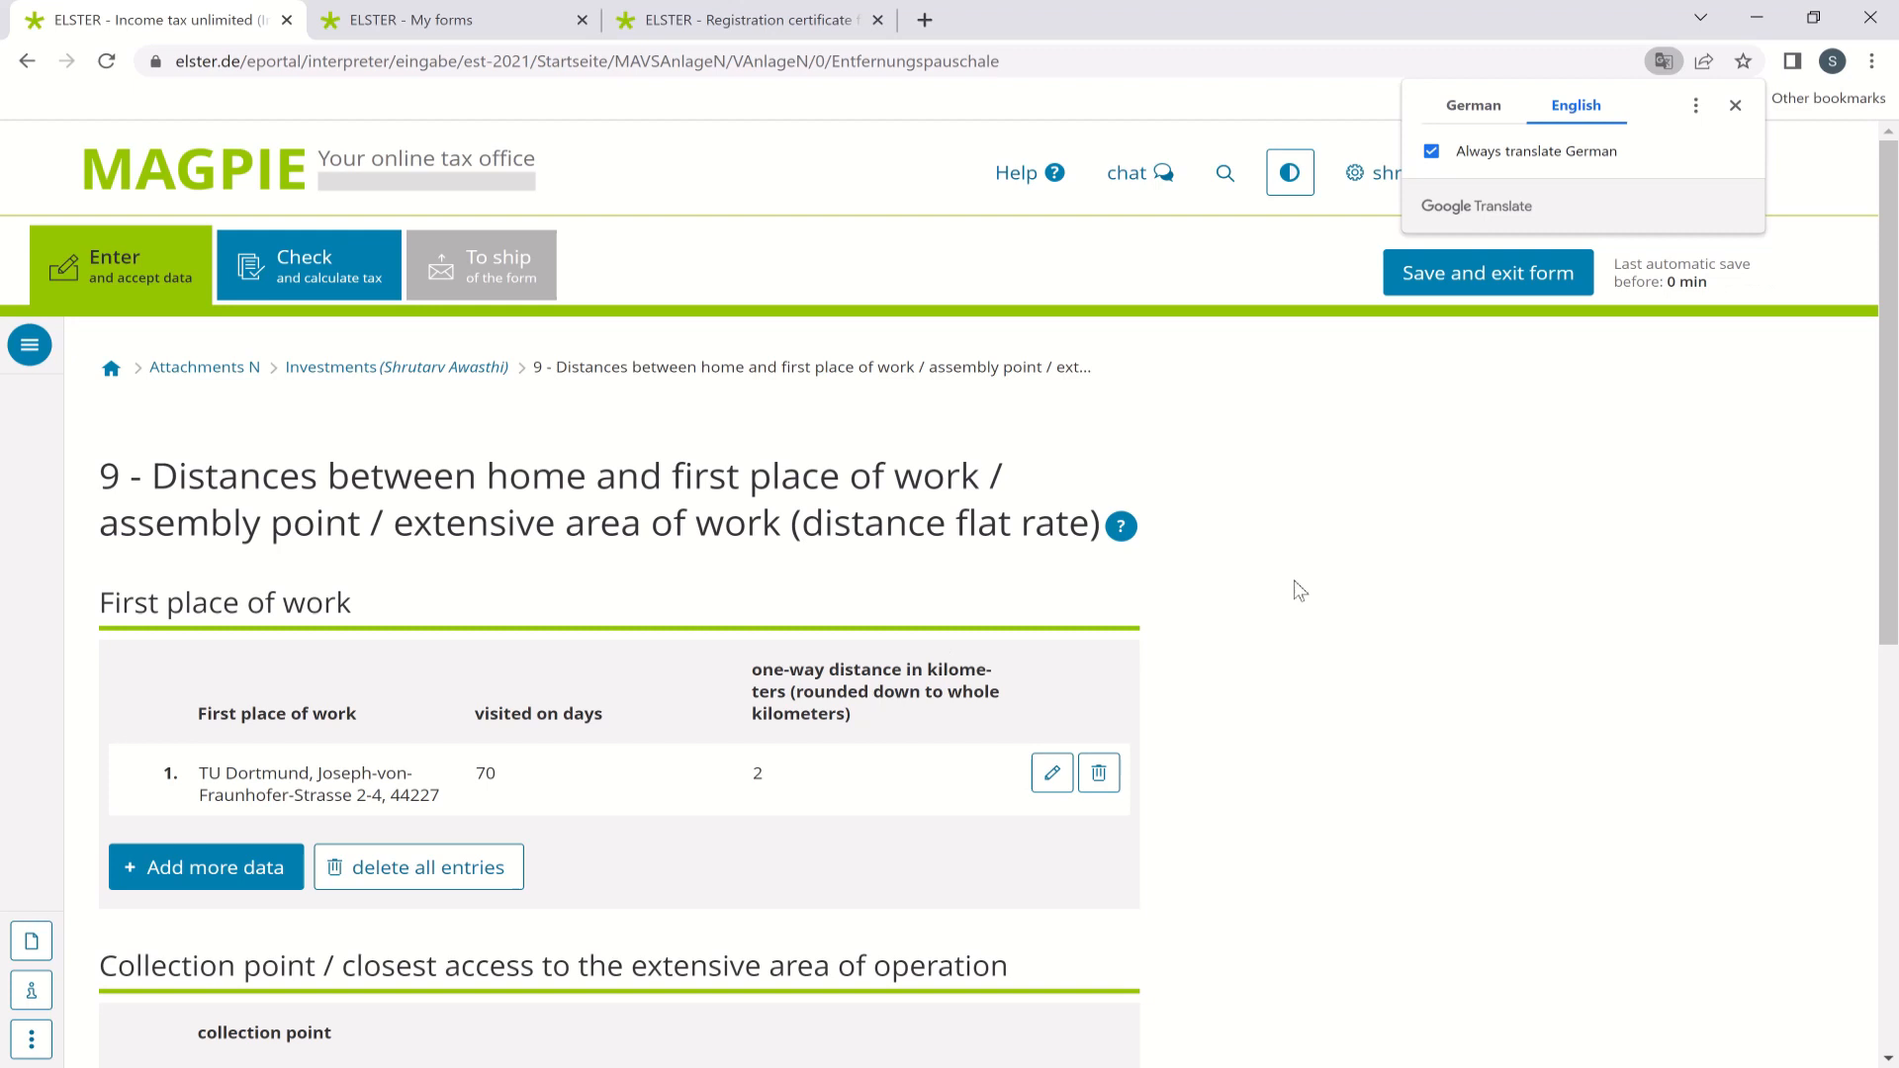
mouse_move(1688, 160)
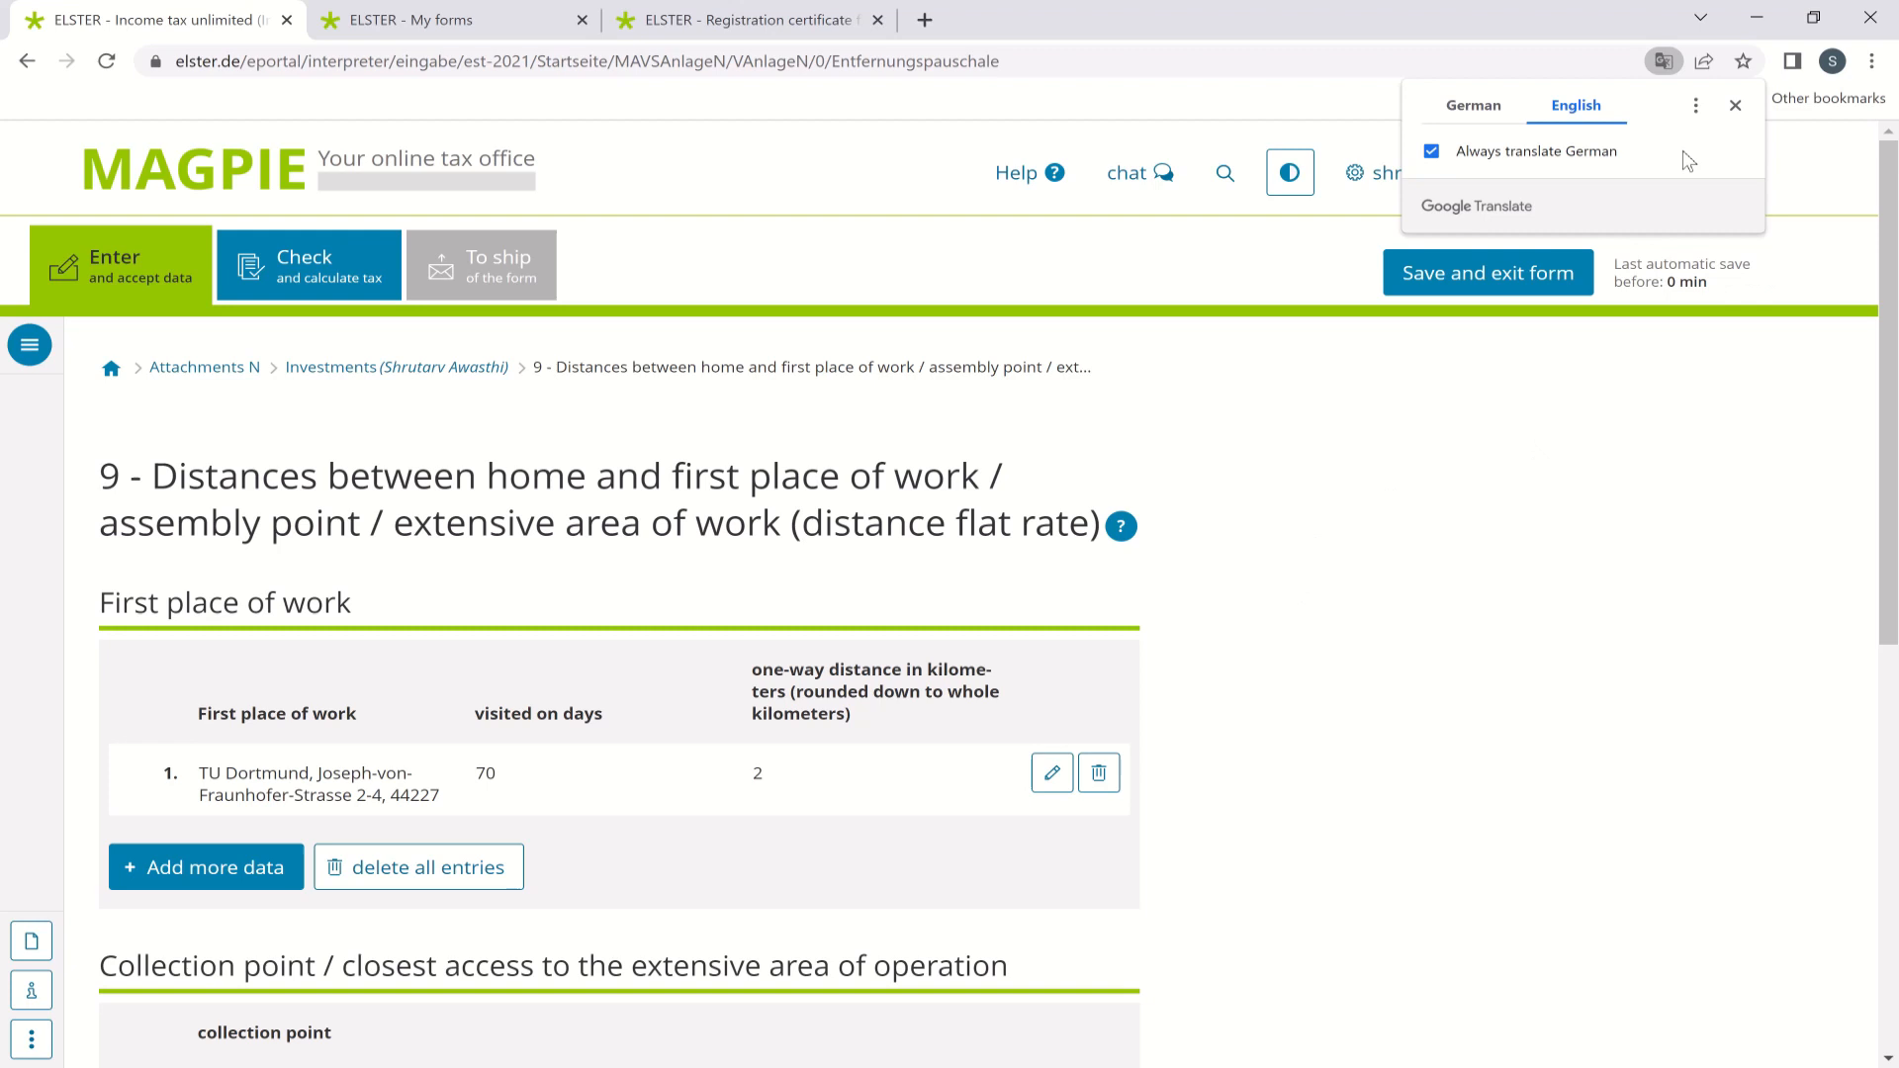
scroll("down", 3)
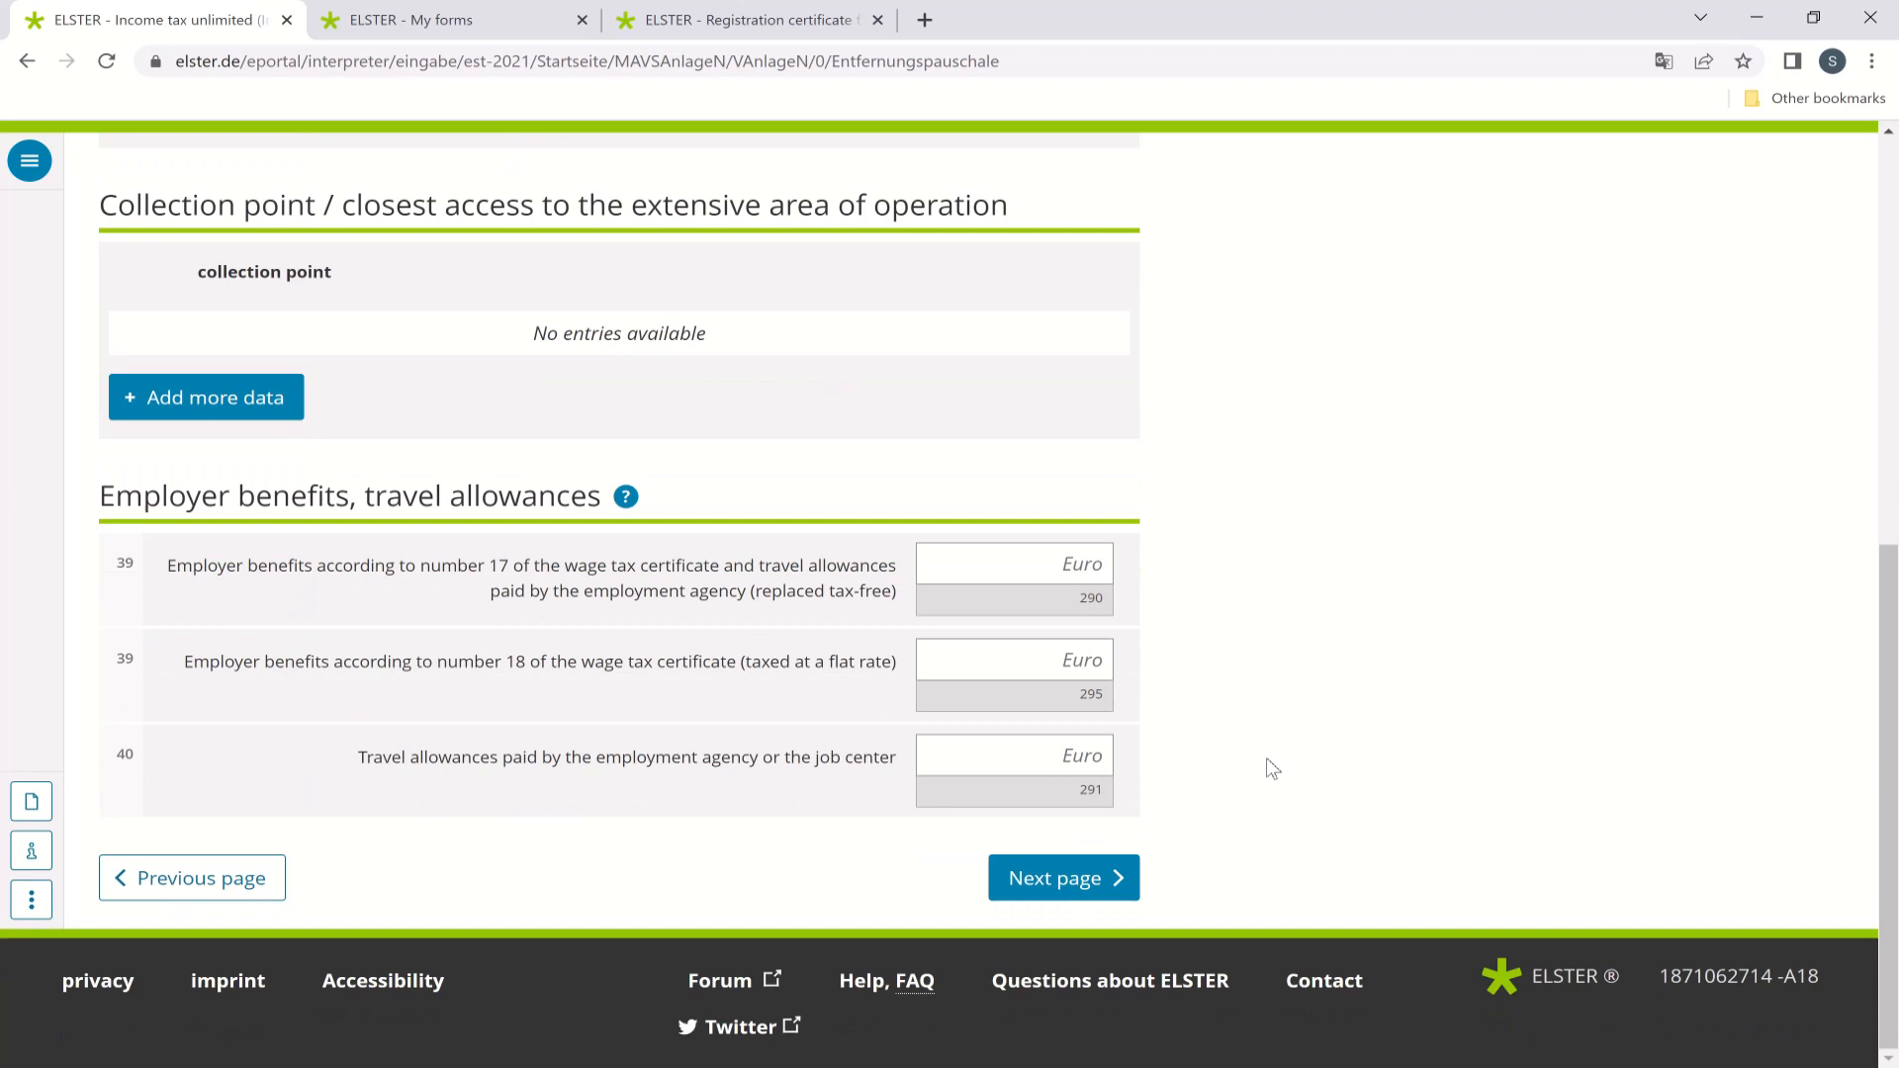
scroll("up", 3)
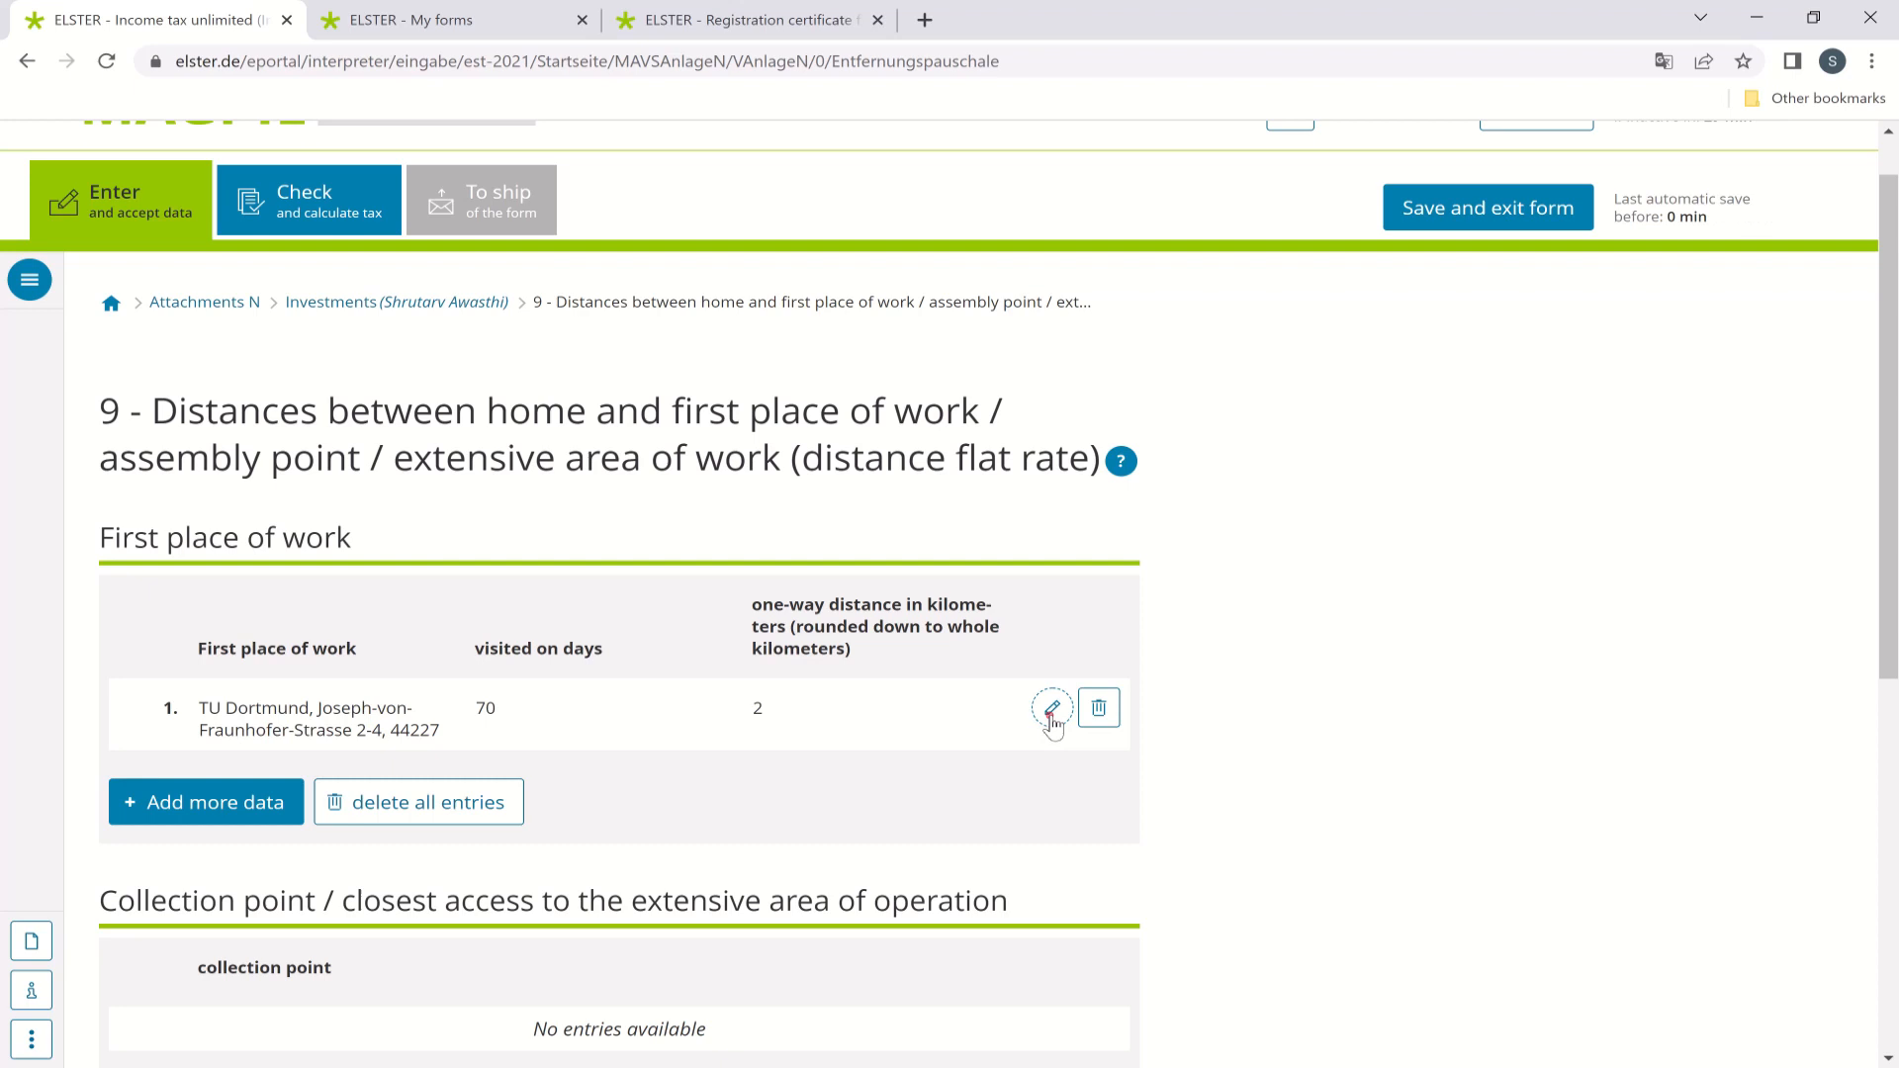
left_click(1051, 708)
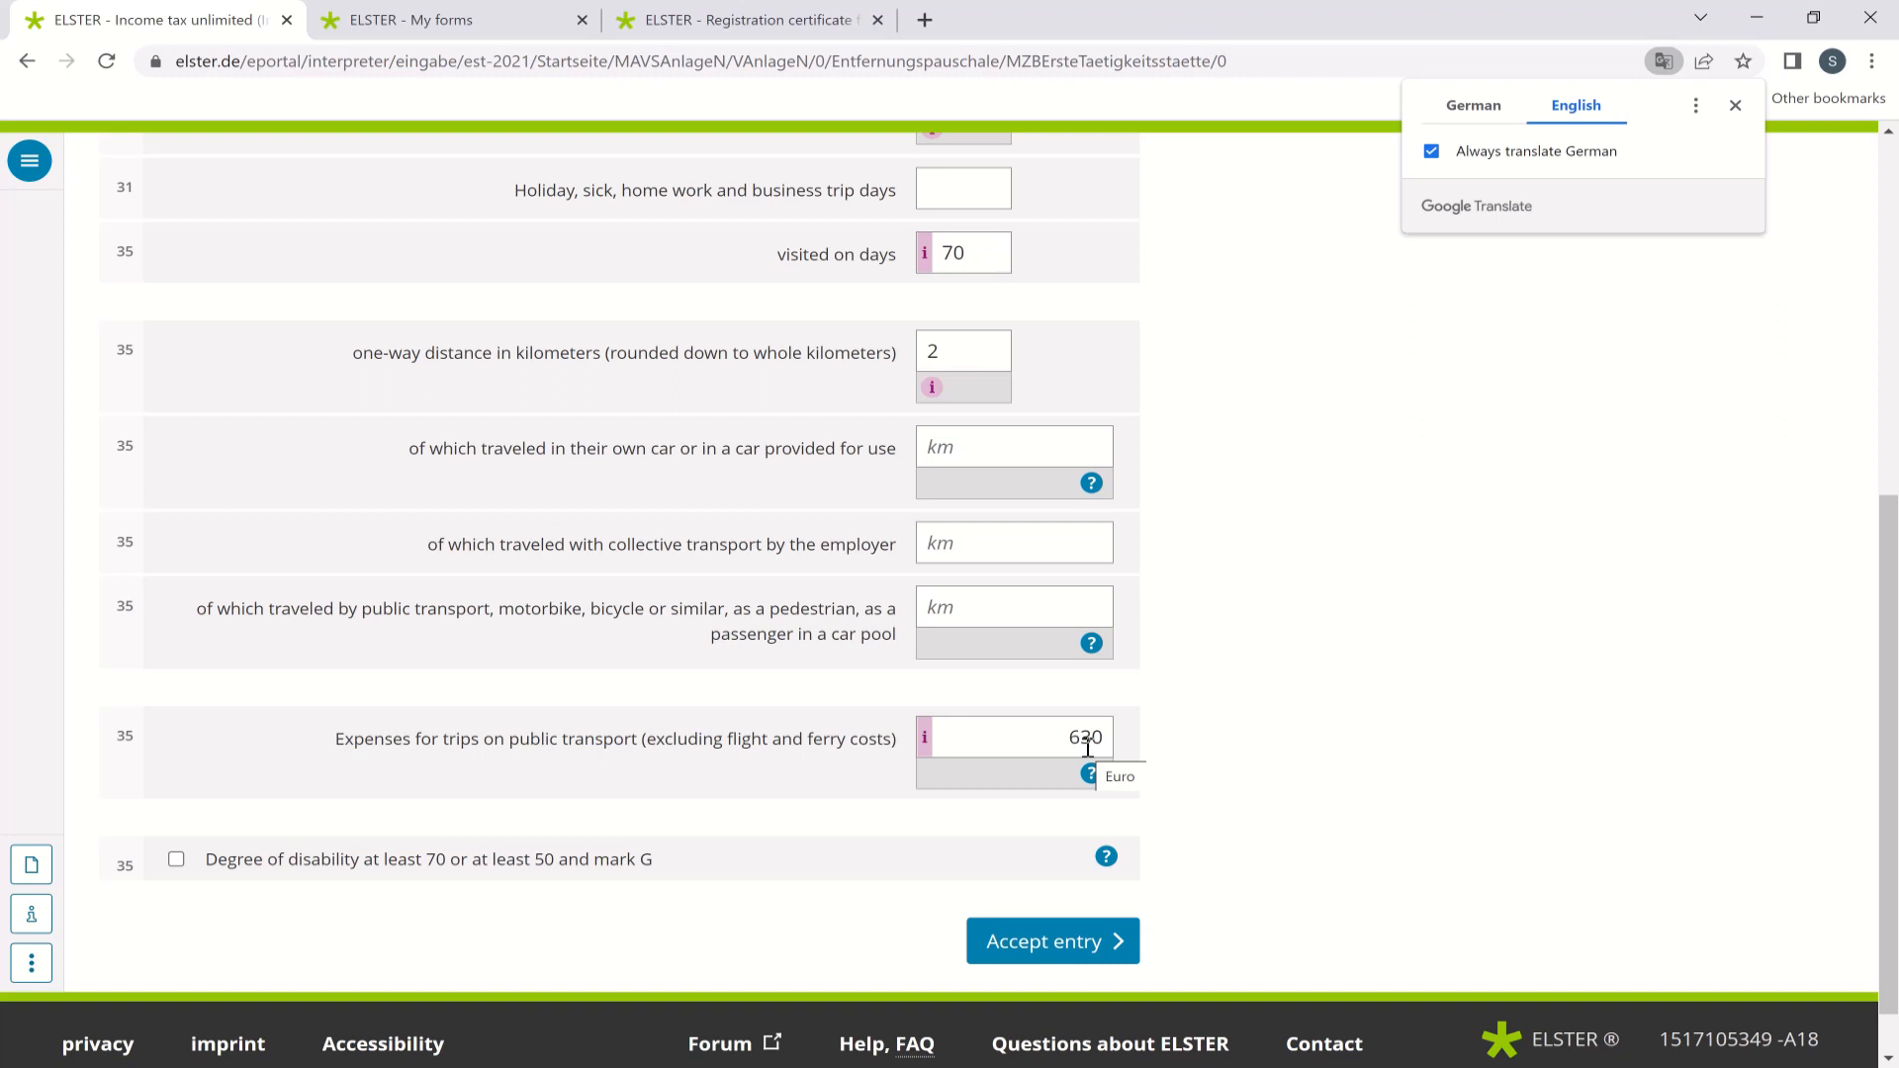
mouse_move(212, 376)
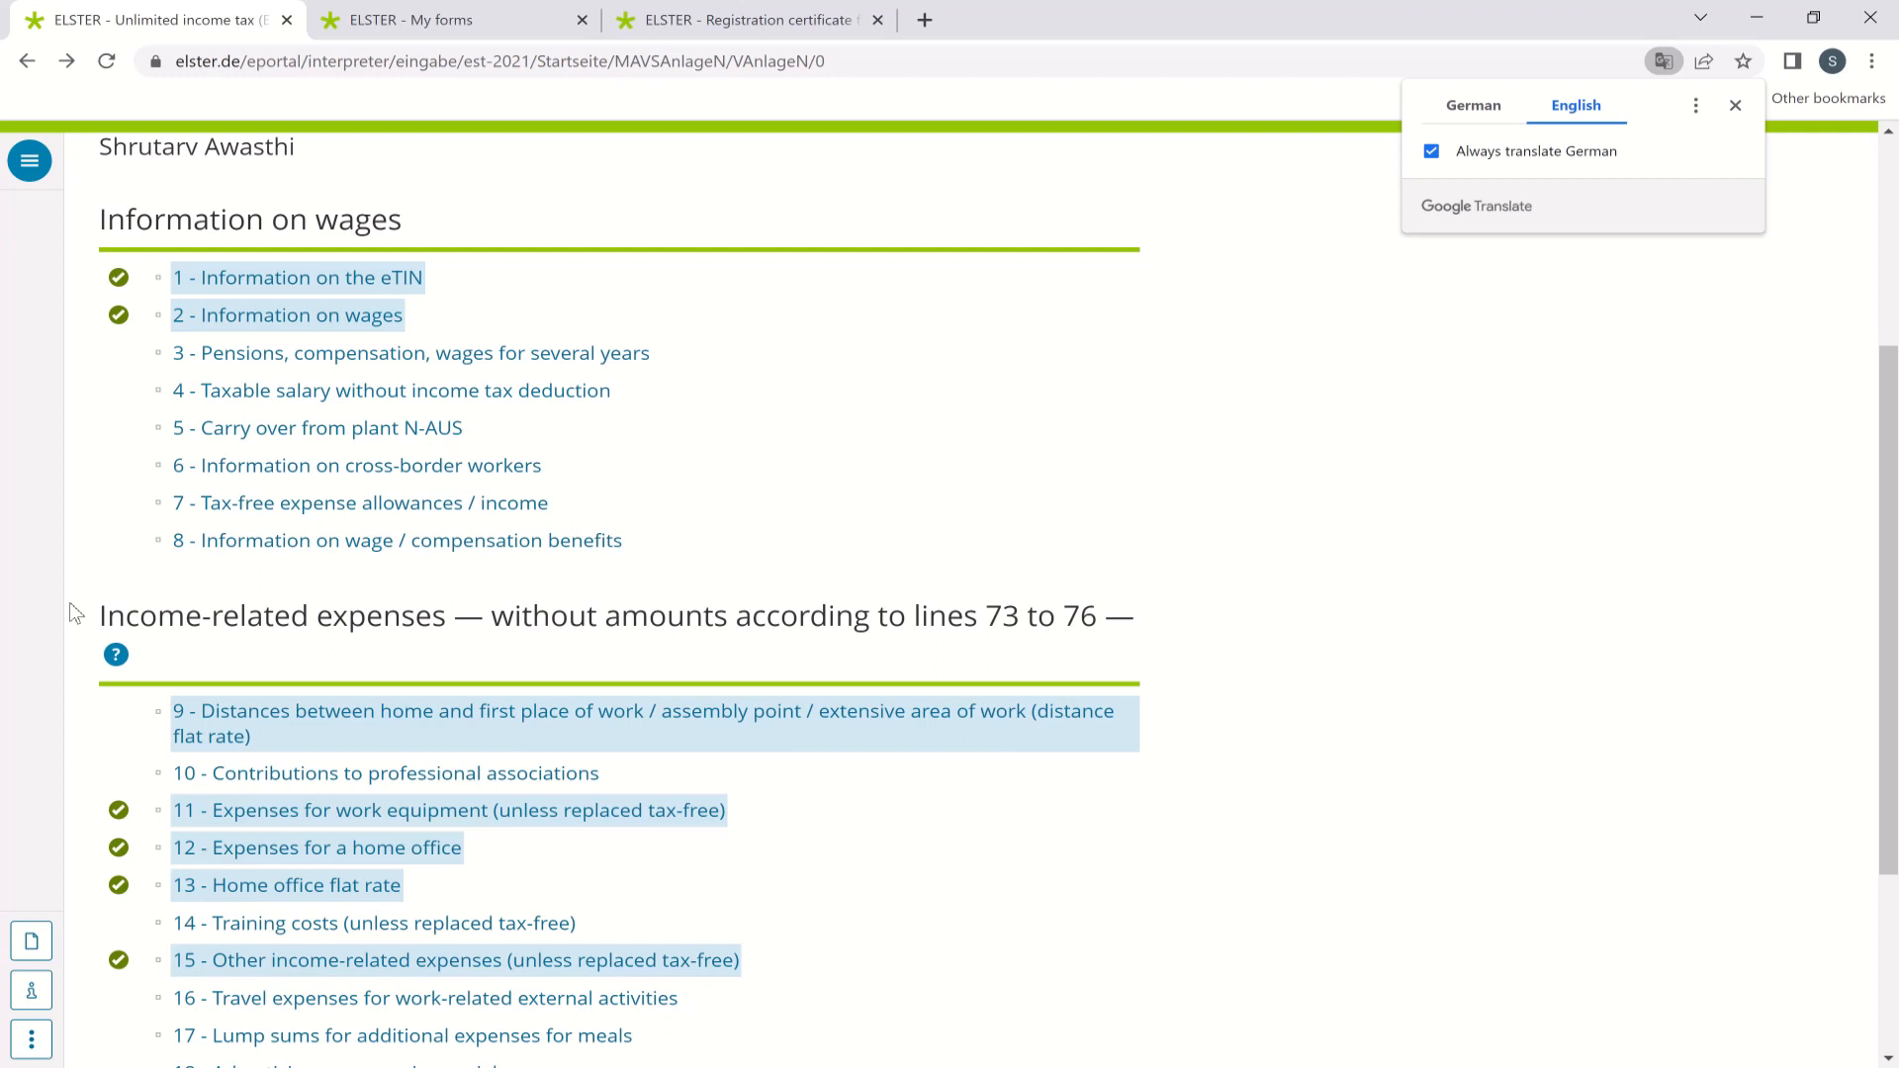
Open section 11 work equipment expenses listing office supplies 110 and furniture 199.
scroll("down", 3)
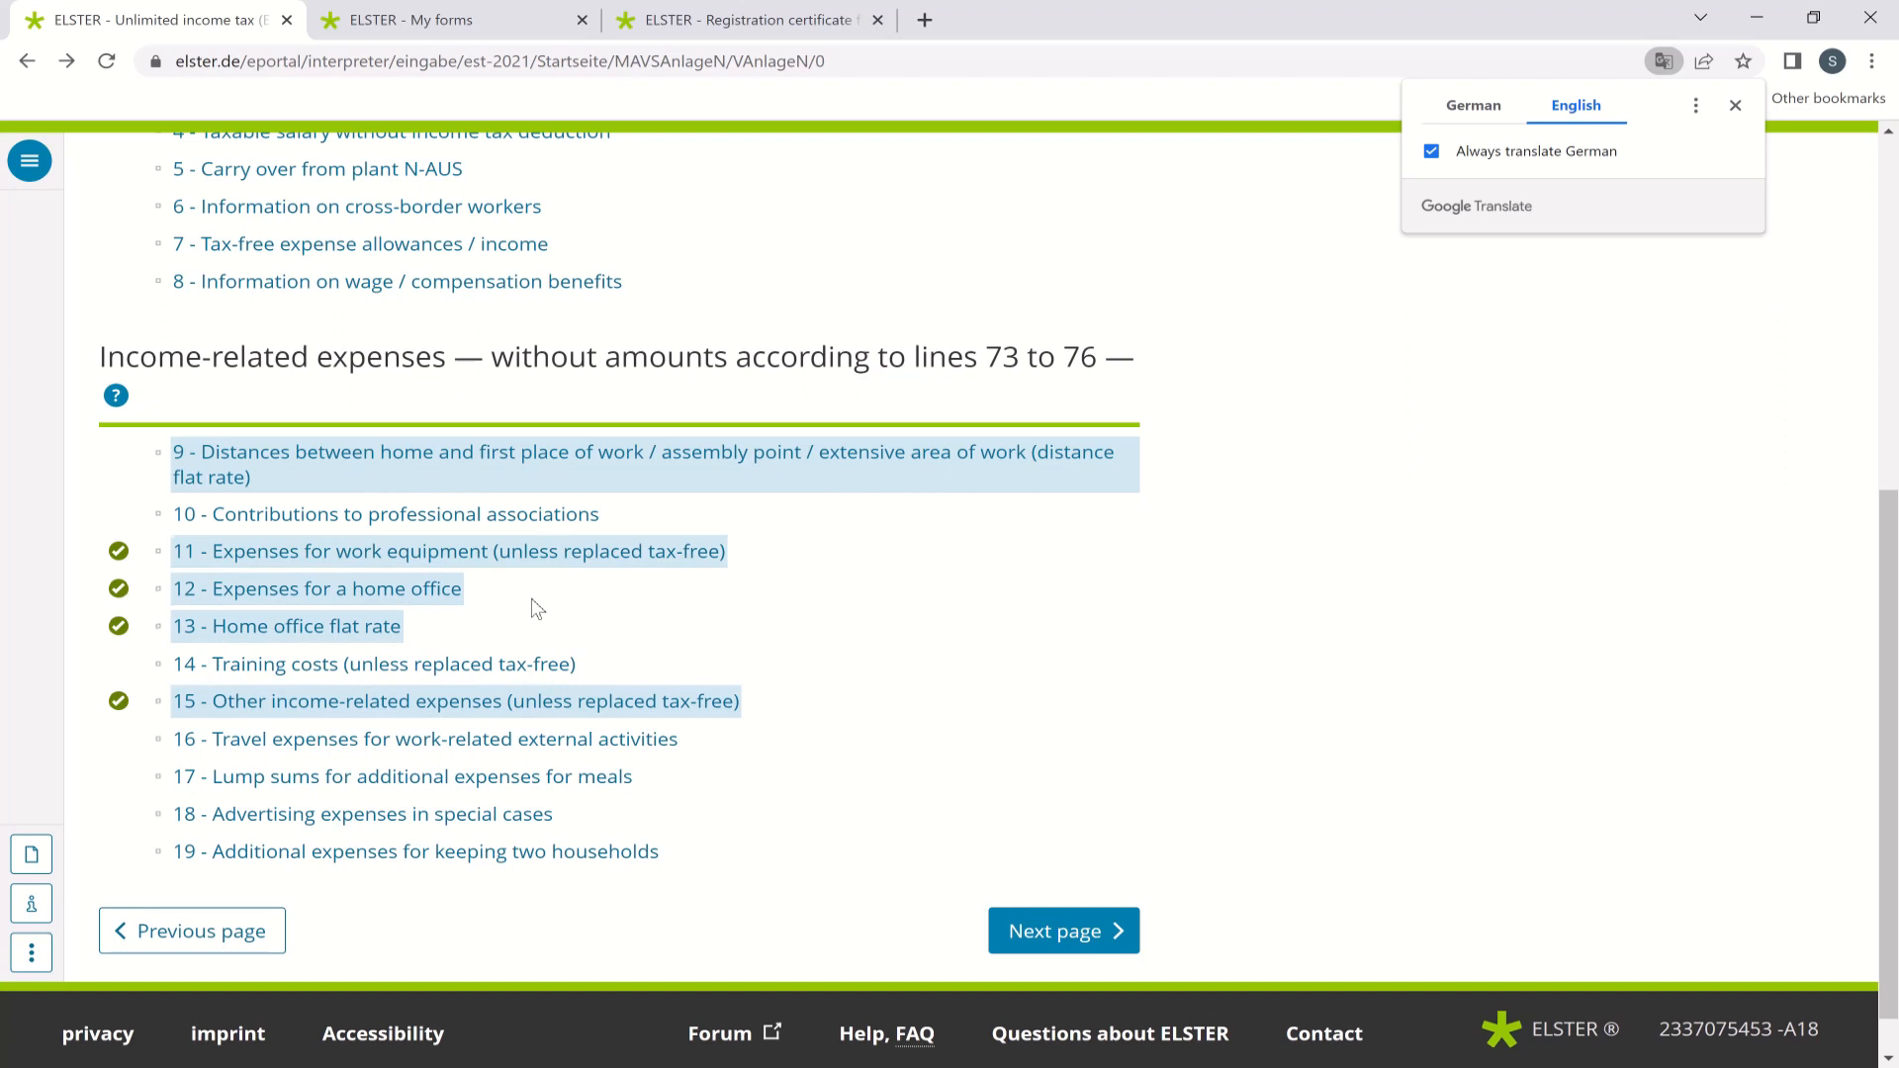
left_click(447, 552)
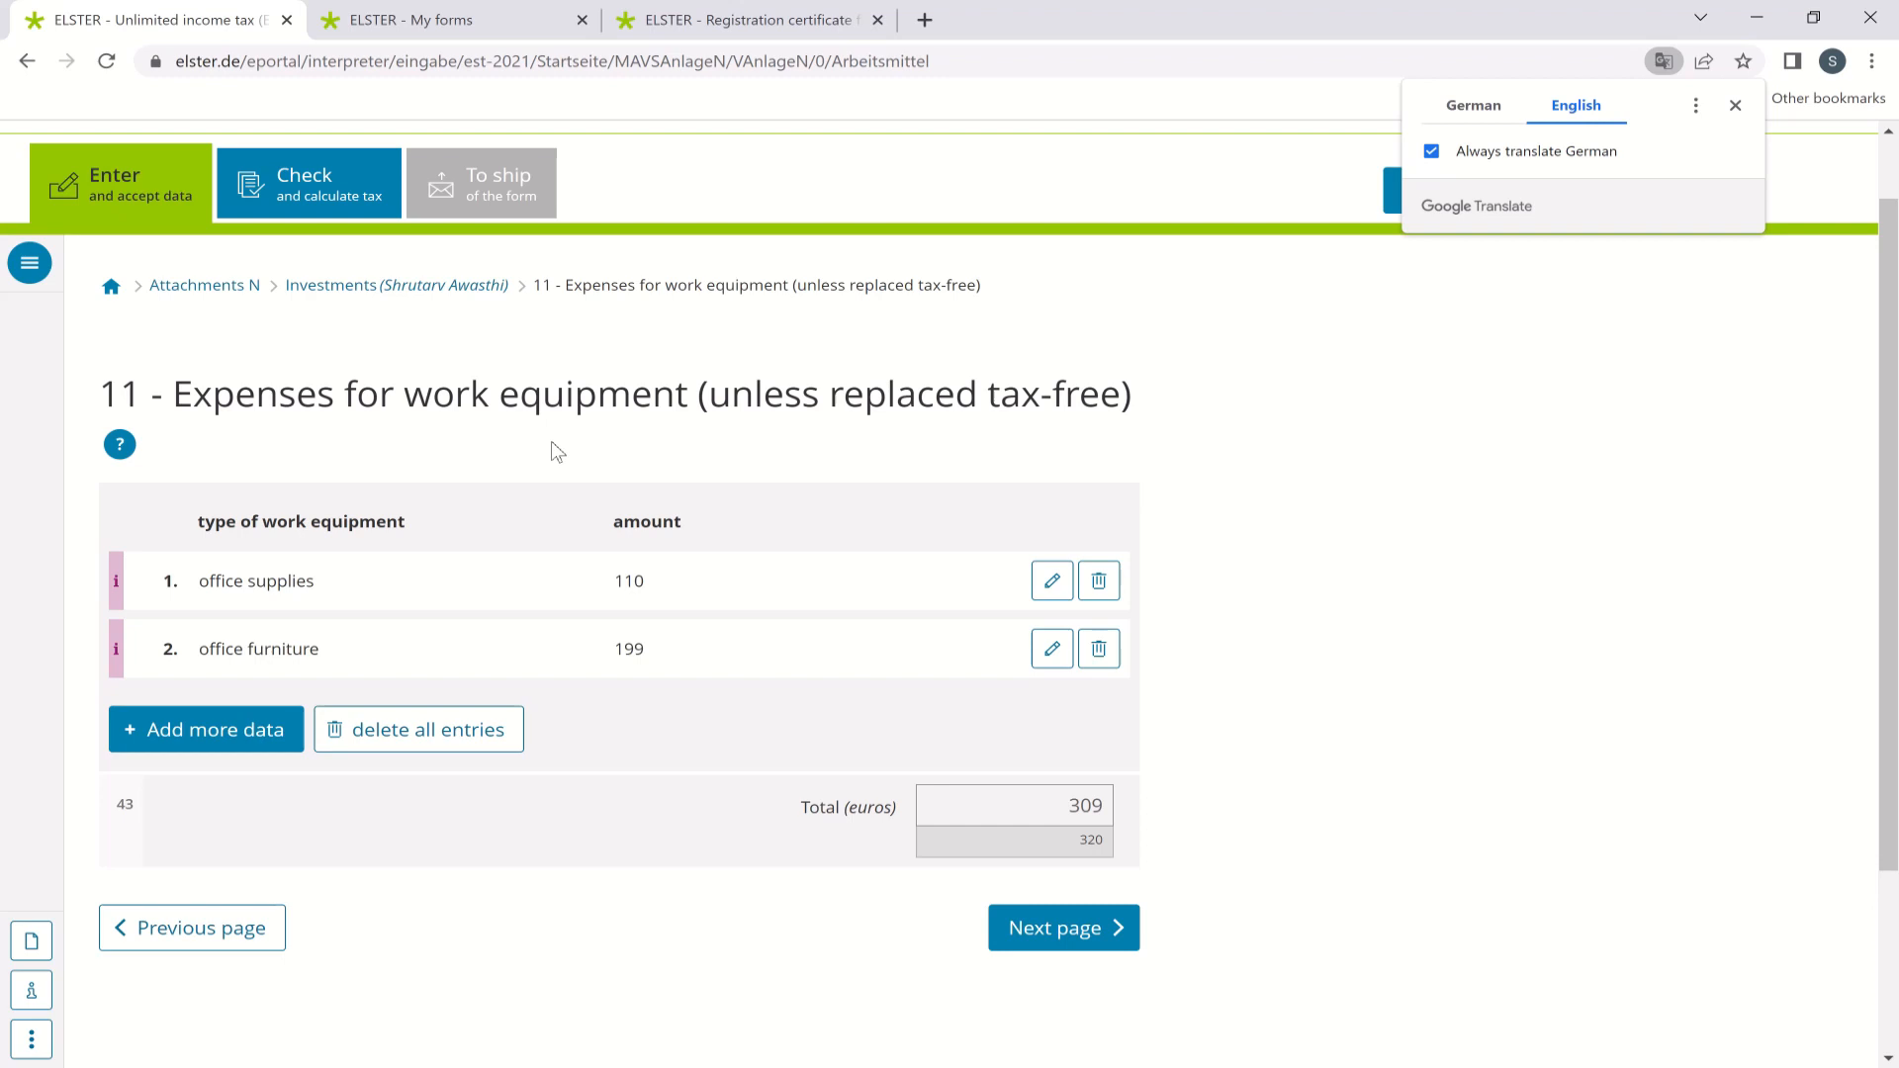
mouse_move(206, 372)
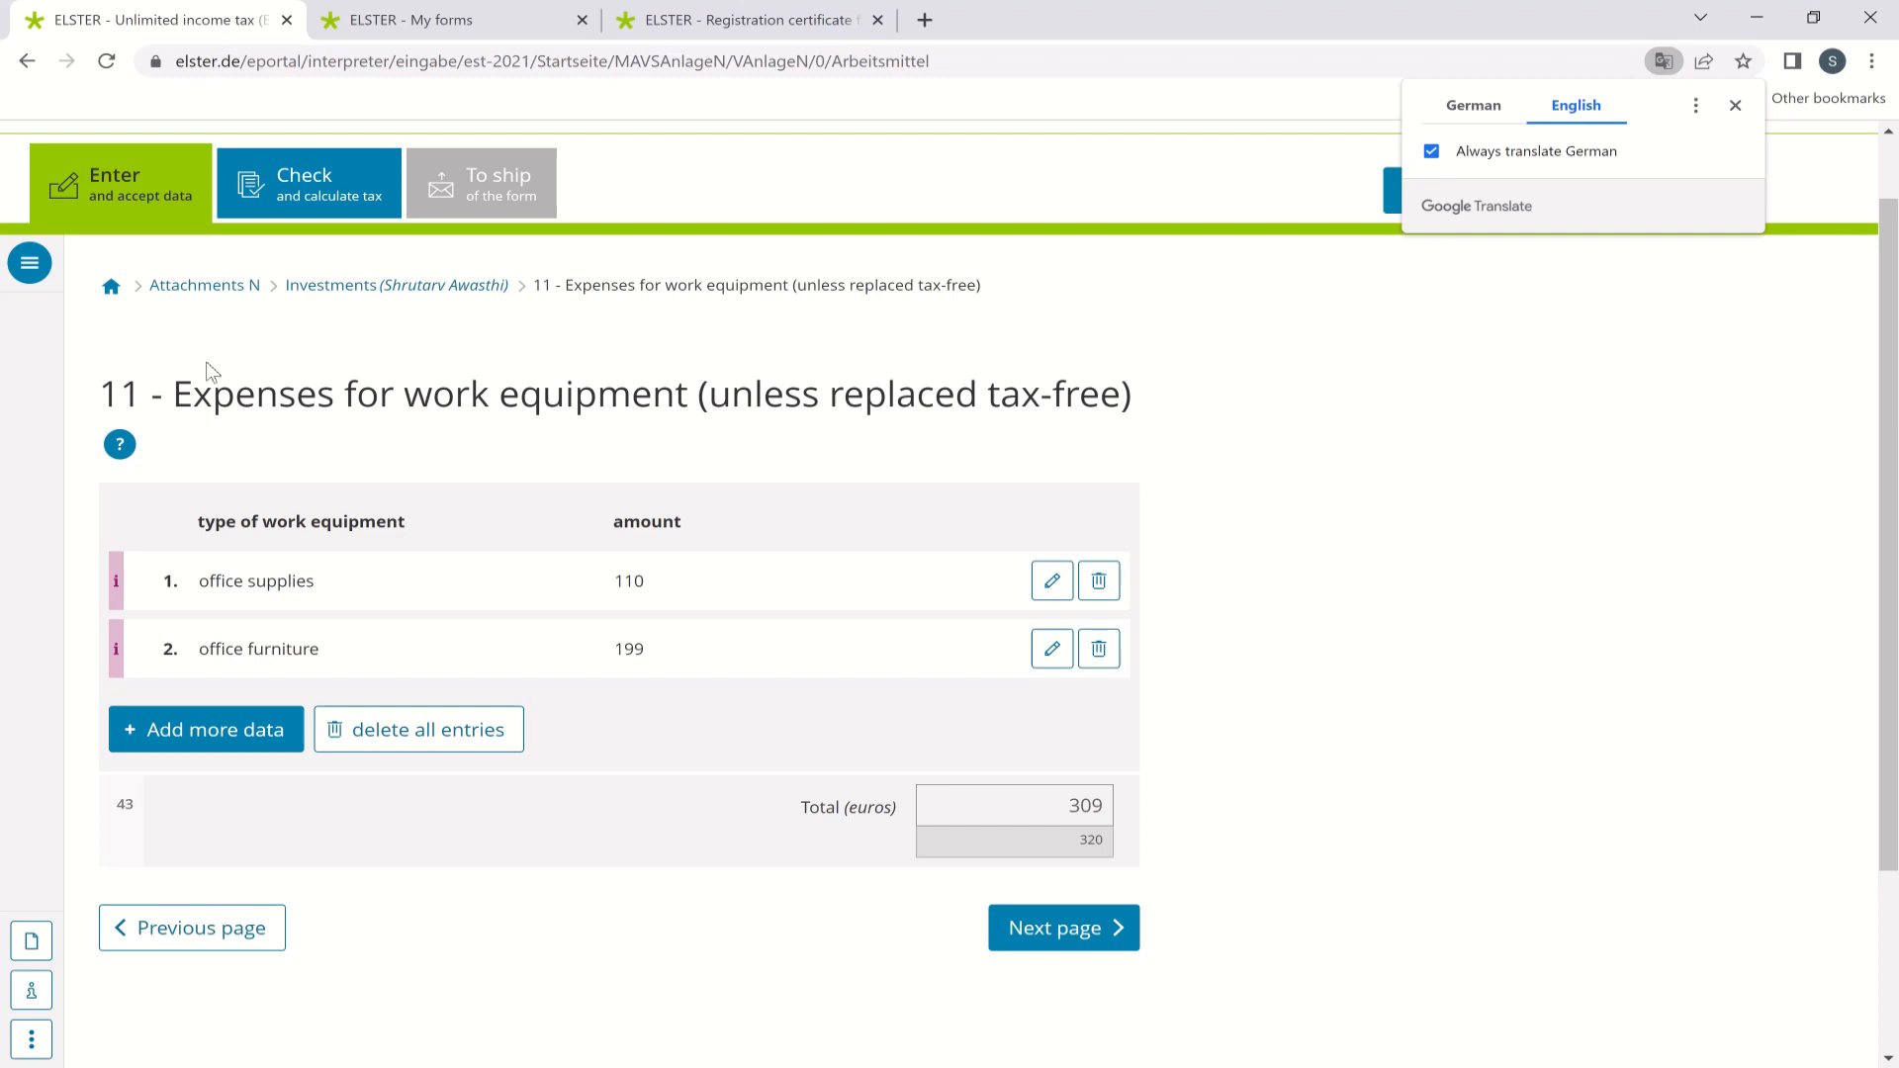
Show the ? help explaining that work equipment under 800 euros is fully deductible.
left_click(119, 443)
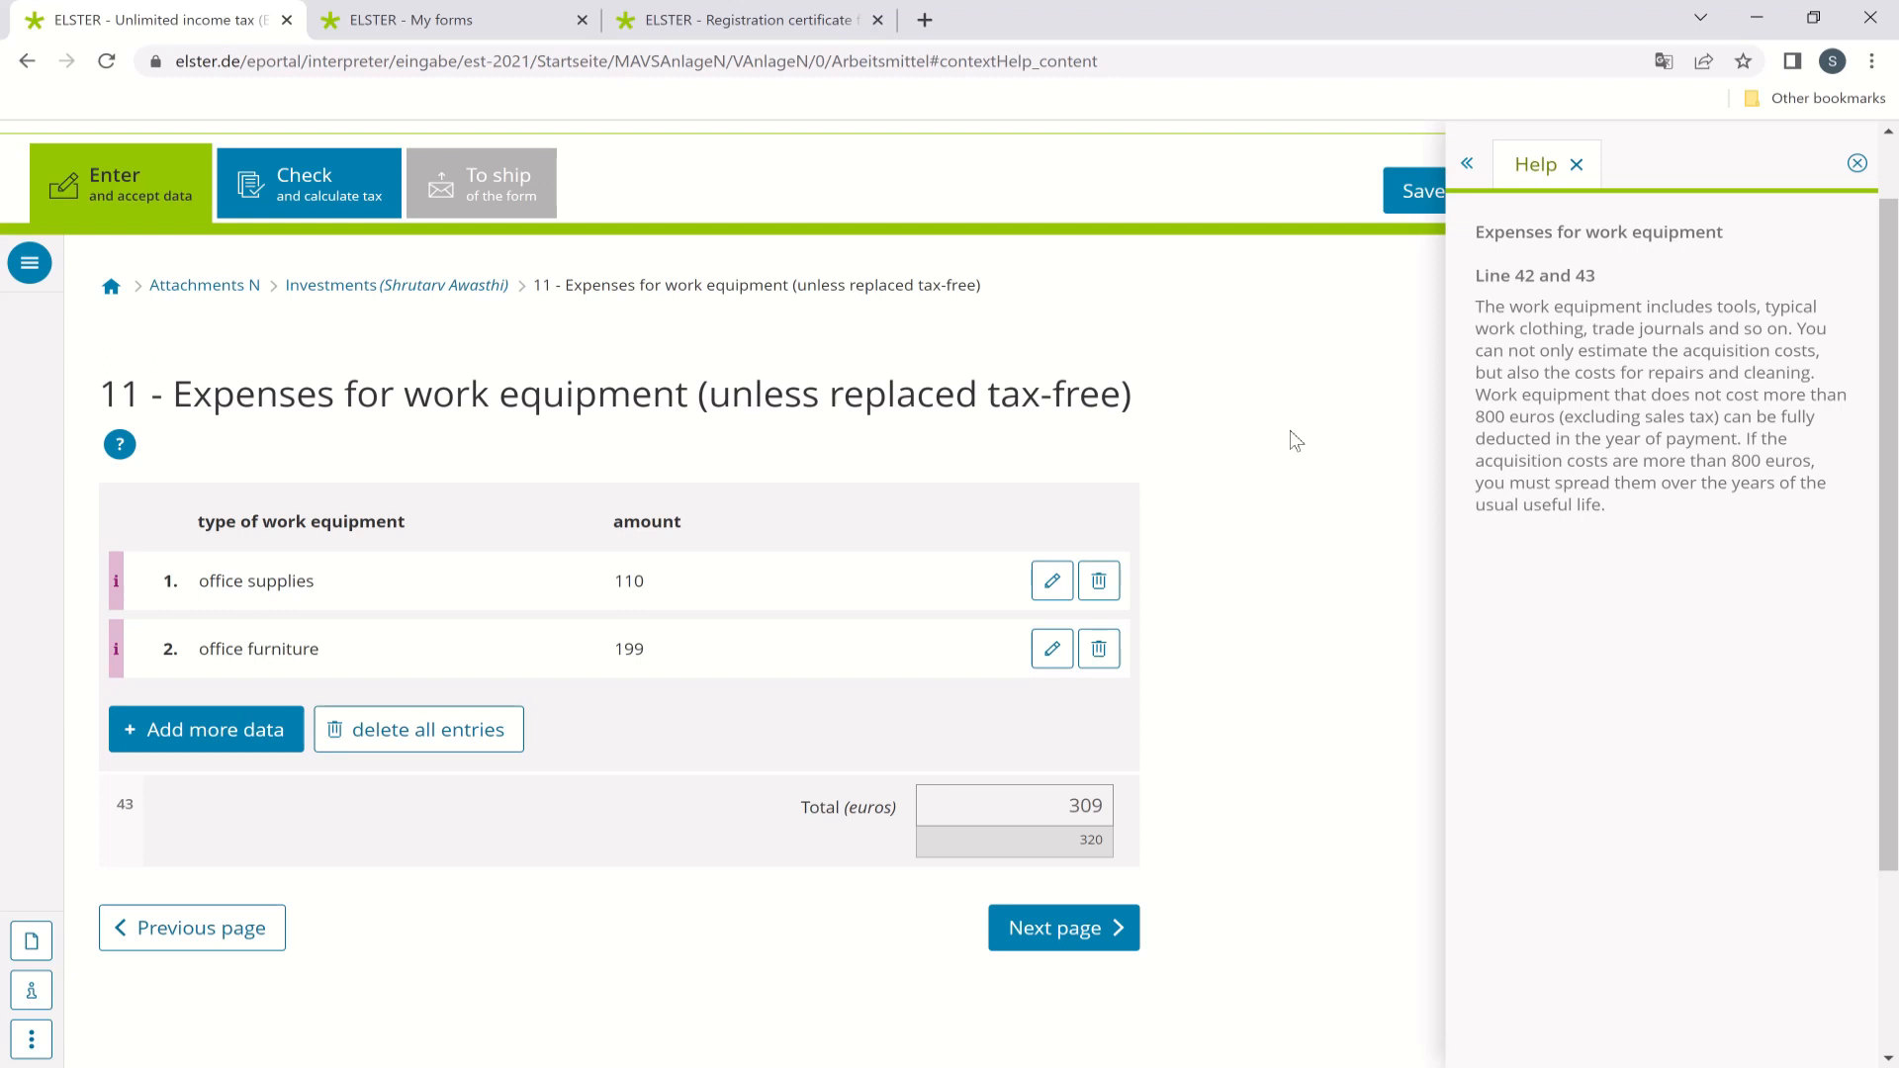
mouse_move(121, 443)
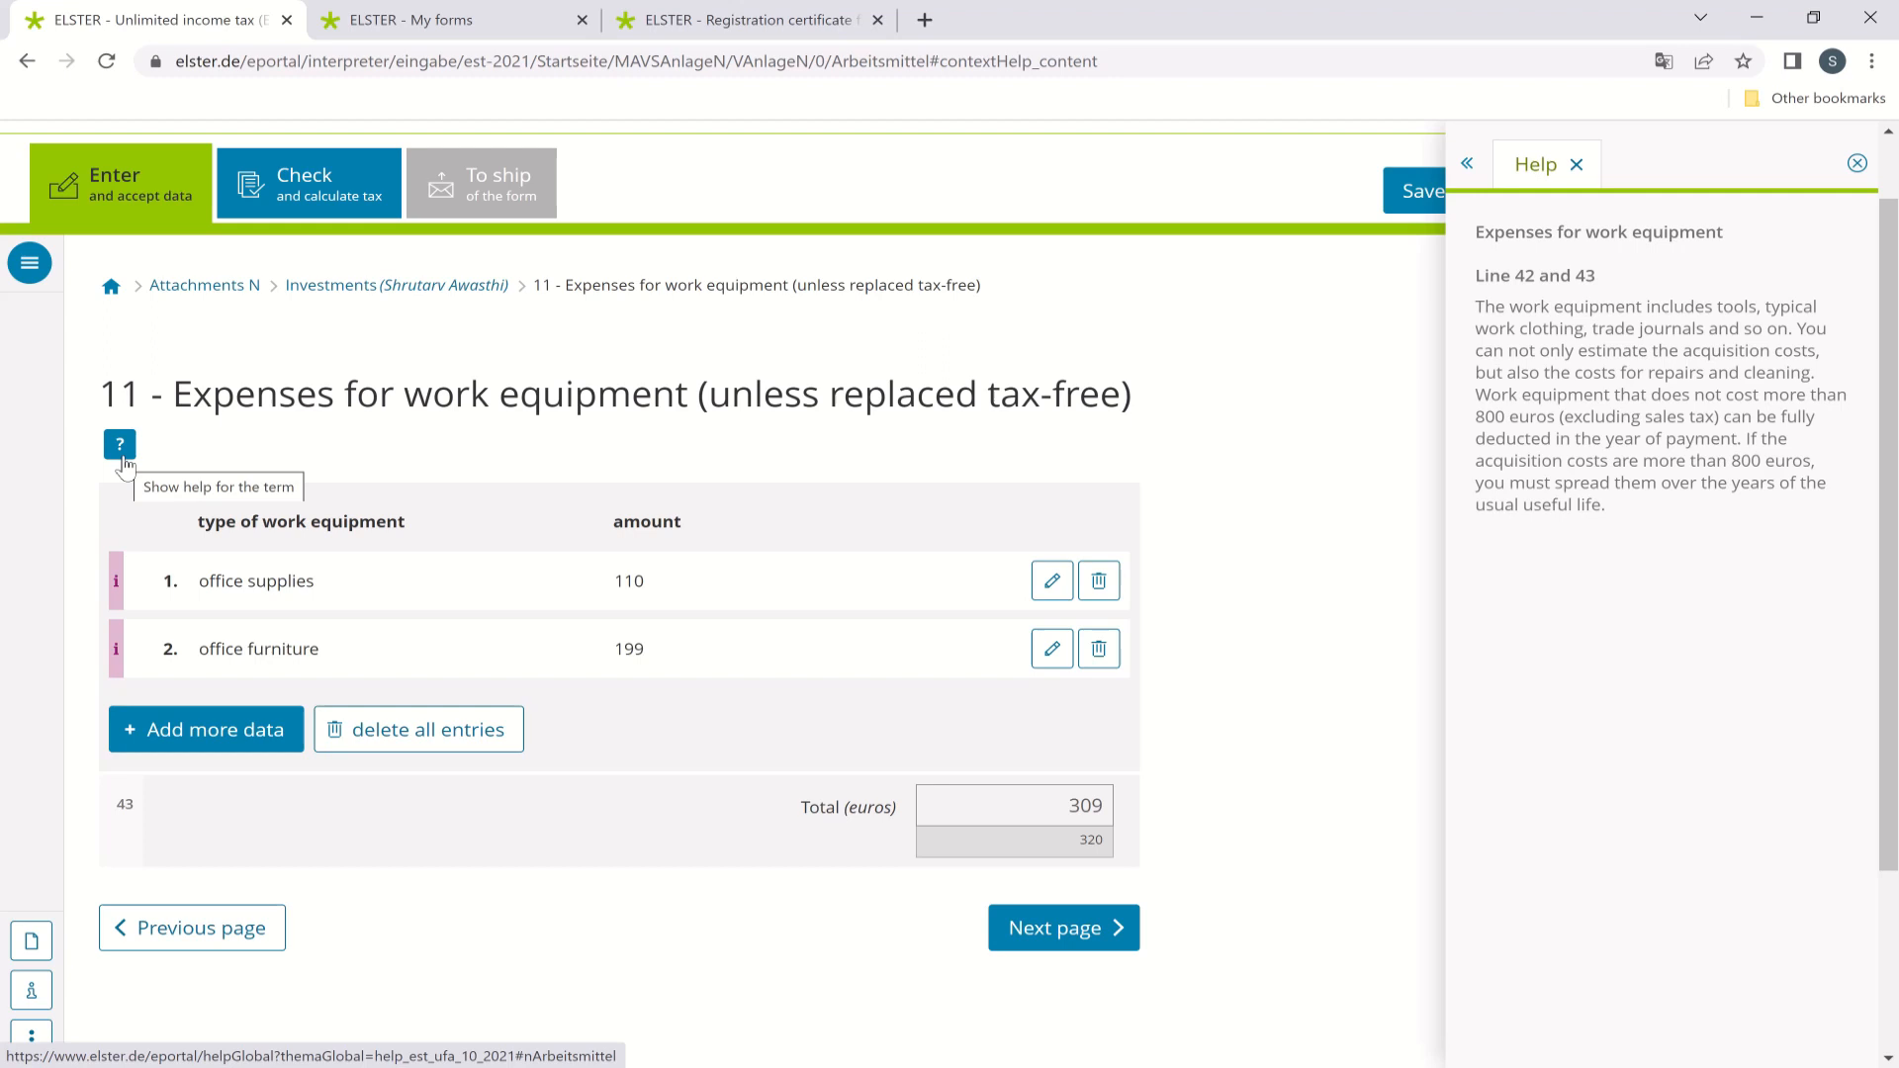
mouse_move(1632, 427)
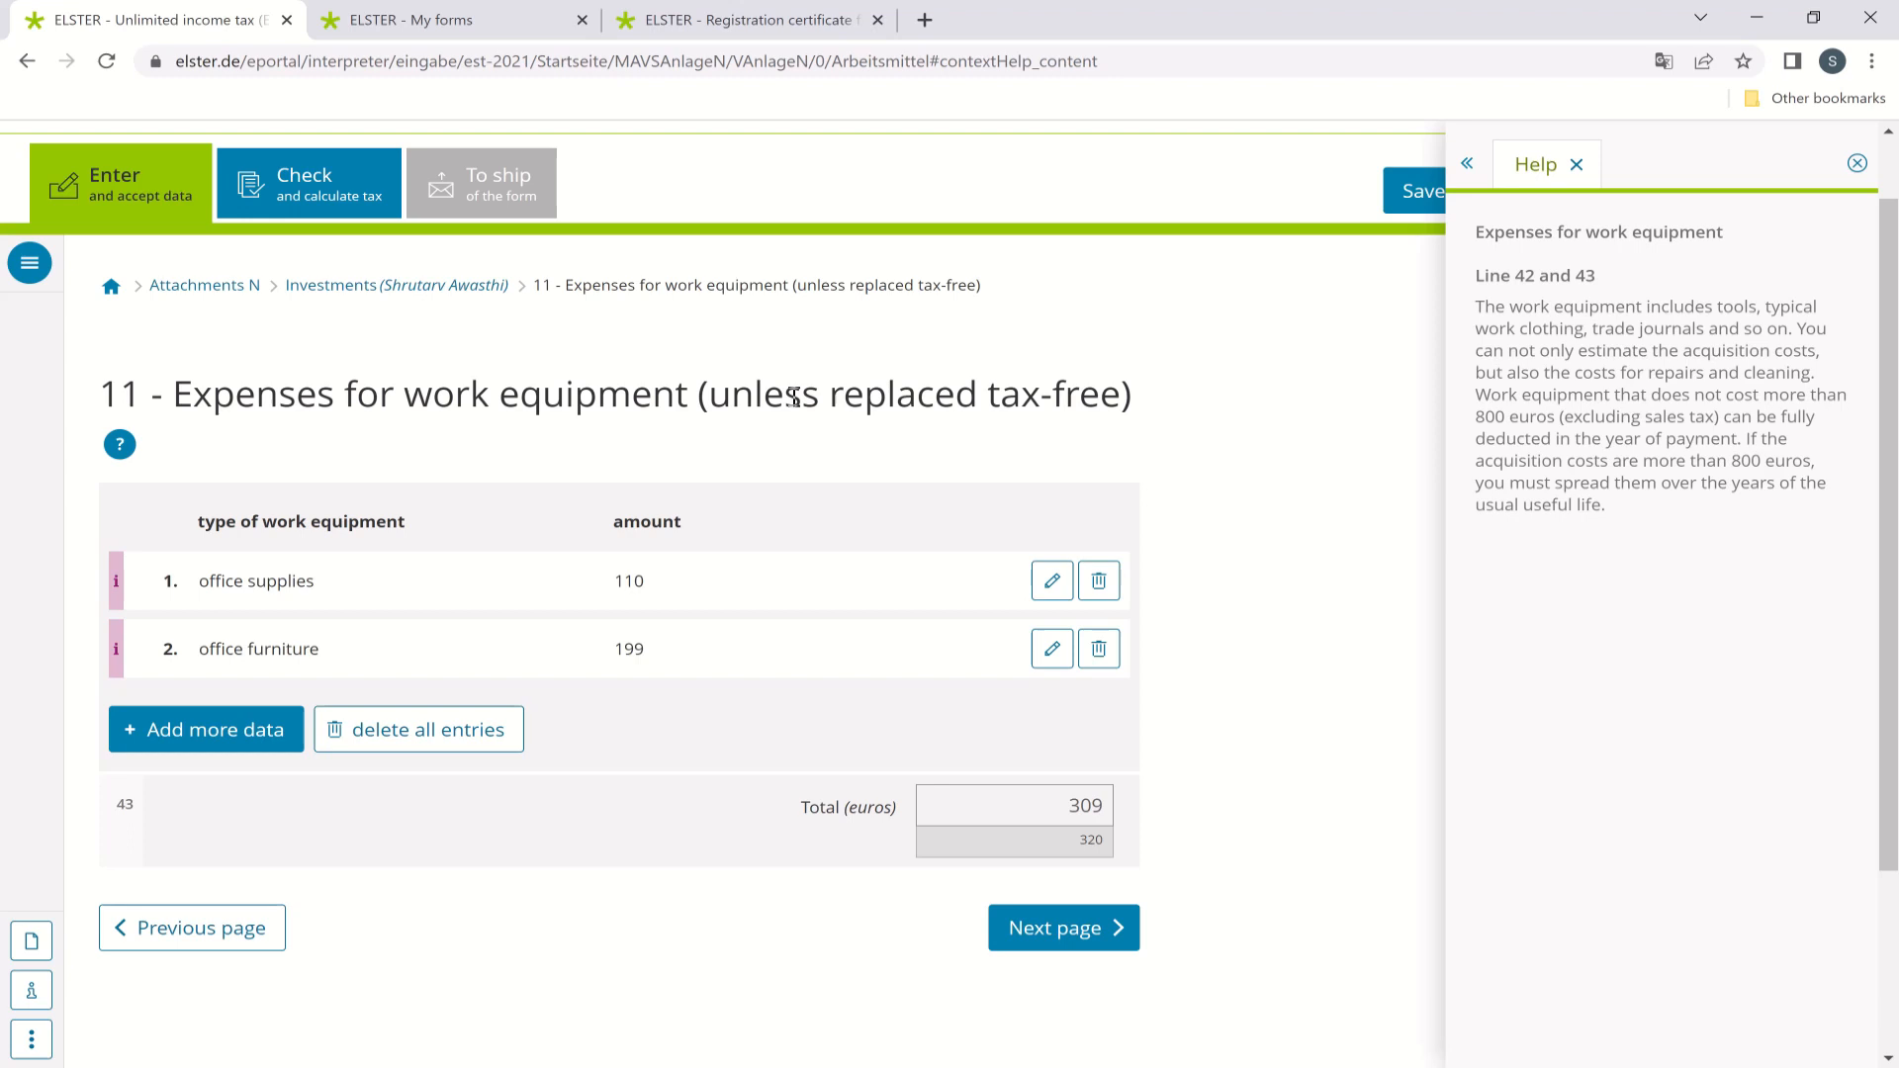
mouse_move(295, 676)
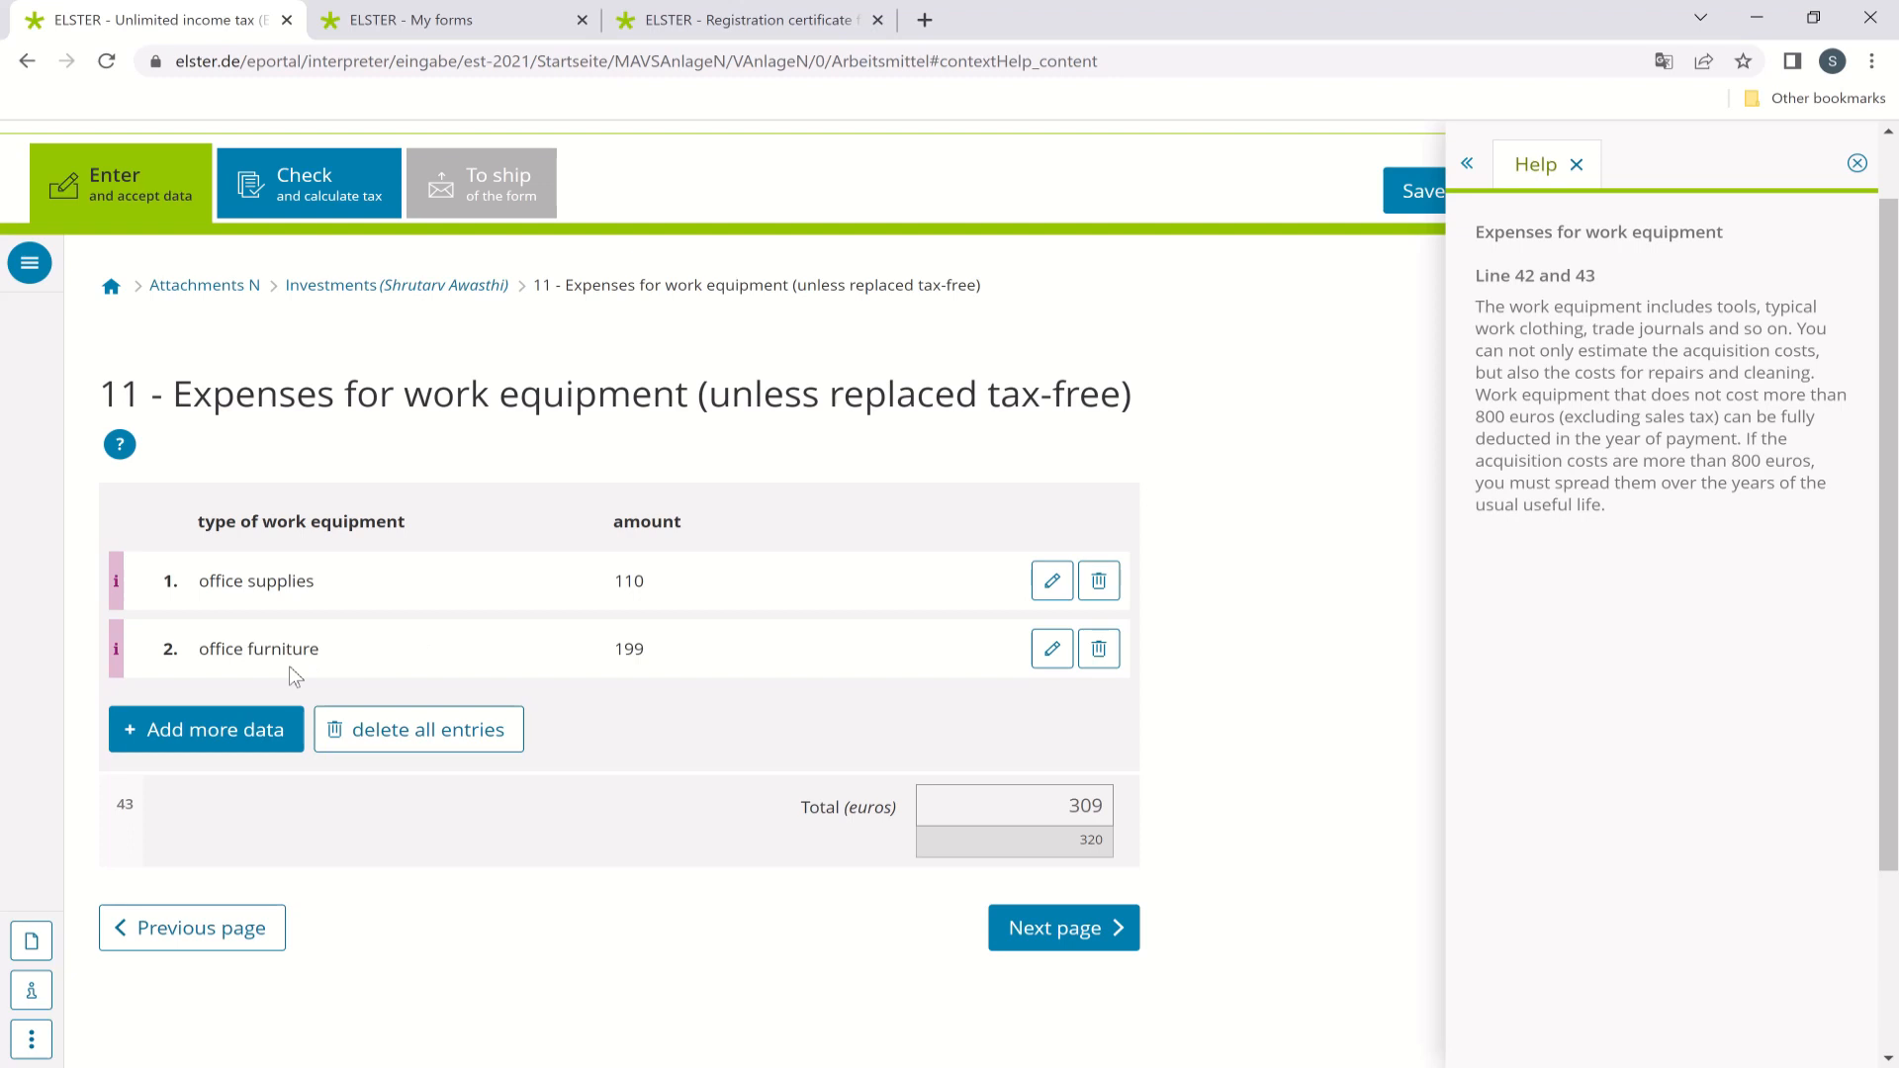
mouse_move(764, 724)
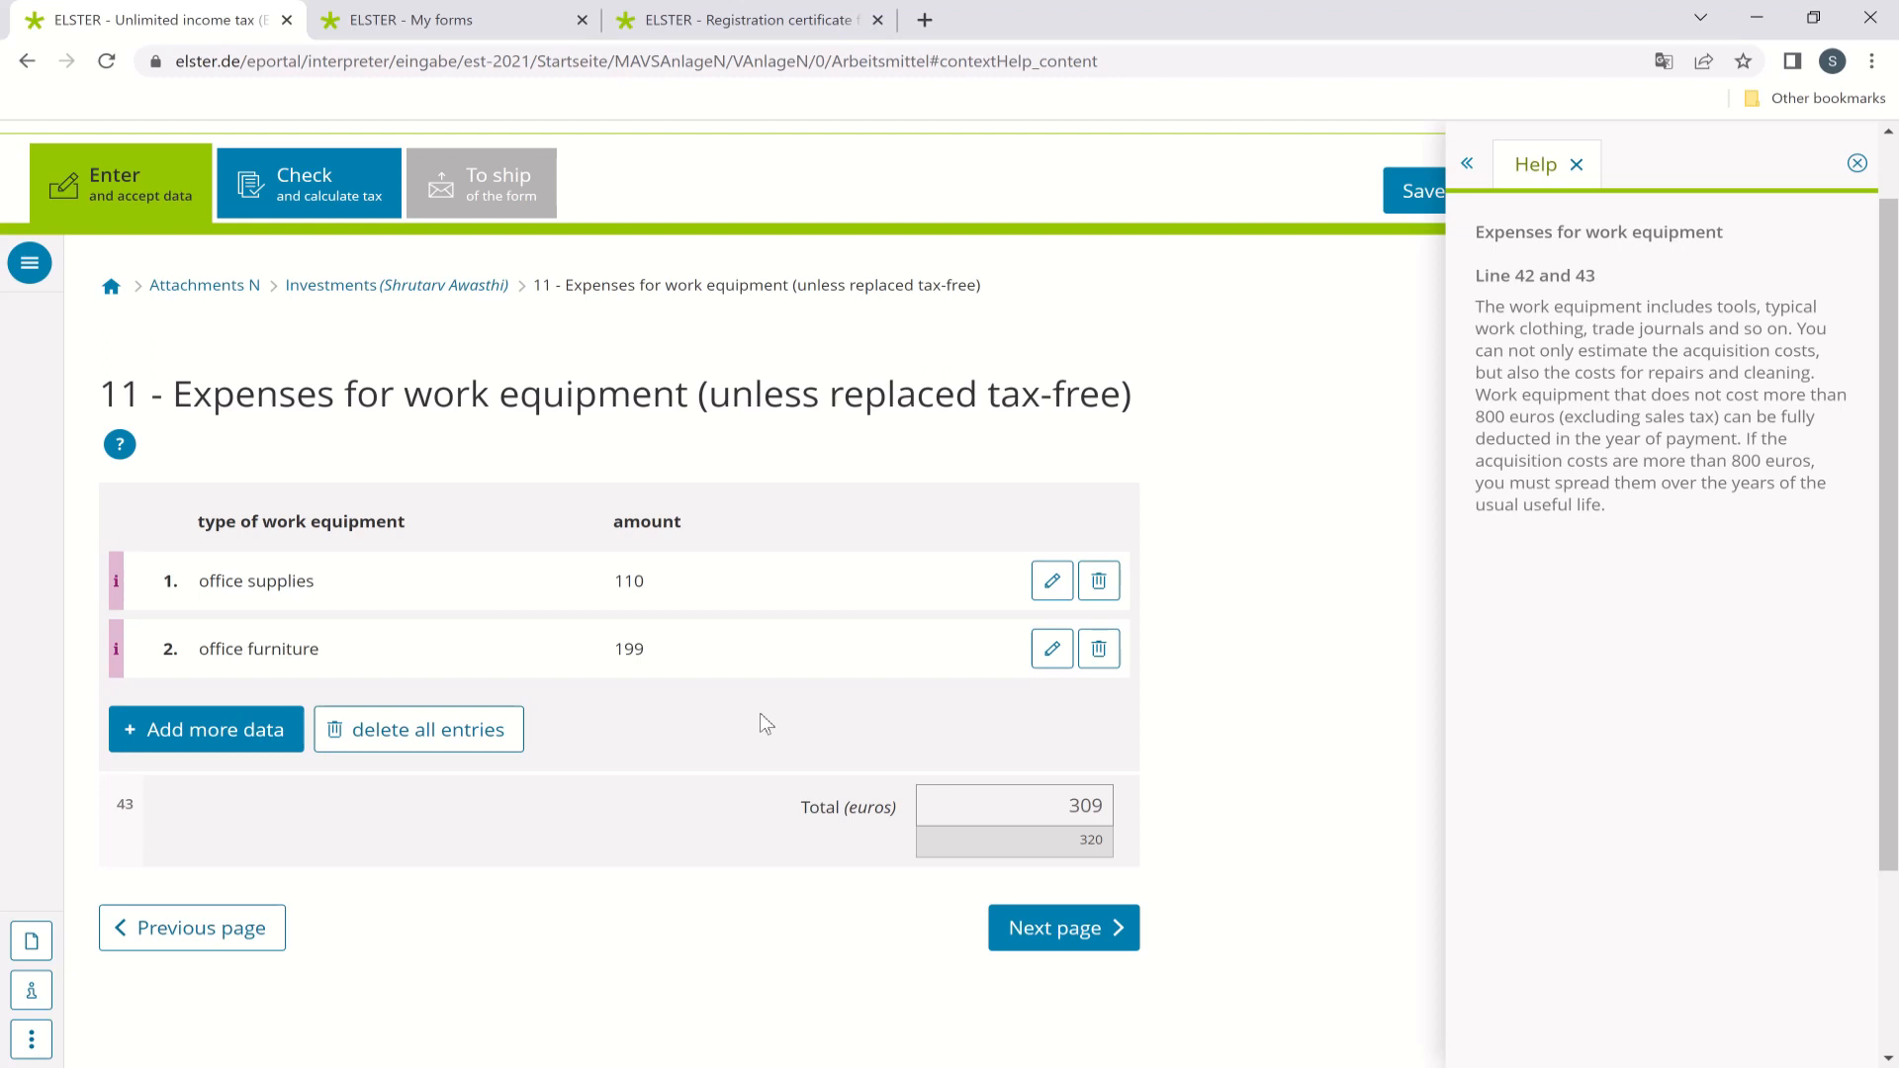
mouse_move(756, 534)
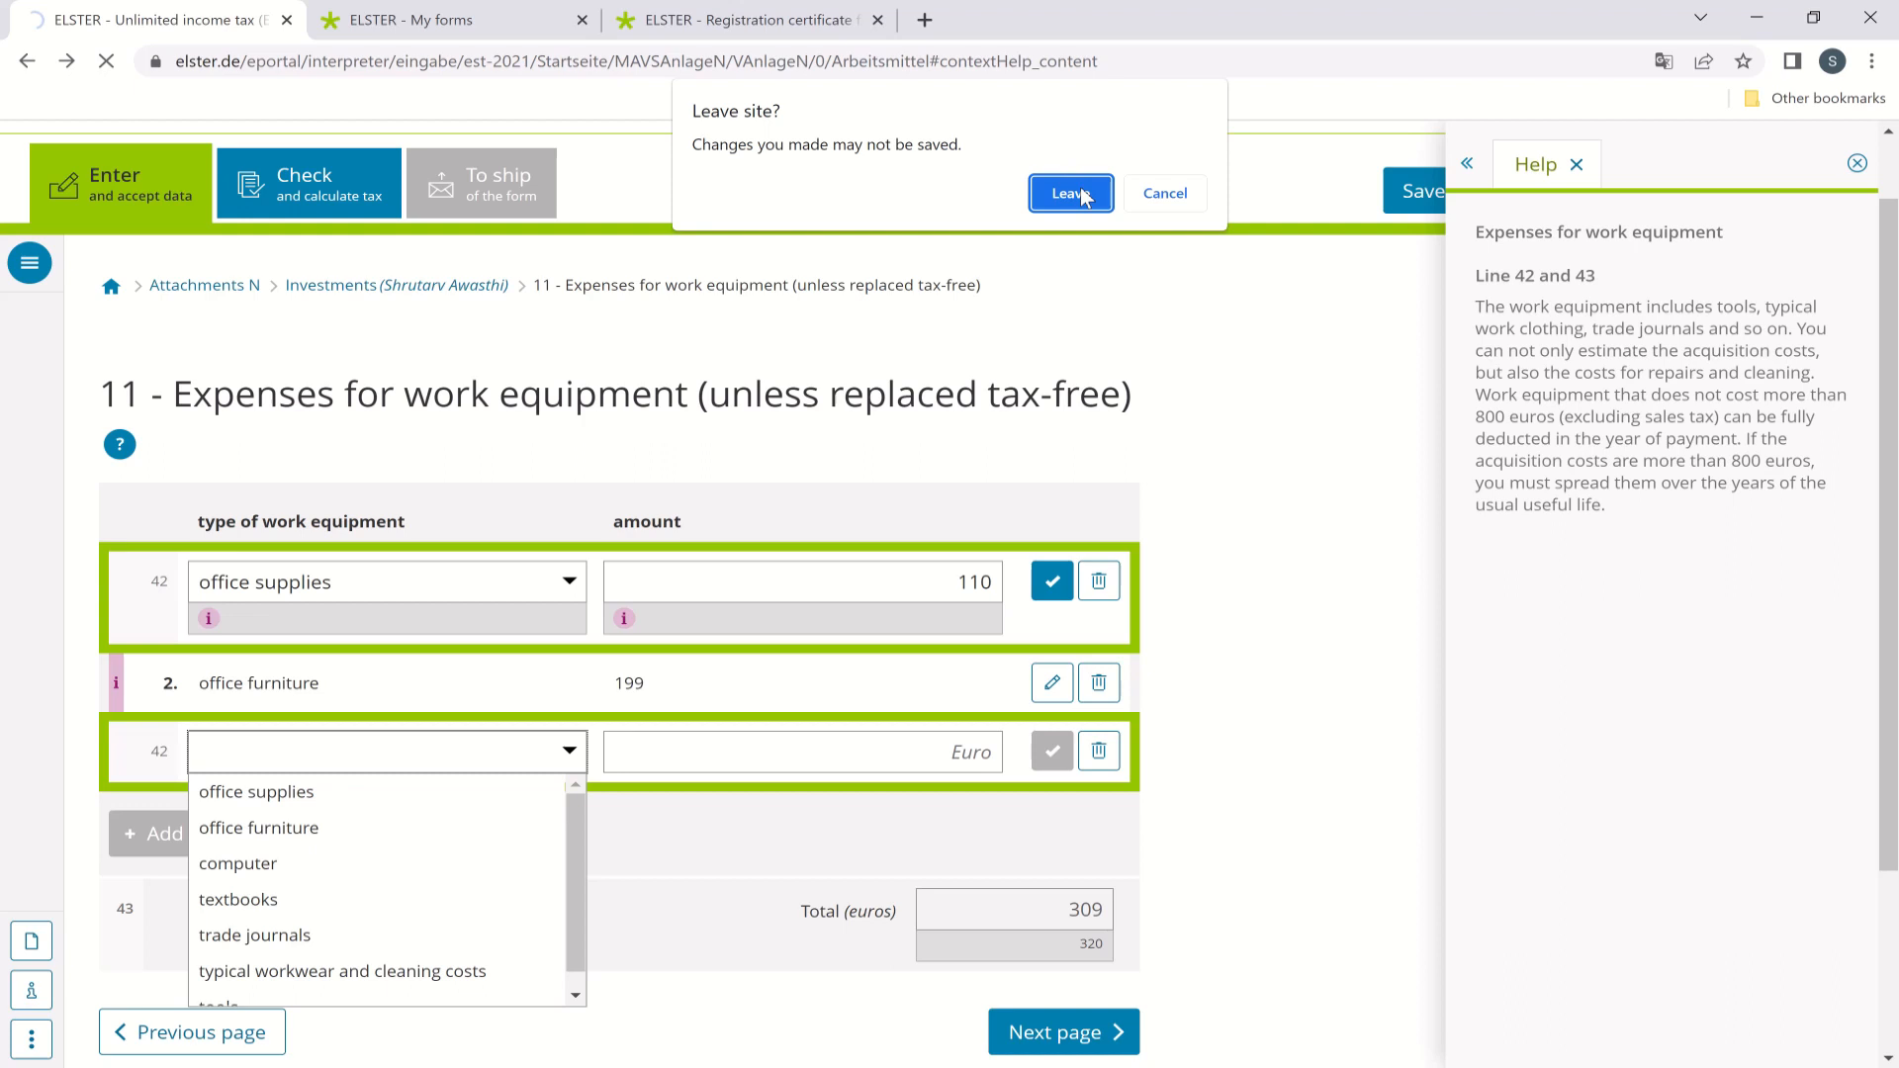
Leave the work equipment page, translate to English and show help for section 12 home office expenses.
left_click(1068, 192)
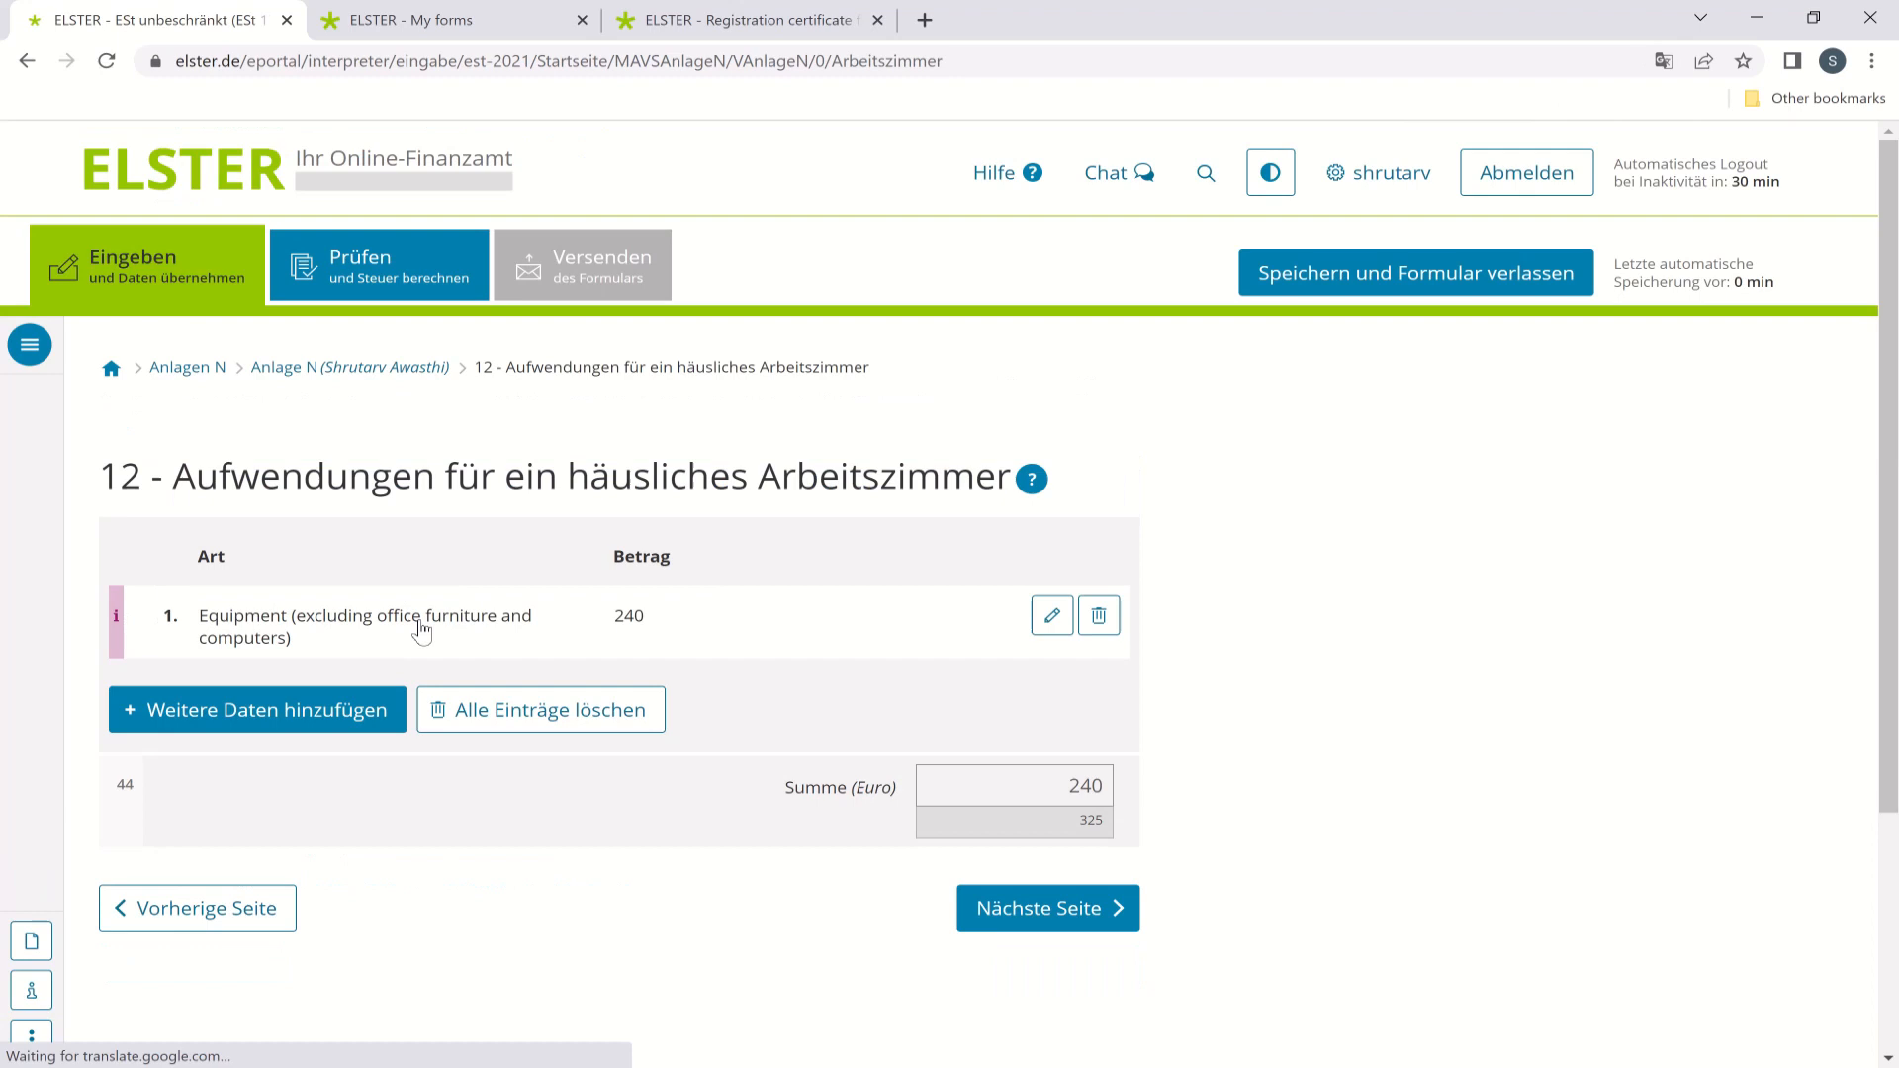
left_click(1663, 61)
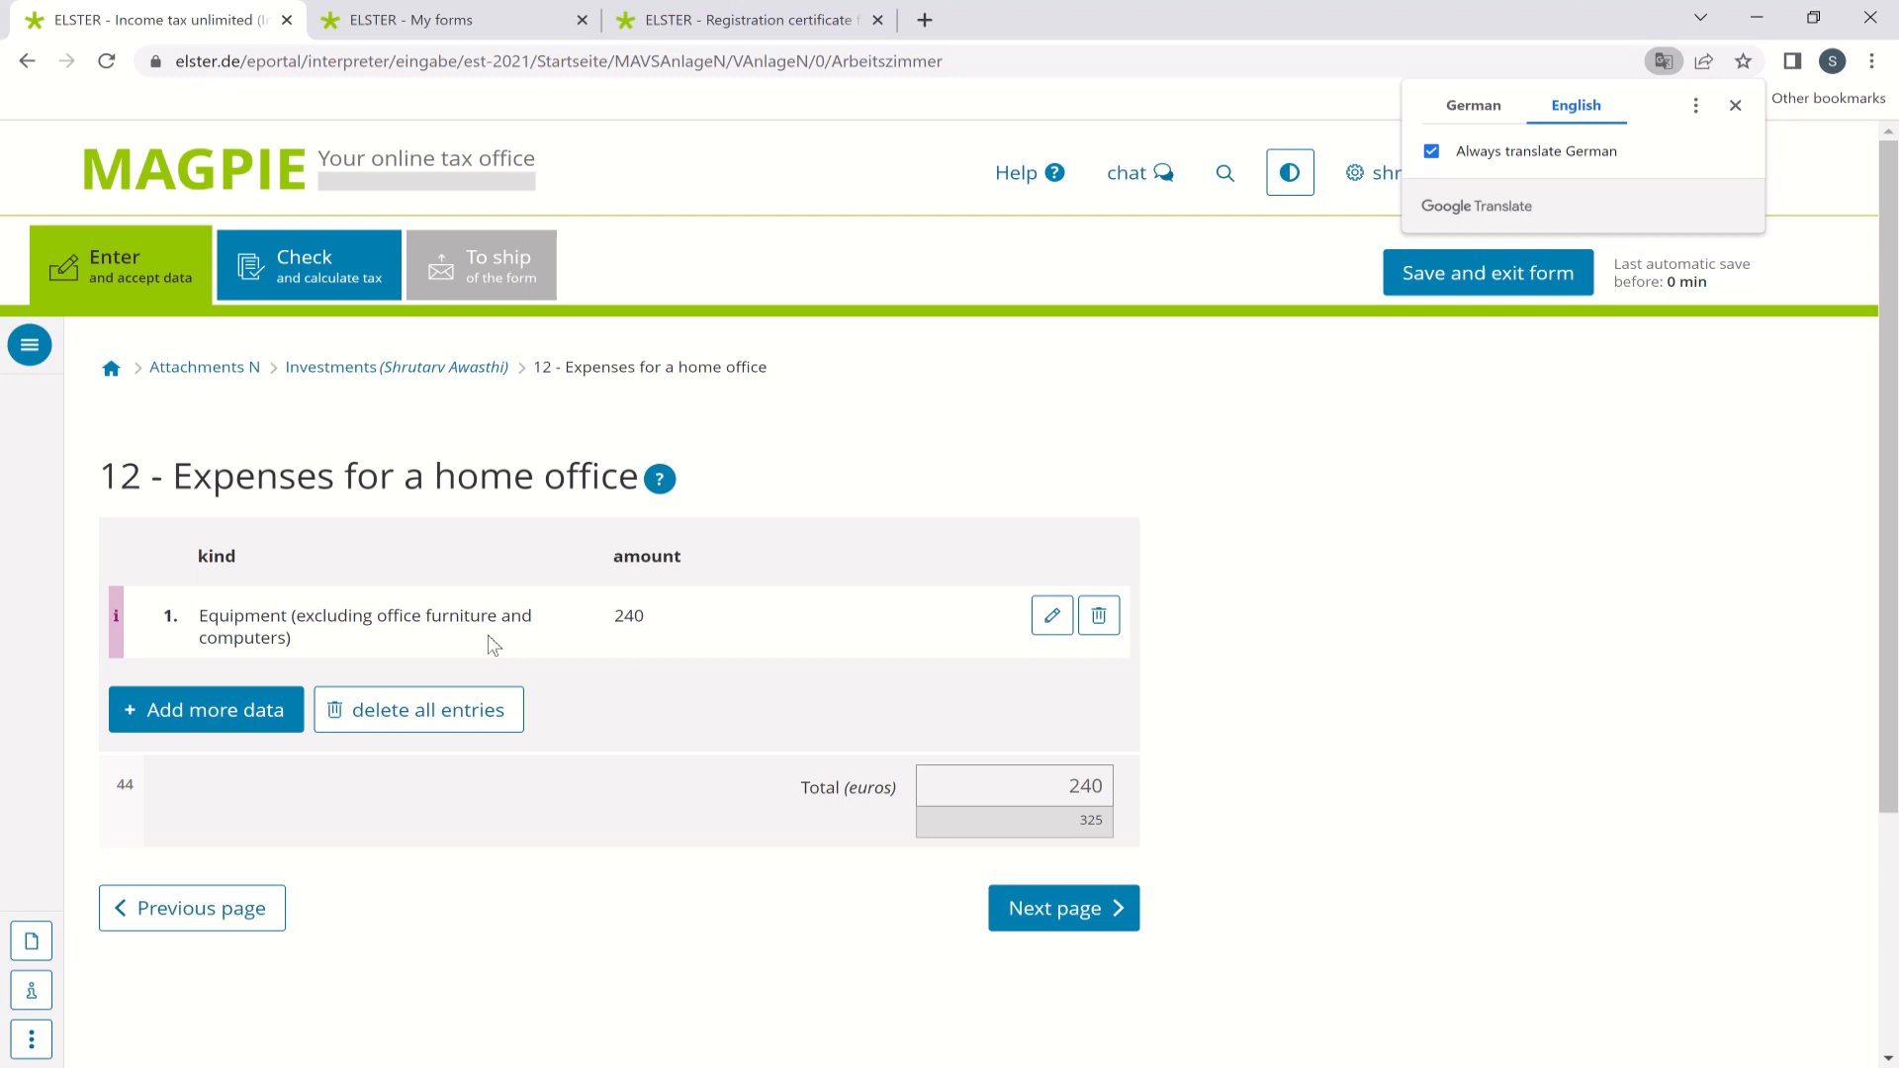
mouse_move(440, 643)
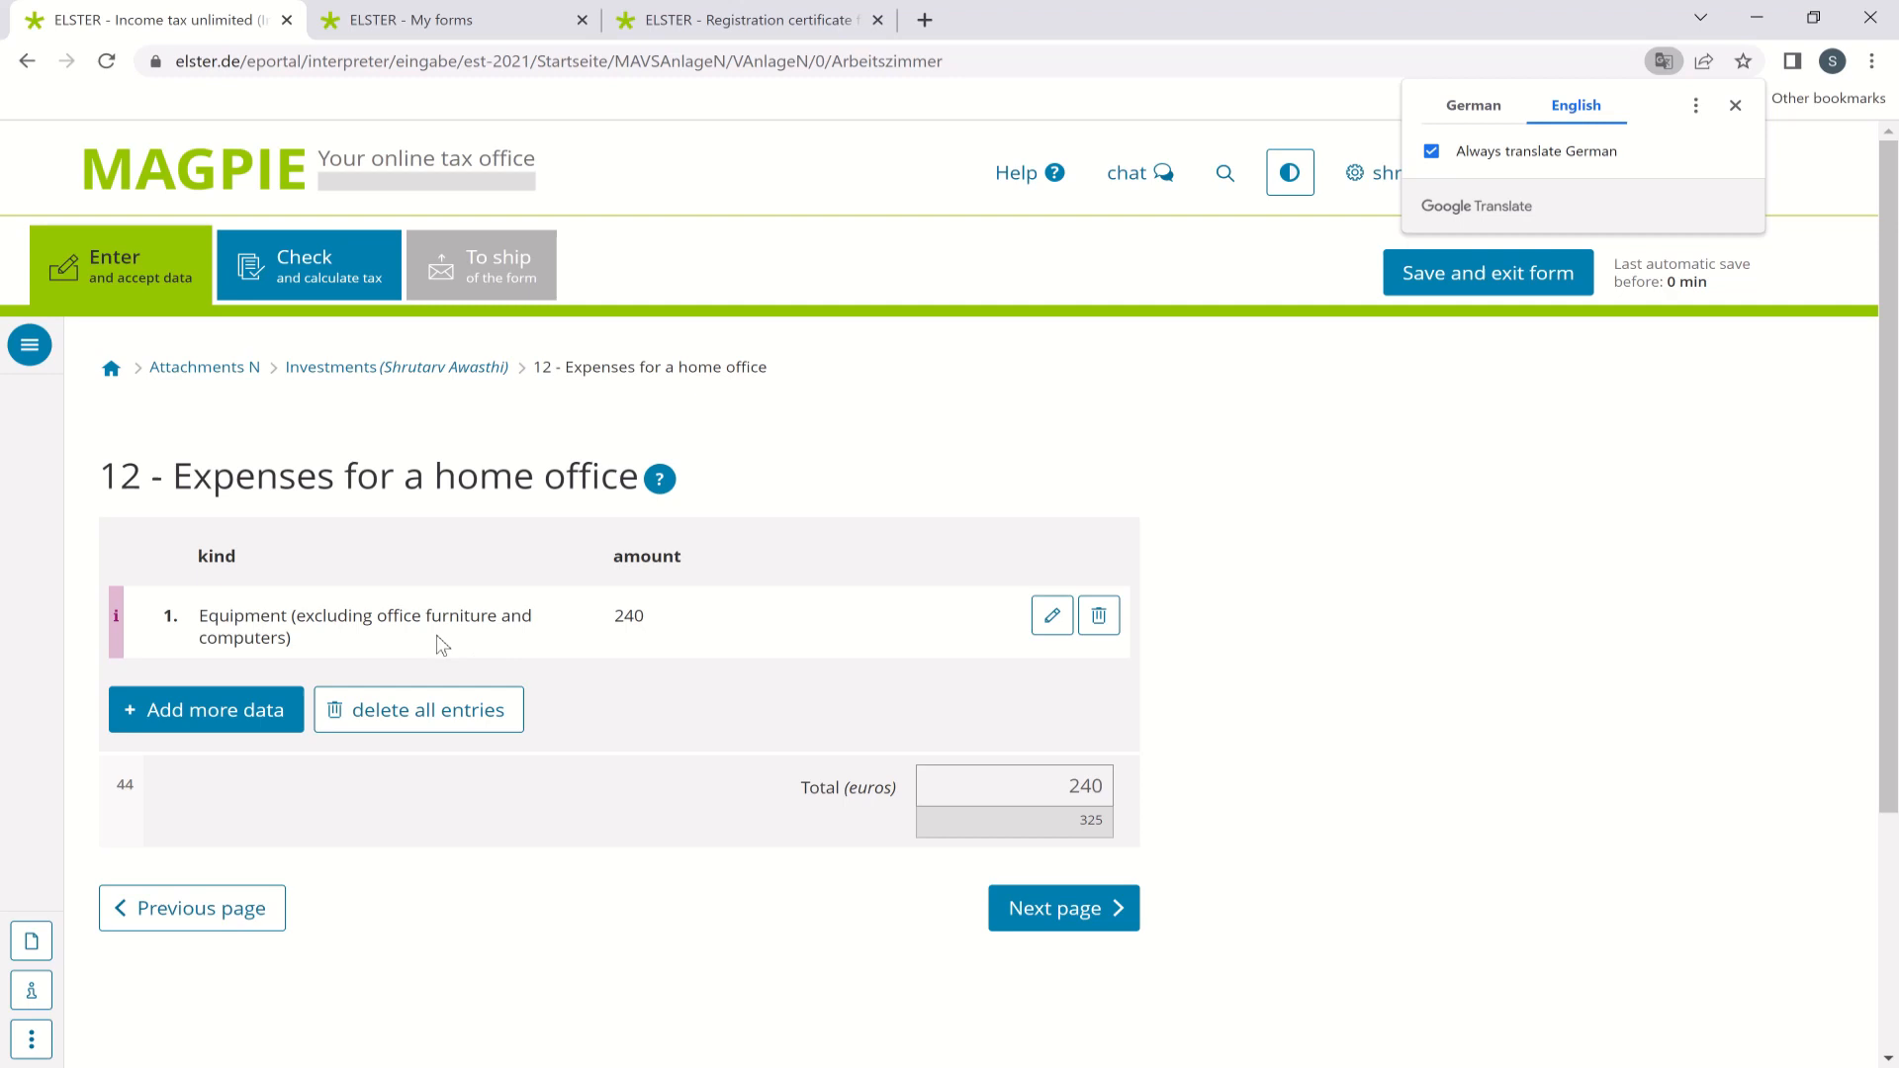
mouse_move(649, 538)
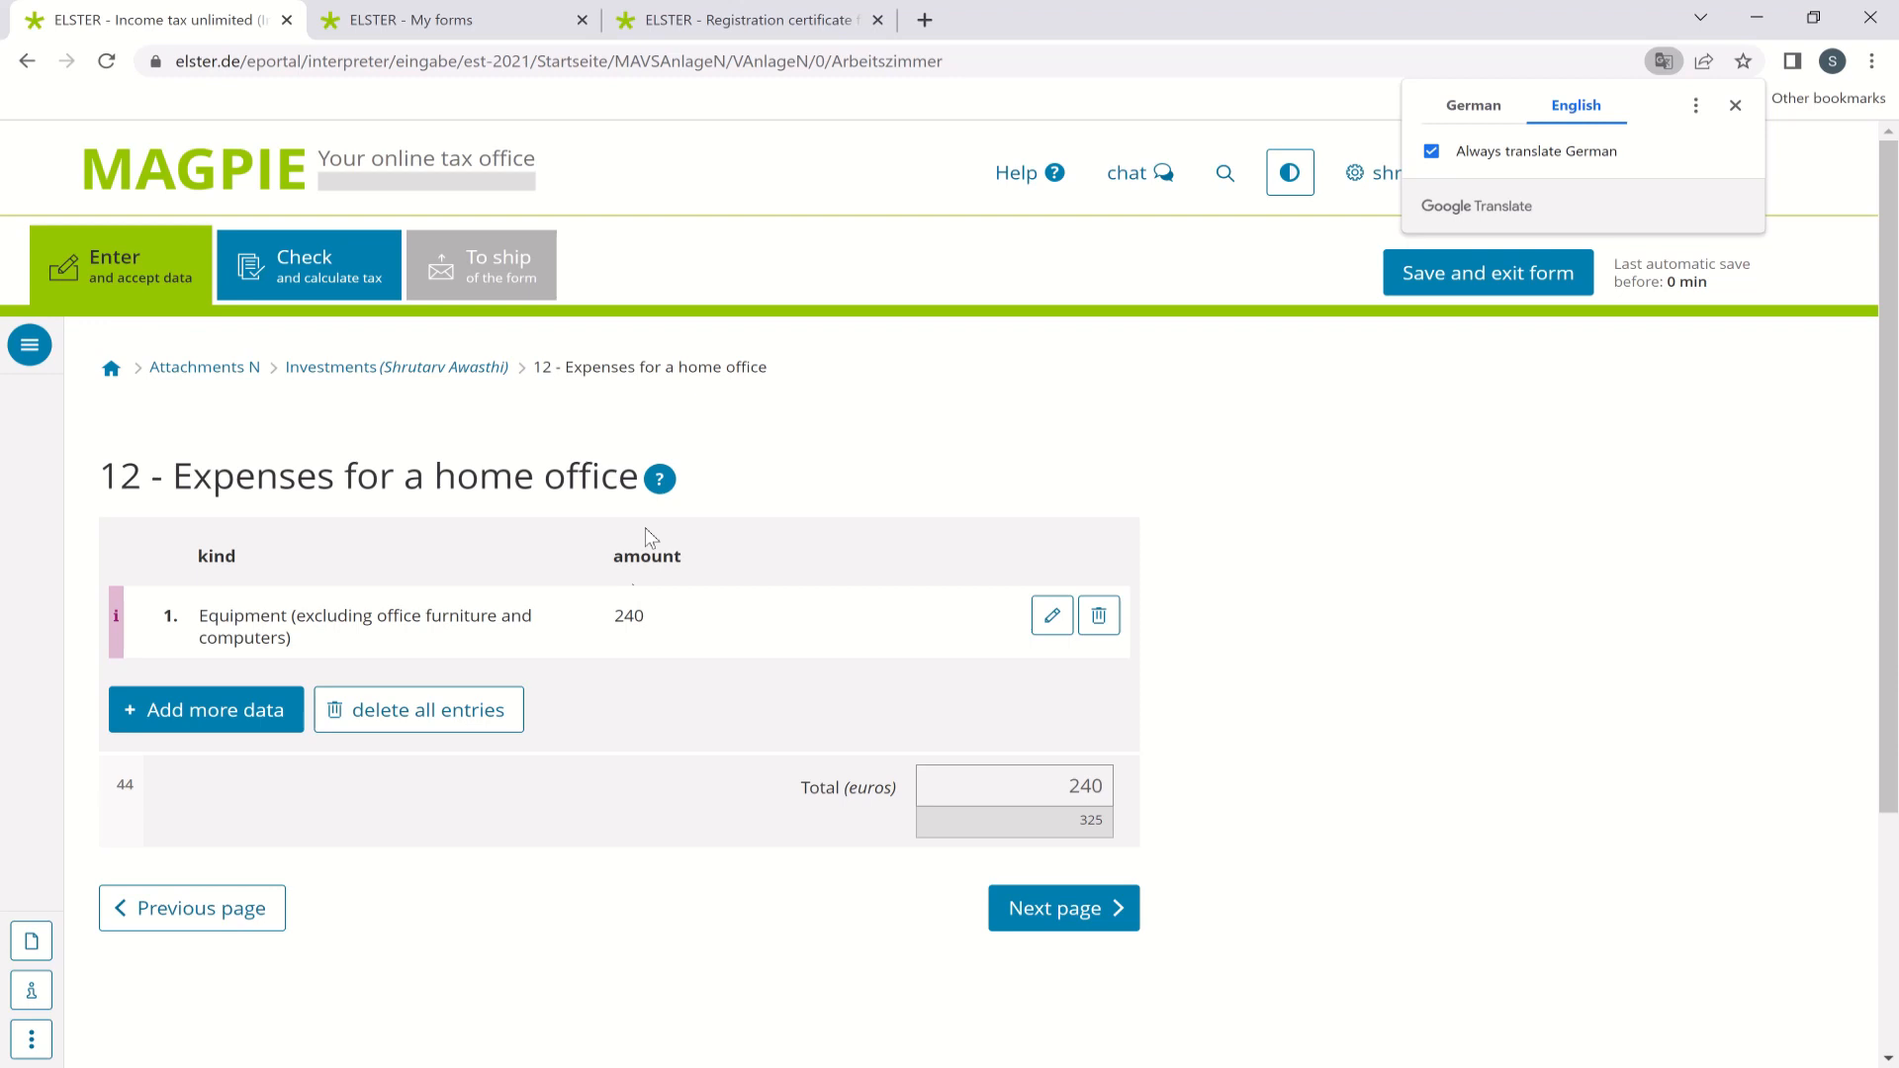
left_click(659, 477)
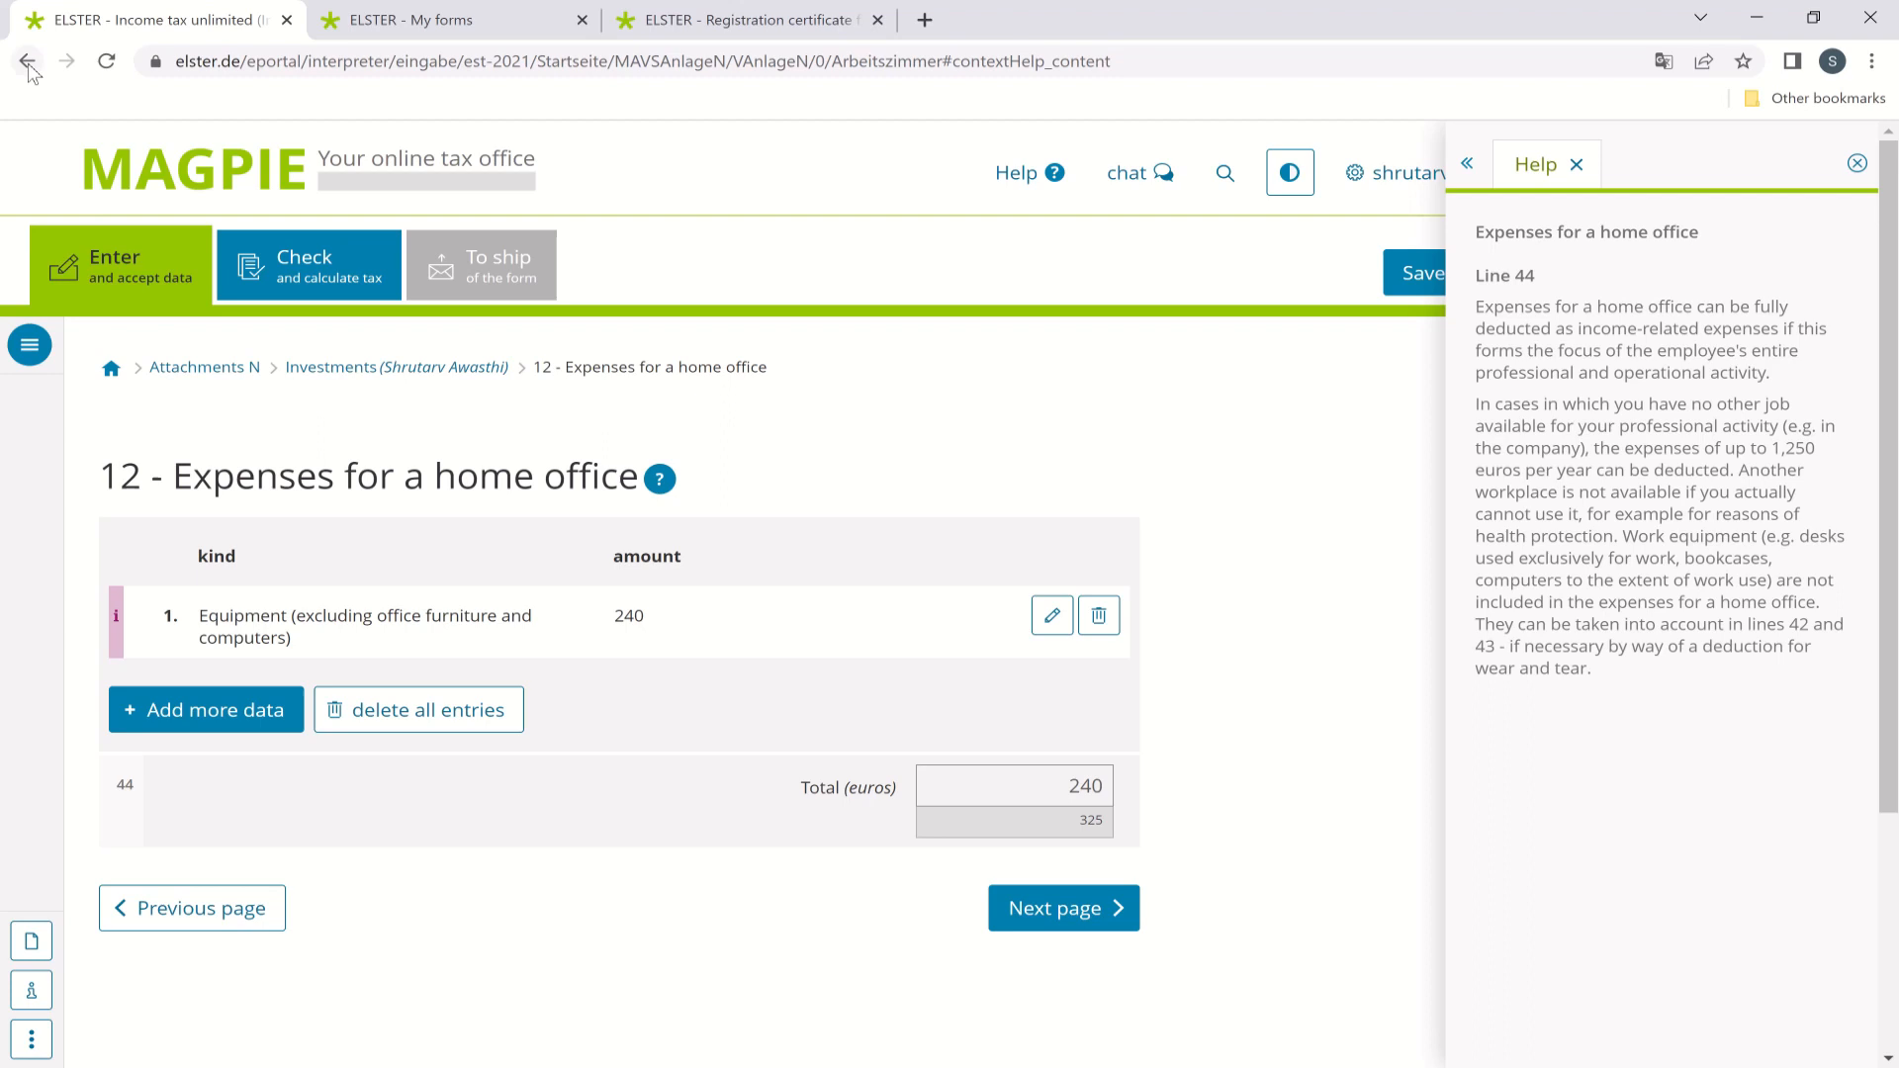
mouse_move(25, 62)
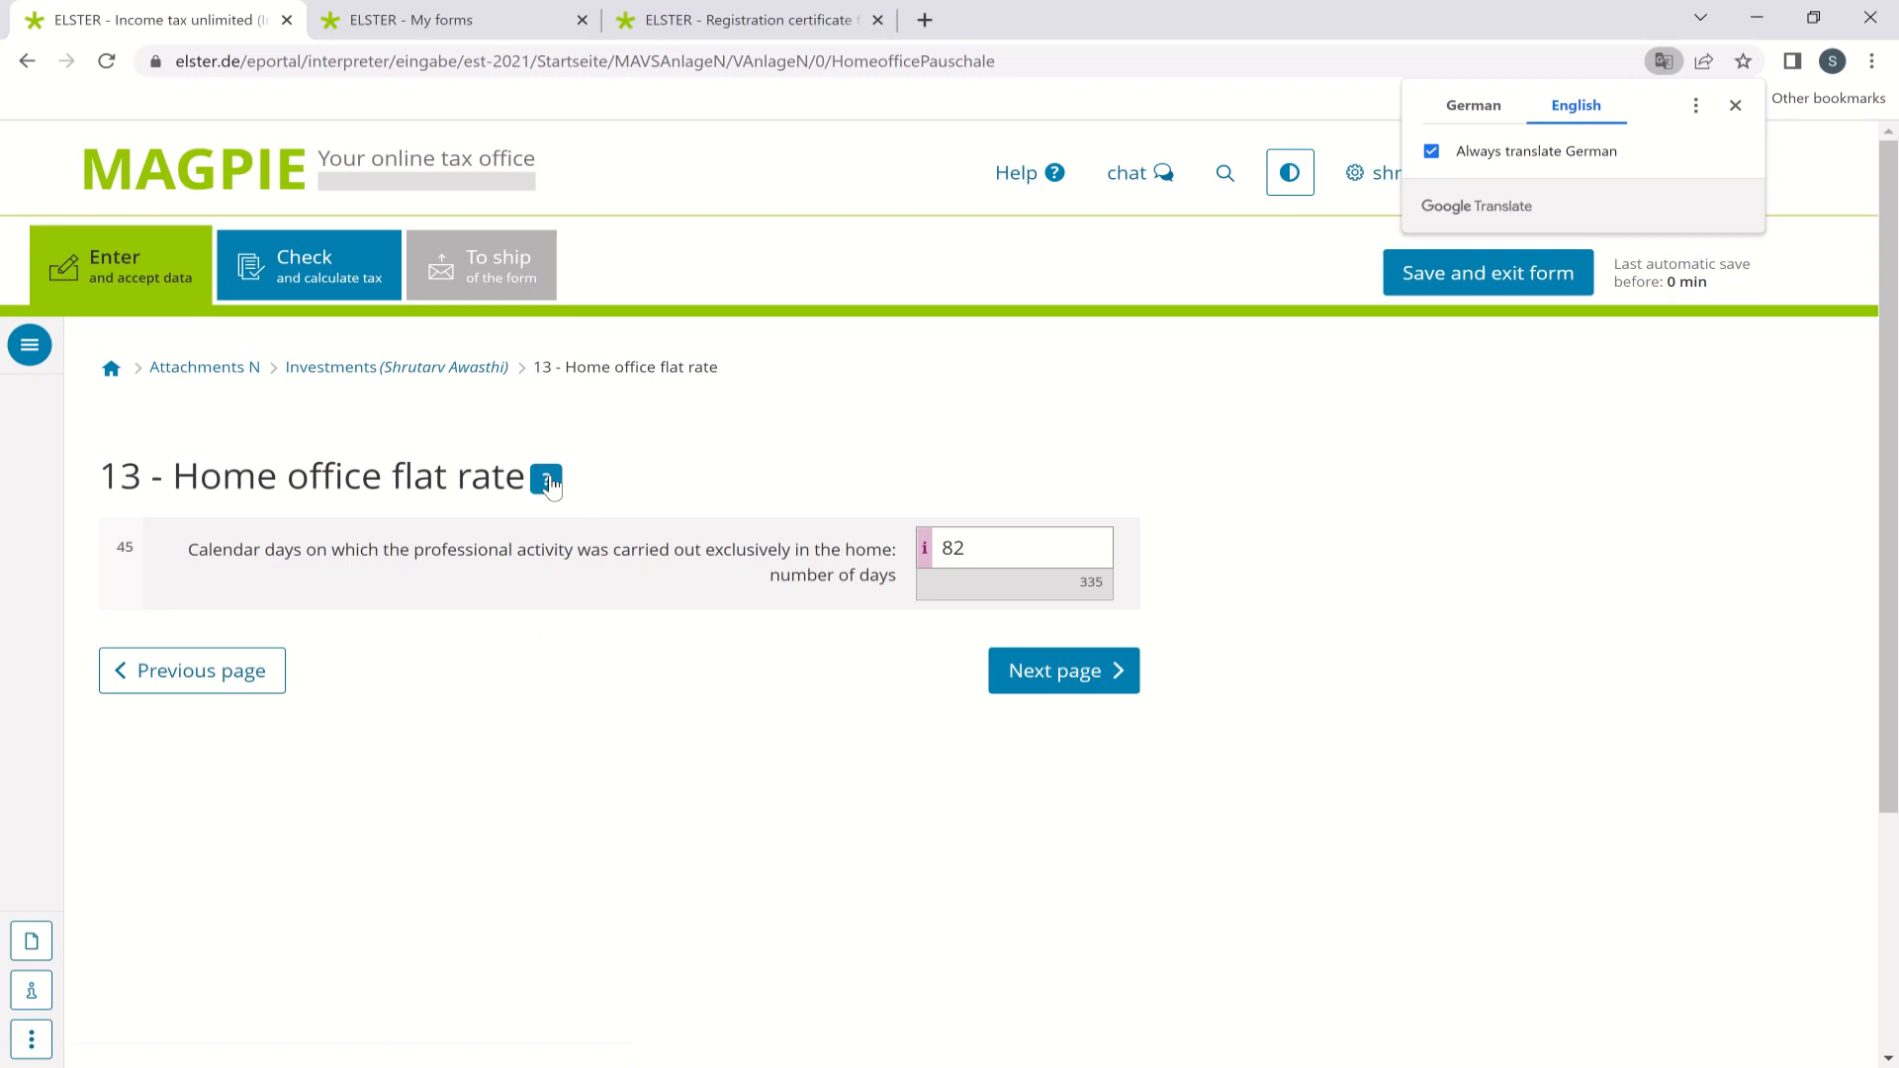
Show the section 13 help explaining the flat rate of 5 euros per day up to 600 euros.
left_click(546, 477)
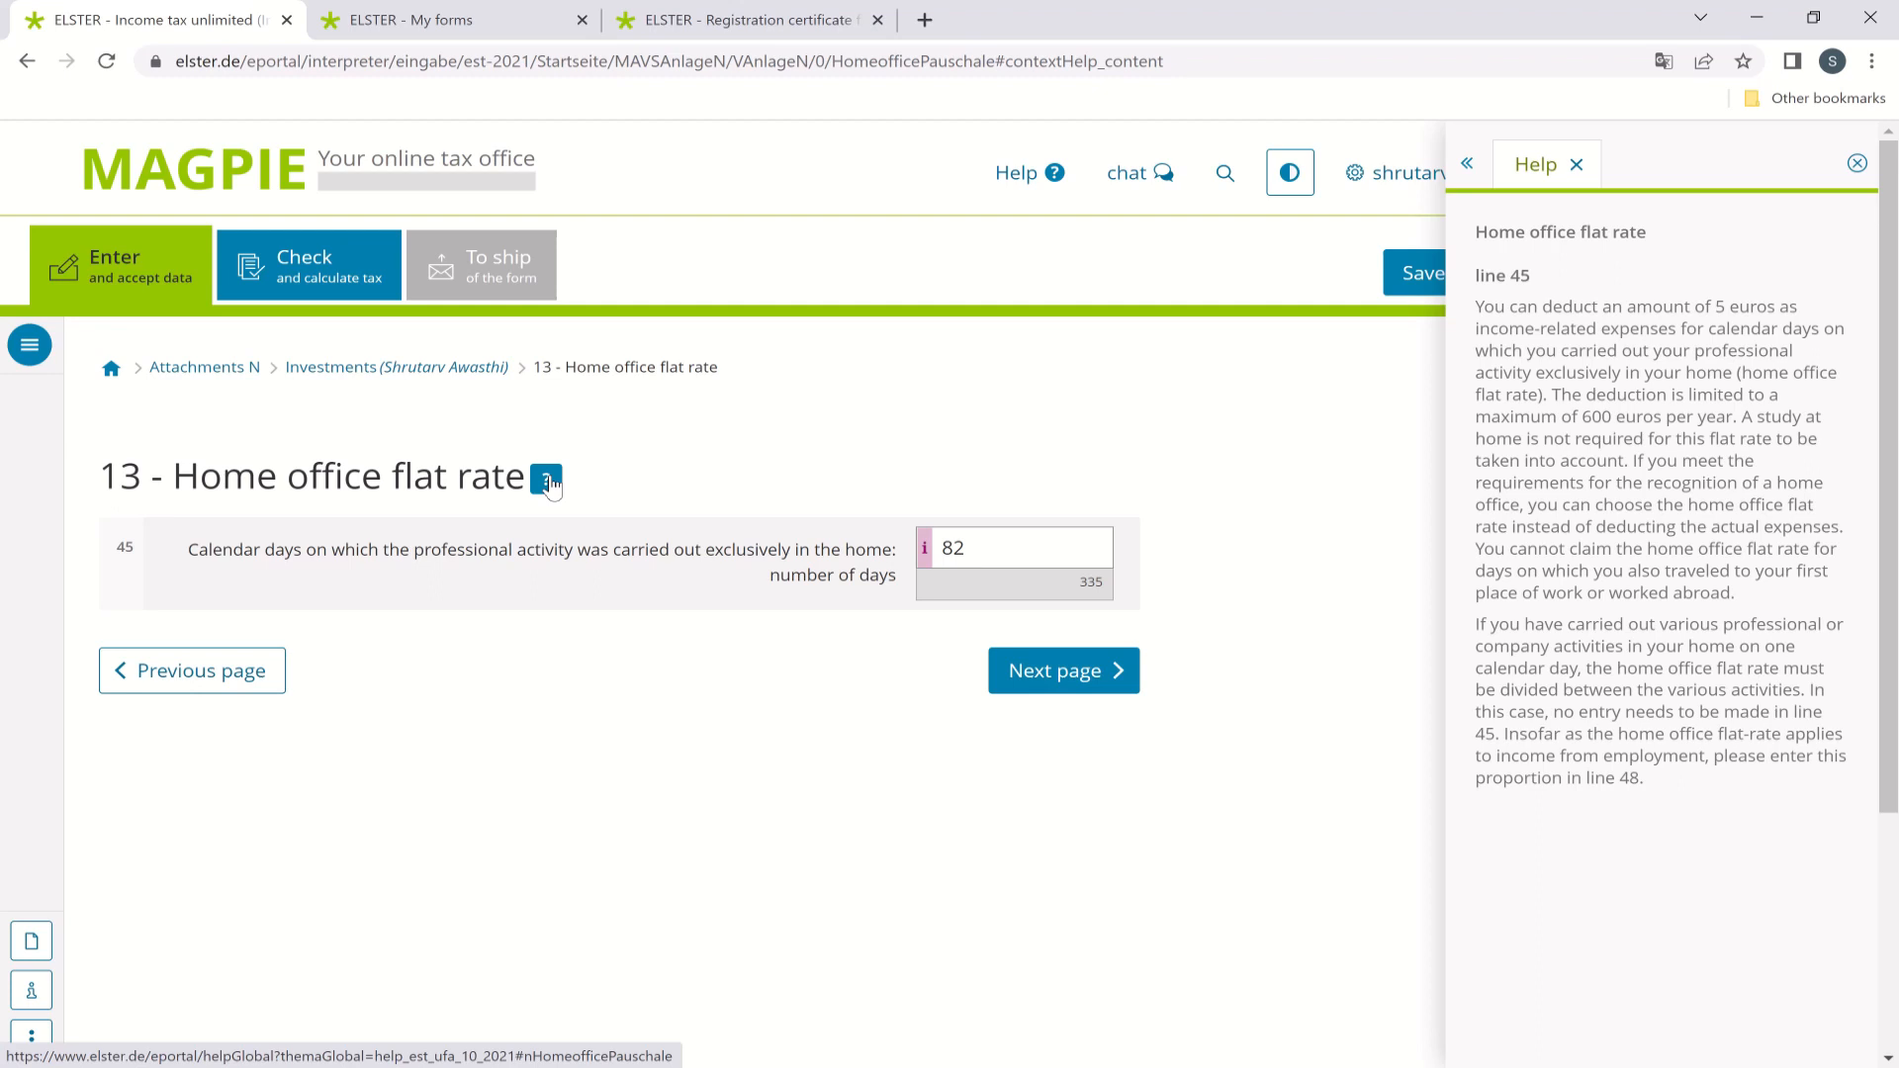
mouse_move(1007, 568)
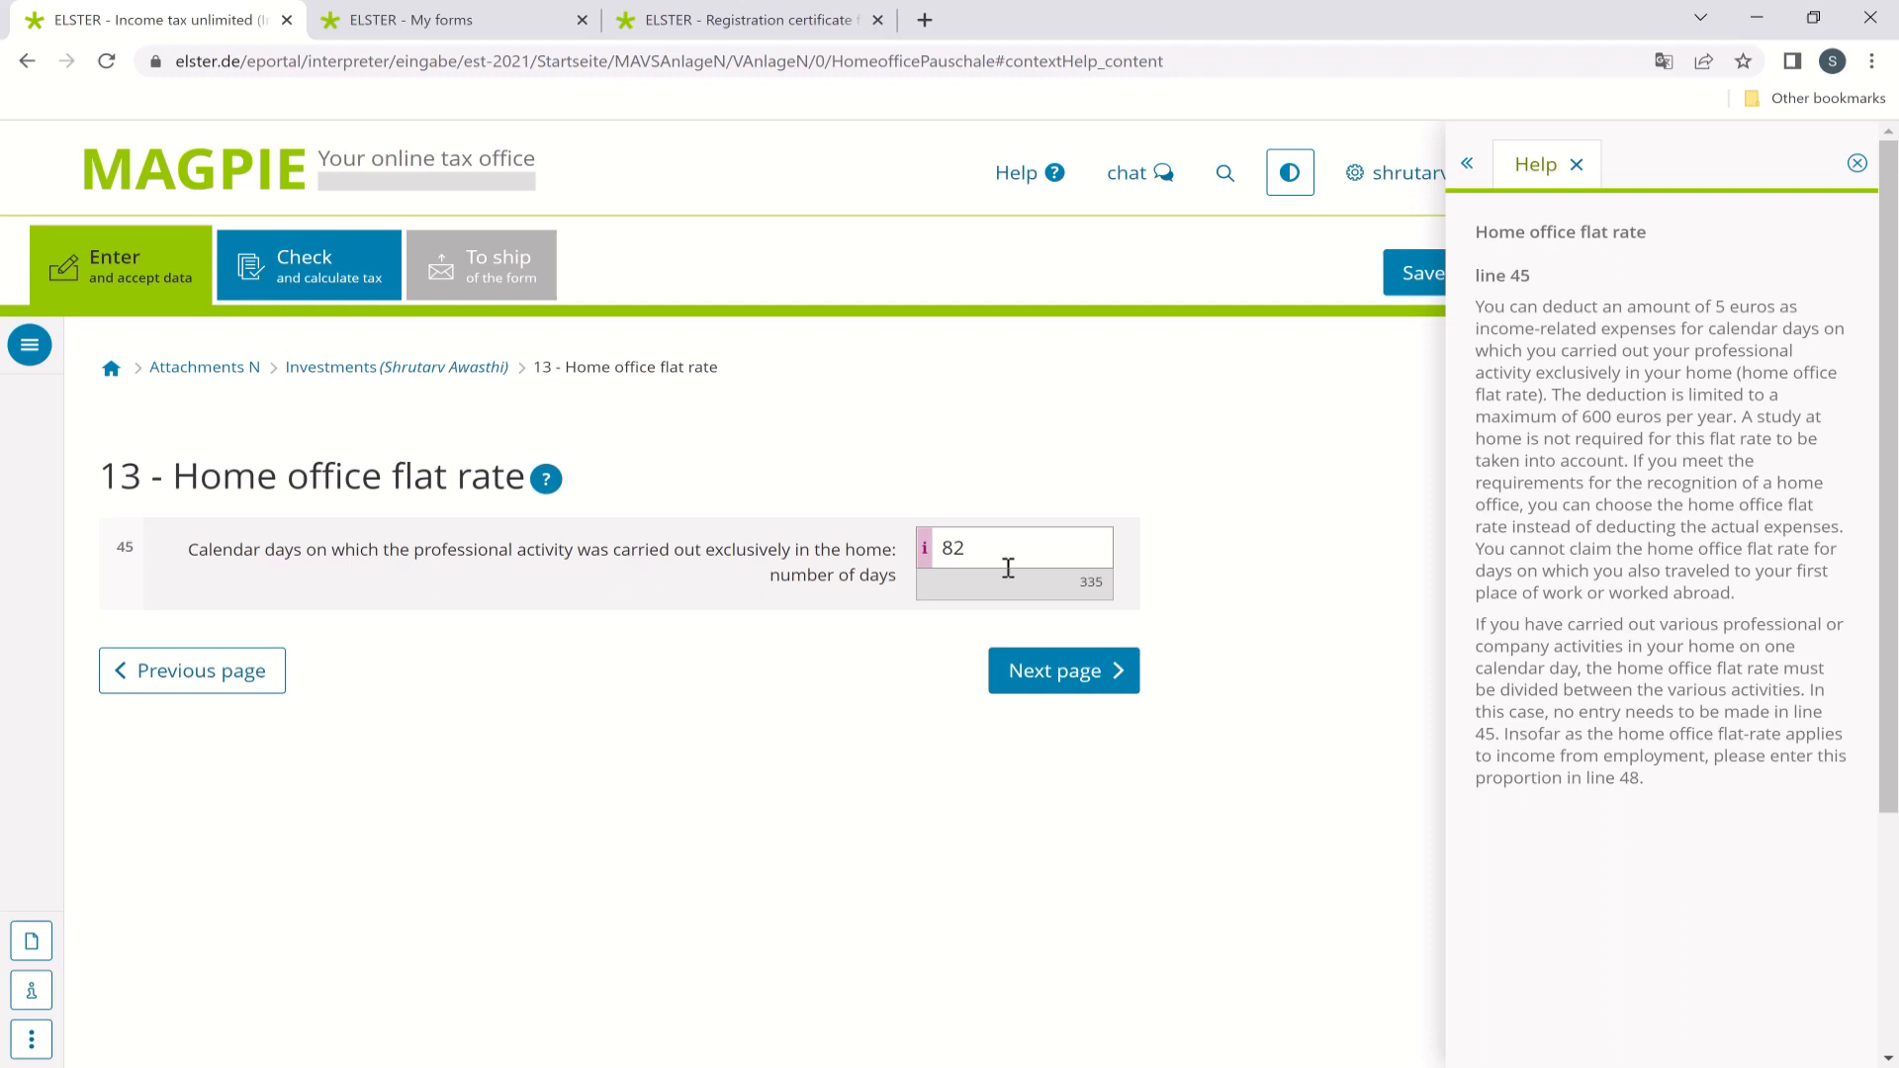
mouse_move(787, 501)
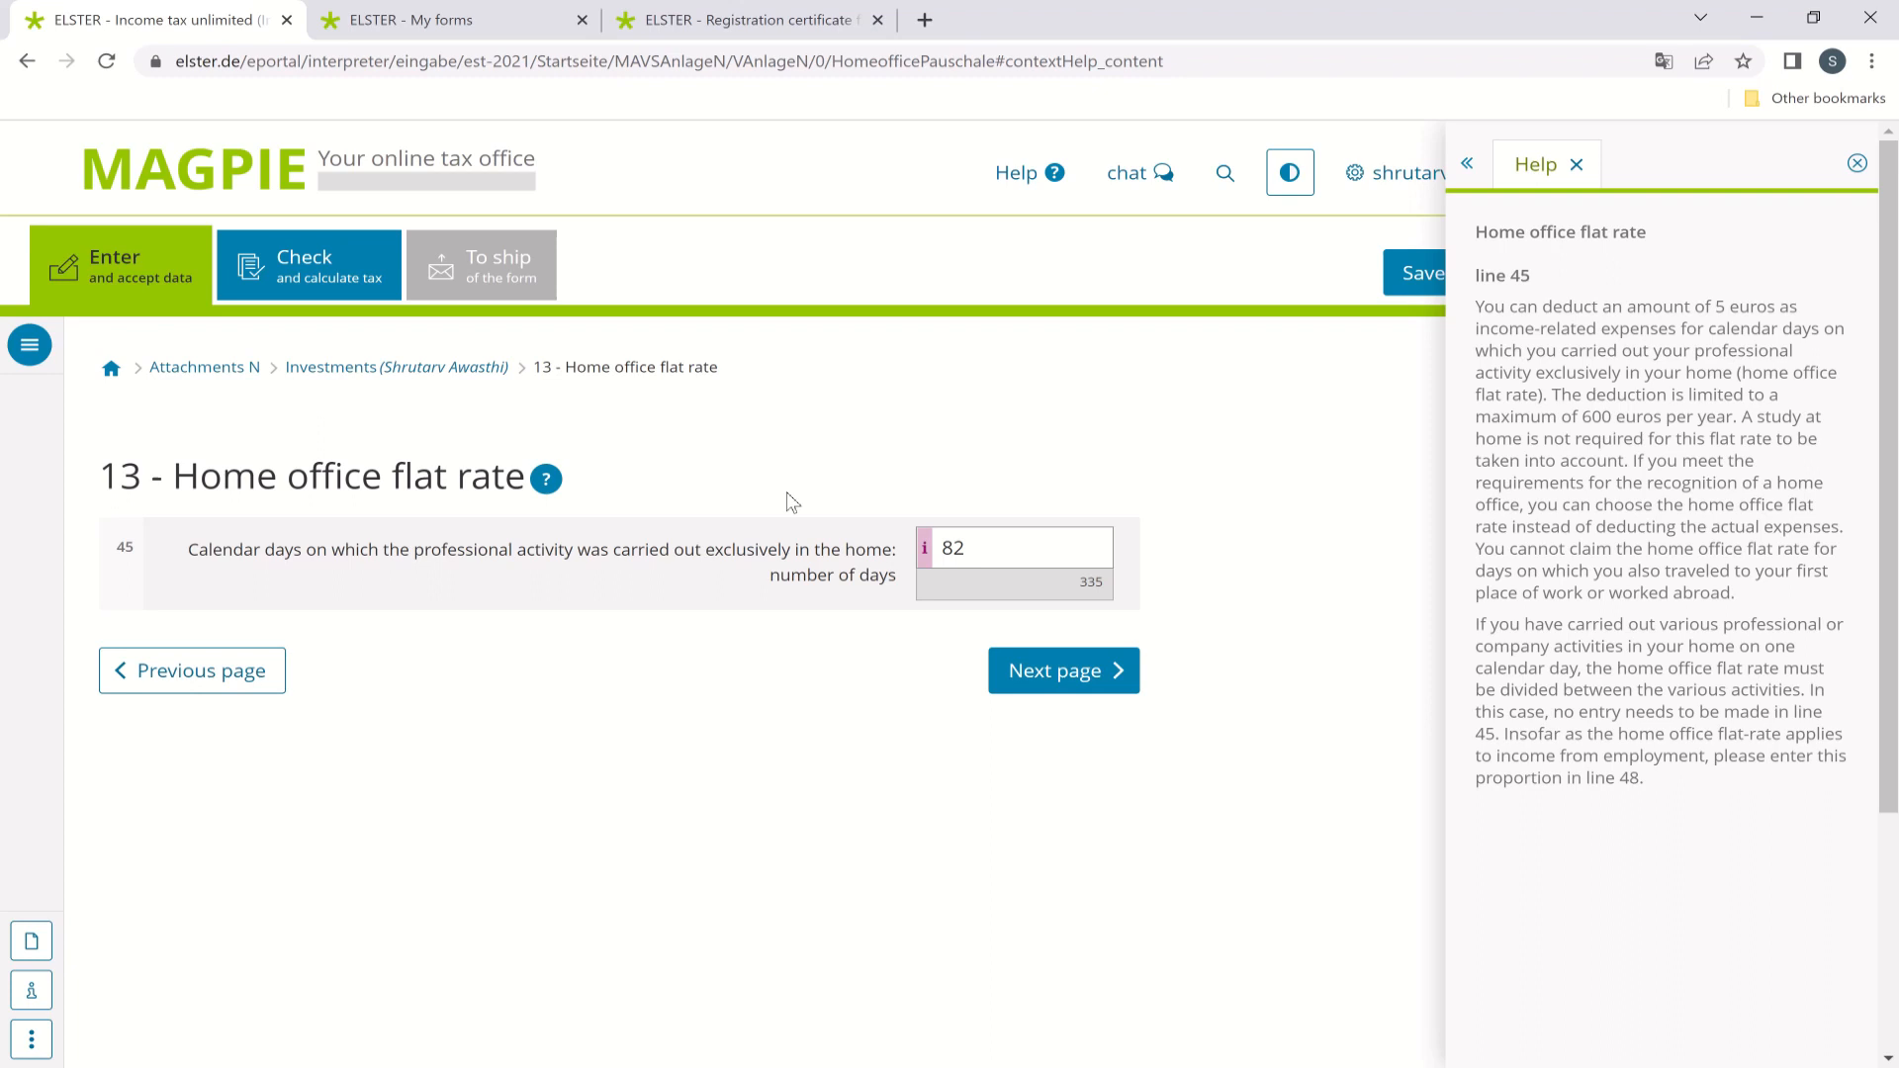
left_click(105, 61)
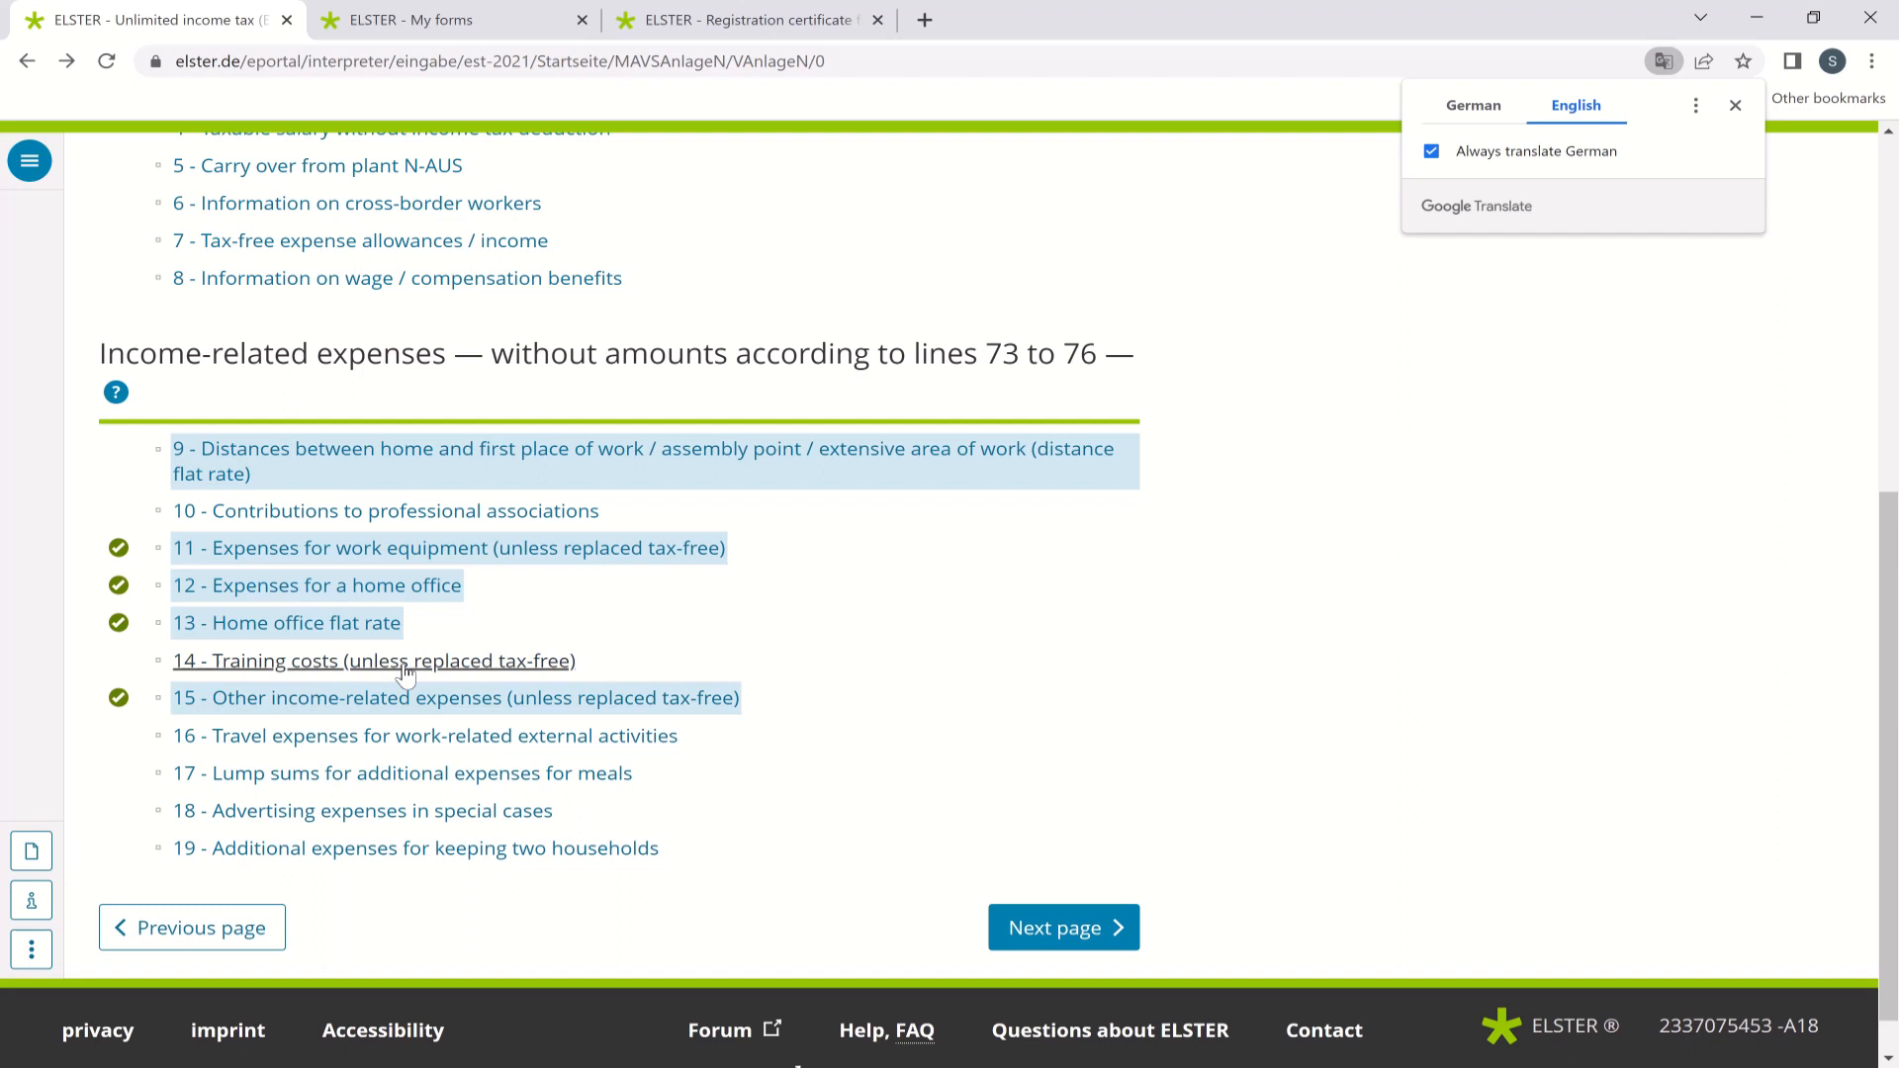
mouse_move(471, 671)
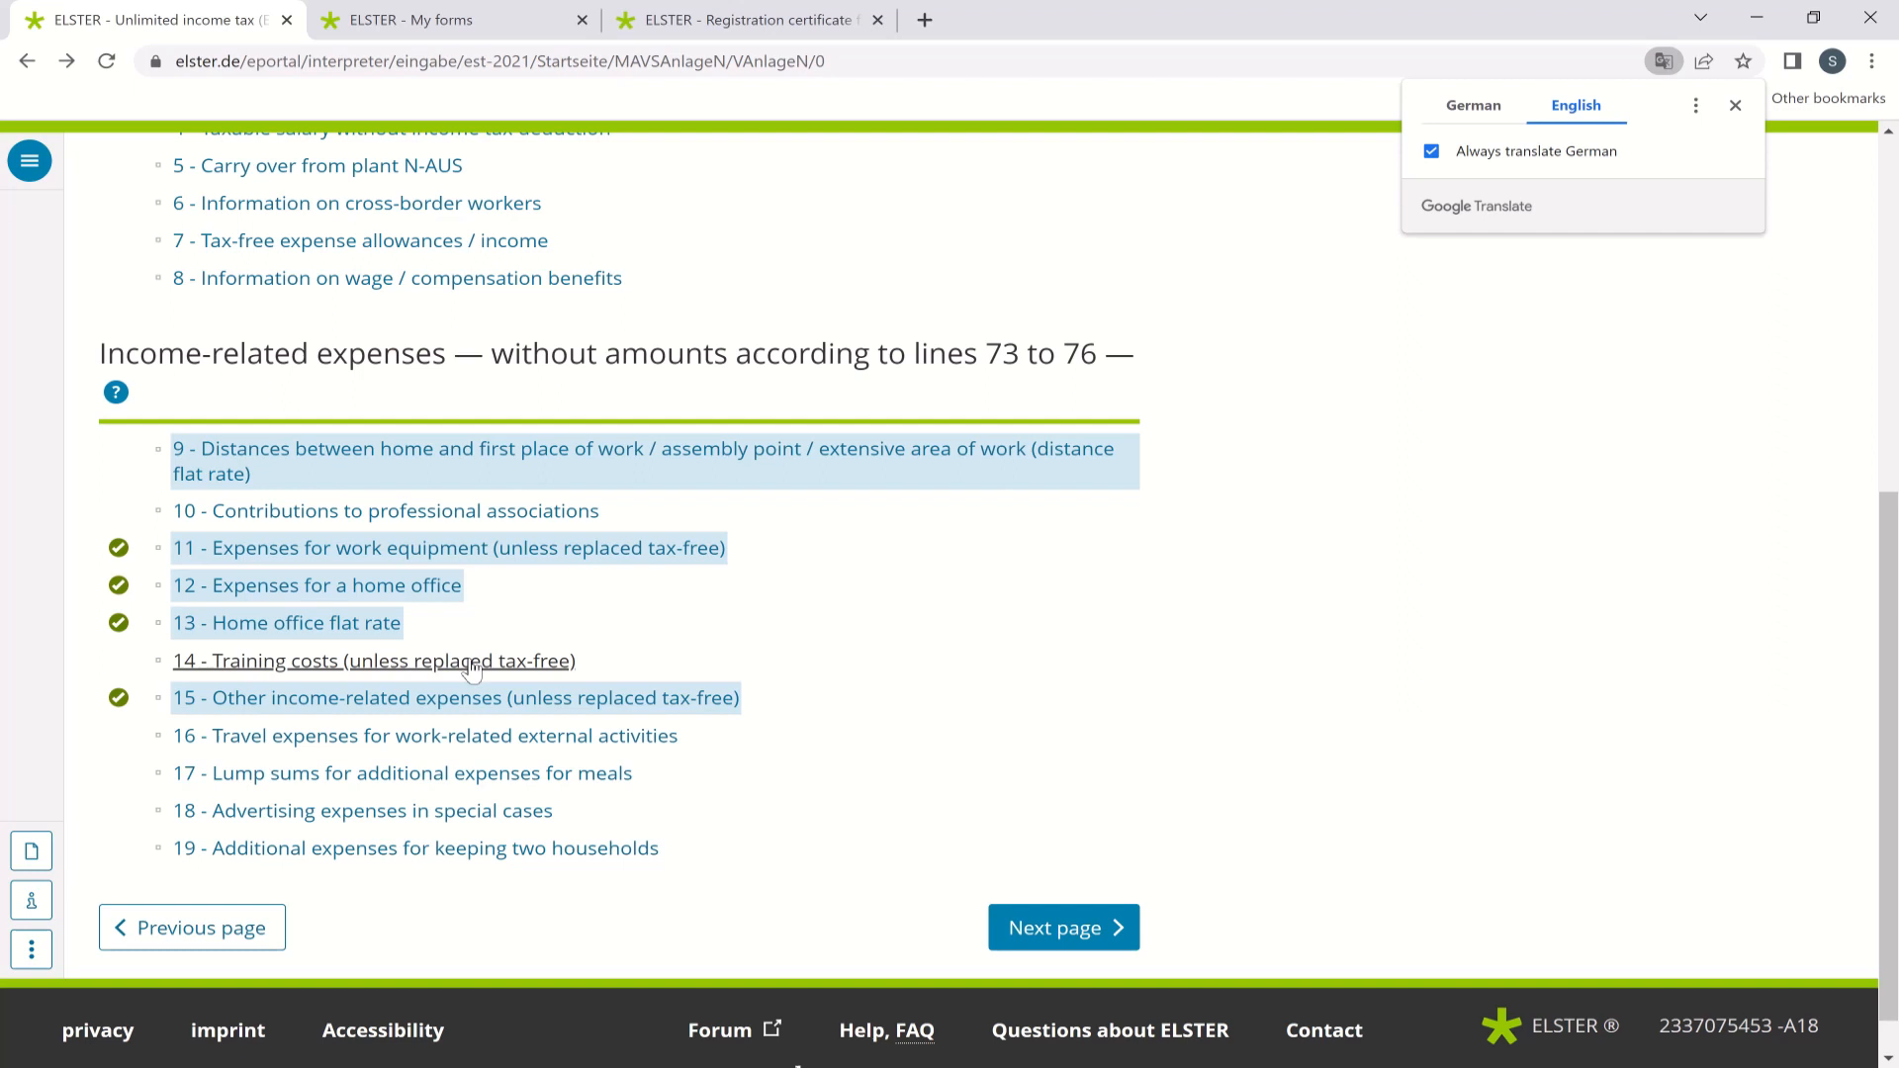
mouse_move(712, 669)
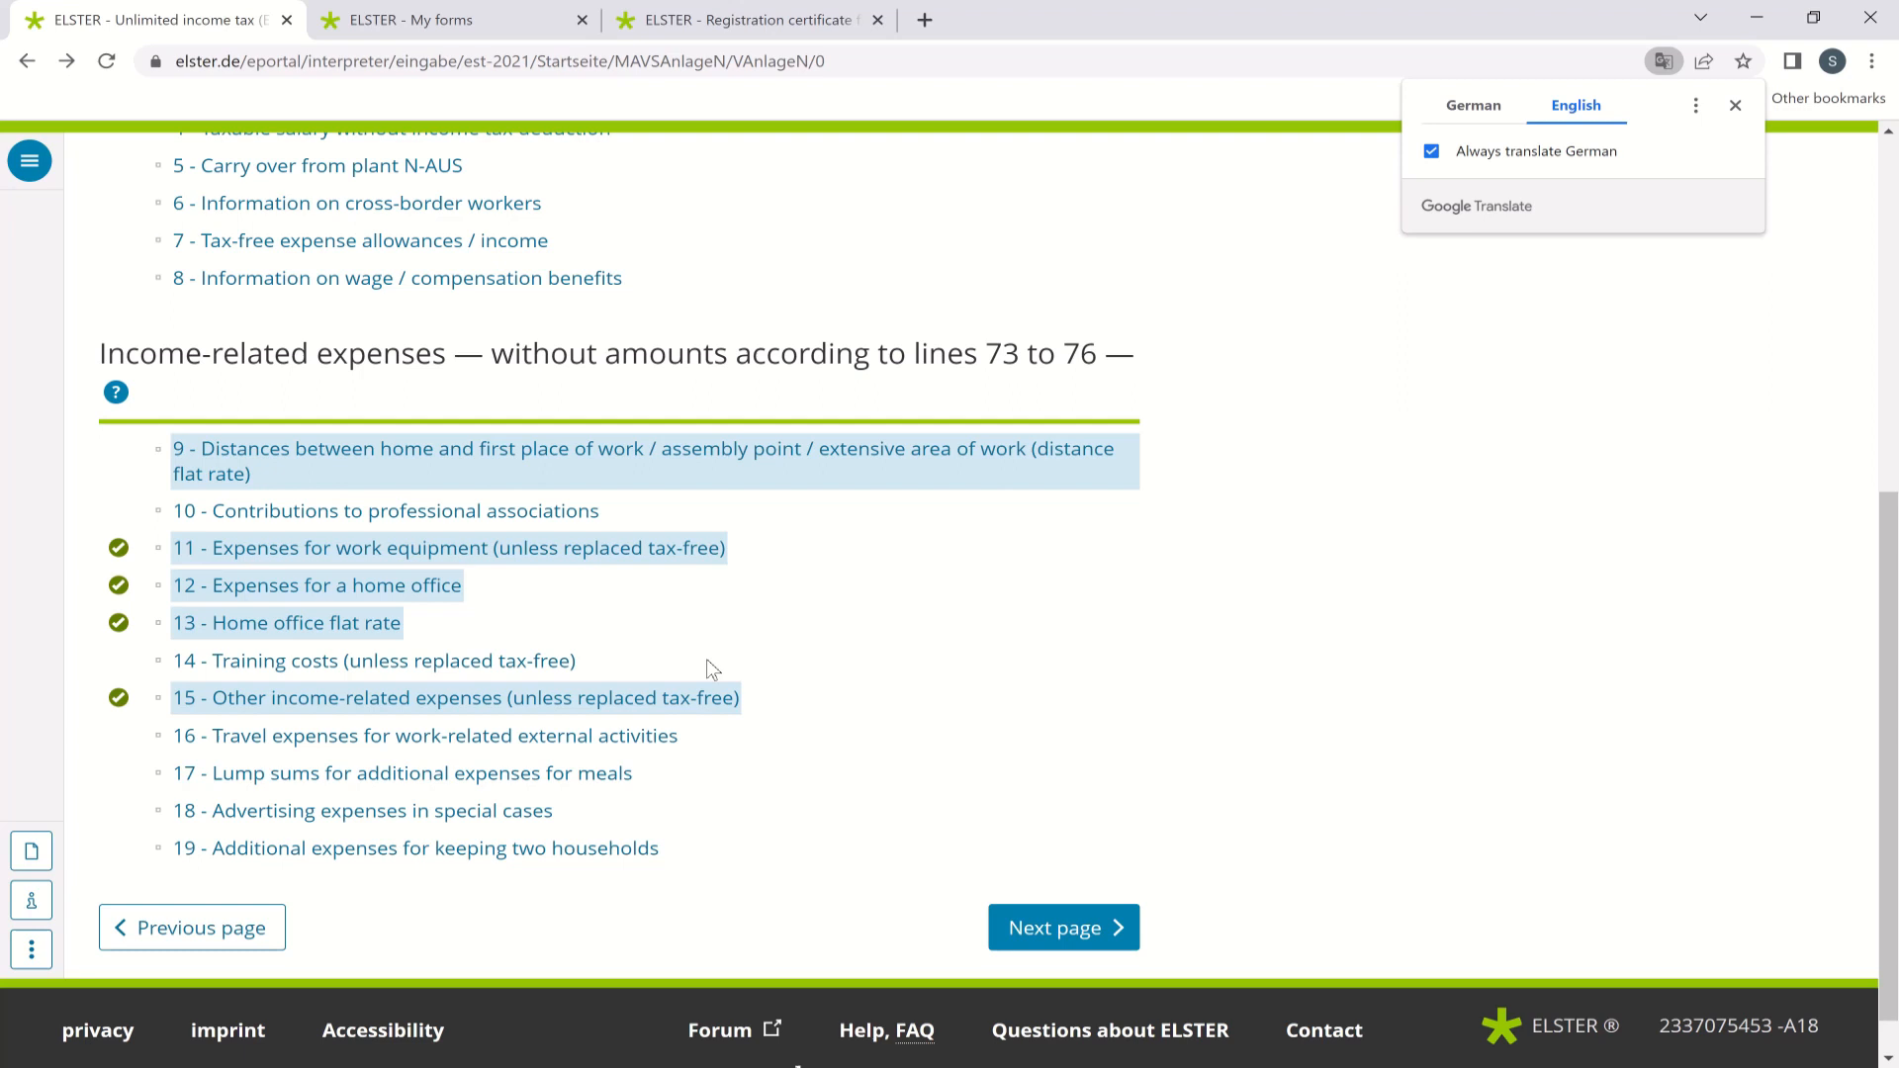
left_click(455, 699)
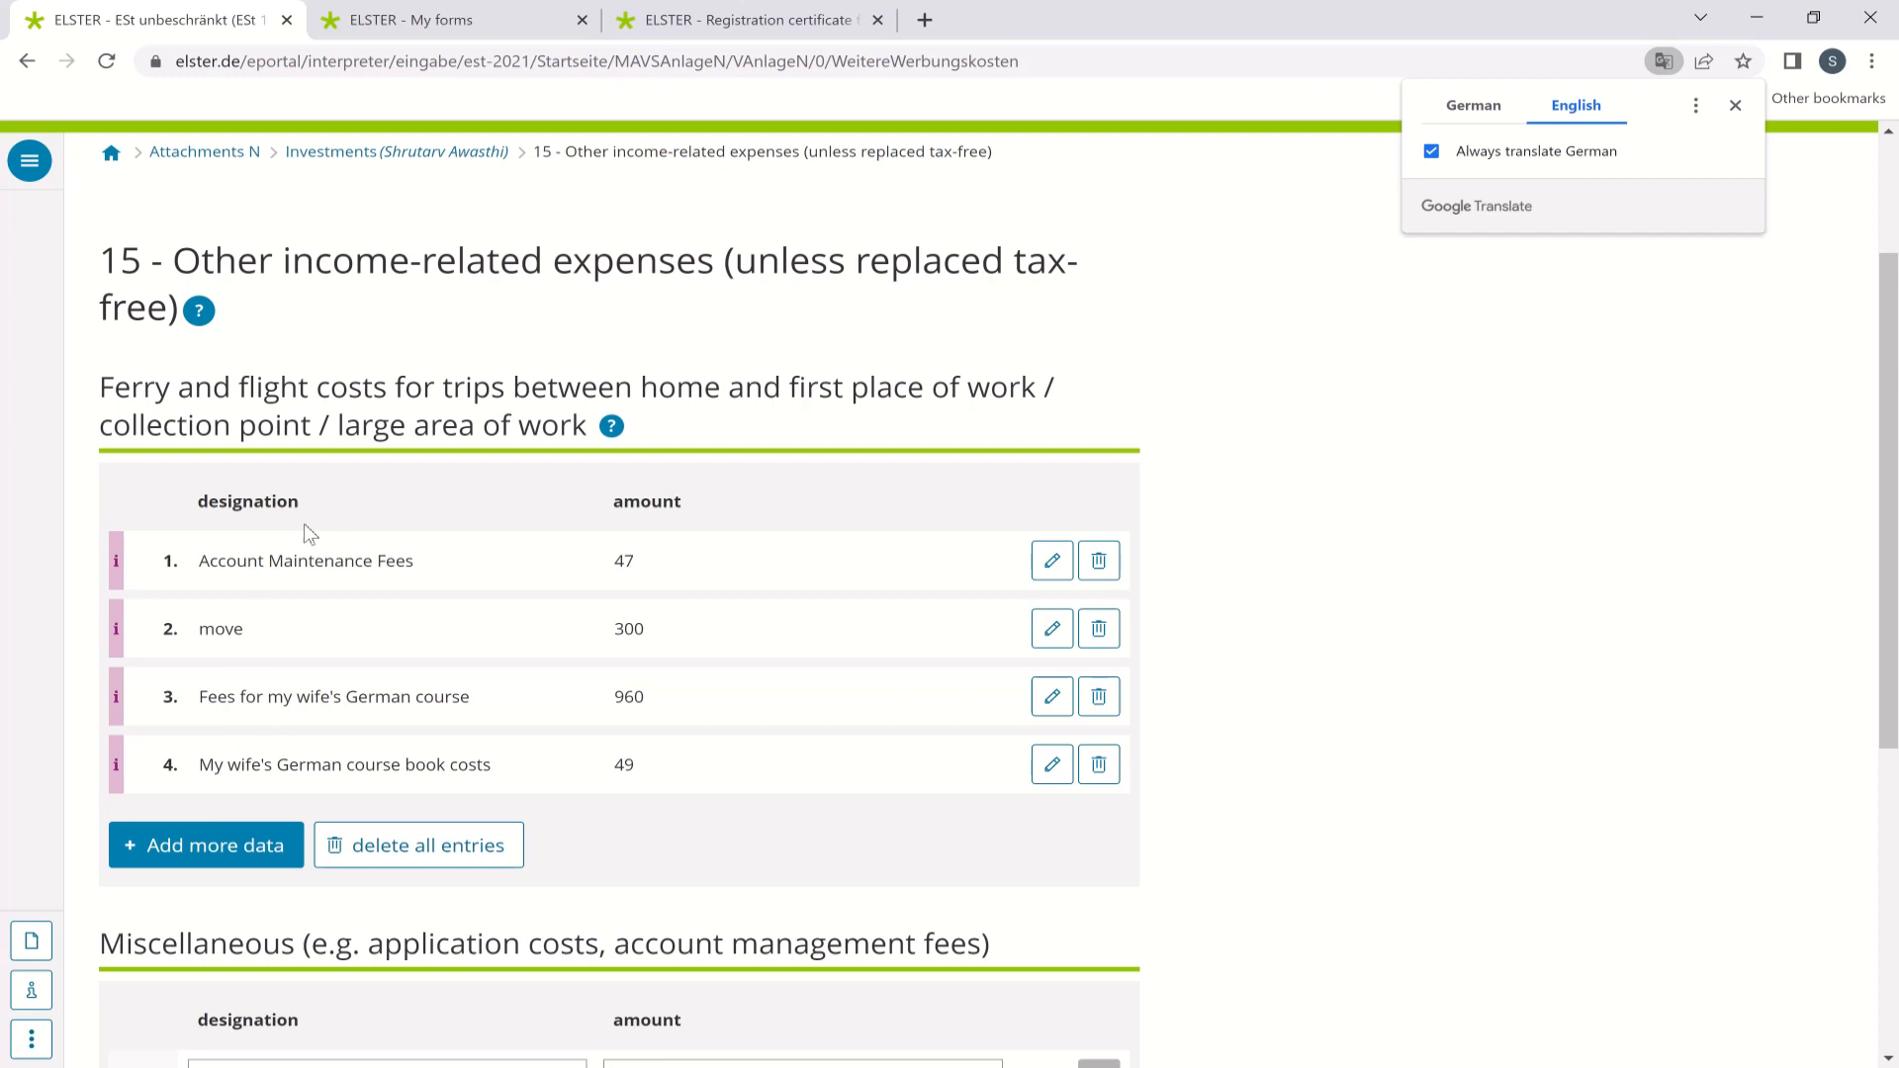
mouse_move(445, 566)
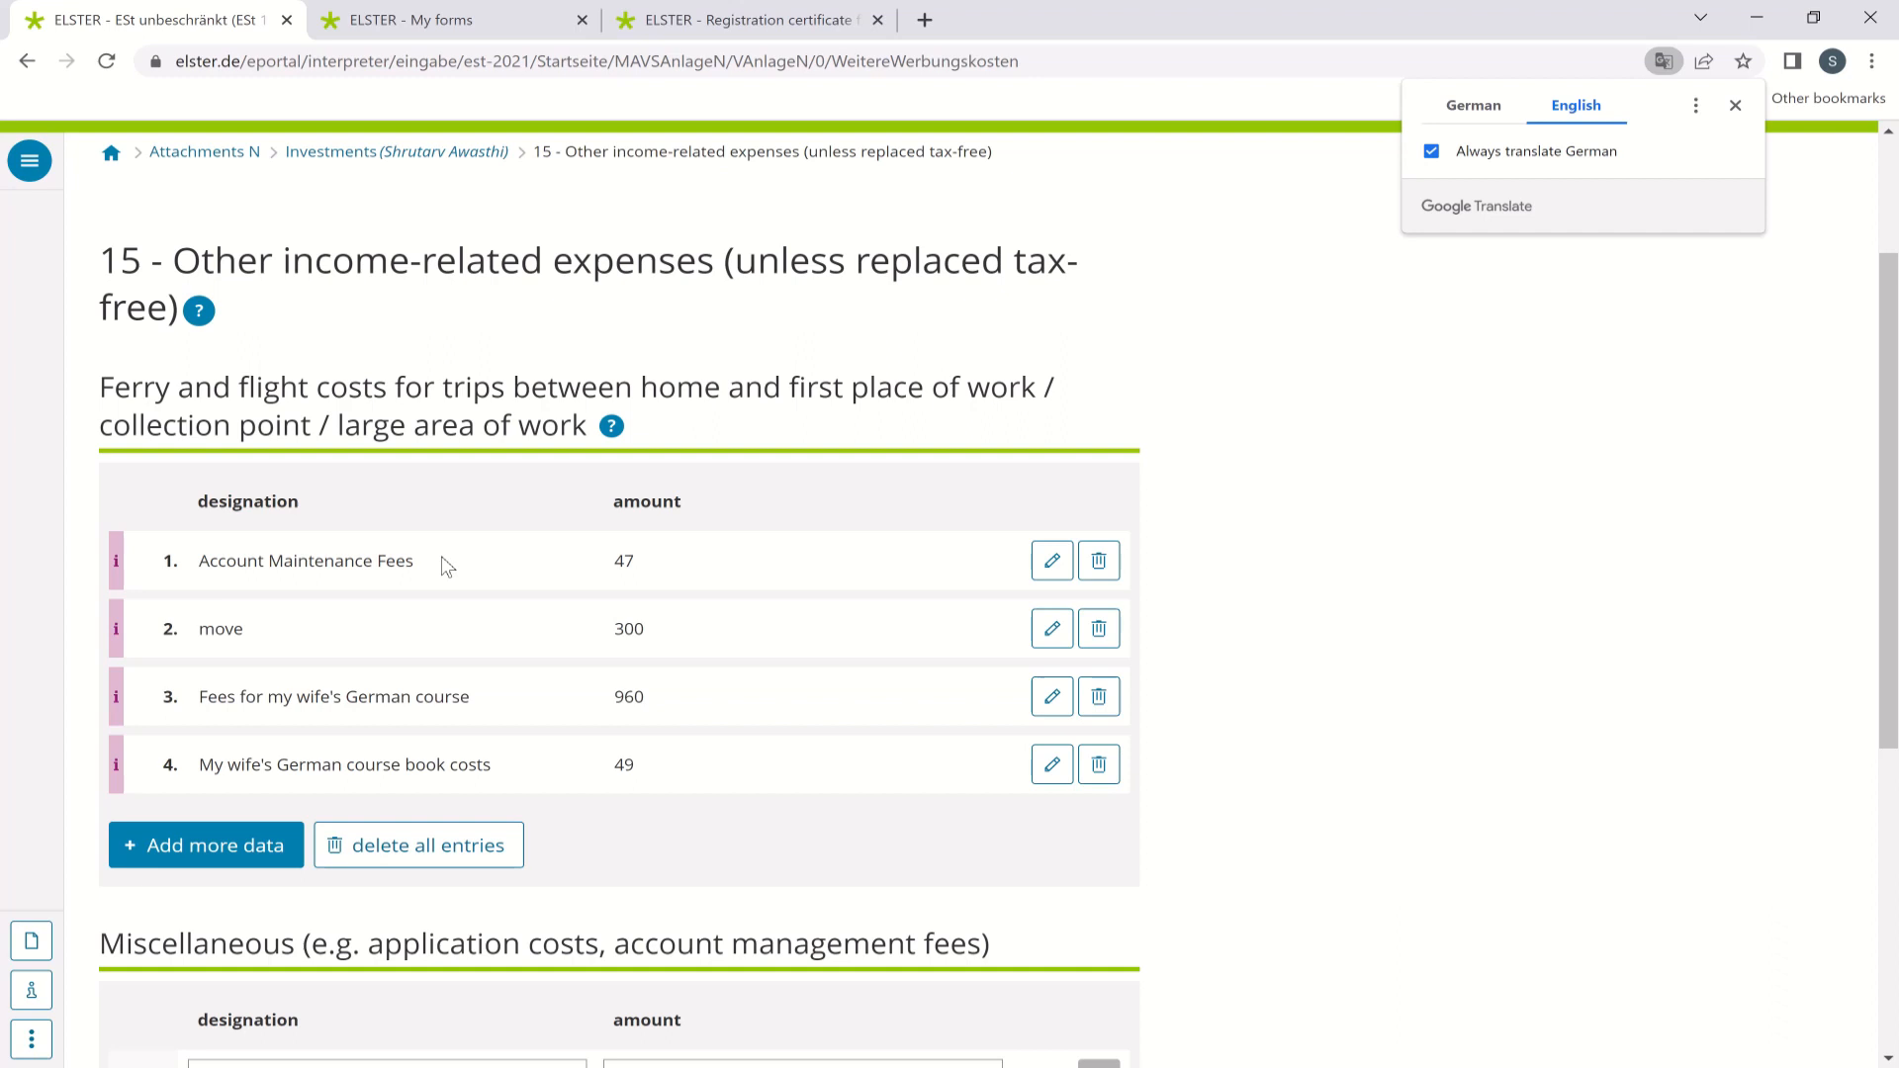
mouse_move(198, 639)
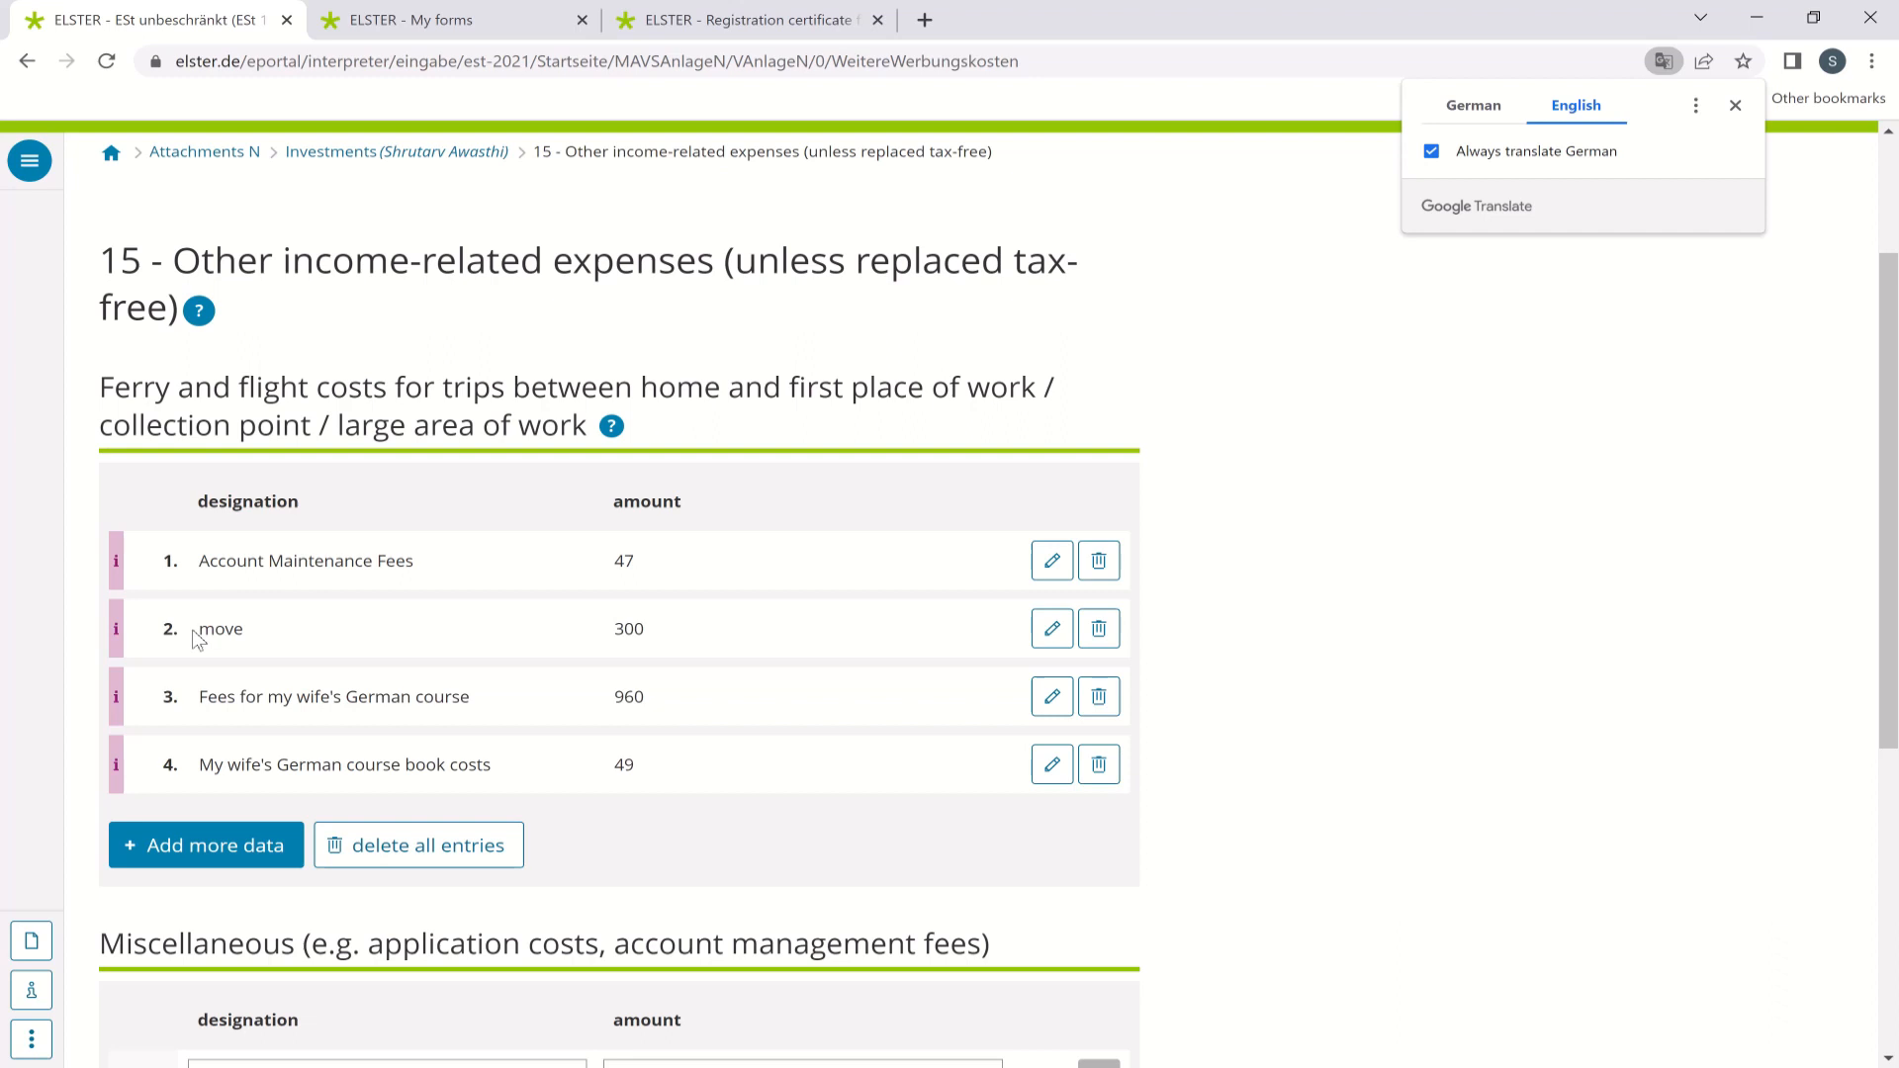
mouse_move(475, 597)
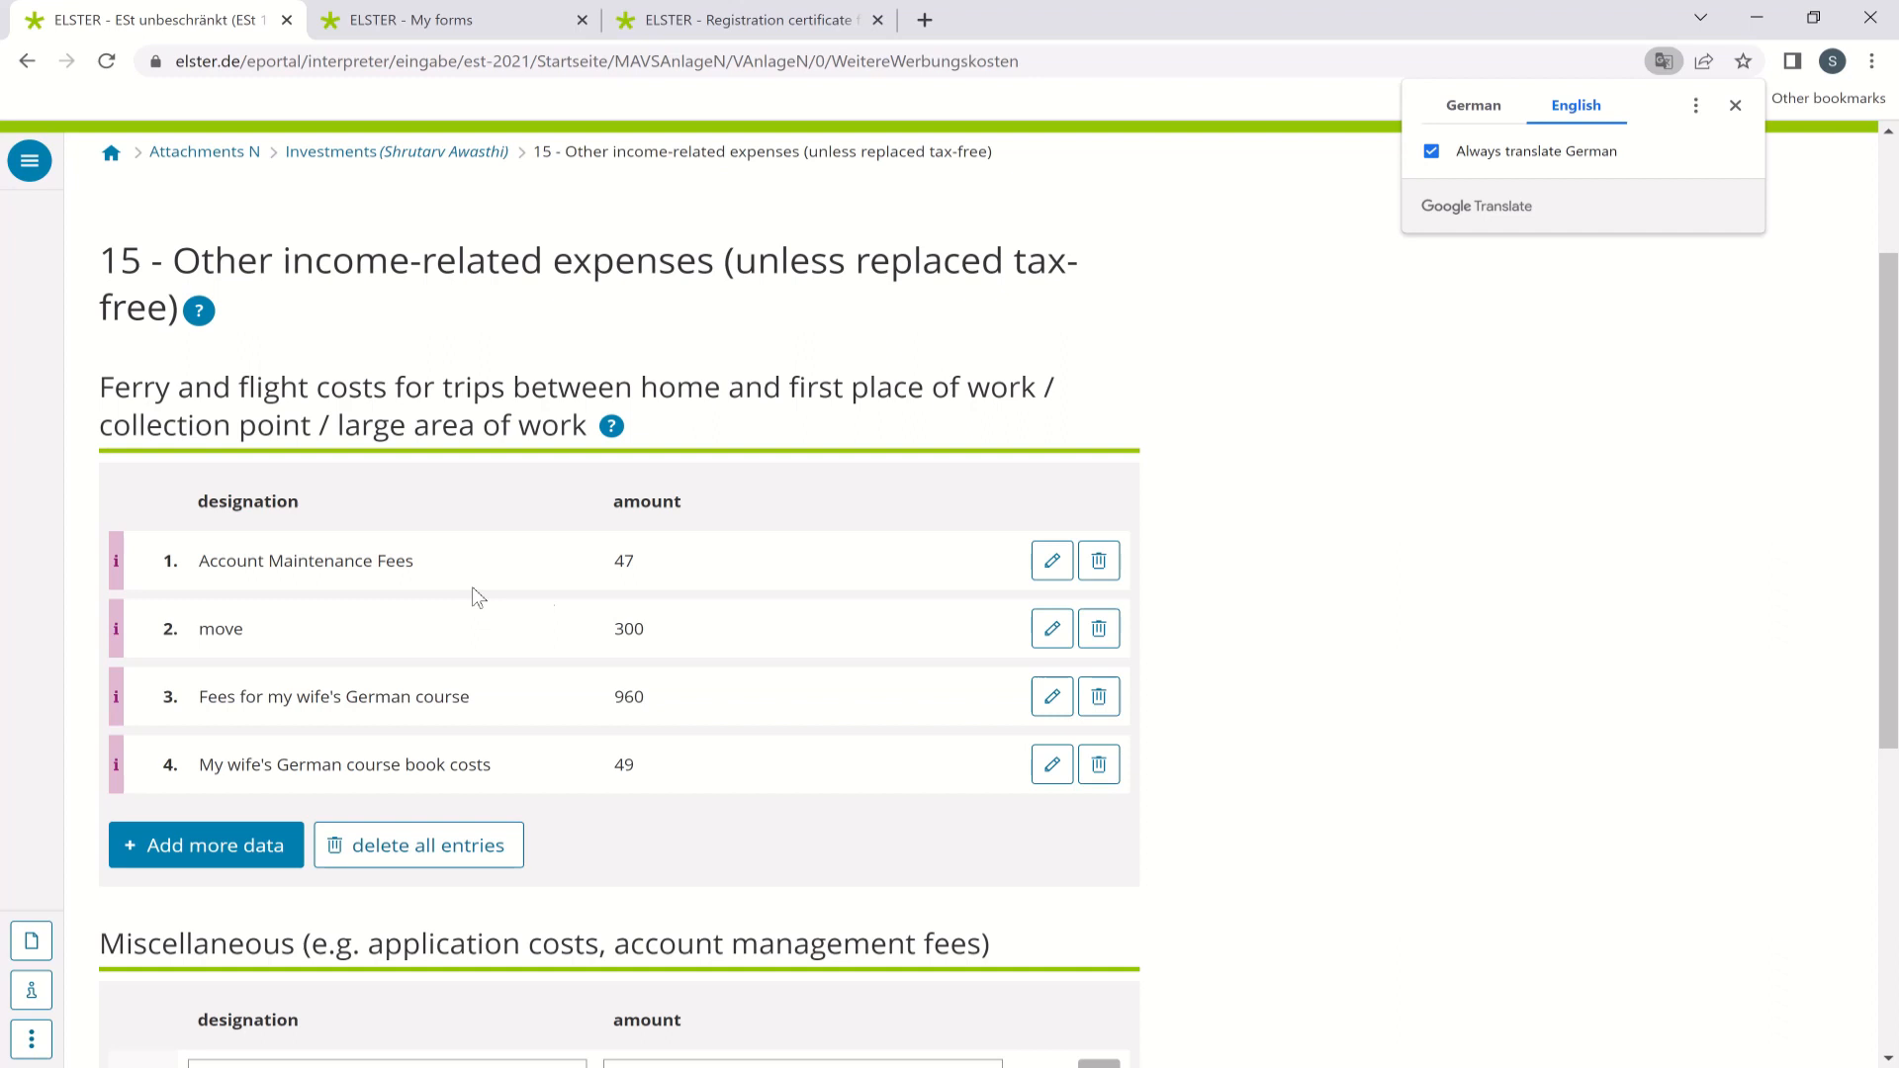
mouse_move(663, 627)
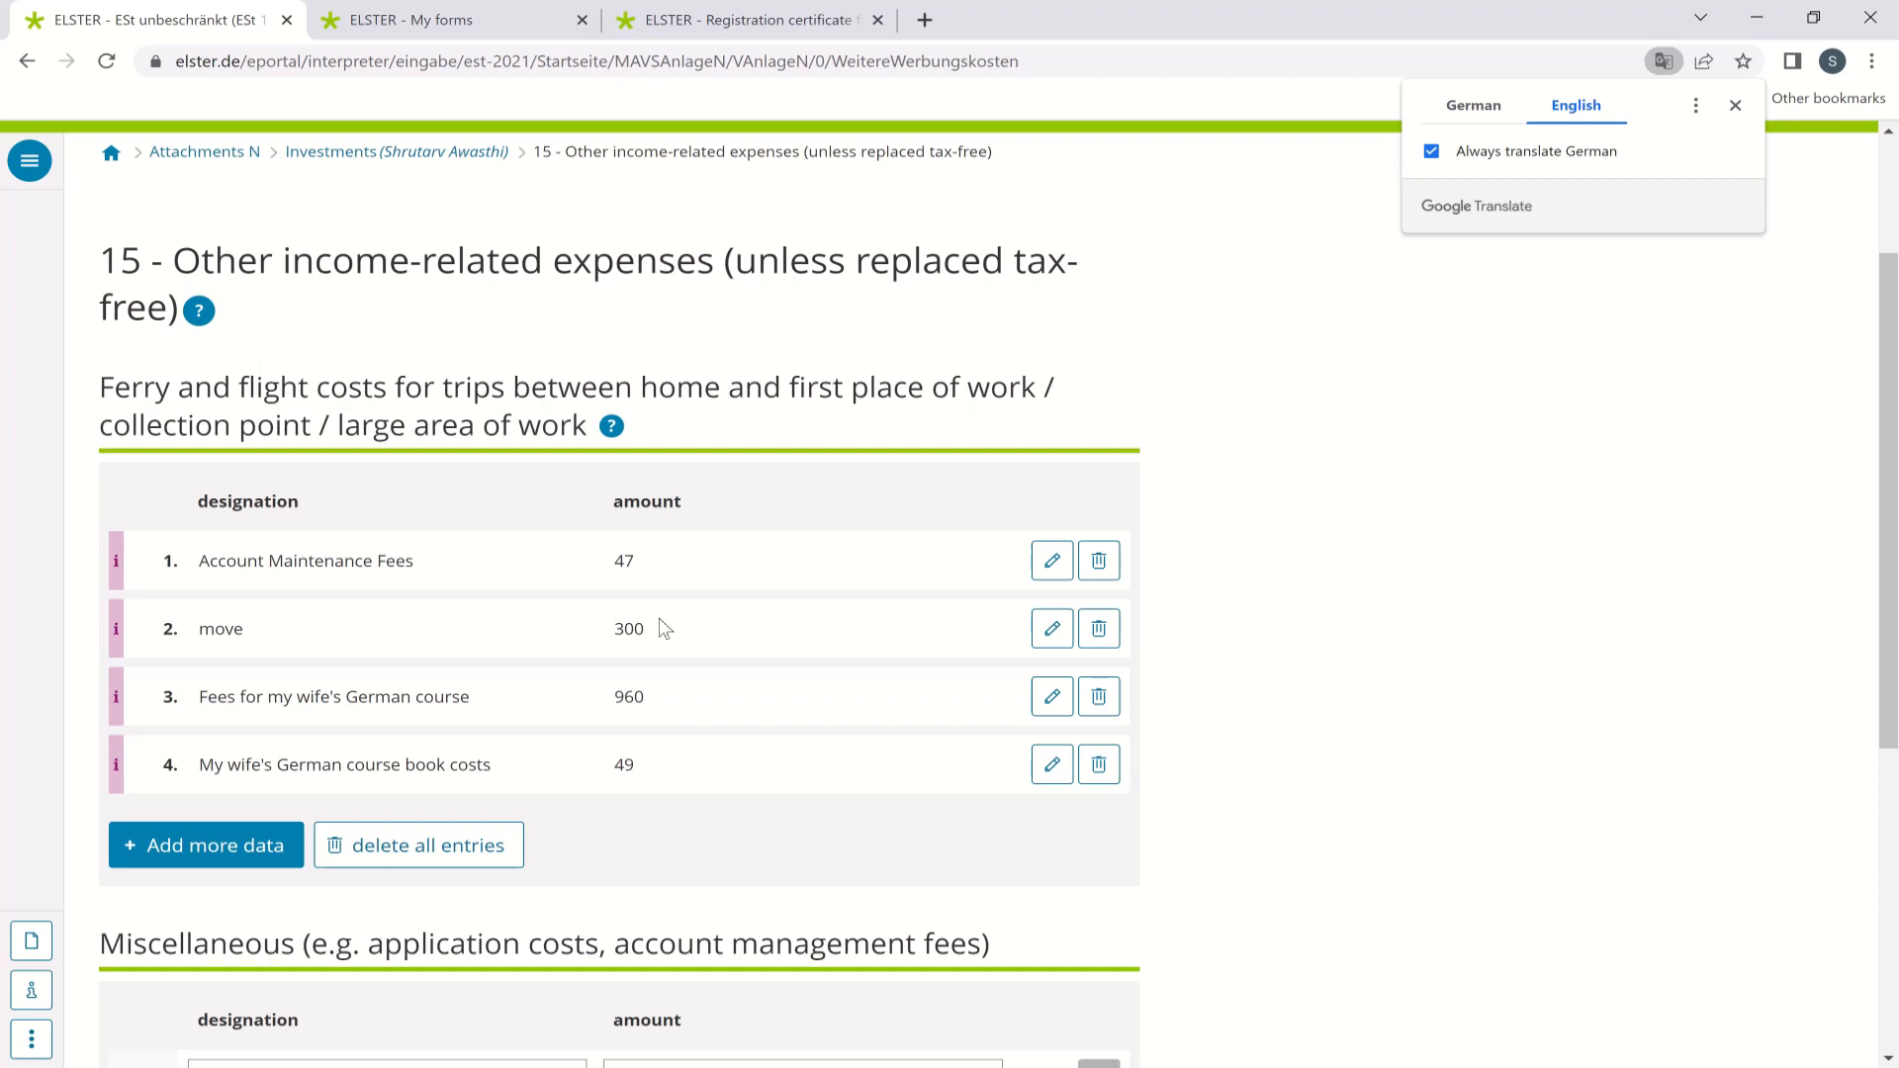
mouse_move(536, 708)
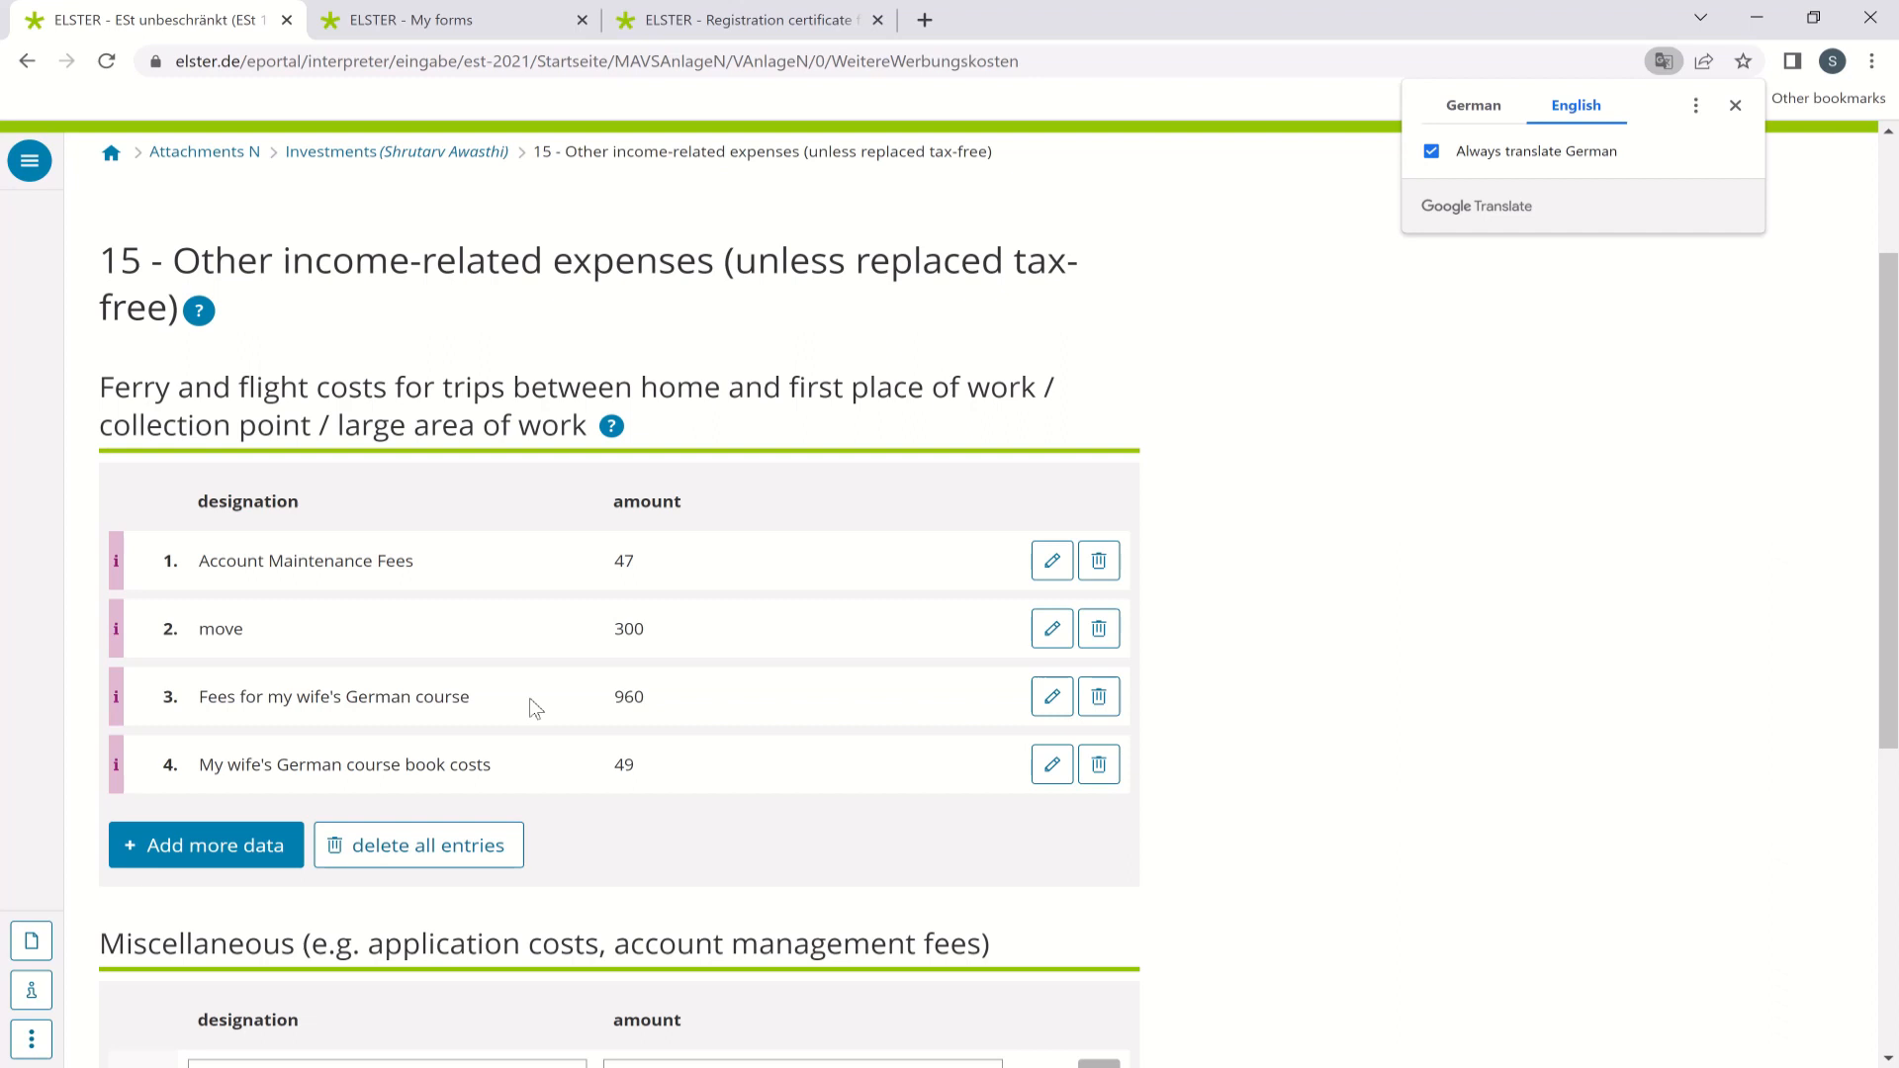
mouse_move(440, 760)
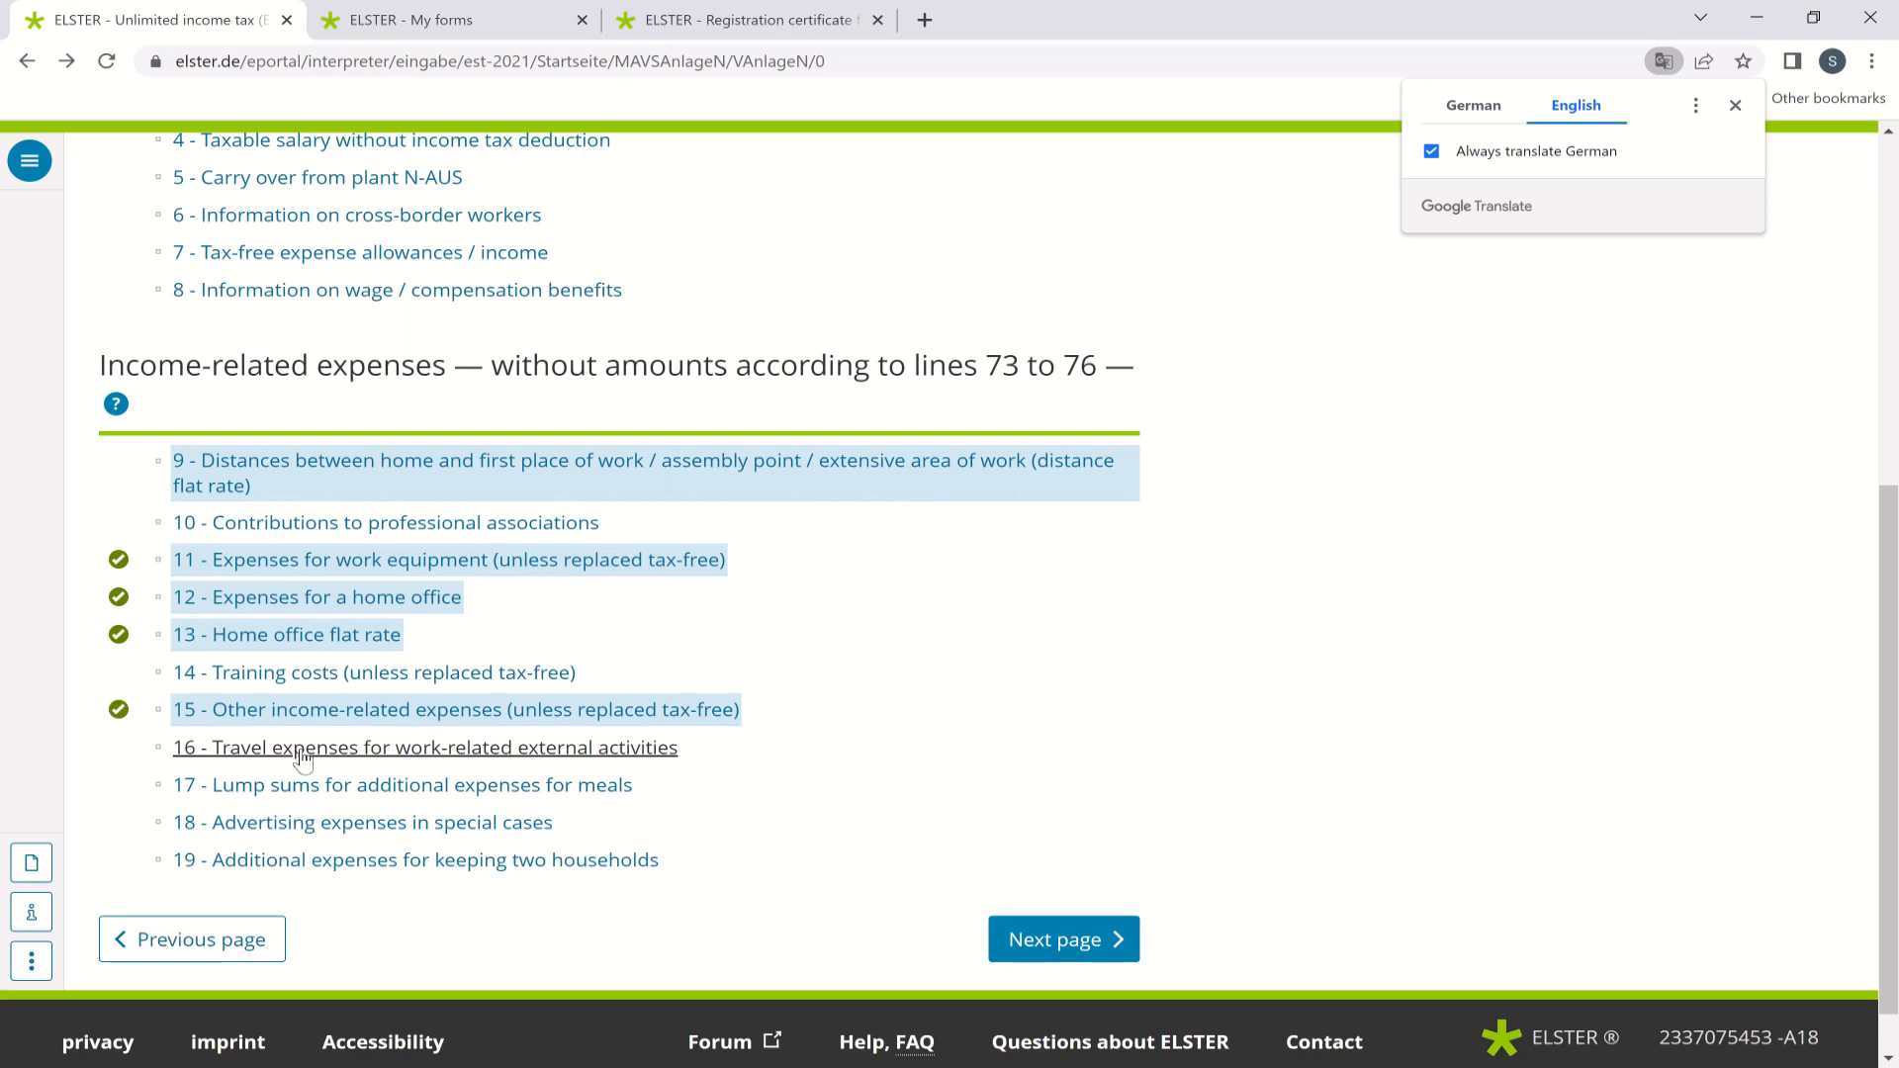
mouse_move(493, 760)
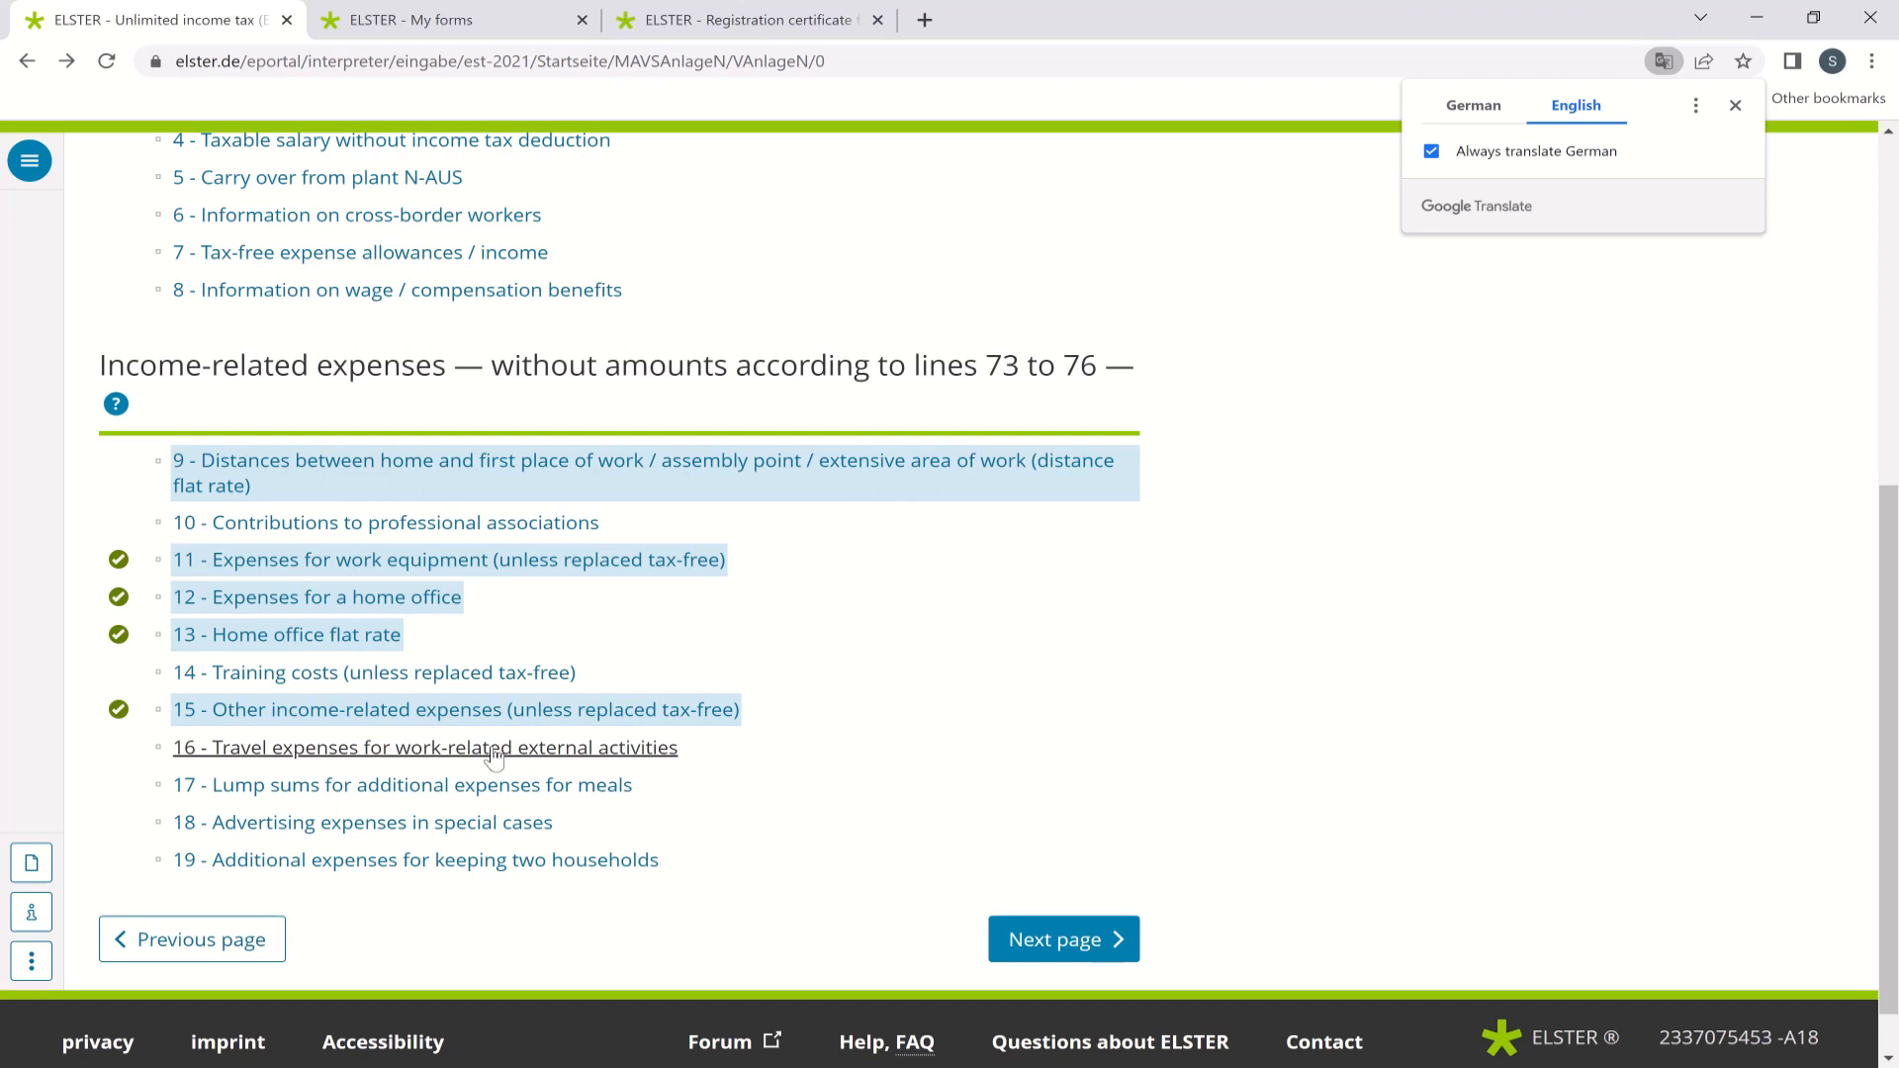
mouse_move(304, 837)
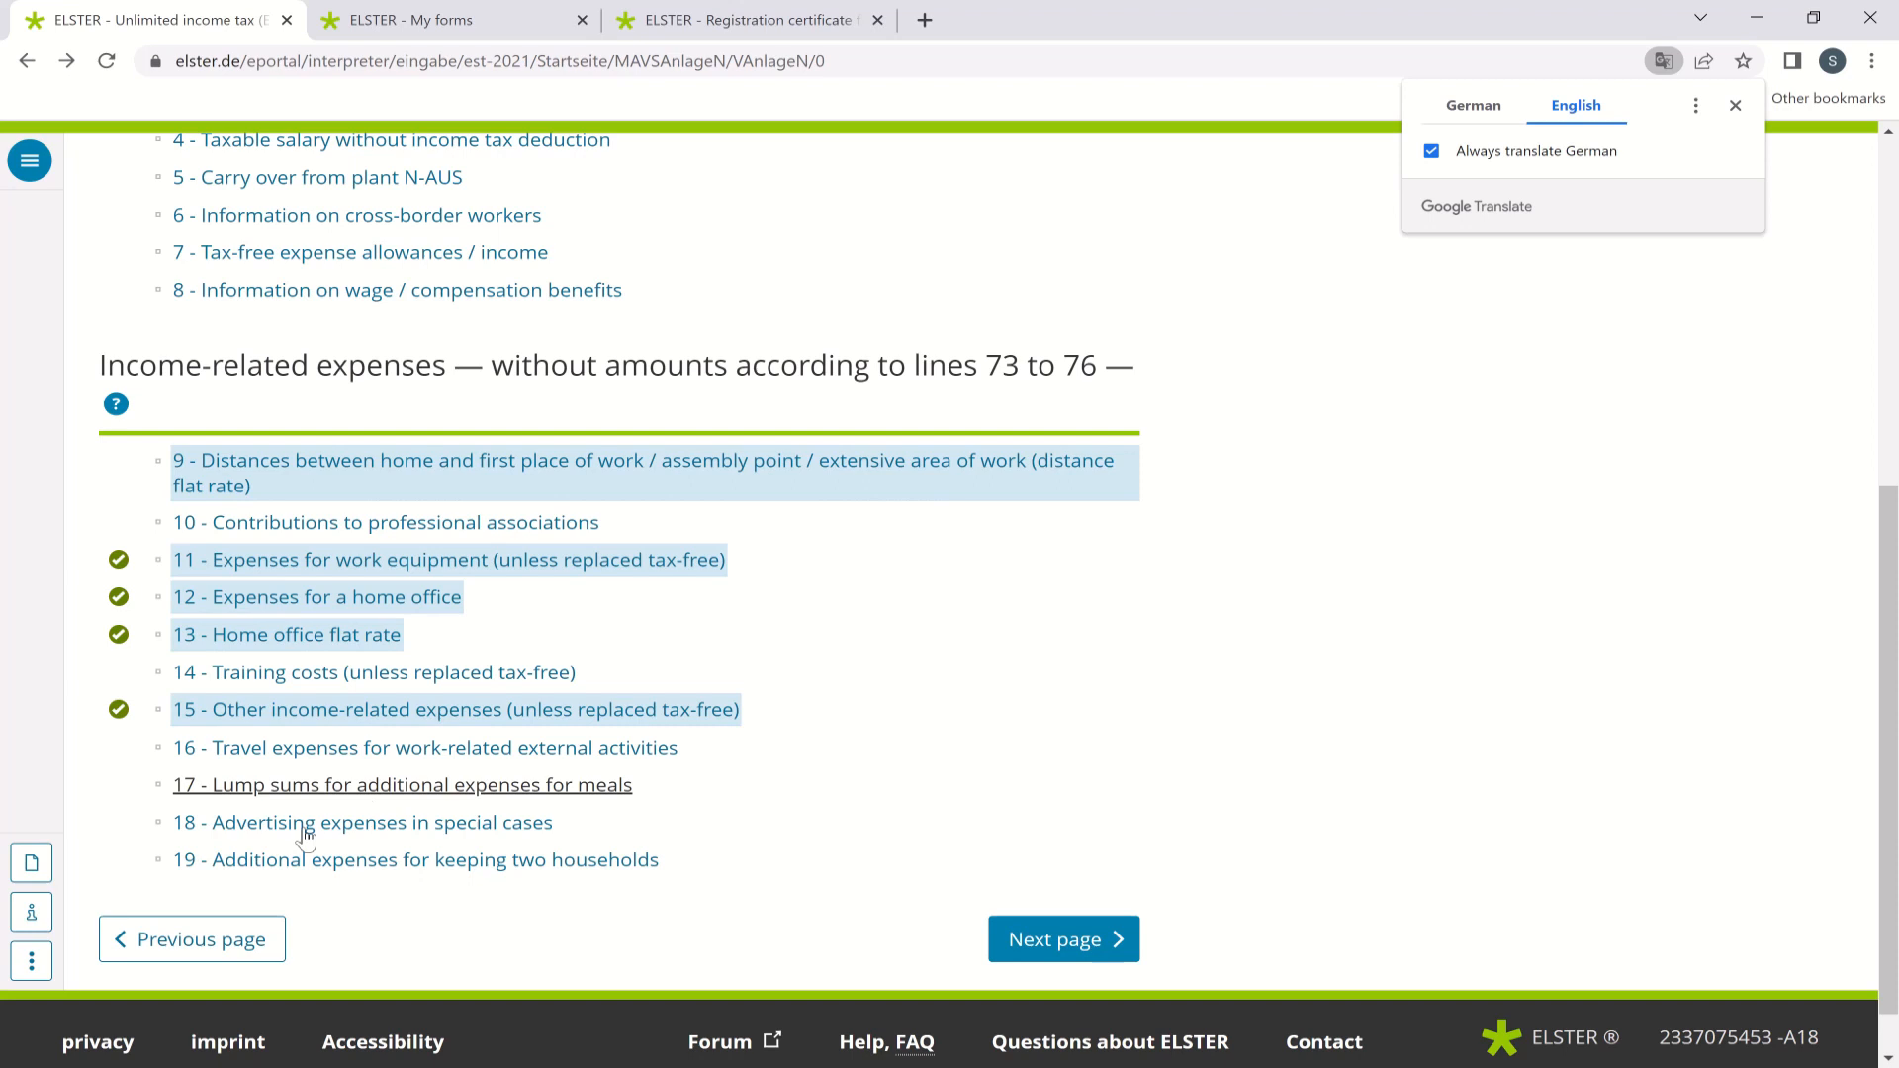
mouse_move(423, 158)
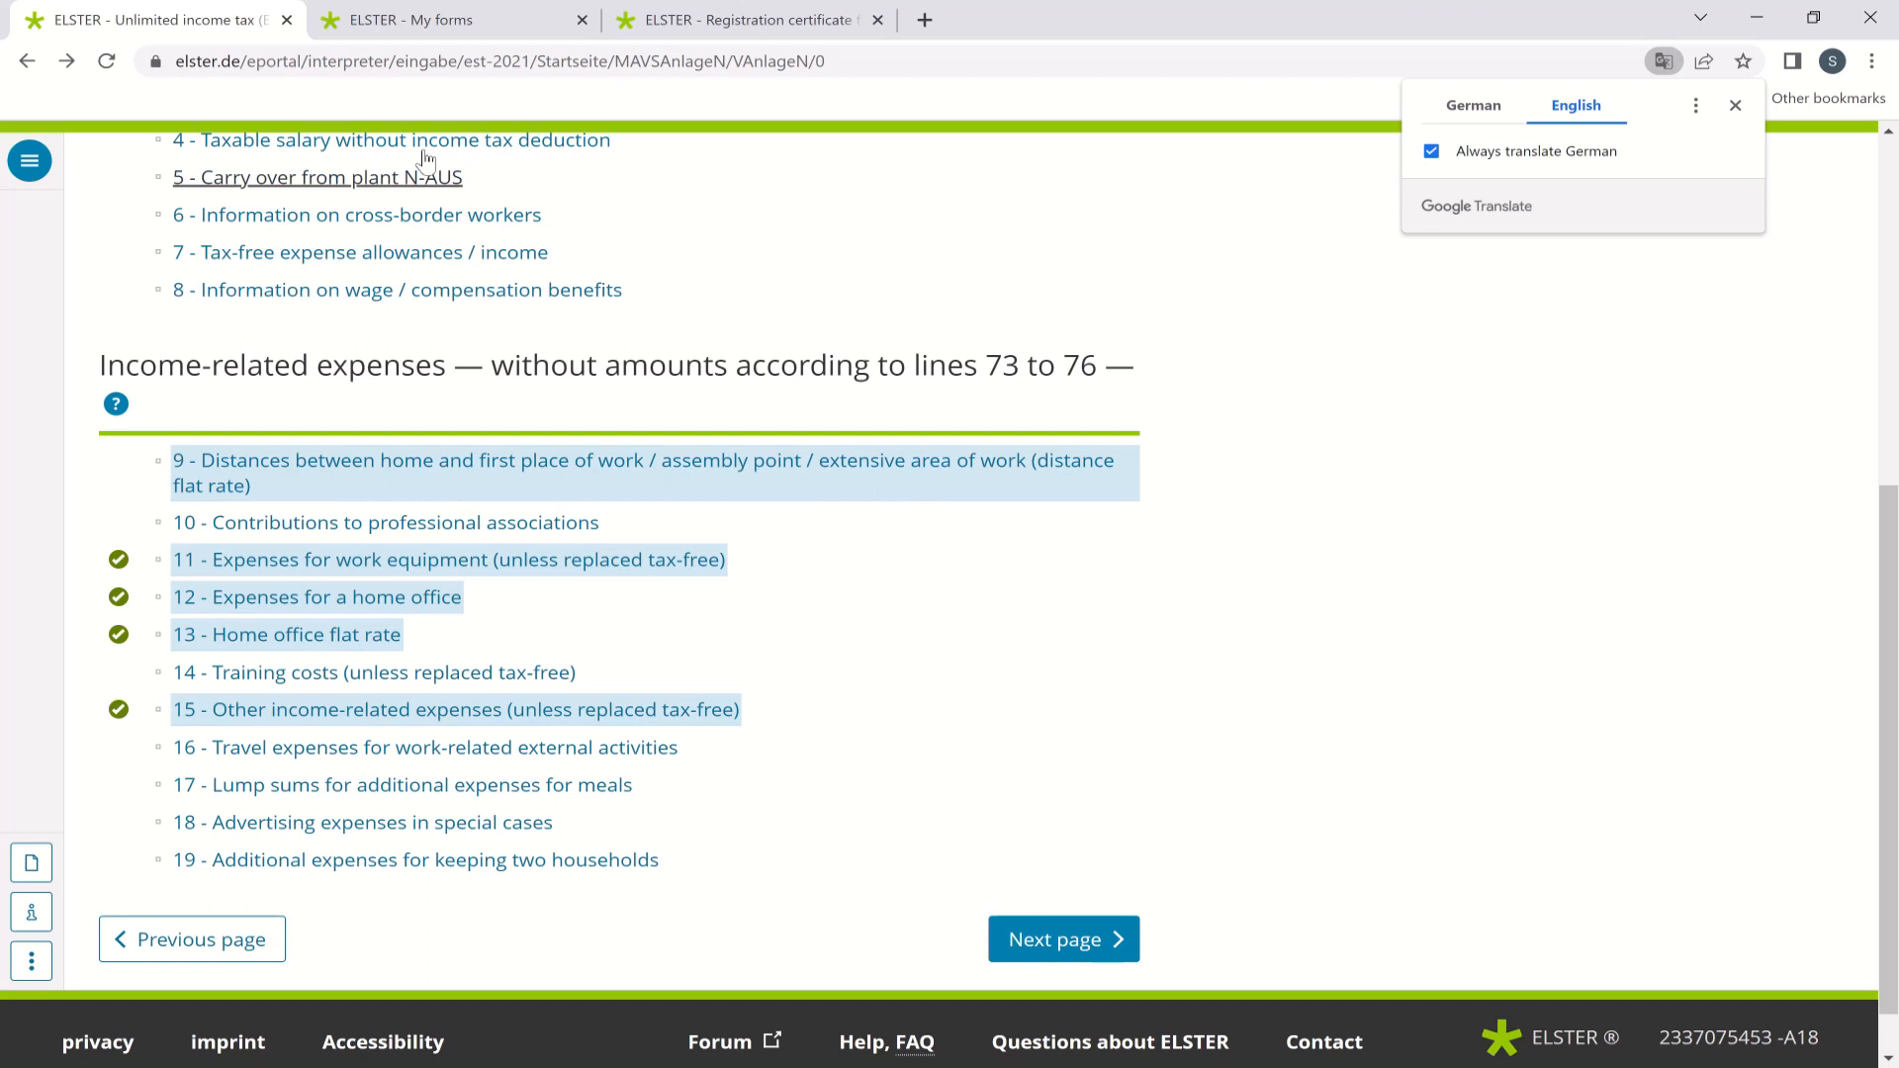
Show the 2021 return's transmission protocol and scroll to its other income-related expenses entries.
left_click(449, 20)
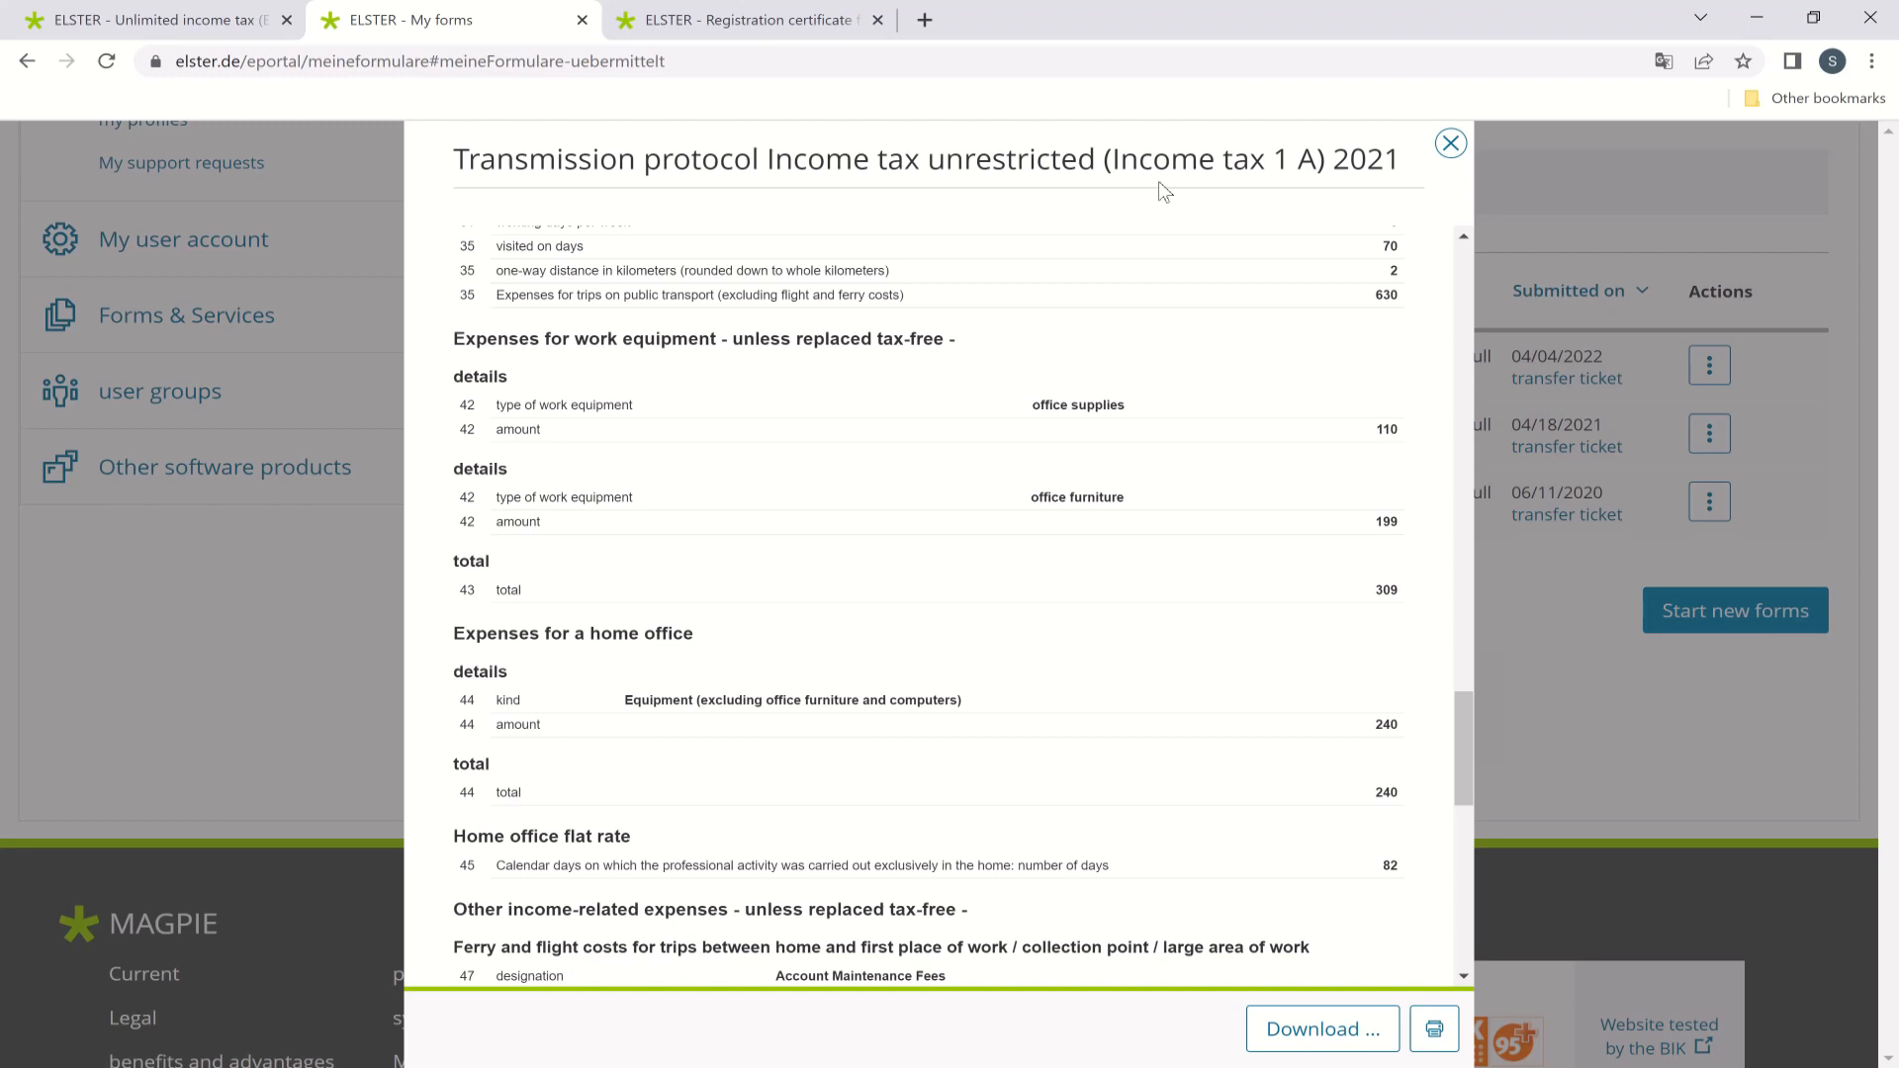
mouse_move(751, 290)
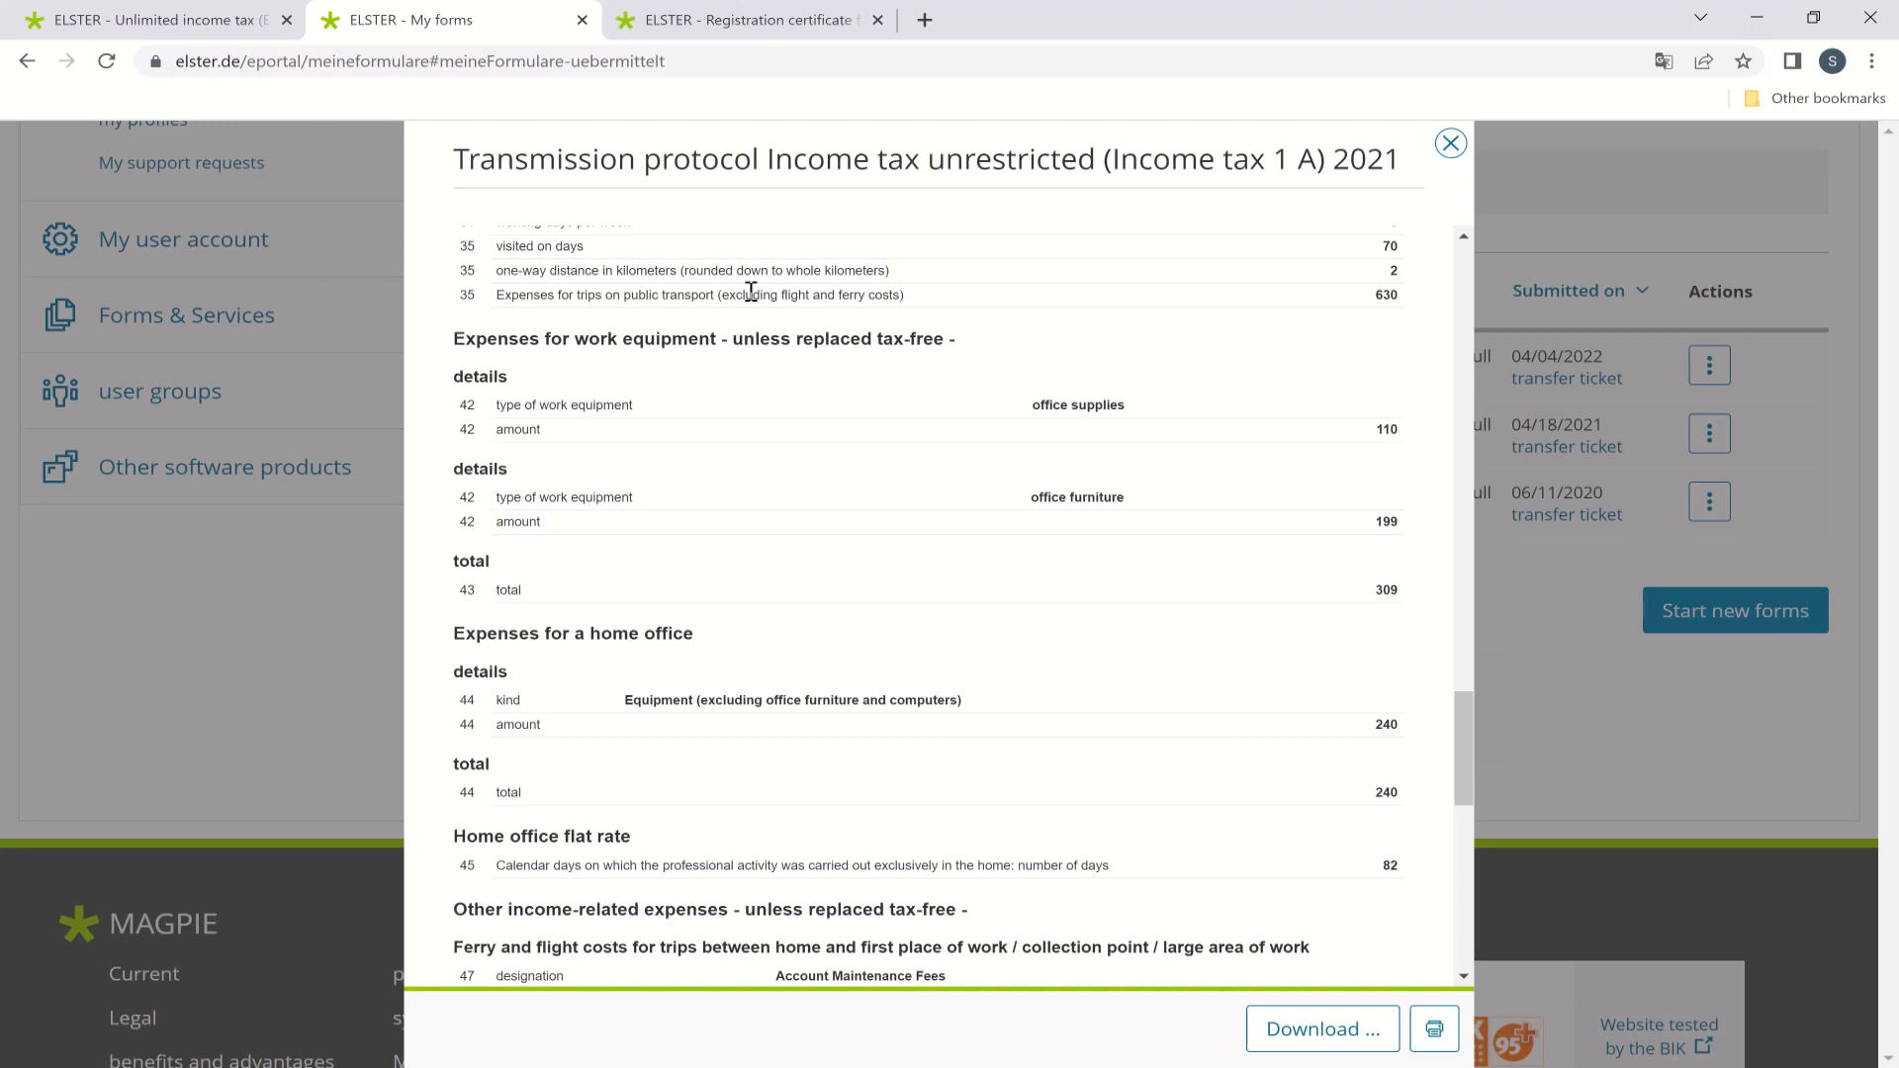
mouse_move(885, 570)
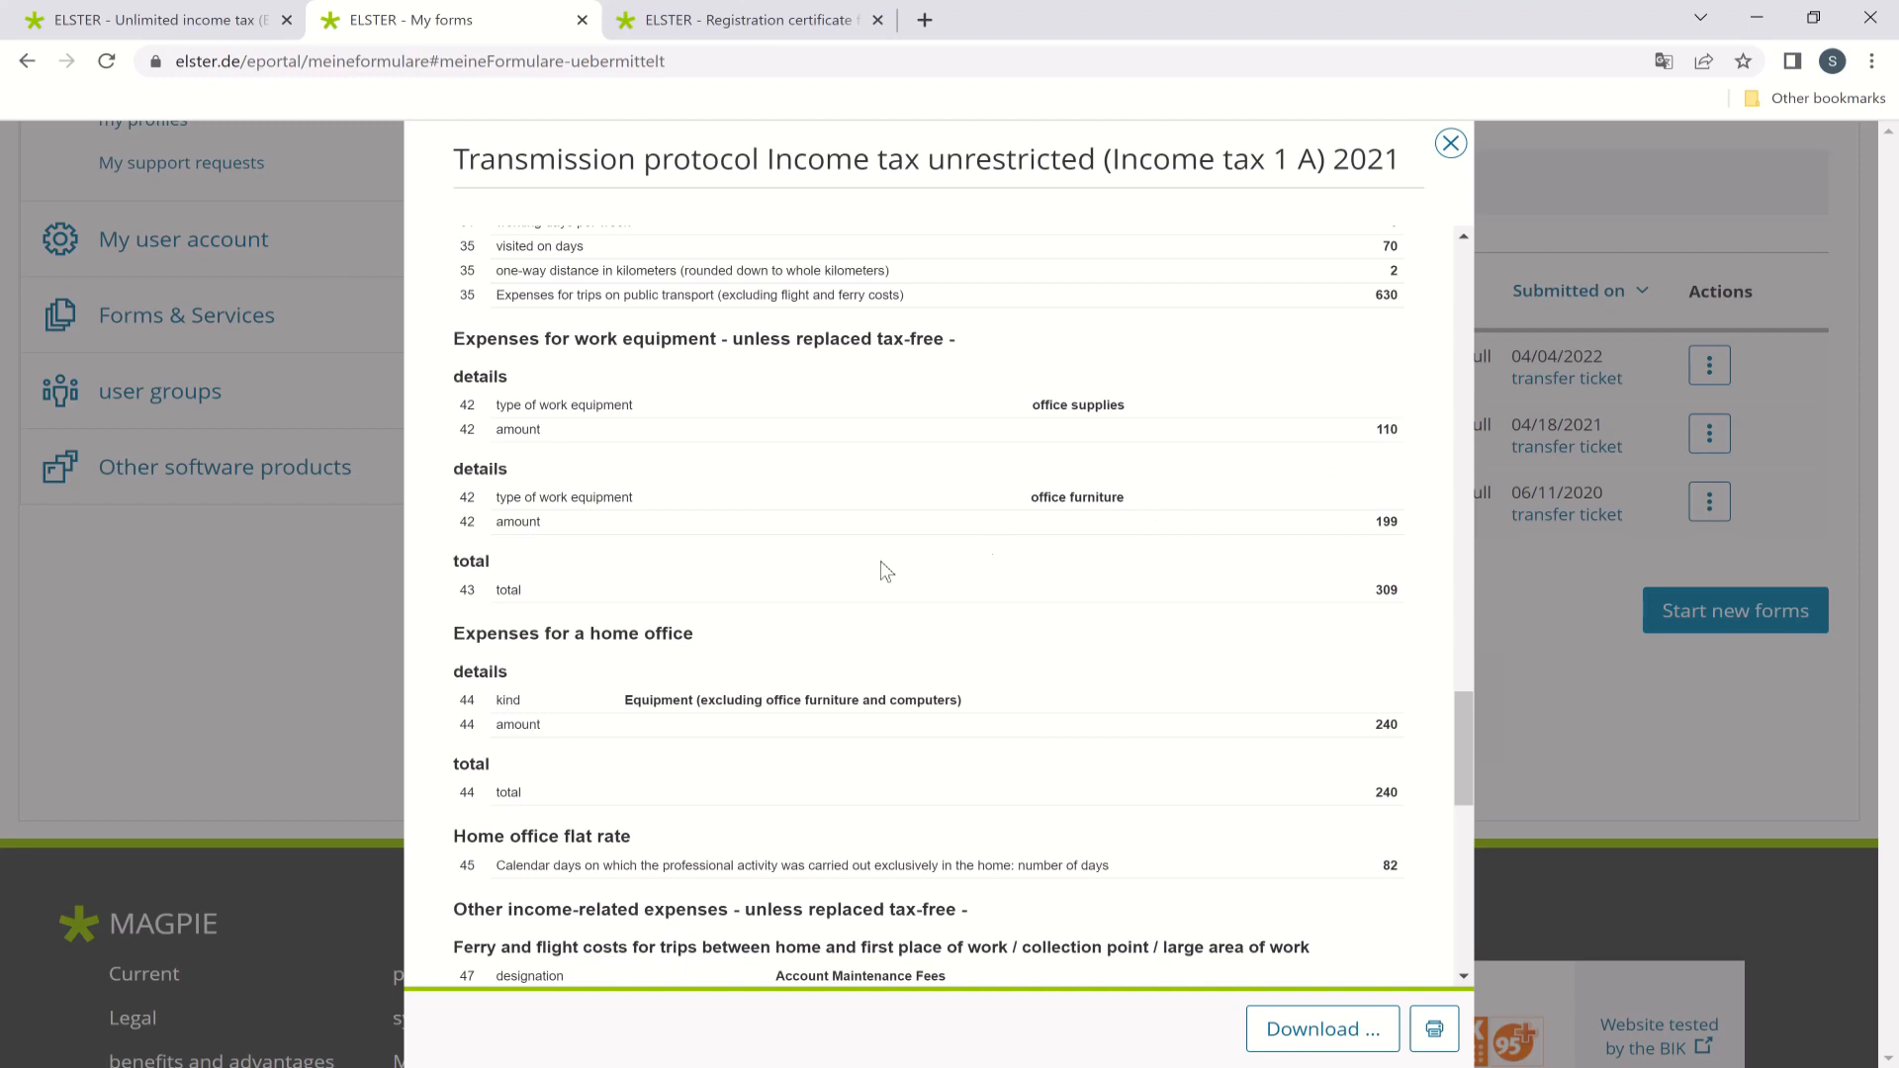
mouse_move(1278, 754)
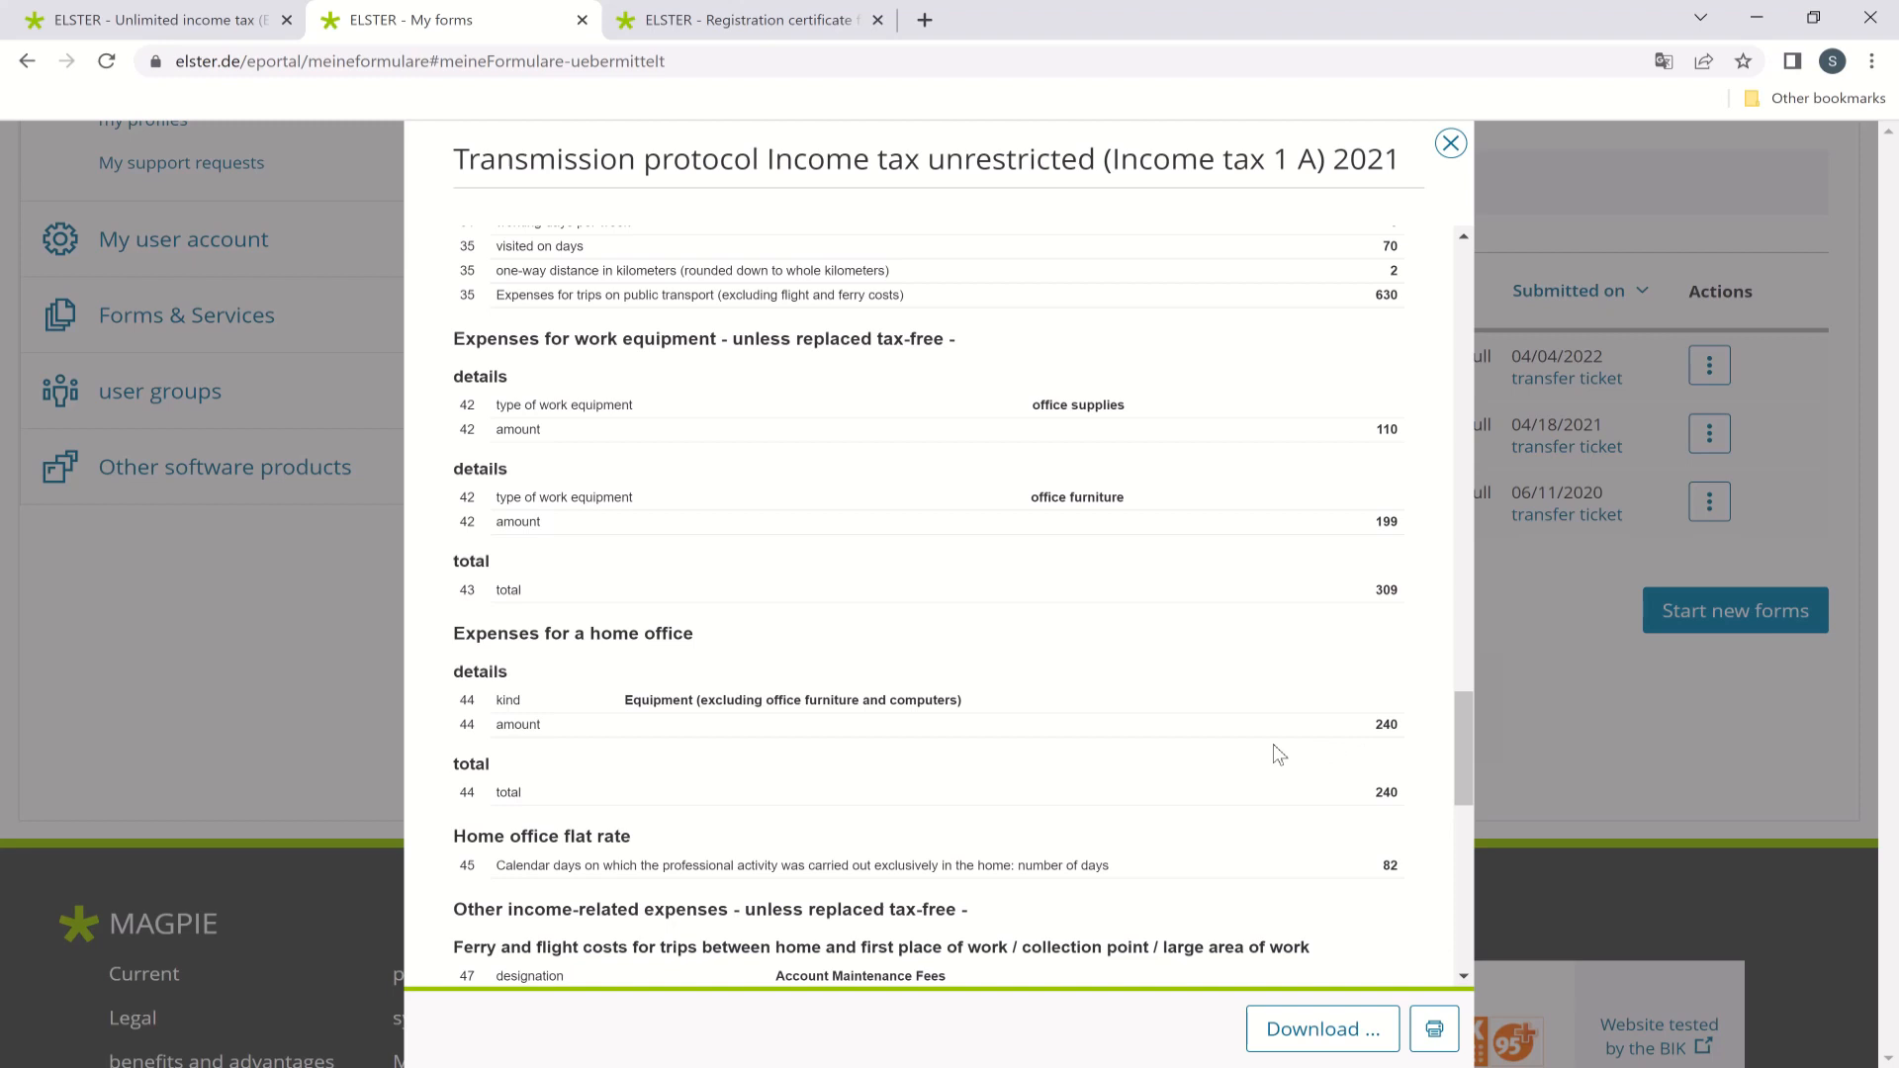
mouse_move(1346, 842)
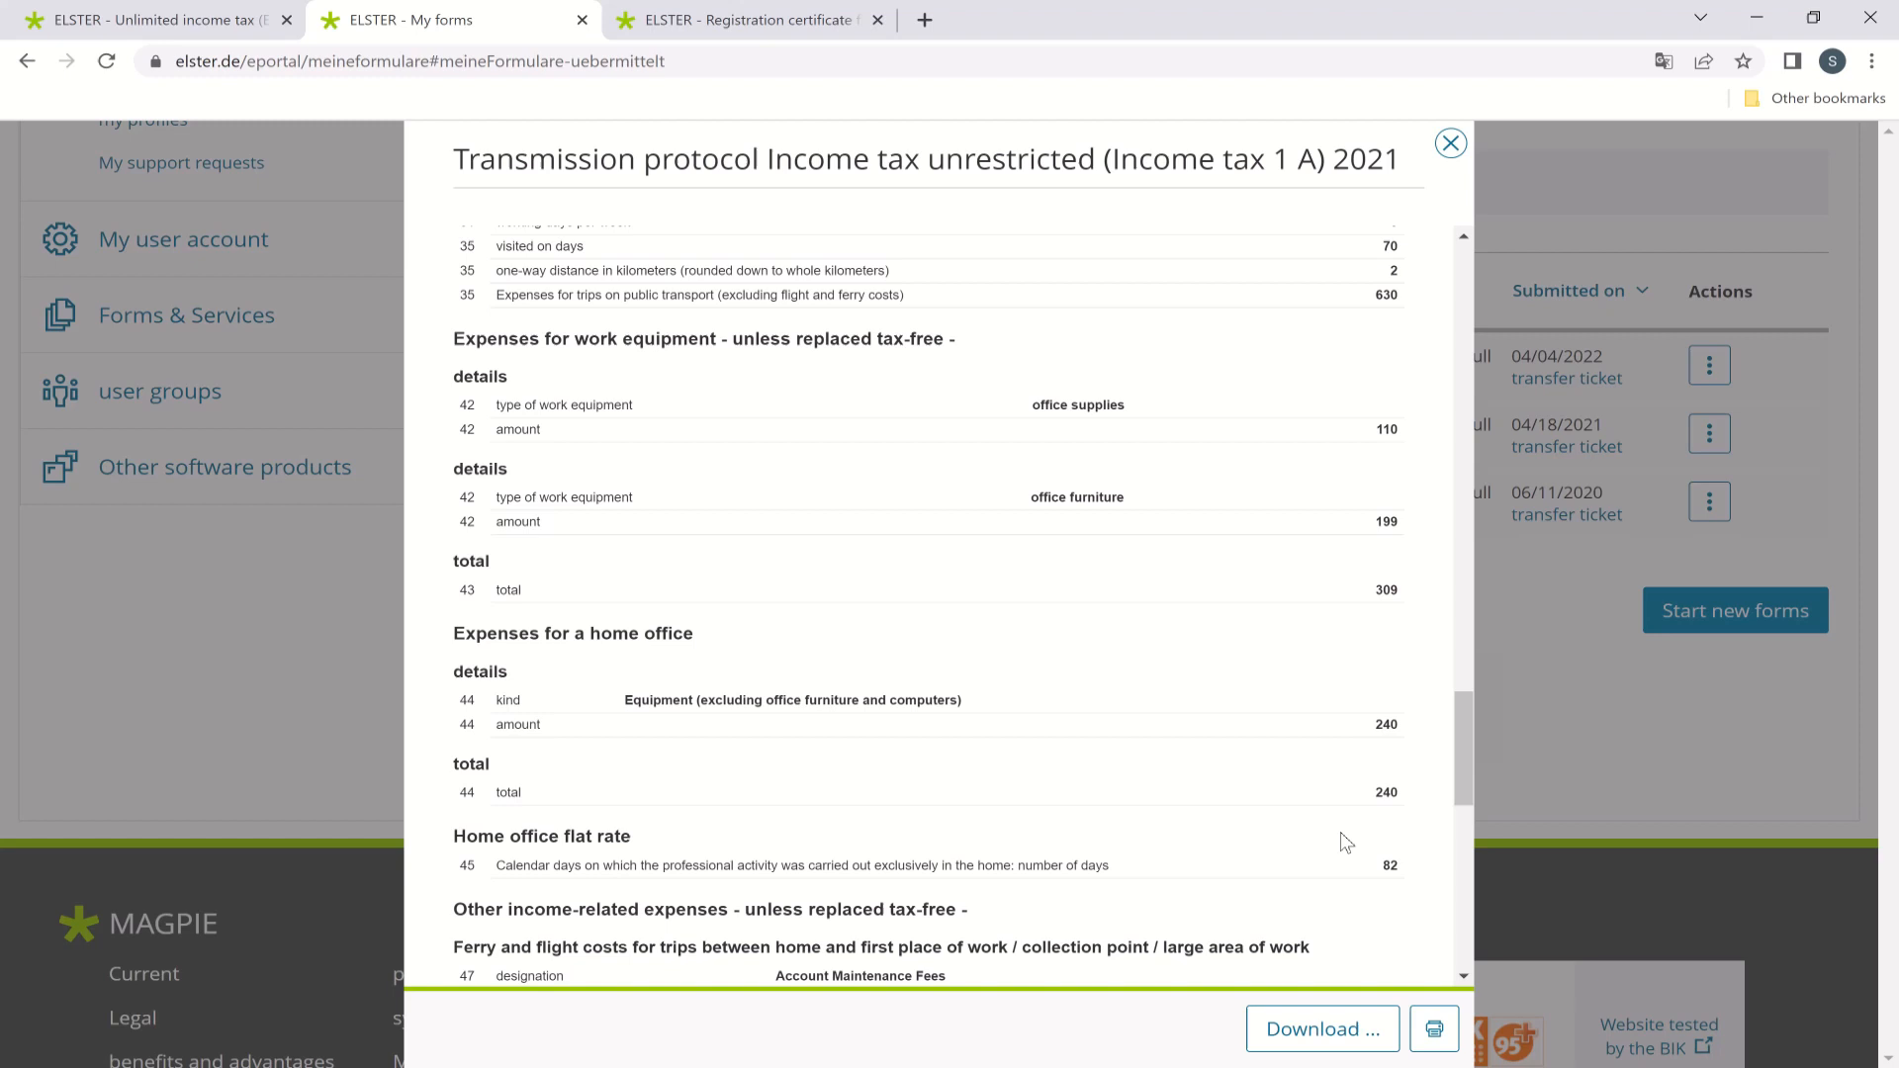
scroll("down", 3)
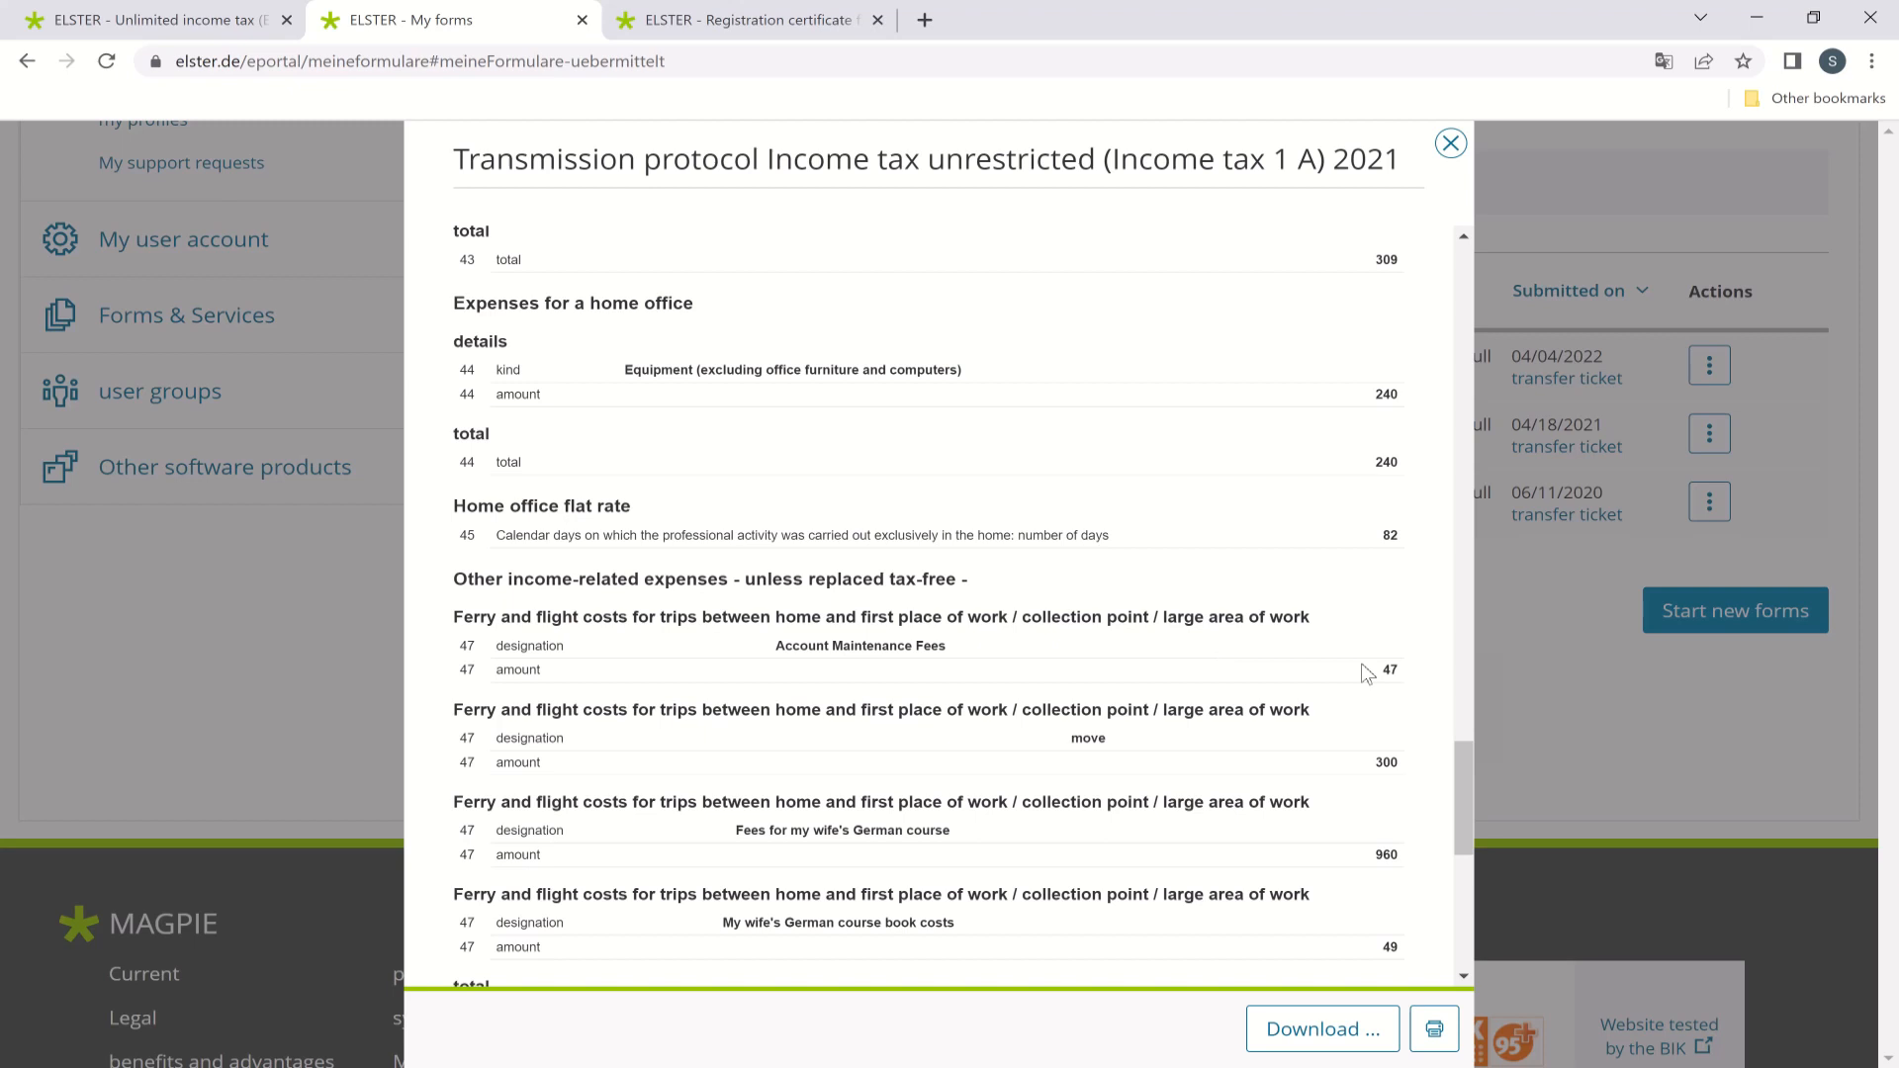
scroll("down", 3)
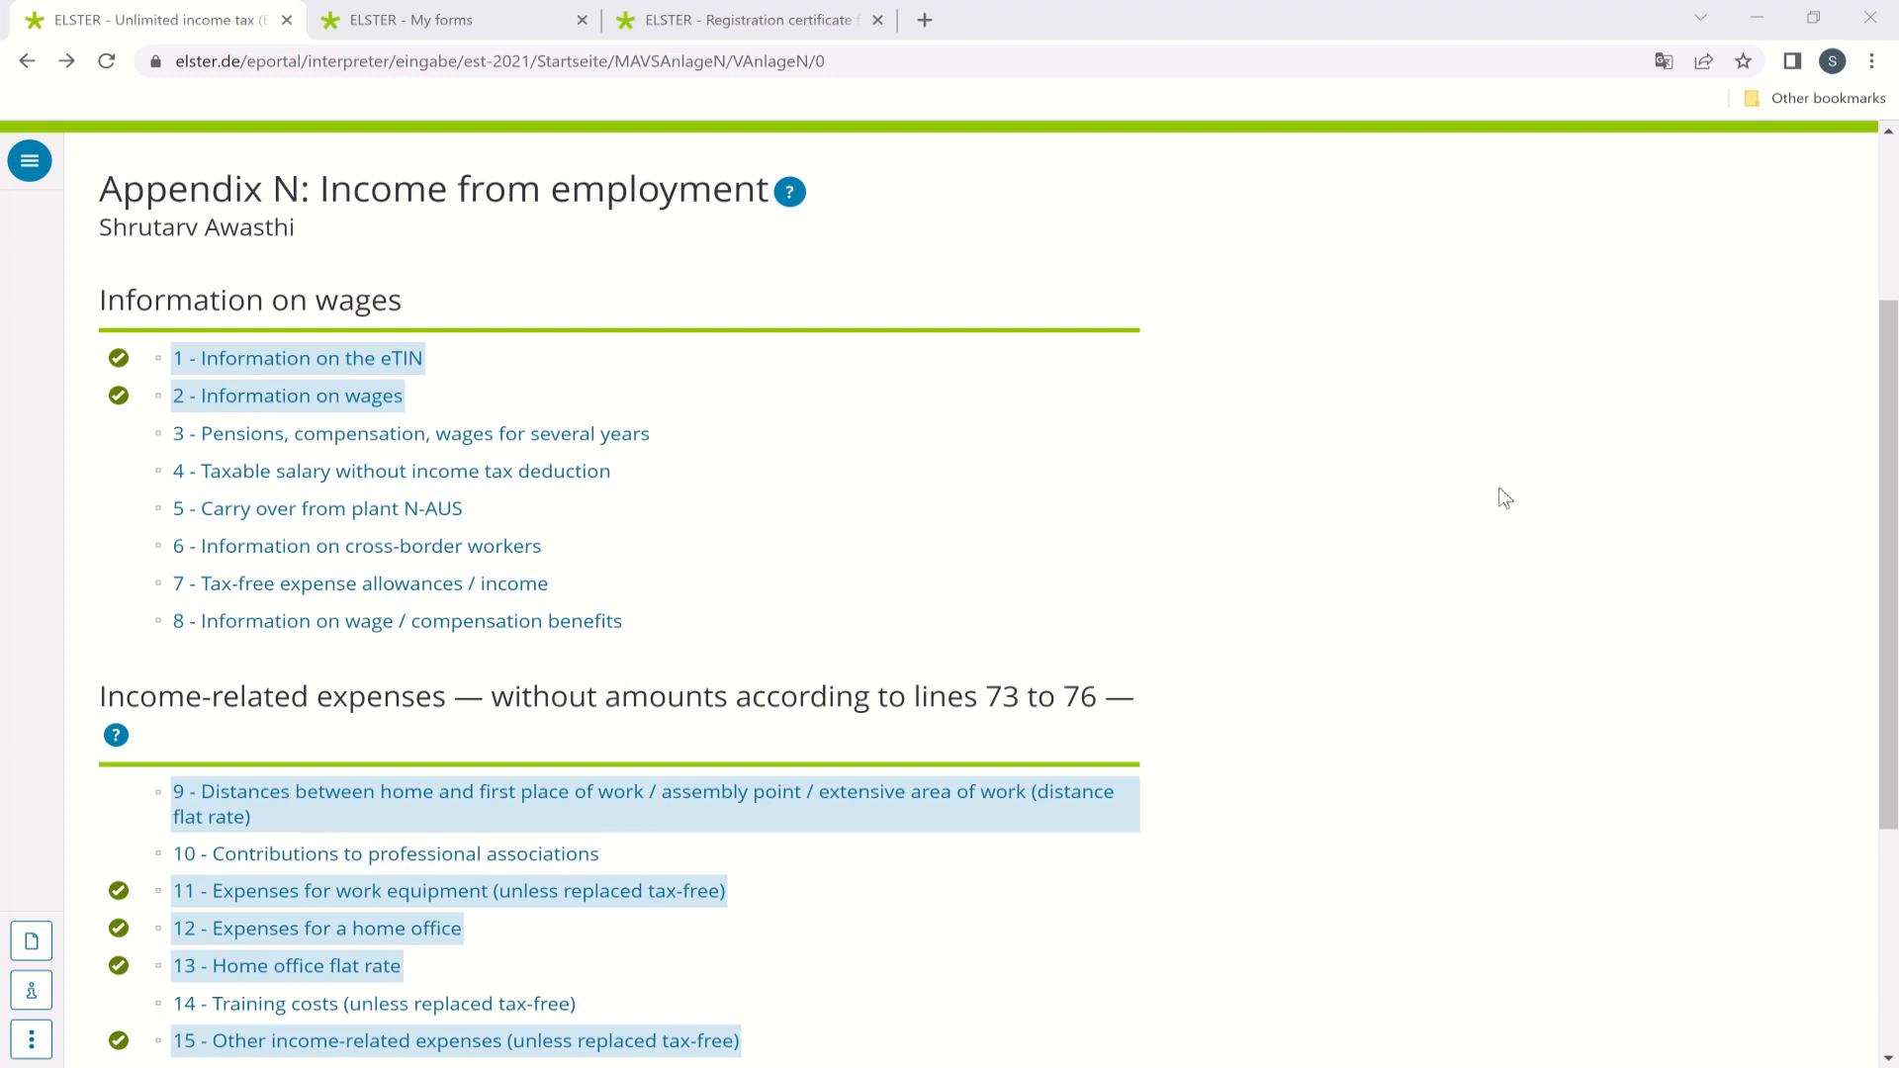
mouse_move(839, 471)
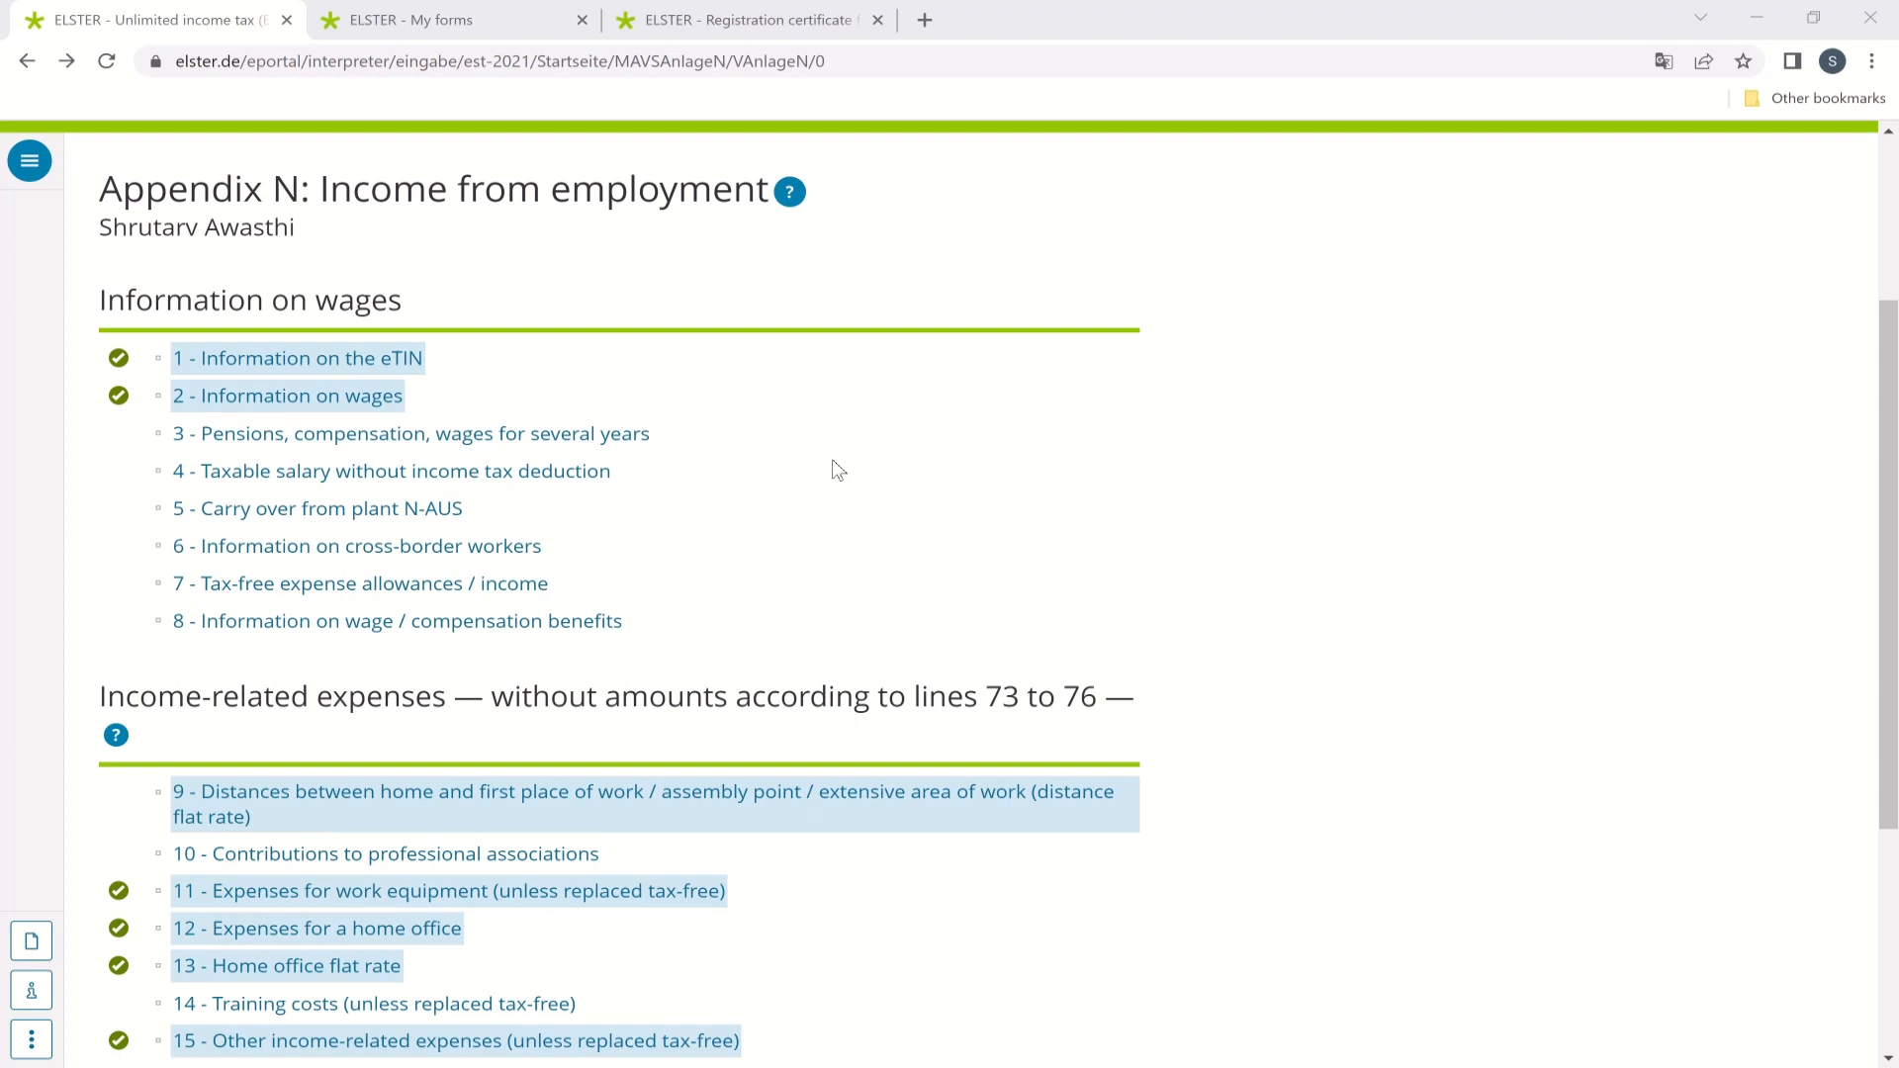
Scroll the Appendix N overview toward the '1 - Information on the eTIN' entry.
scroll("down", 3)
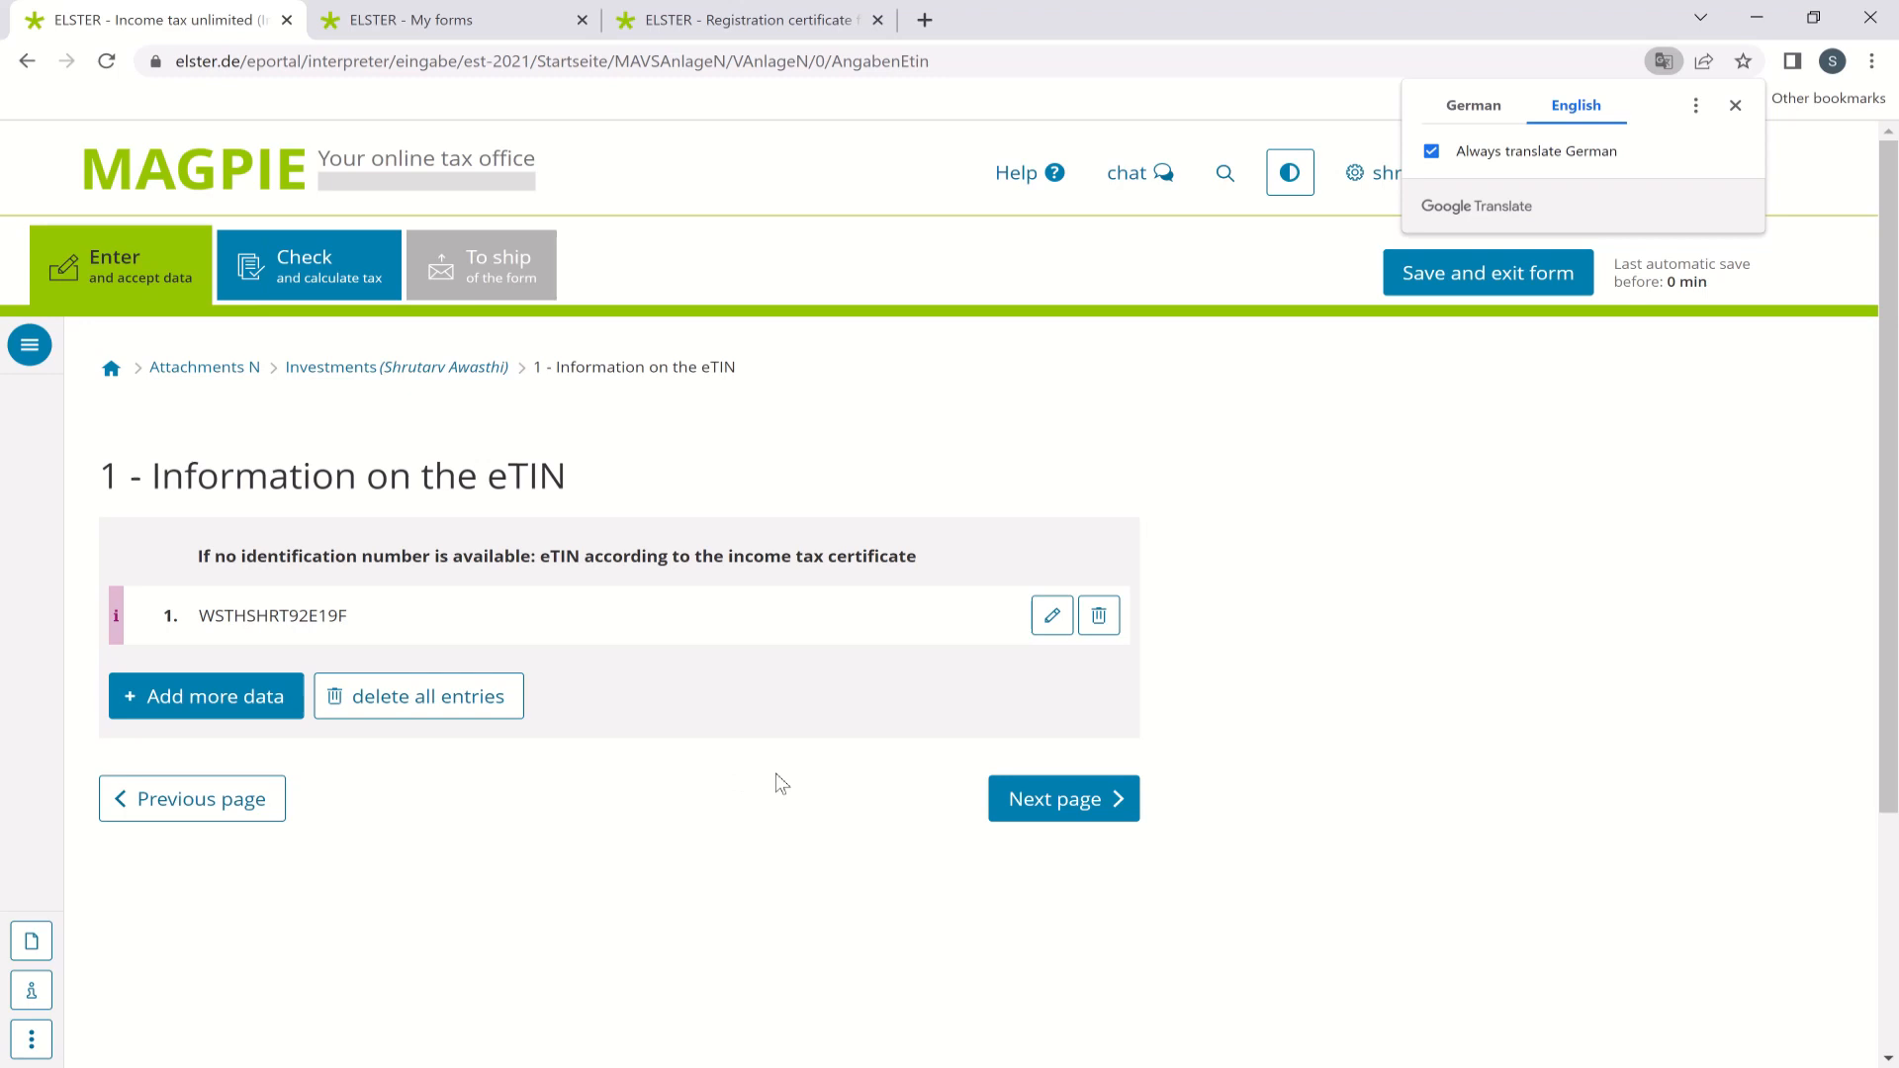
Advance through pension expenses items 1 and 2 to private health and long-term care contributions.
left_click(1060, 798)
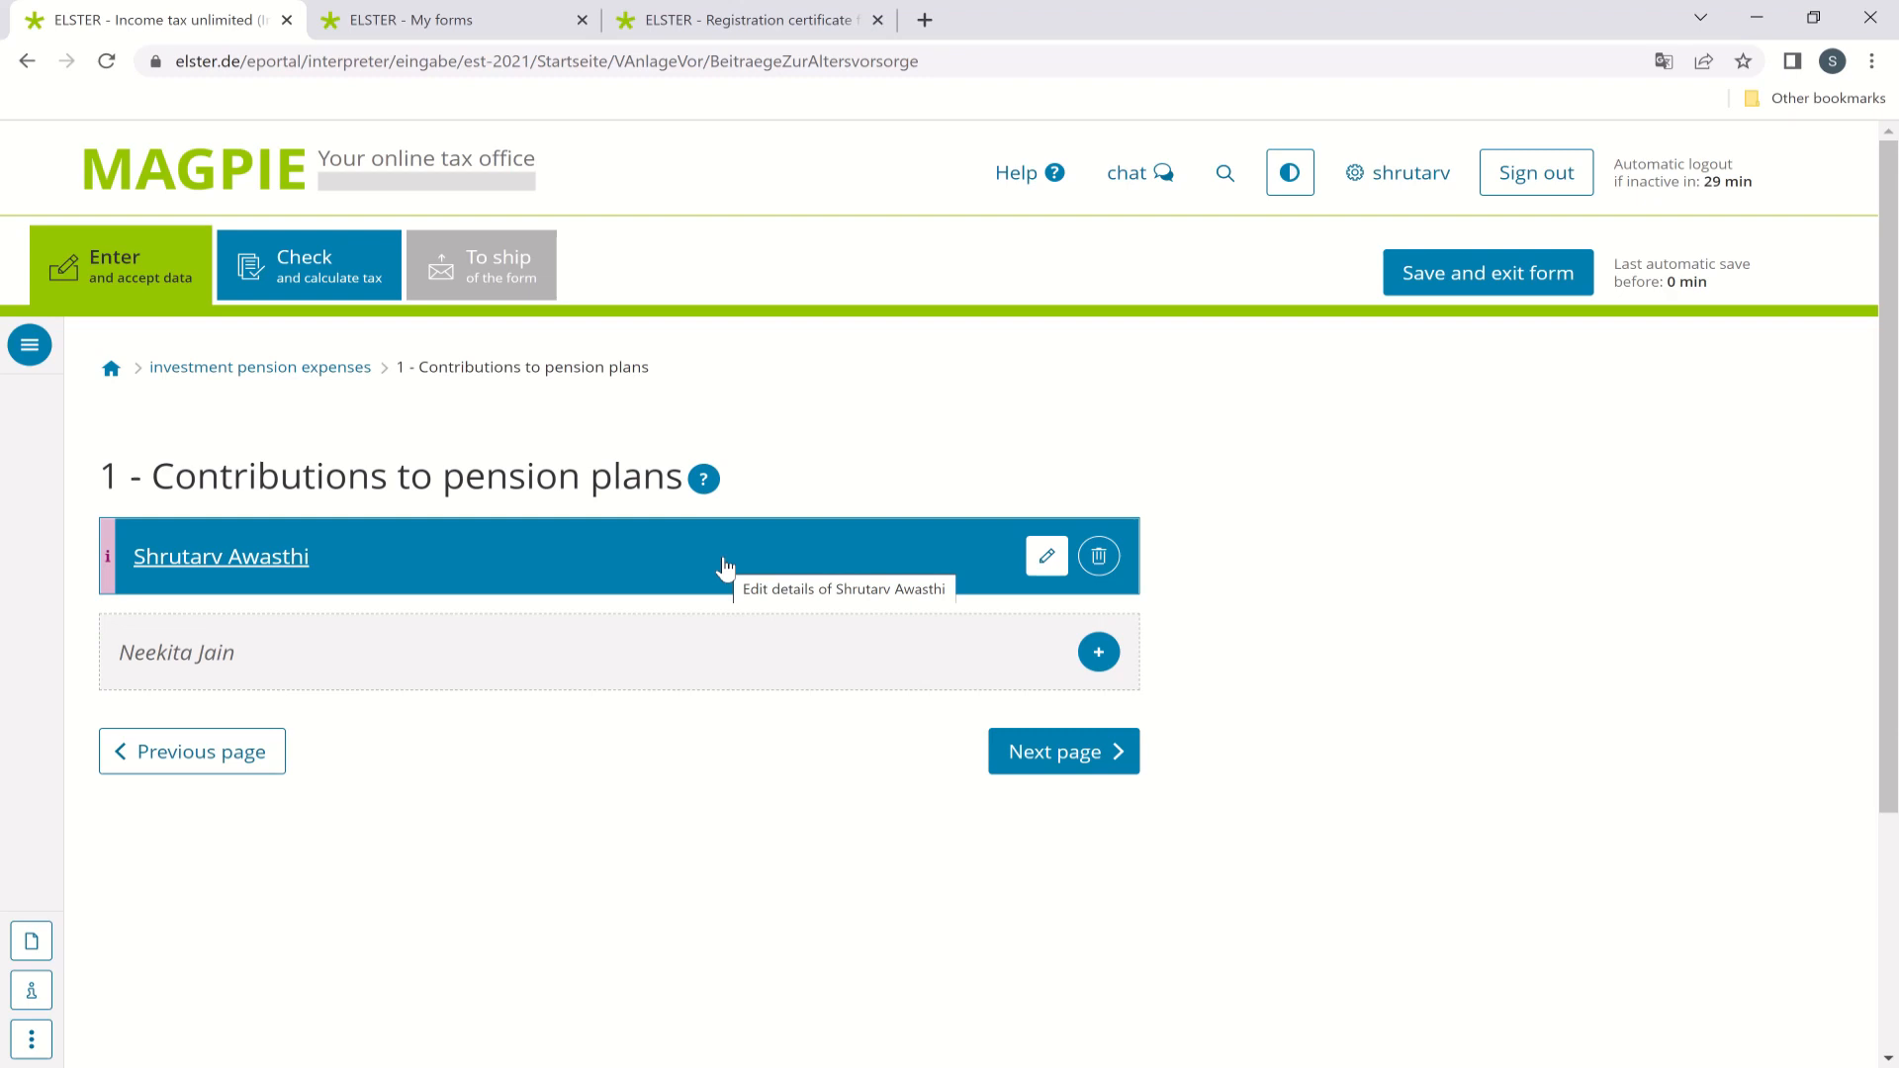
left_click(1063, 752)
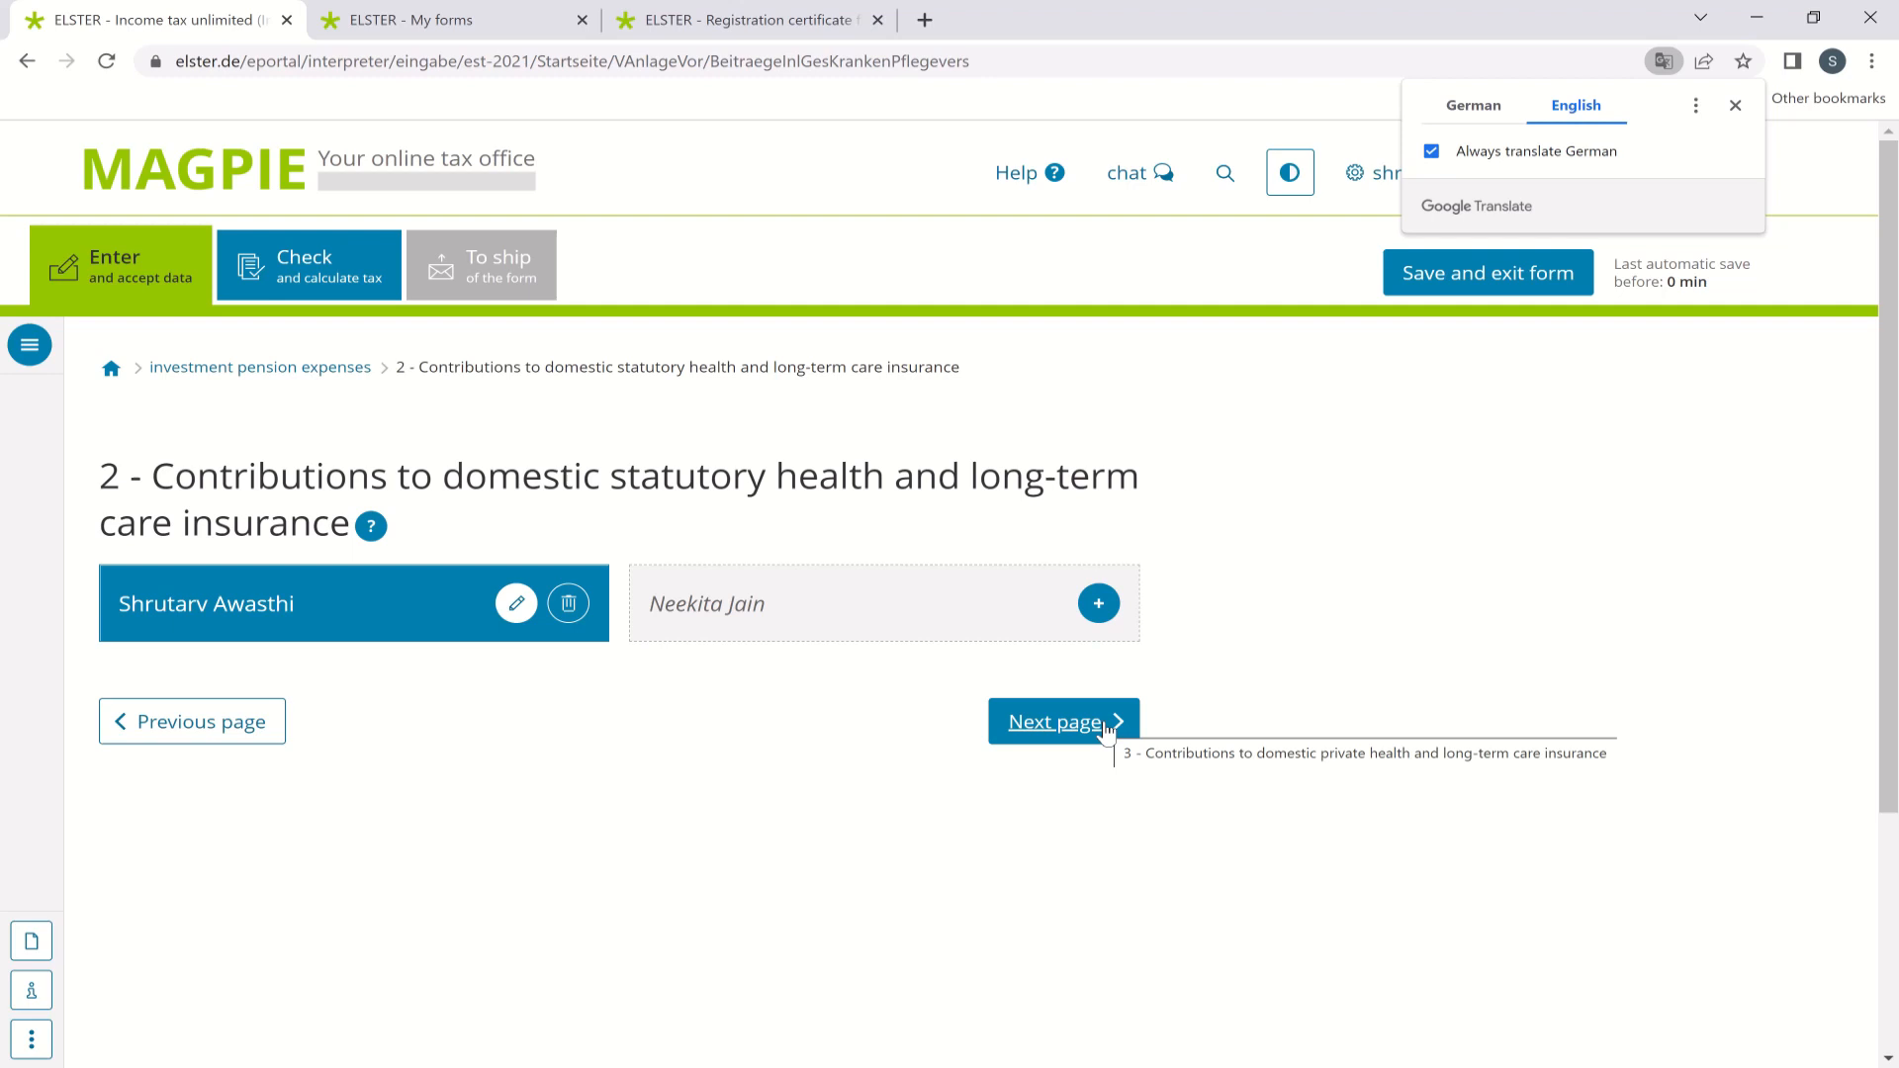
left_click(1062, 720)
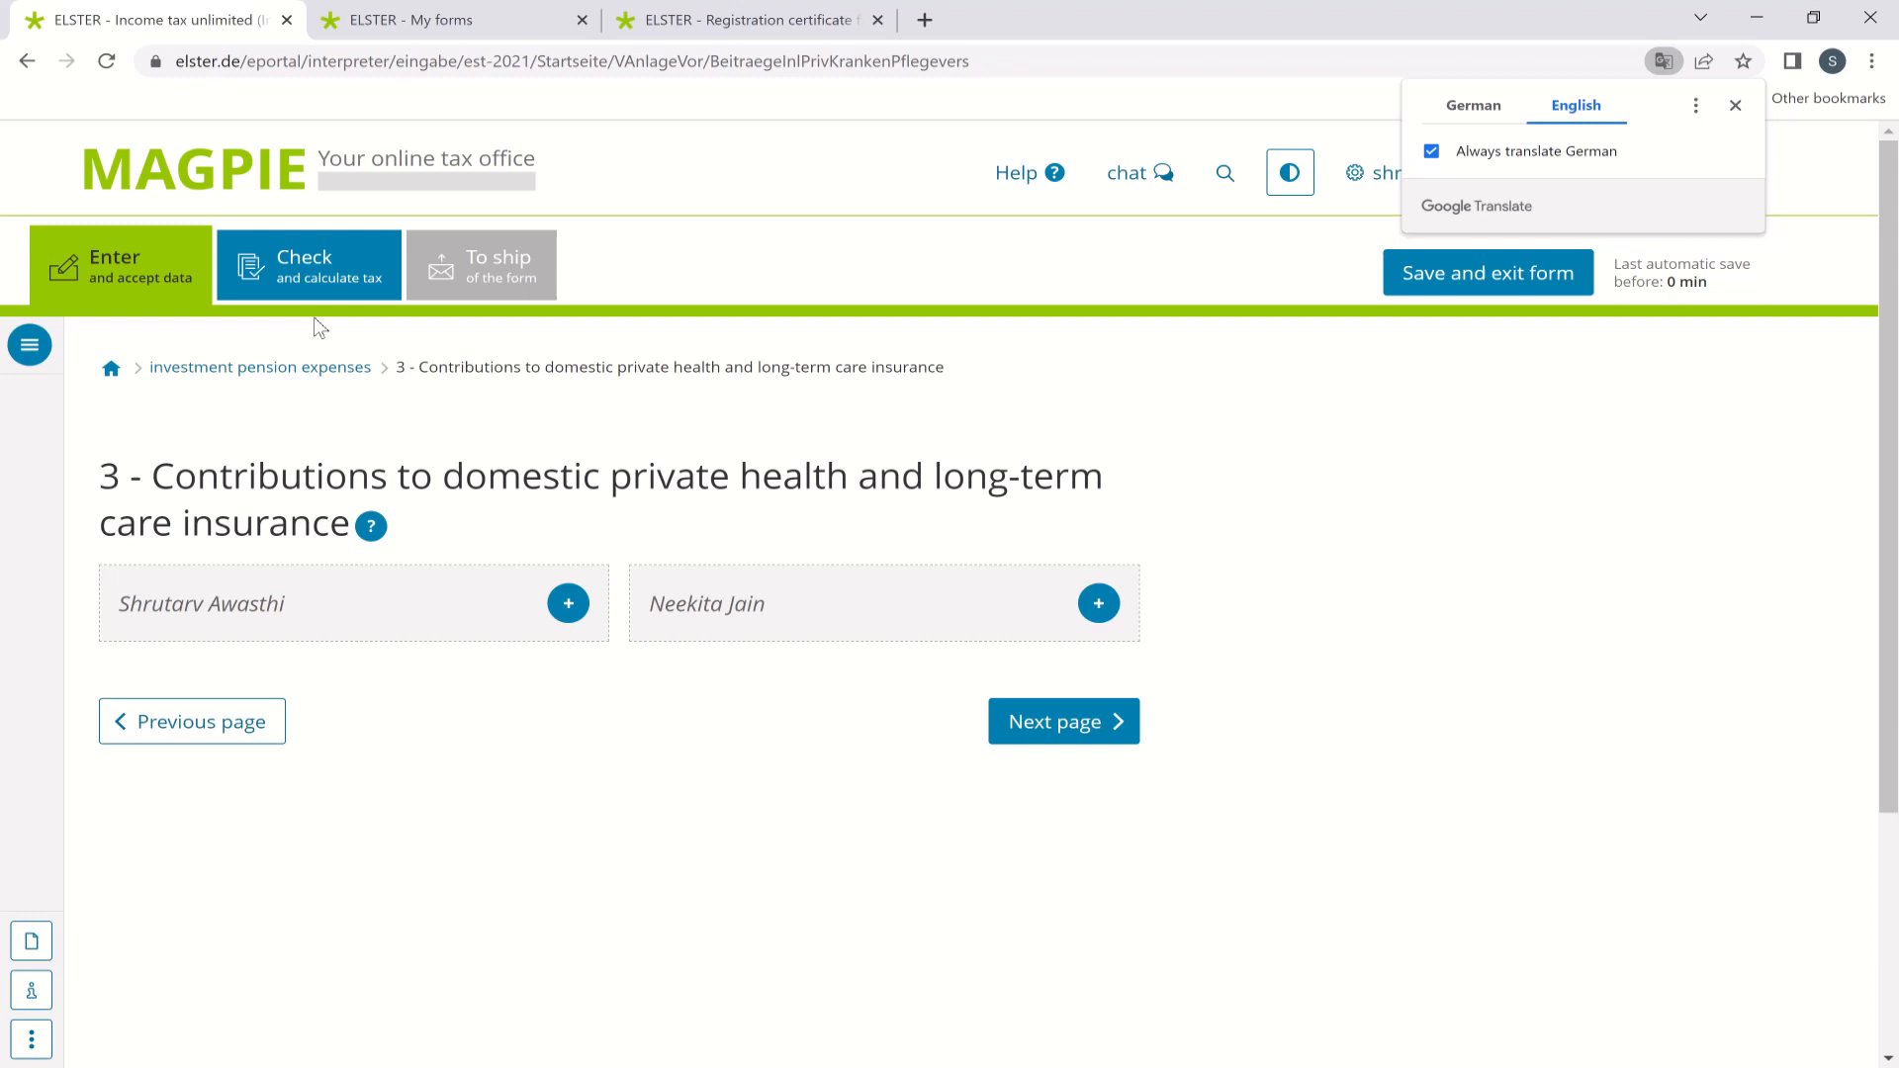
mouse_move(1063, 720)
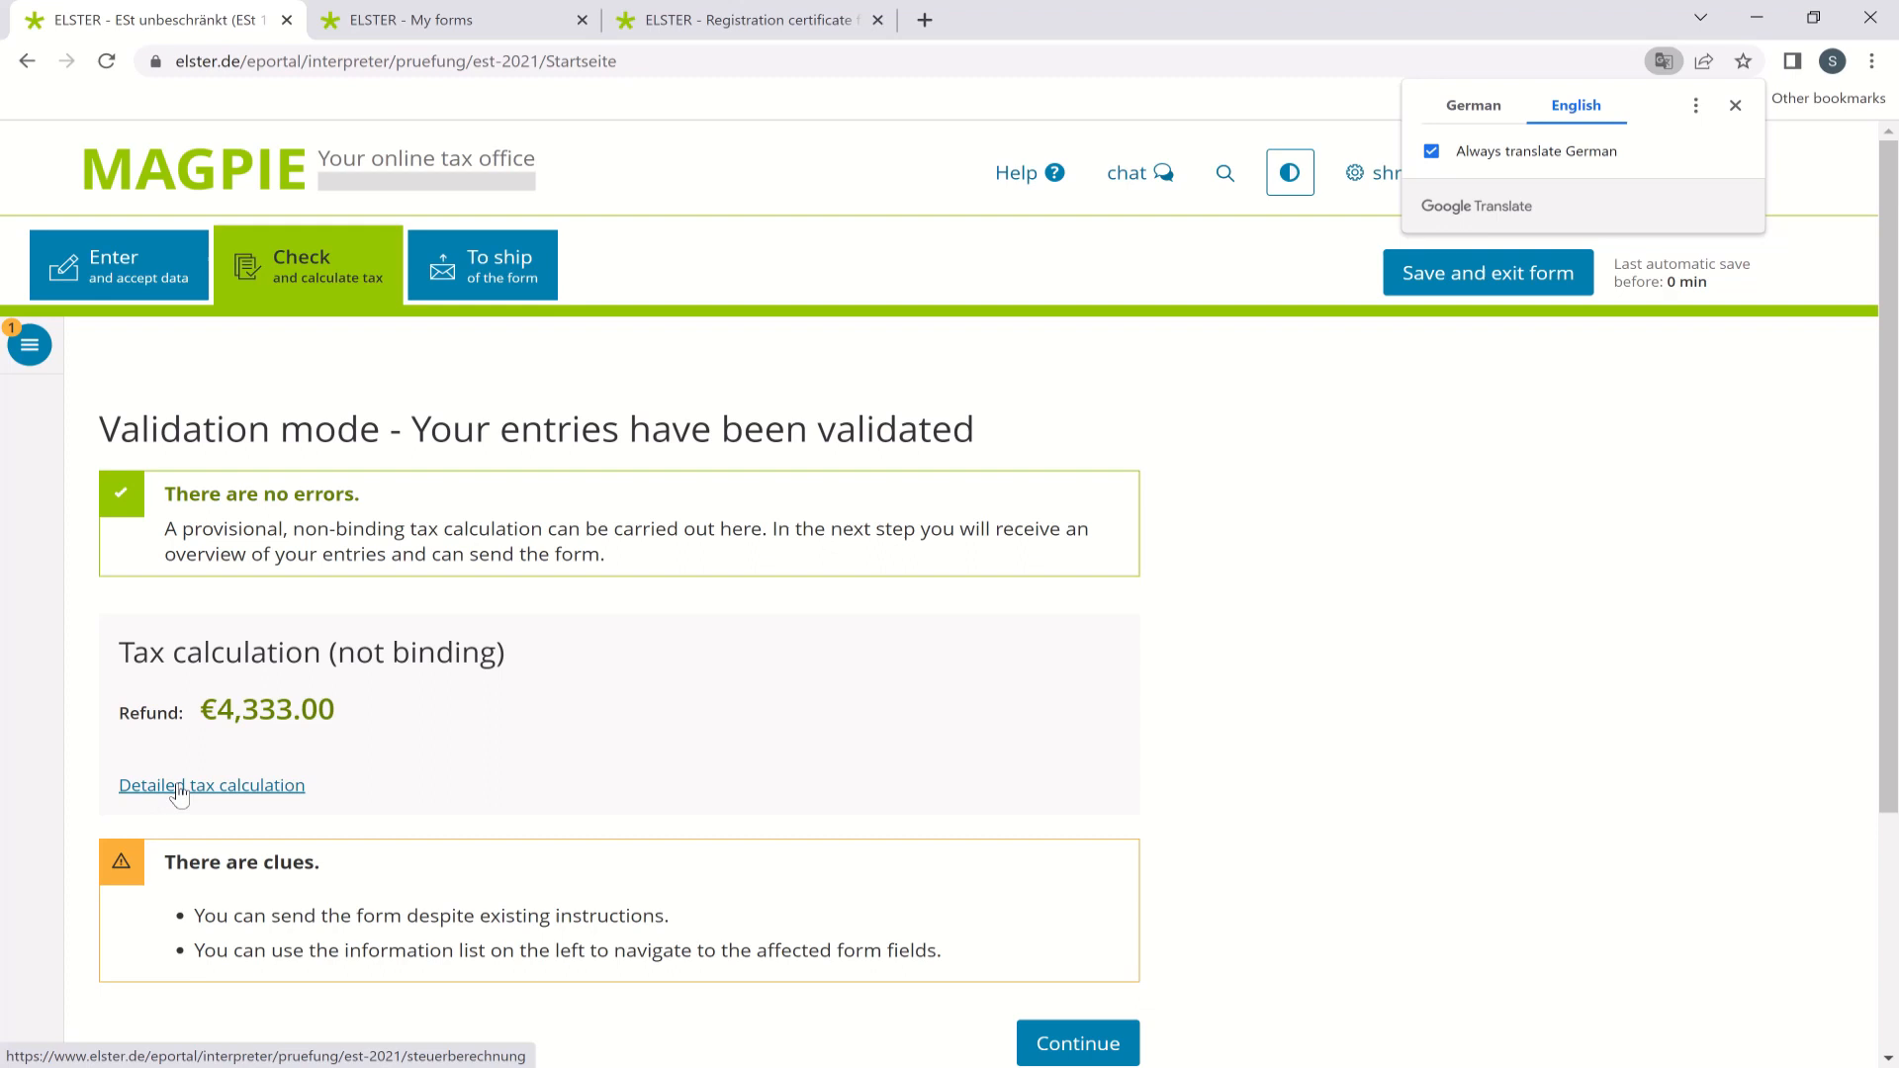
Run 'Check and calculate tax', reporting no errors and an estimated €4,333.00 refund.
scroll("down", 3)
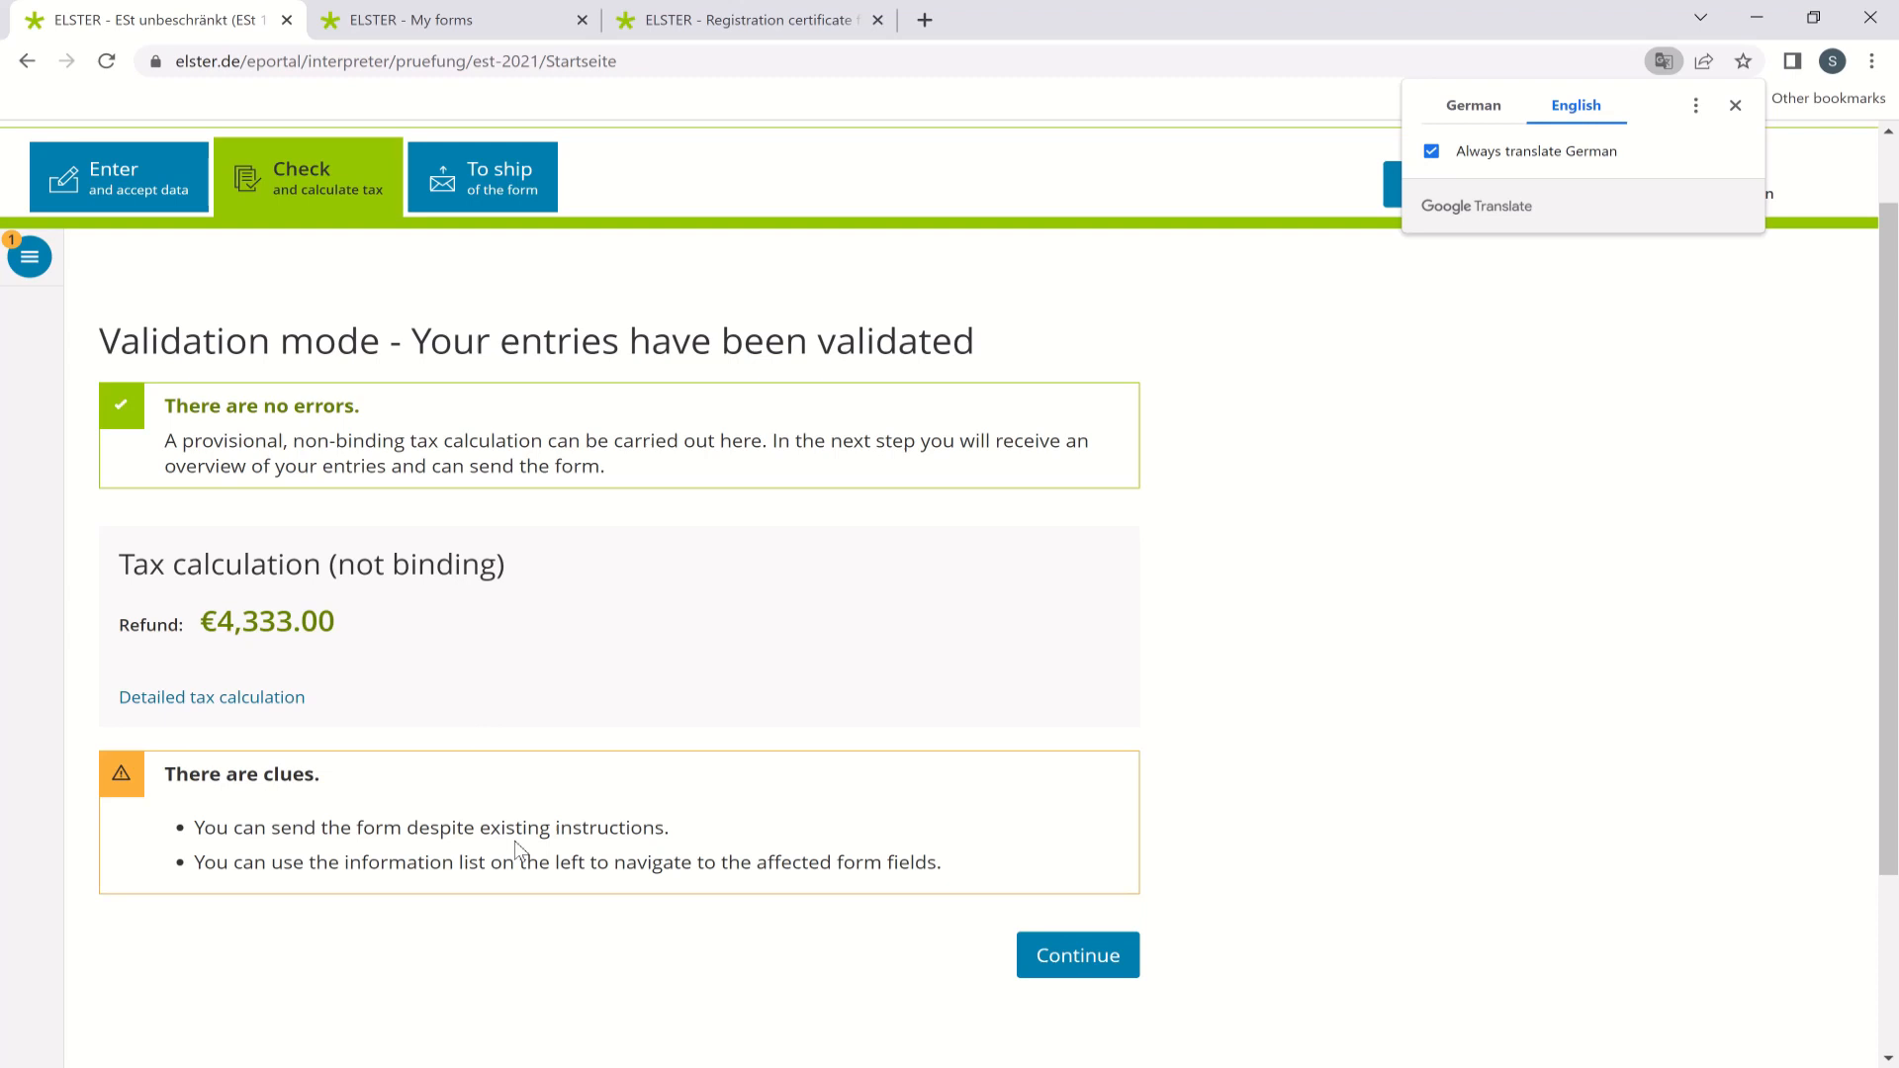
mouse_move(493, 184)
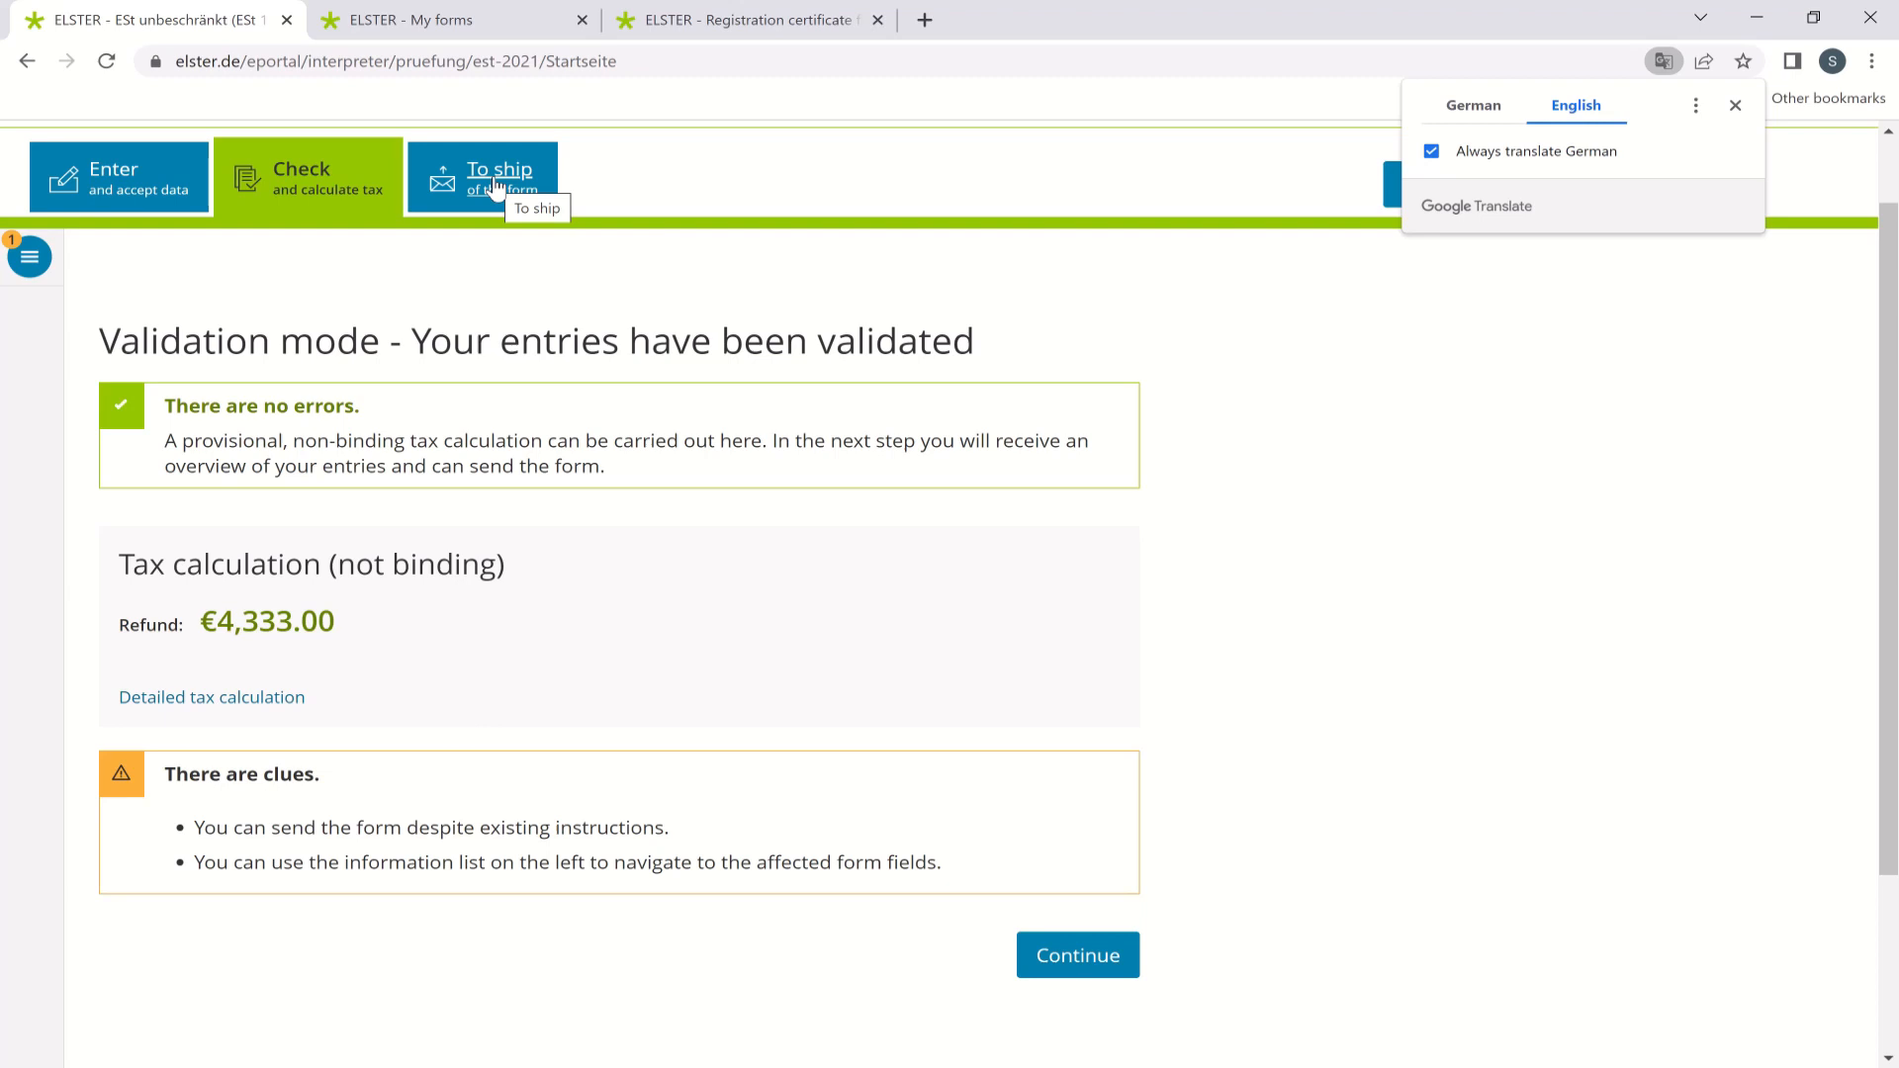
left_click(1735, 105)
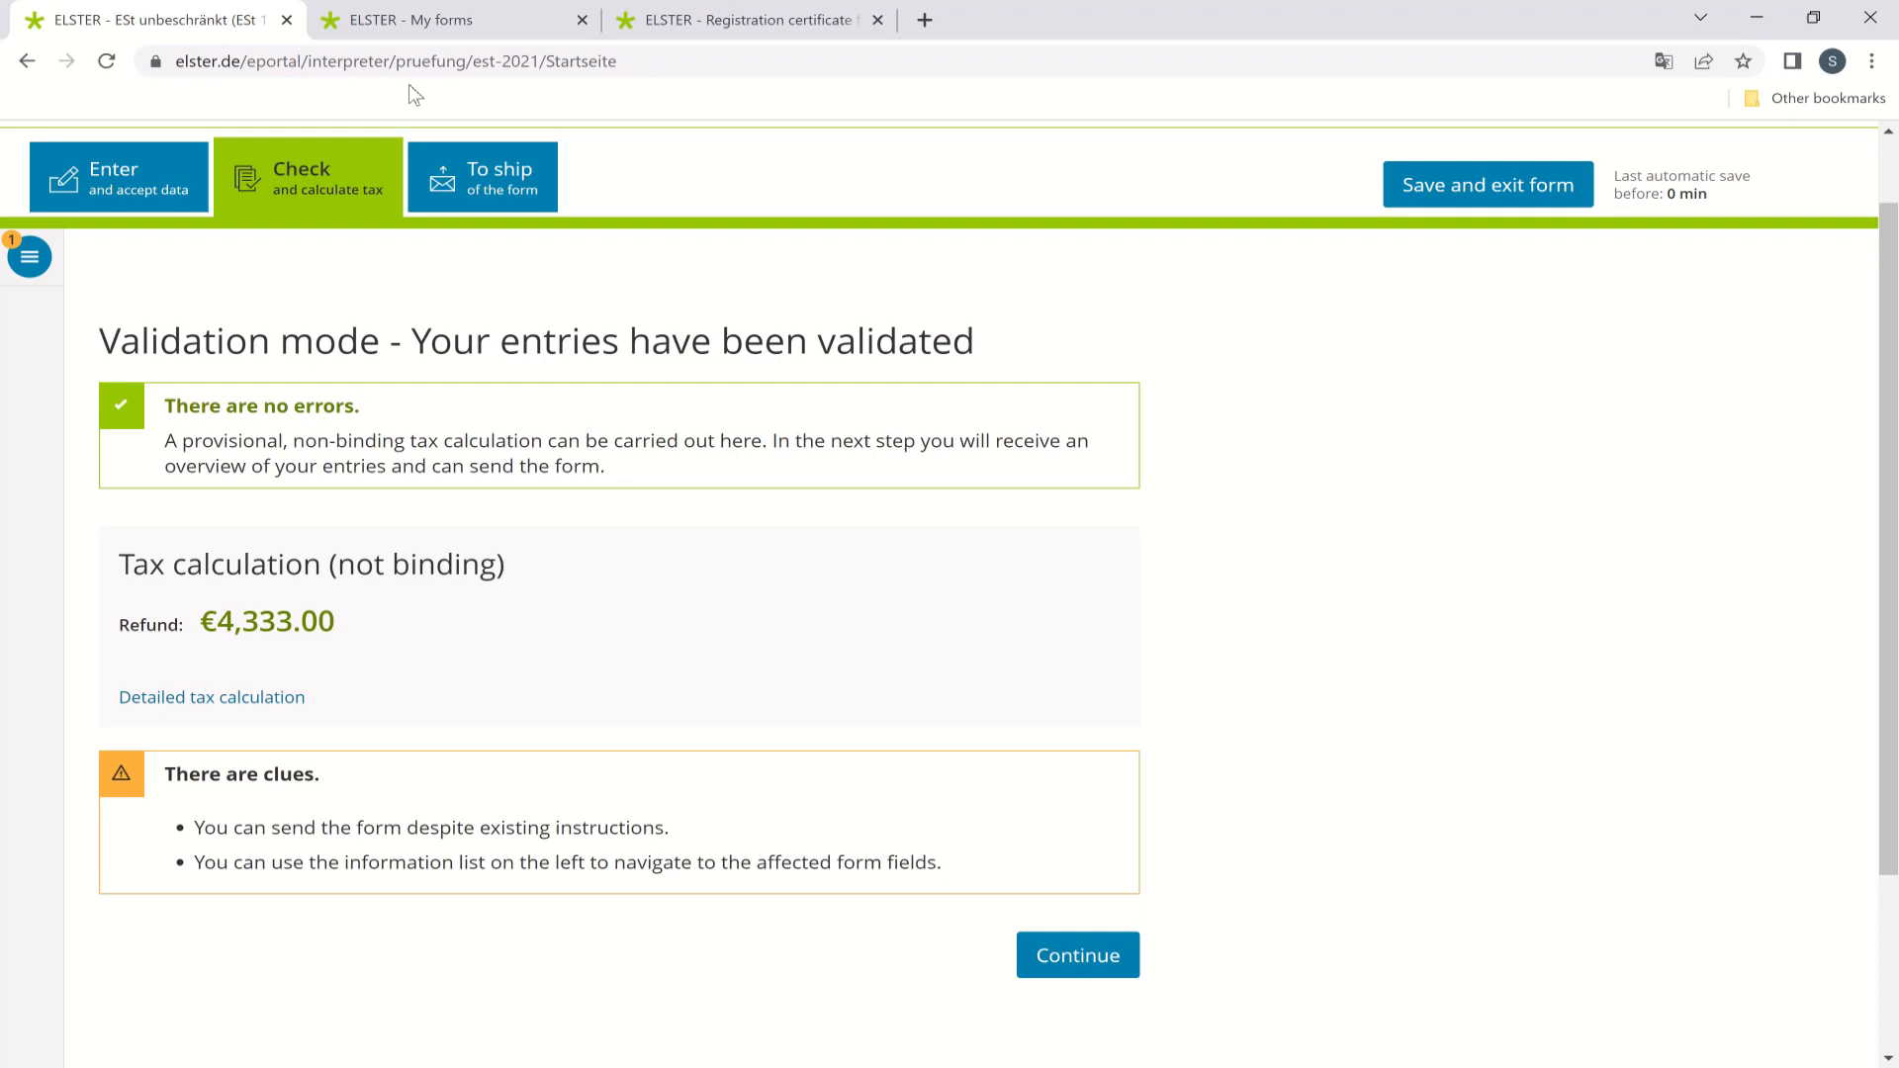
Exit the form without saving and list the submitted forms with the 2021 return.
left_click(1488, 184)
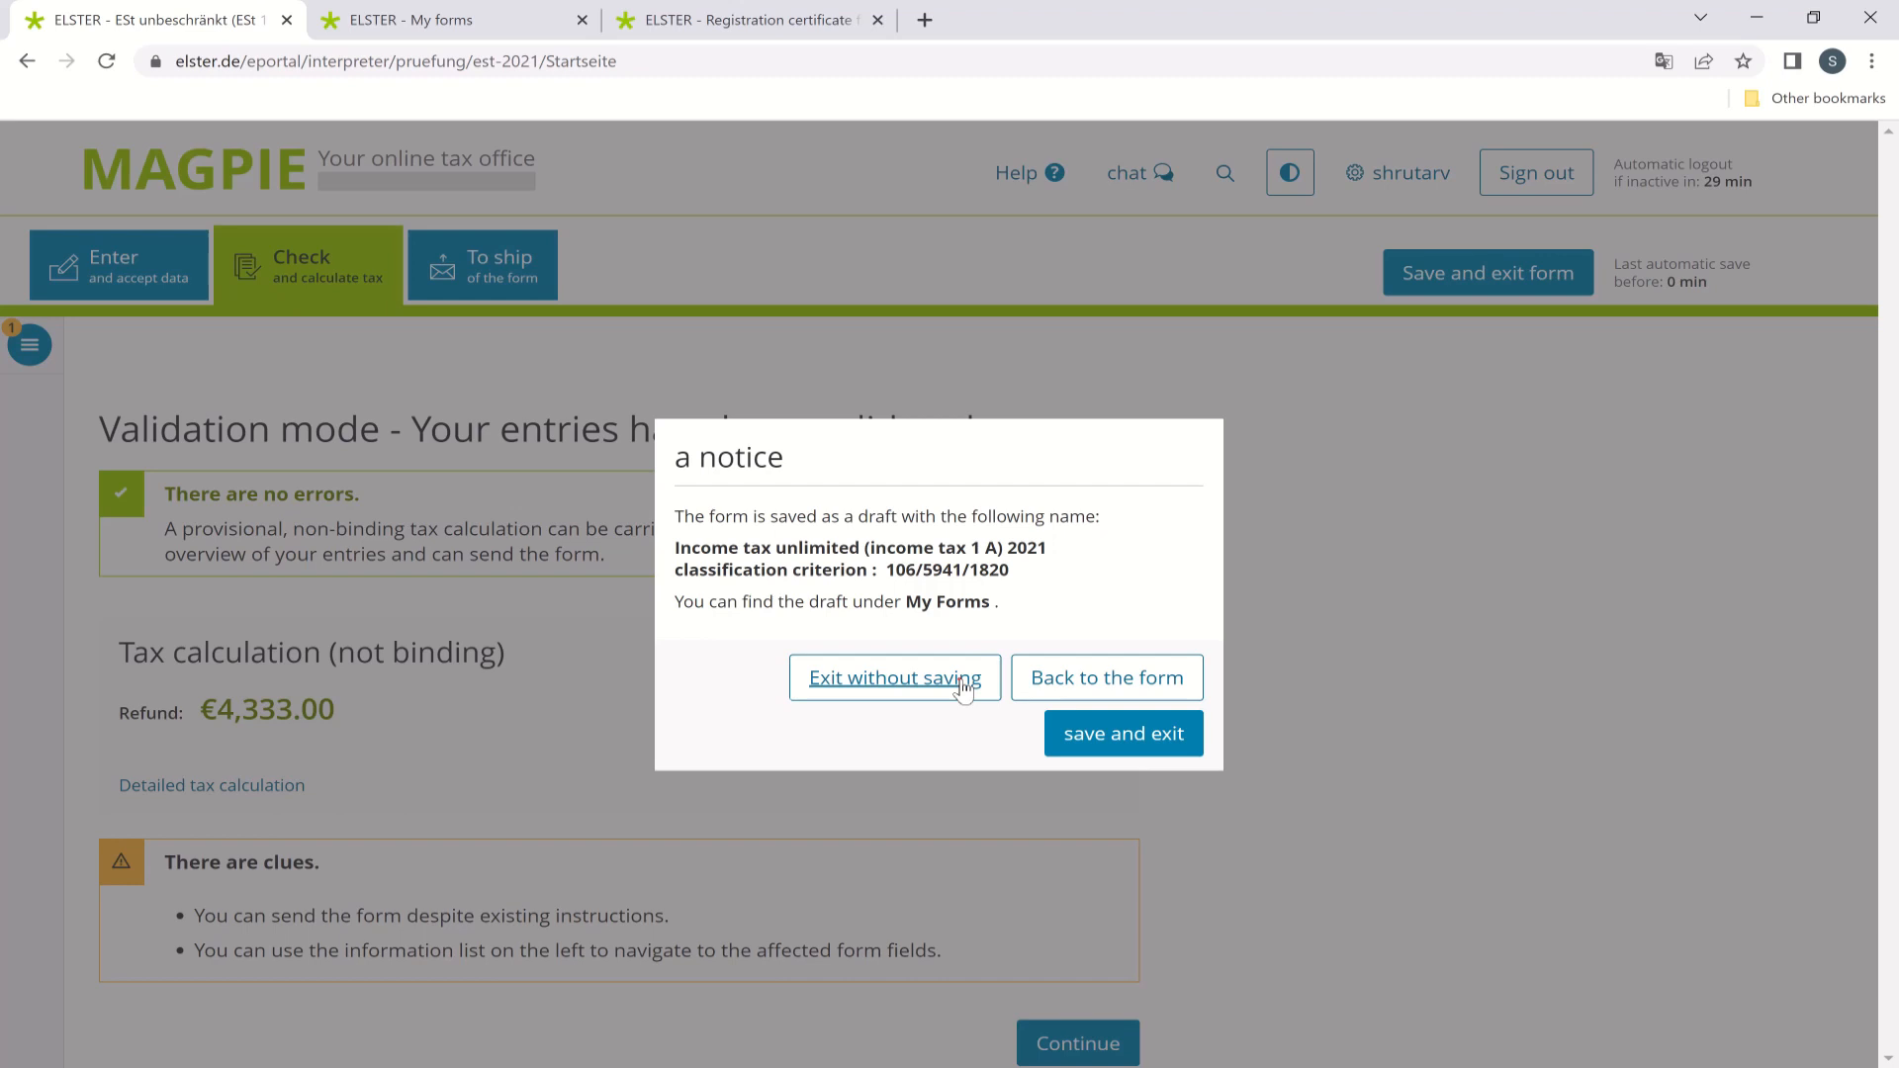
left_click(895, 677)
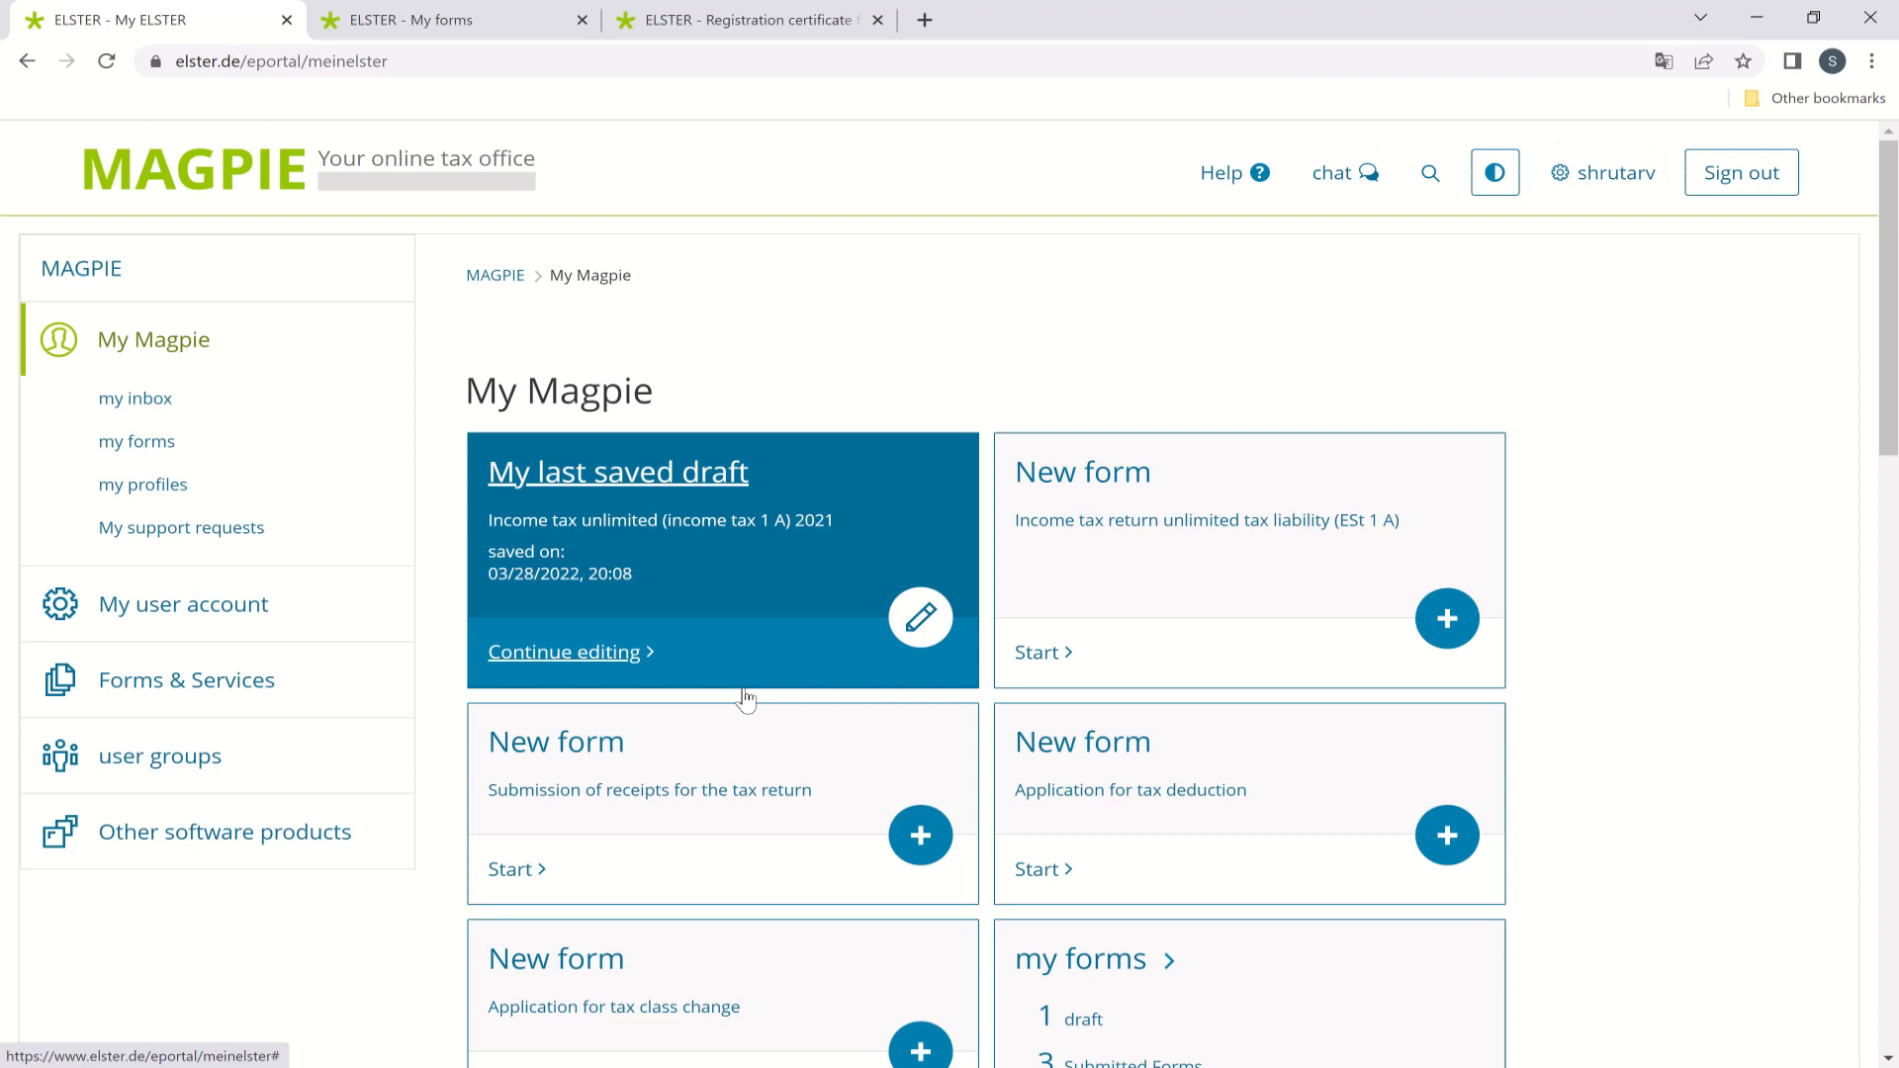
left_click(136, 441)
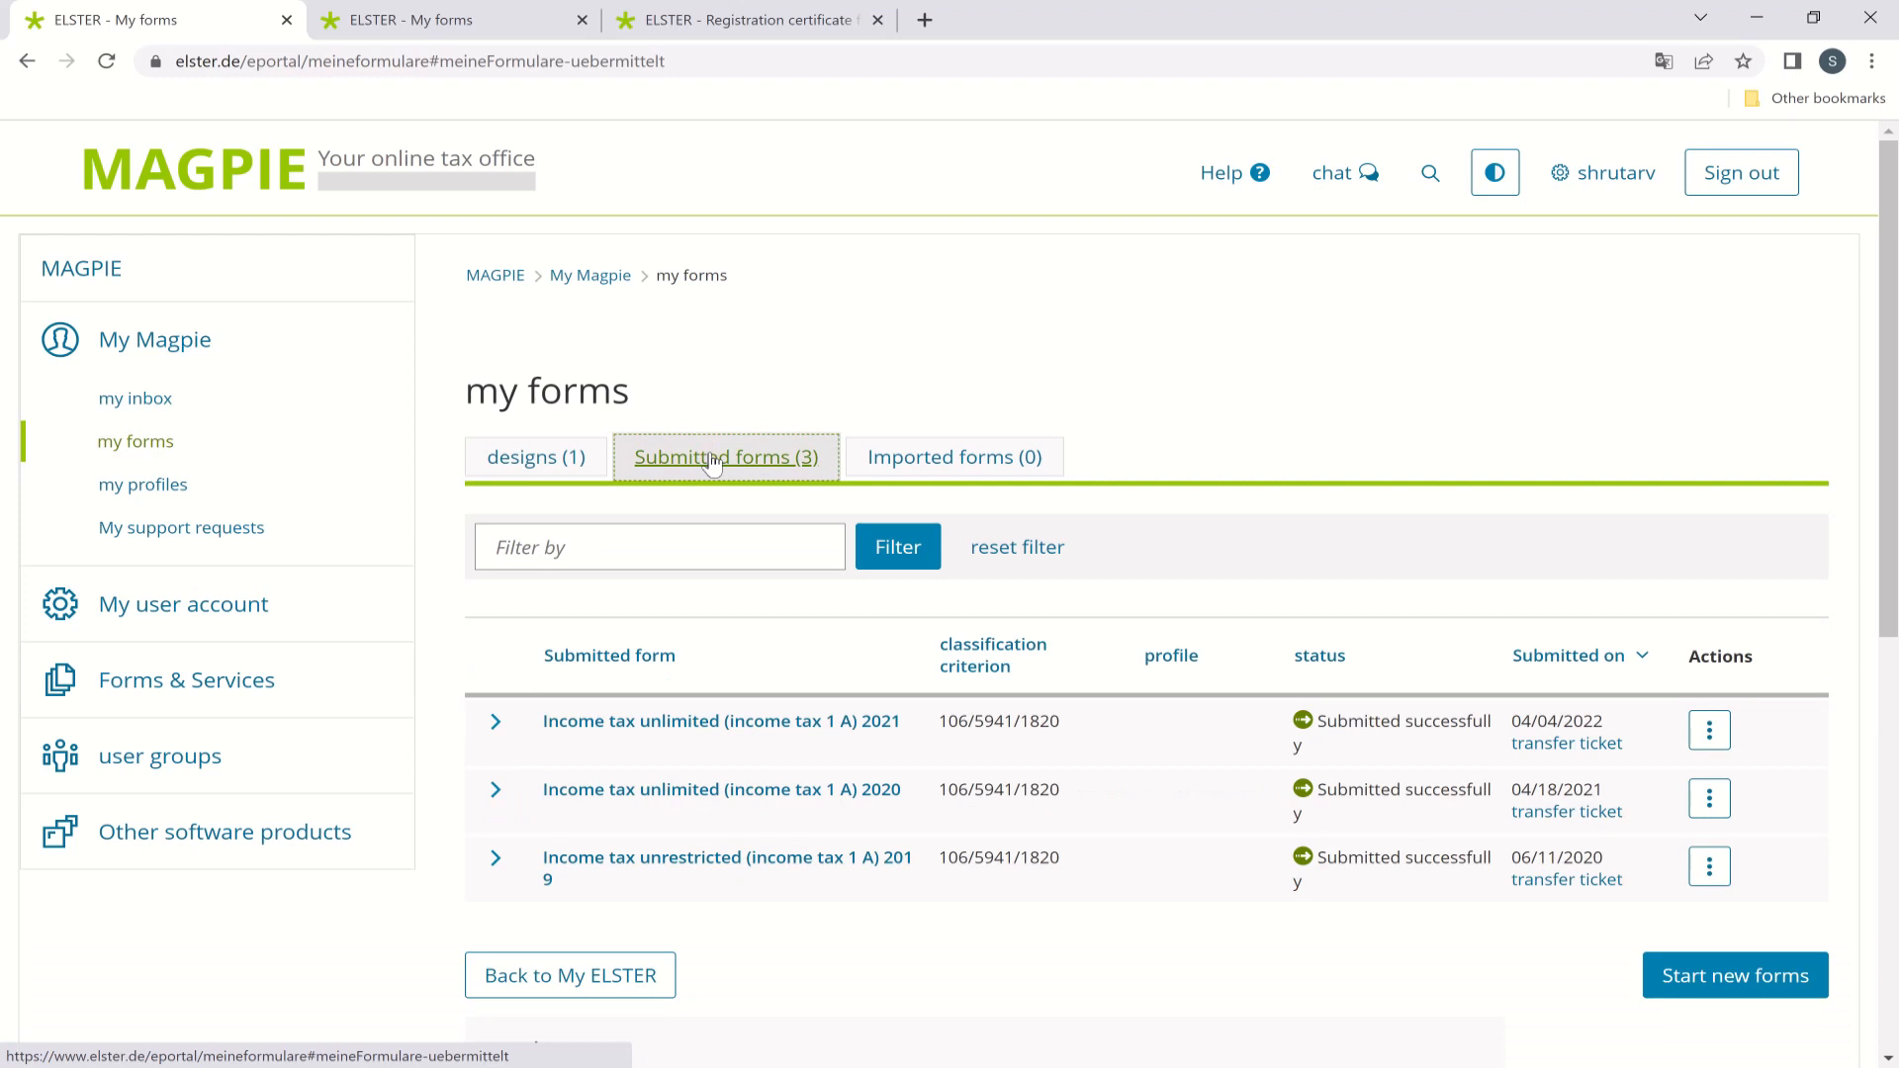
mouse_move(1387, 736)
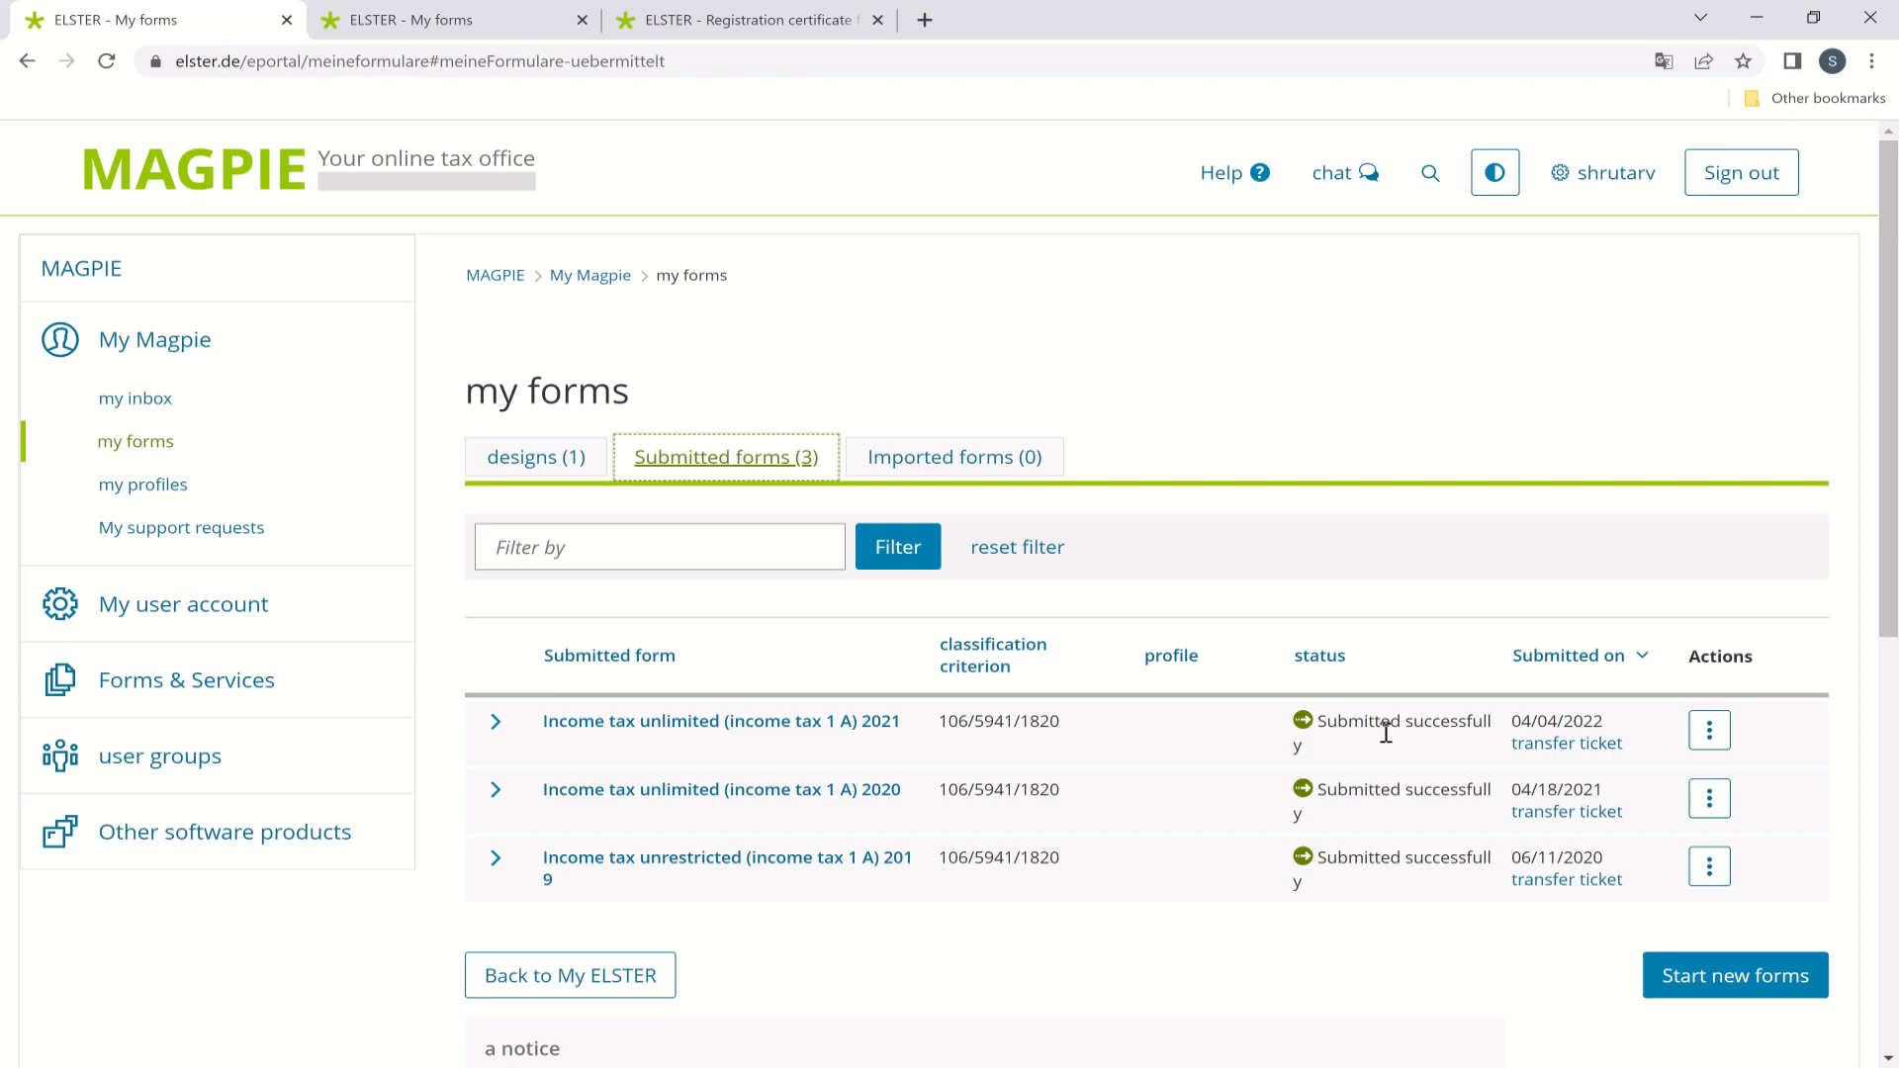